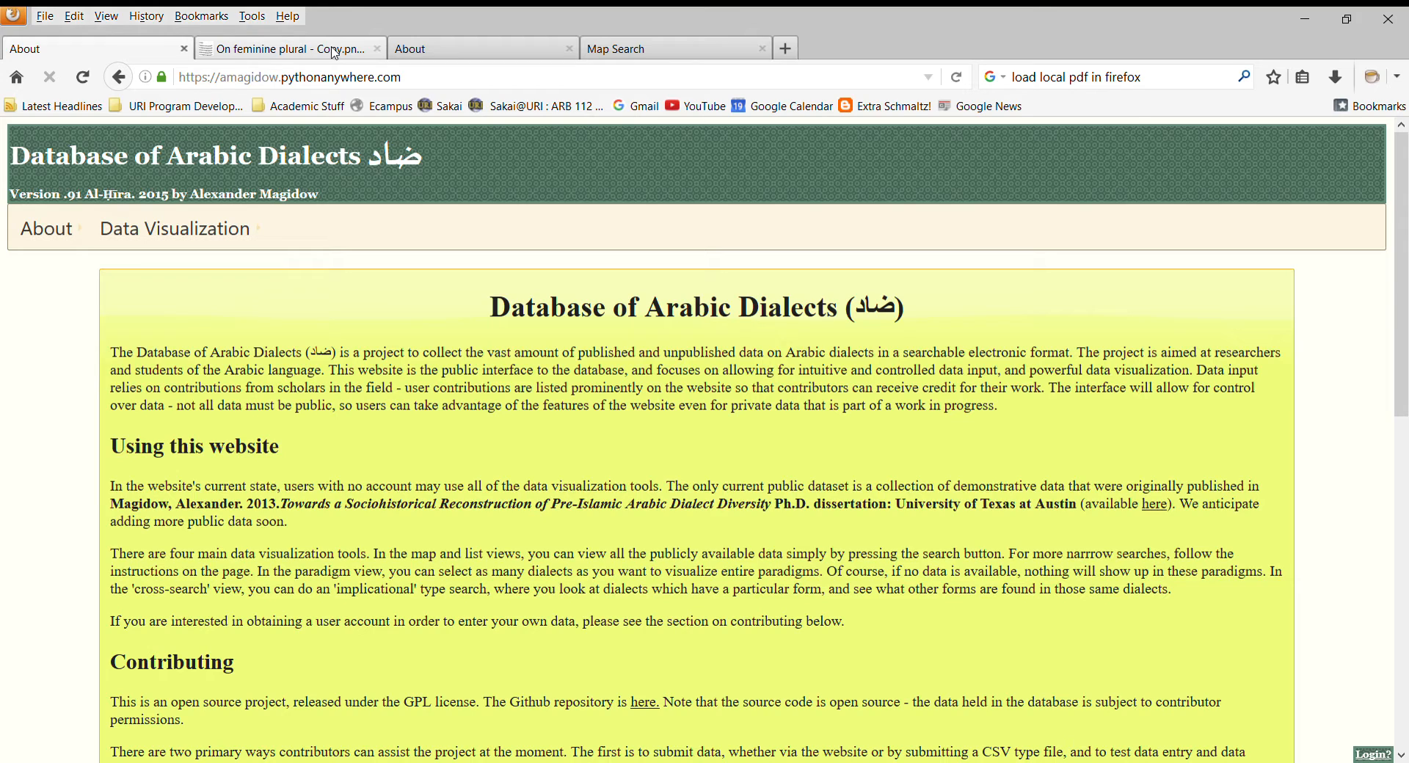
- Close the extra About and Map Search tabs, leaving the About page and feminine plural file
{"action": "left_click", "coordinate": [287, 48]}
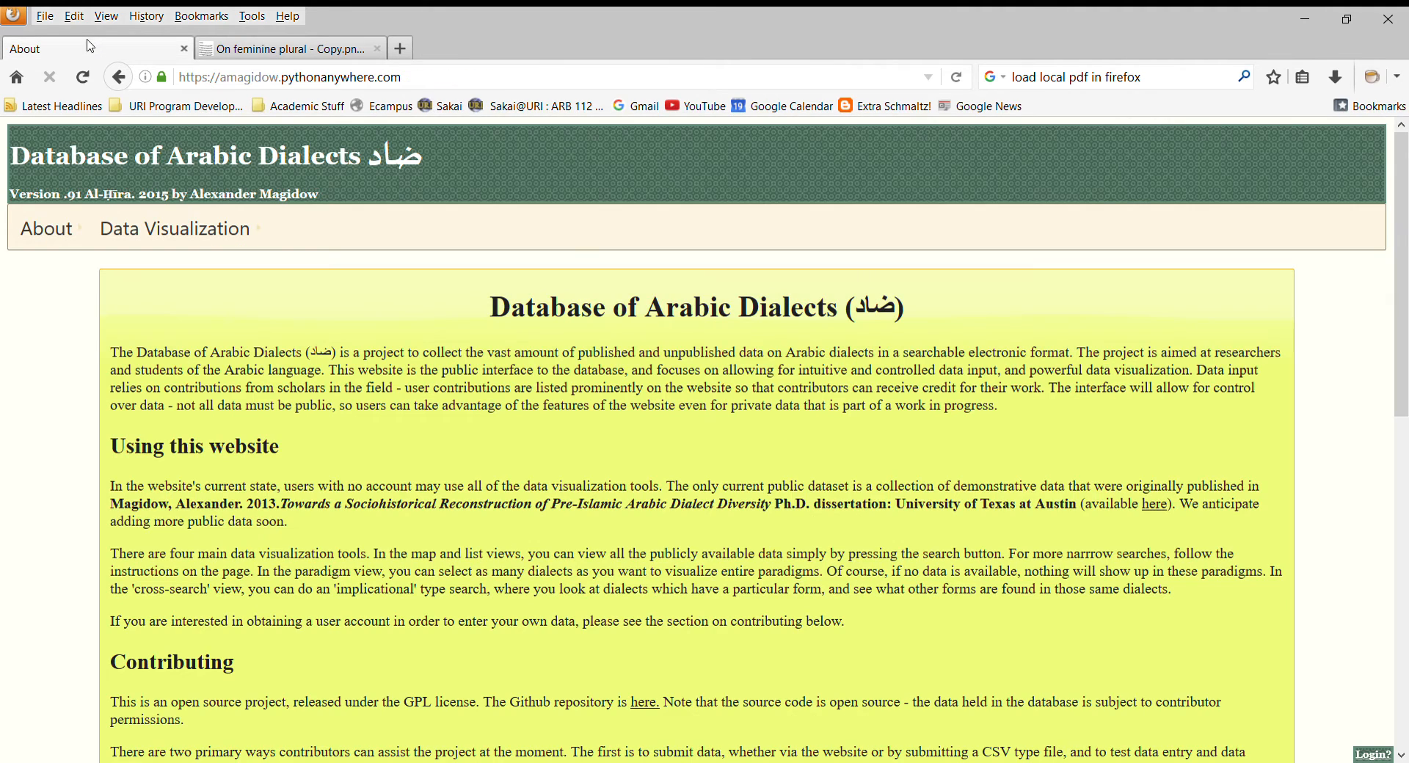
{"action": "mouse_move", "coordinate": [563, 518]}
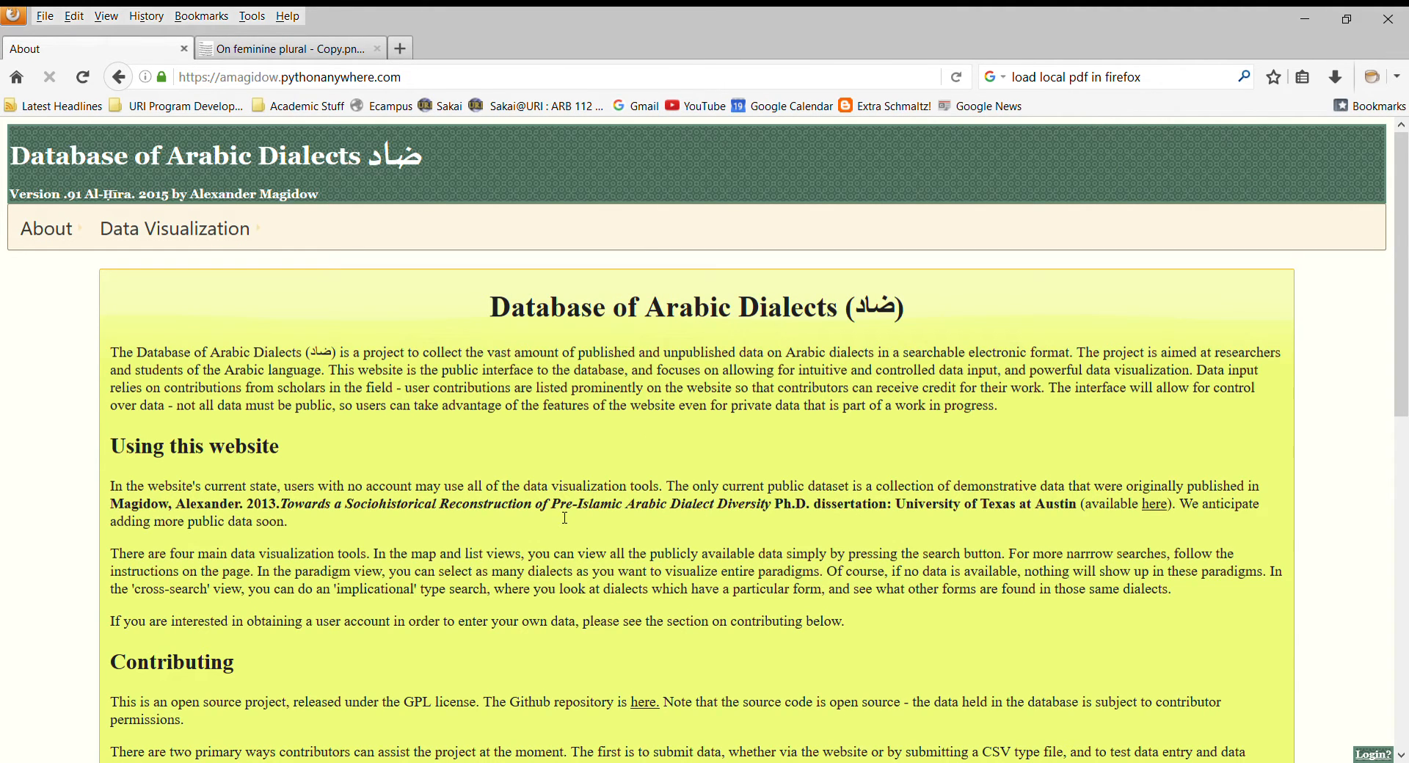
{"action": "mouse_move", "coordinate": [358, 168]}
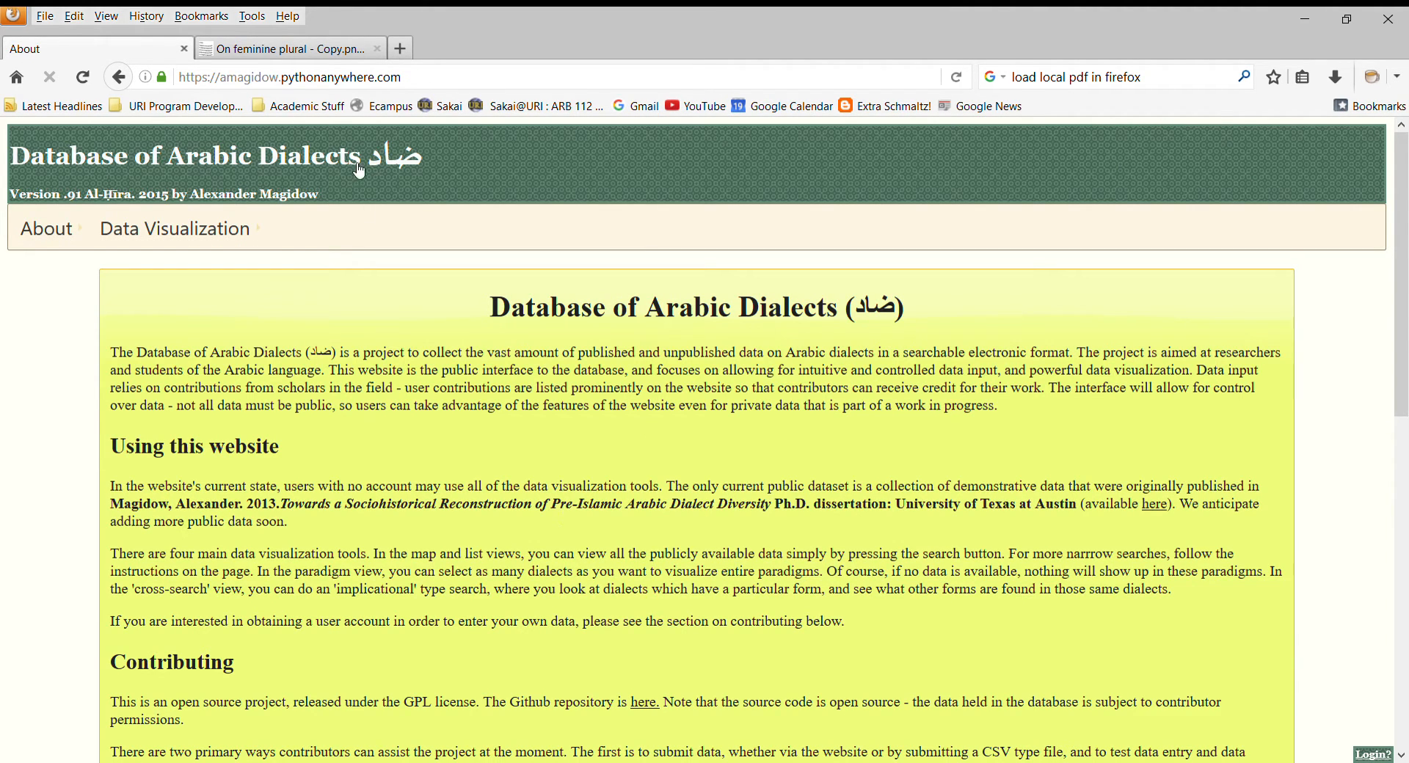
- Load the About page from database-of-arabic-dialects.org instead of the pythonanywhere address
{"action": "left_click", "coordinate": [360, 77]}
{"action": "type", "text": "datab"}
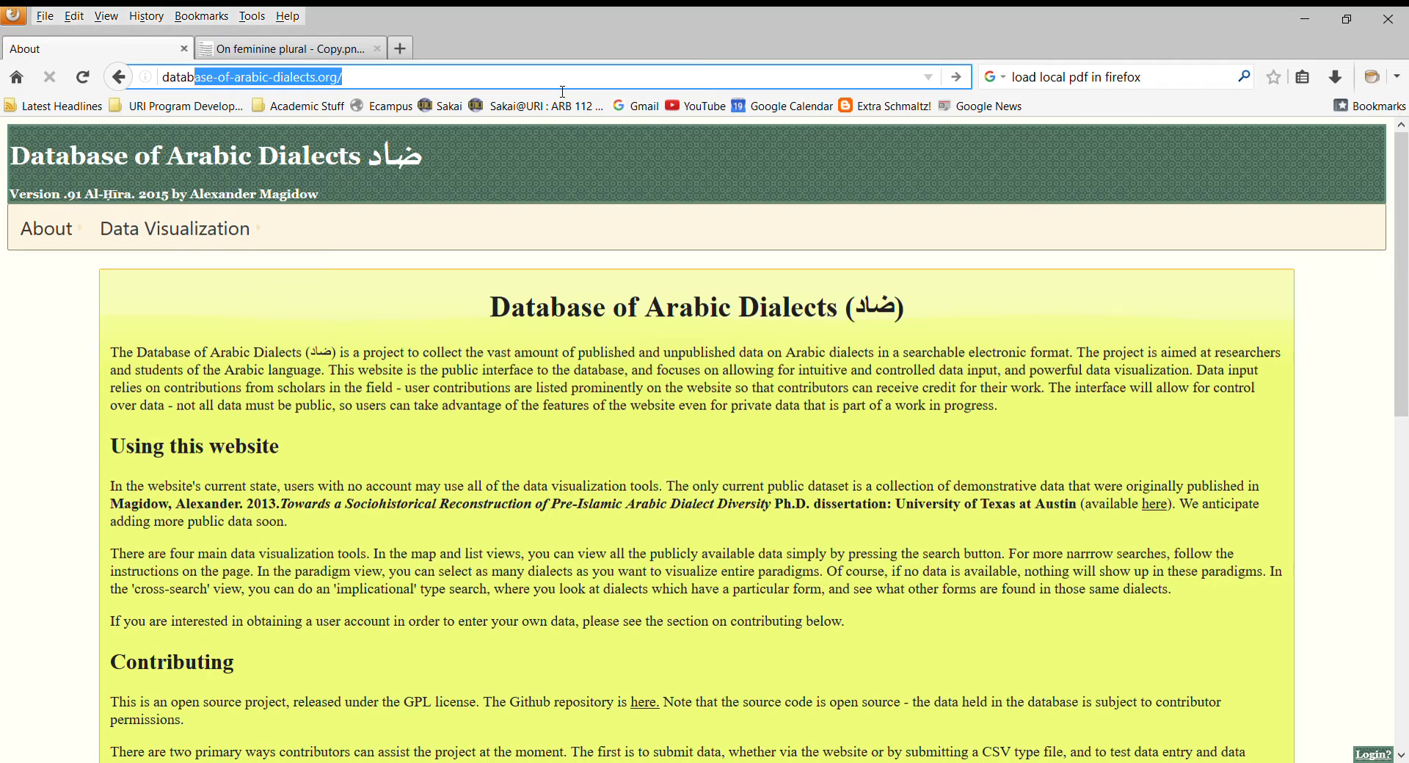
{"action": "mouse_move", "coordinate": [632, 476]}
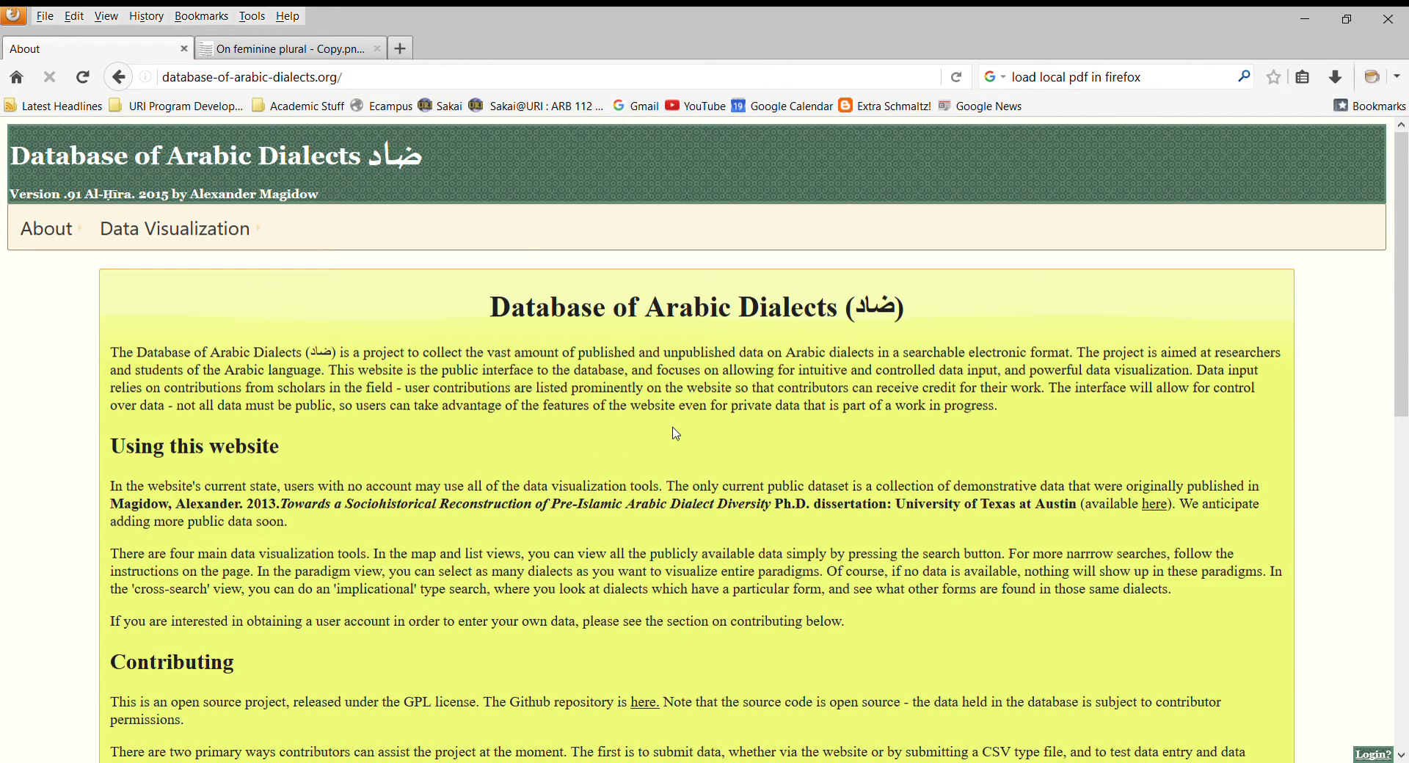
{"action": "mouse_move", "coordinate": [224, 425]}
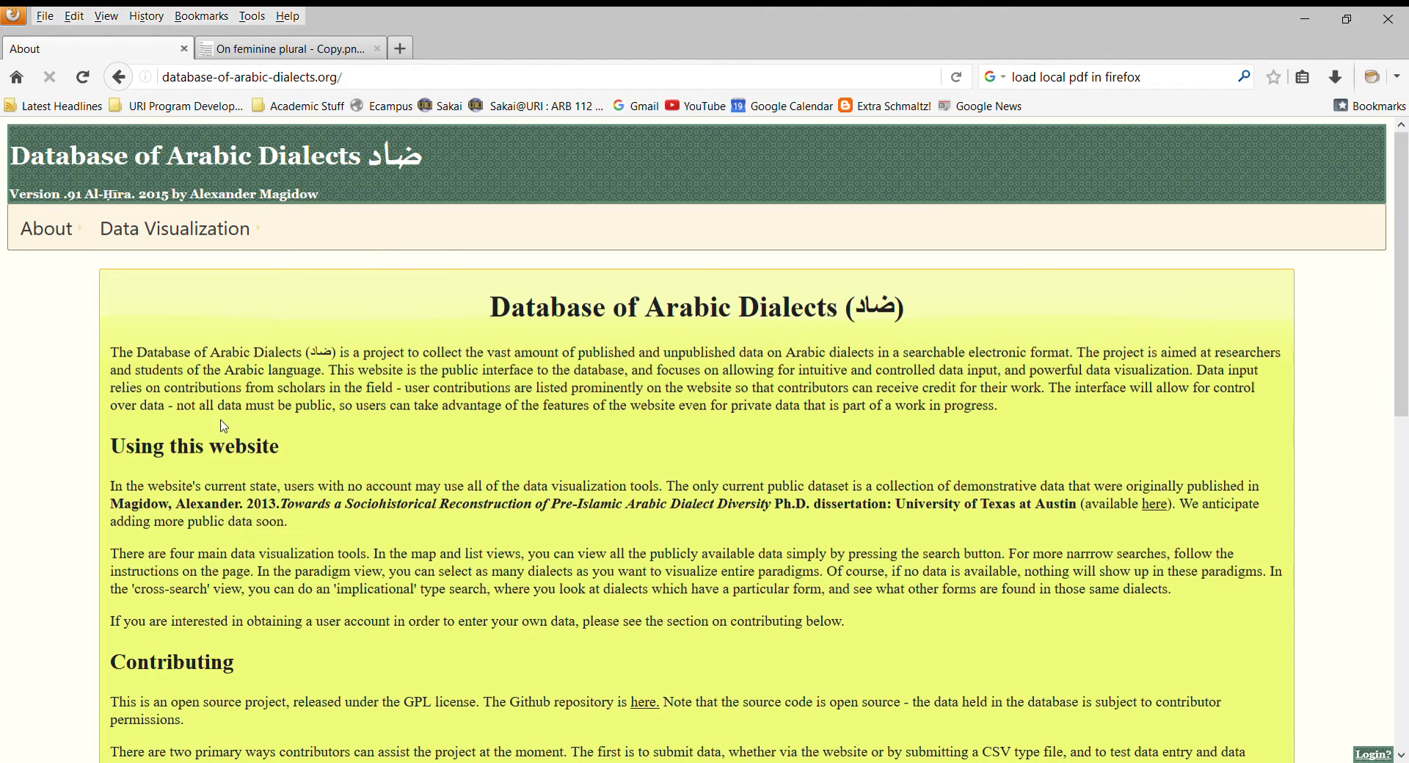
- Show the About menu options, including Login and Version
{"action": "left_click", "coordinate": [44, 228]}
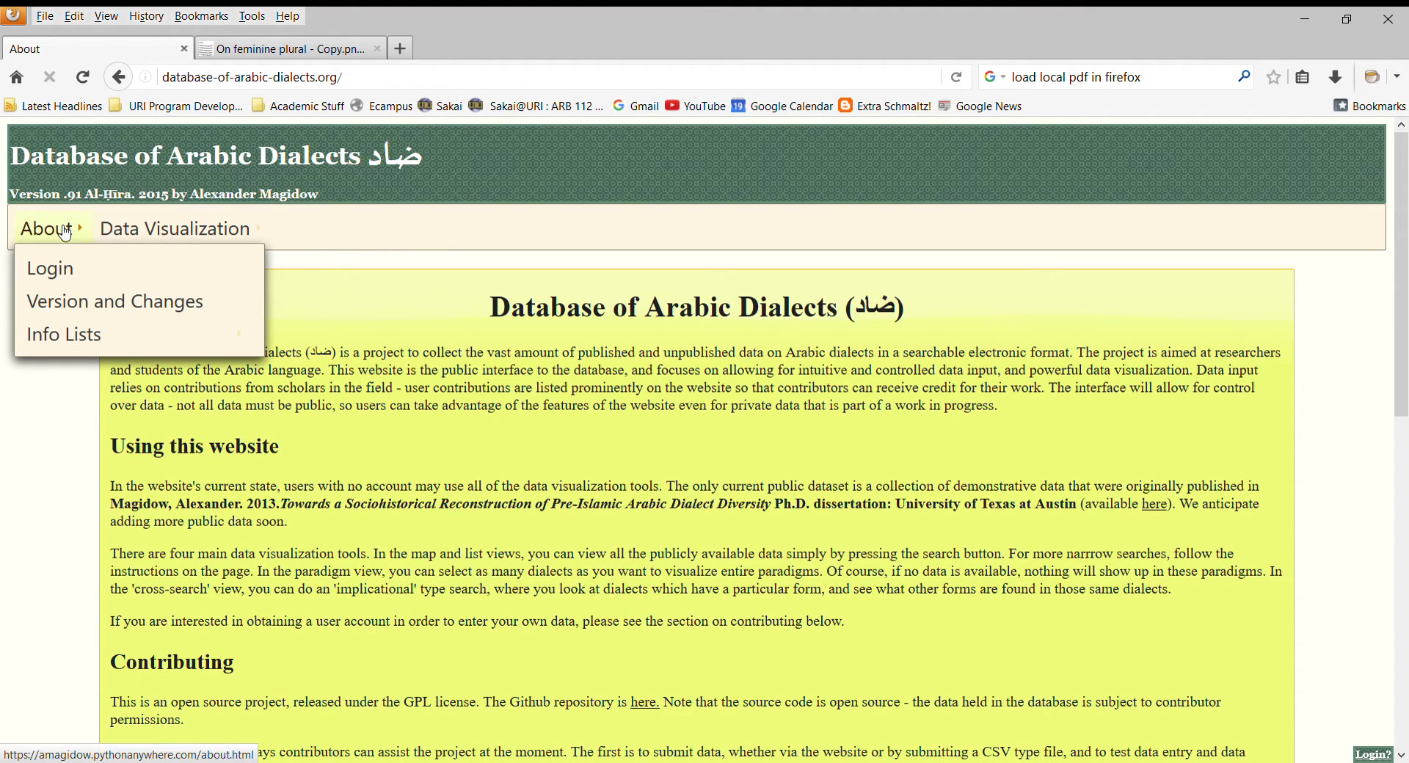
{"action": "mouse_move", "coordinate": [114, 301]}
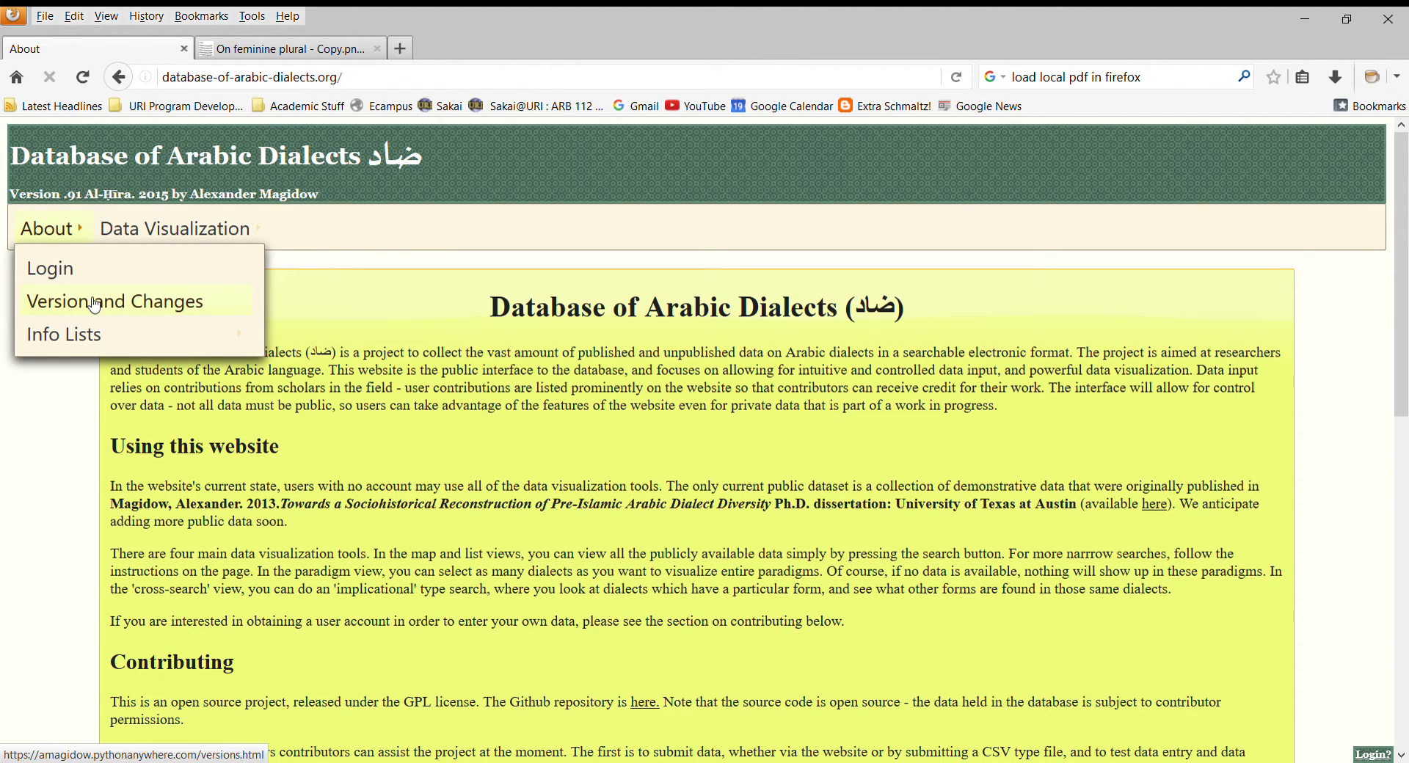
{"action": "mouse_move", "coordinate": [92, 292]}
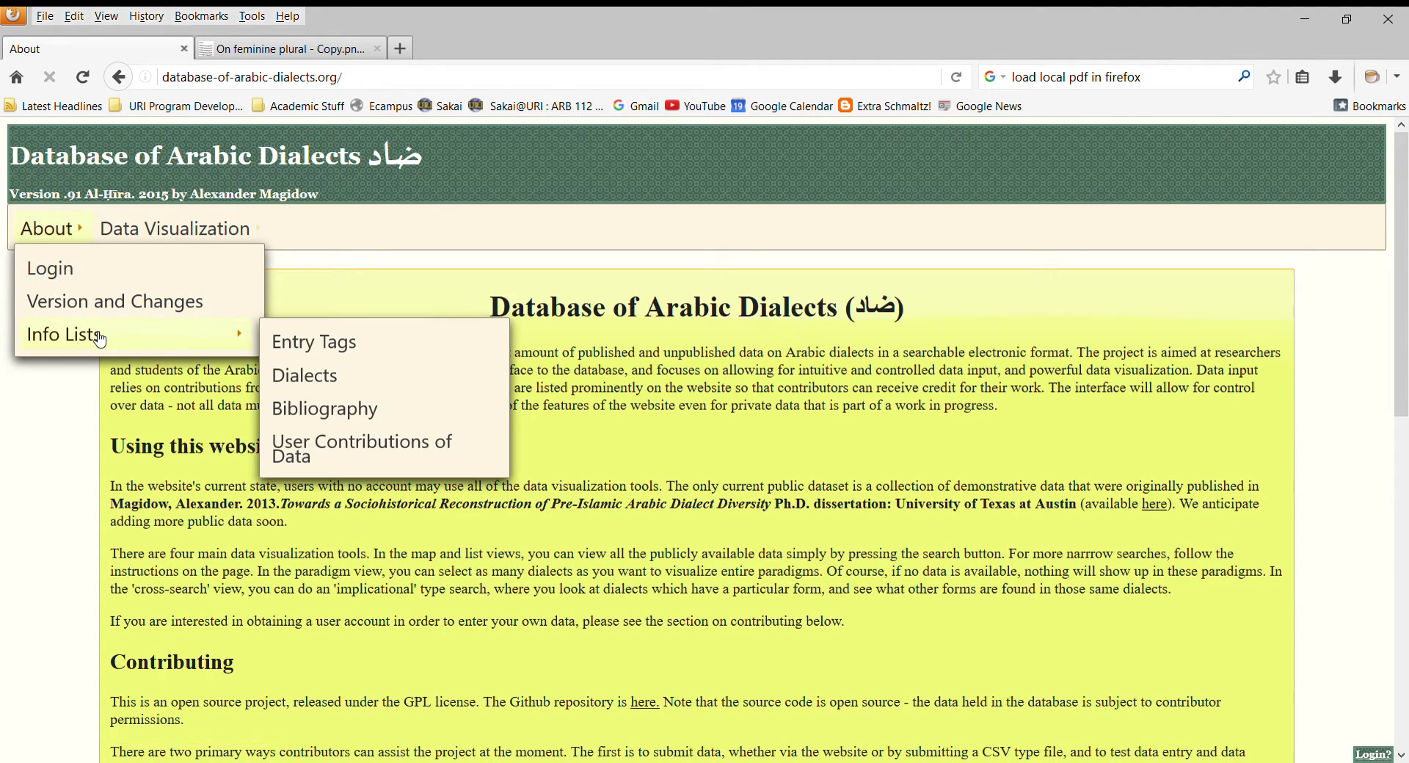
{"action": "mouse_move", "coordinate": [199, 348]}
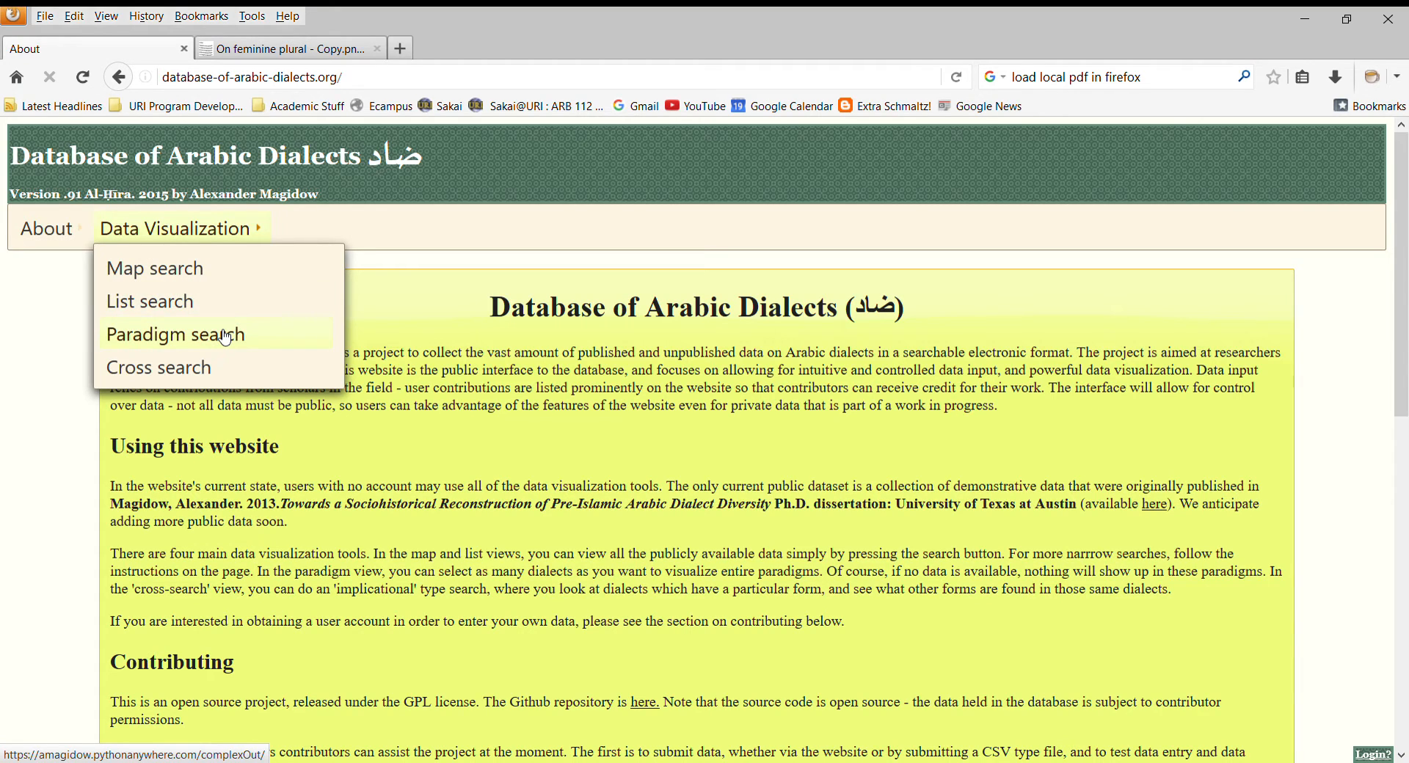
{"action": "mouse_move", "coordinate": [229, 372]}
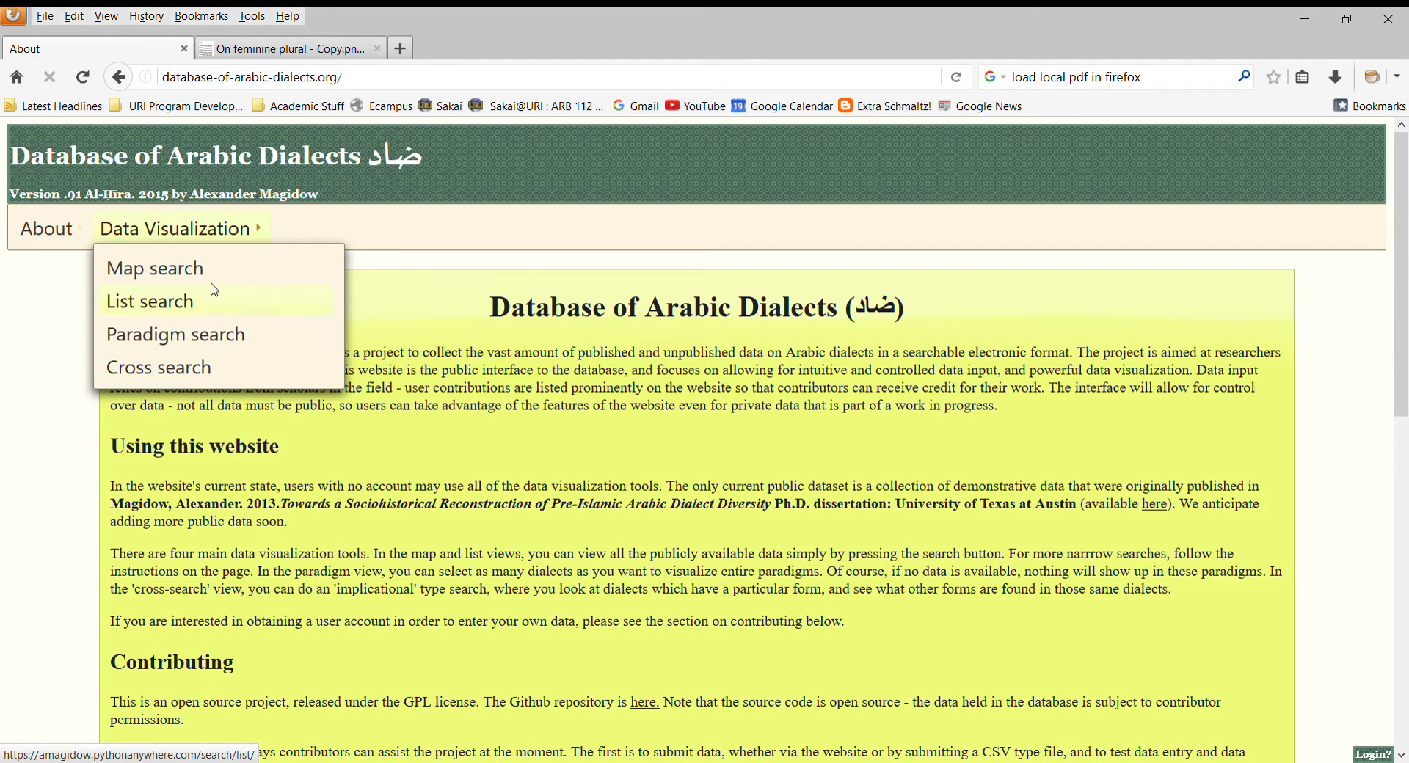
{"action": "mouse_move", "coordinate": [216, 300]}
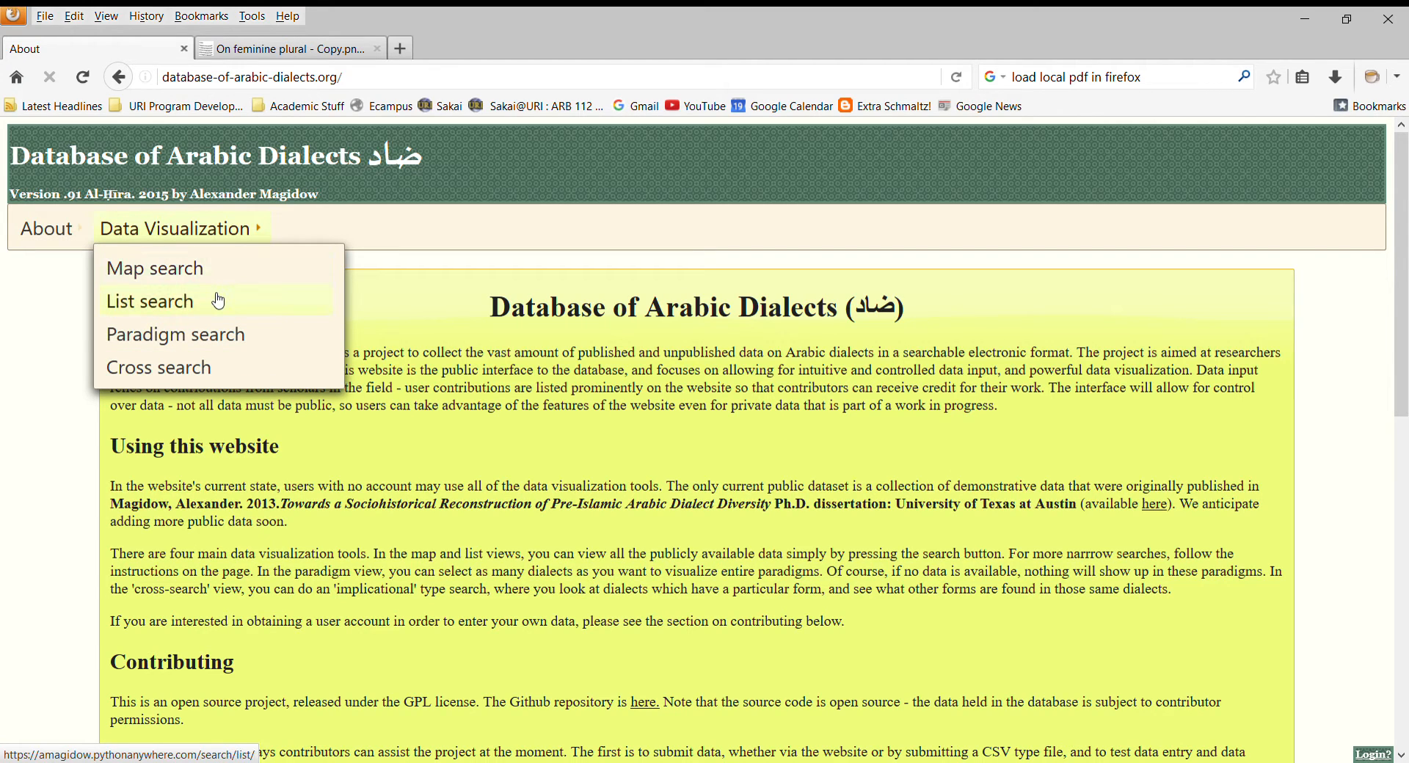
- Open the List Search page and place the cursor in the empty Tags box
{"action": "left_click", "coordinate": [149, 300]}
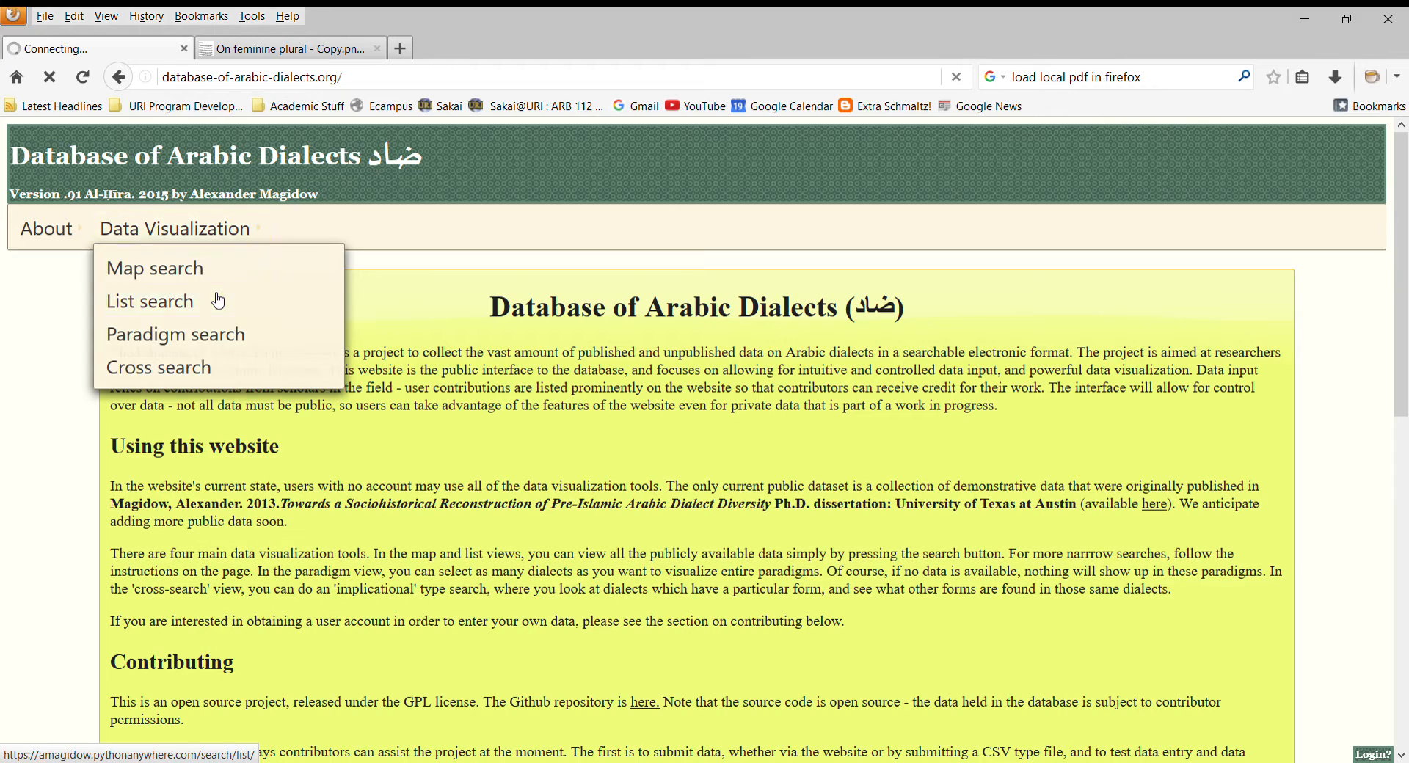
{"action": "left_click", "coordinate": [149, 300]}
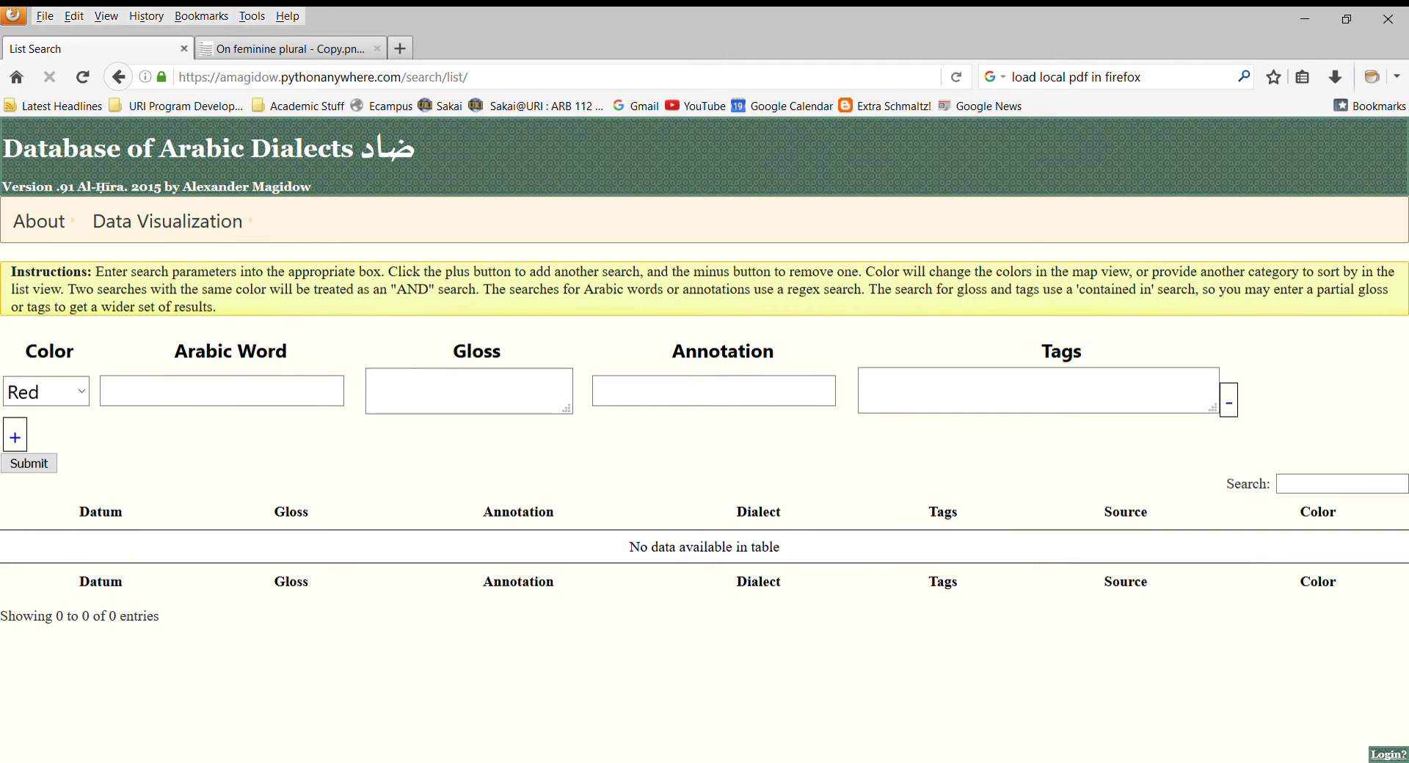
{"action": "mouse_move", "coordinate": [1121, 696]}
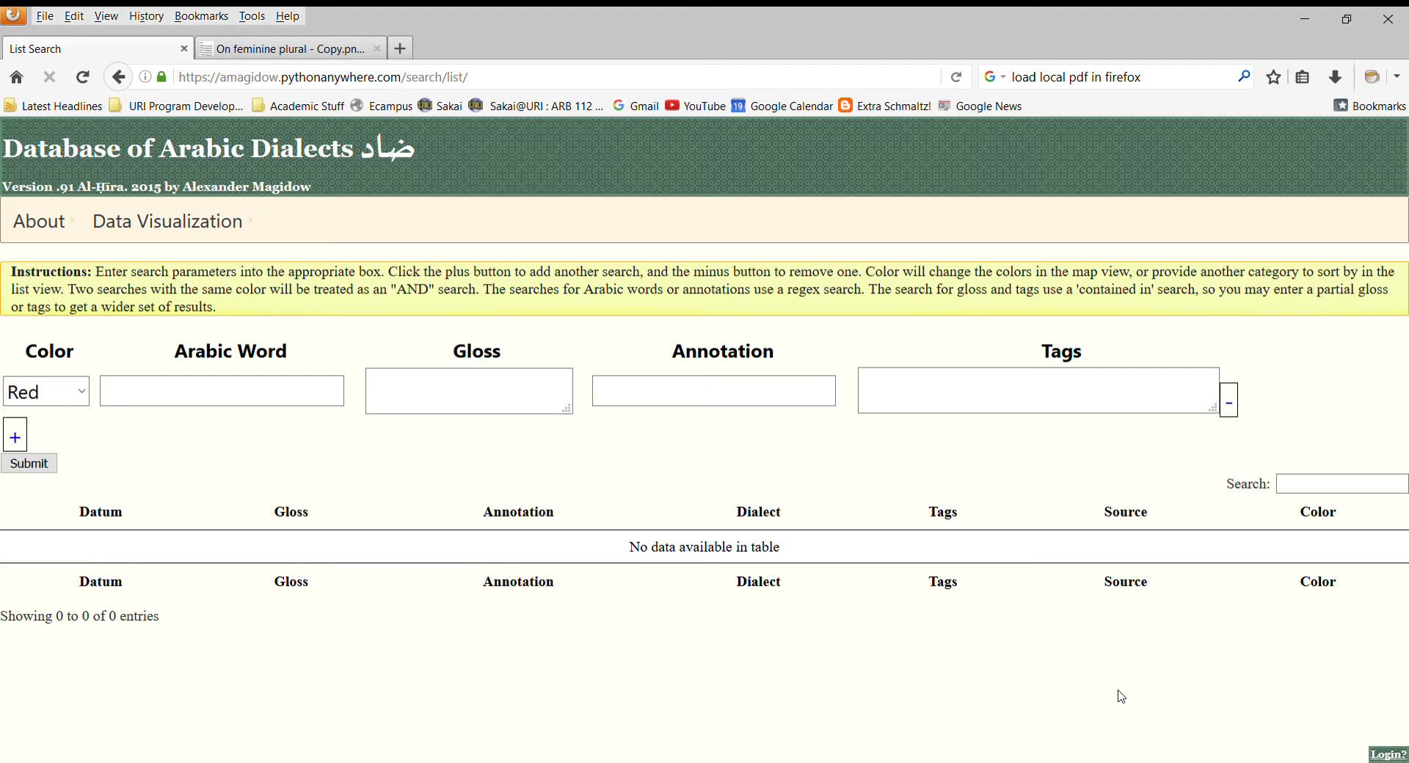
{"action": "mouse_move", "coordinate": [1036, 430]}
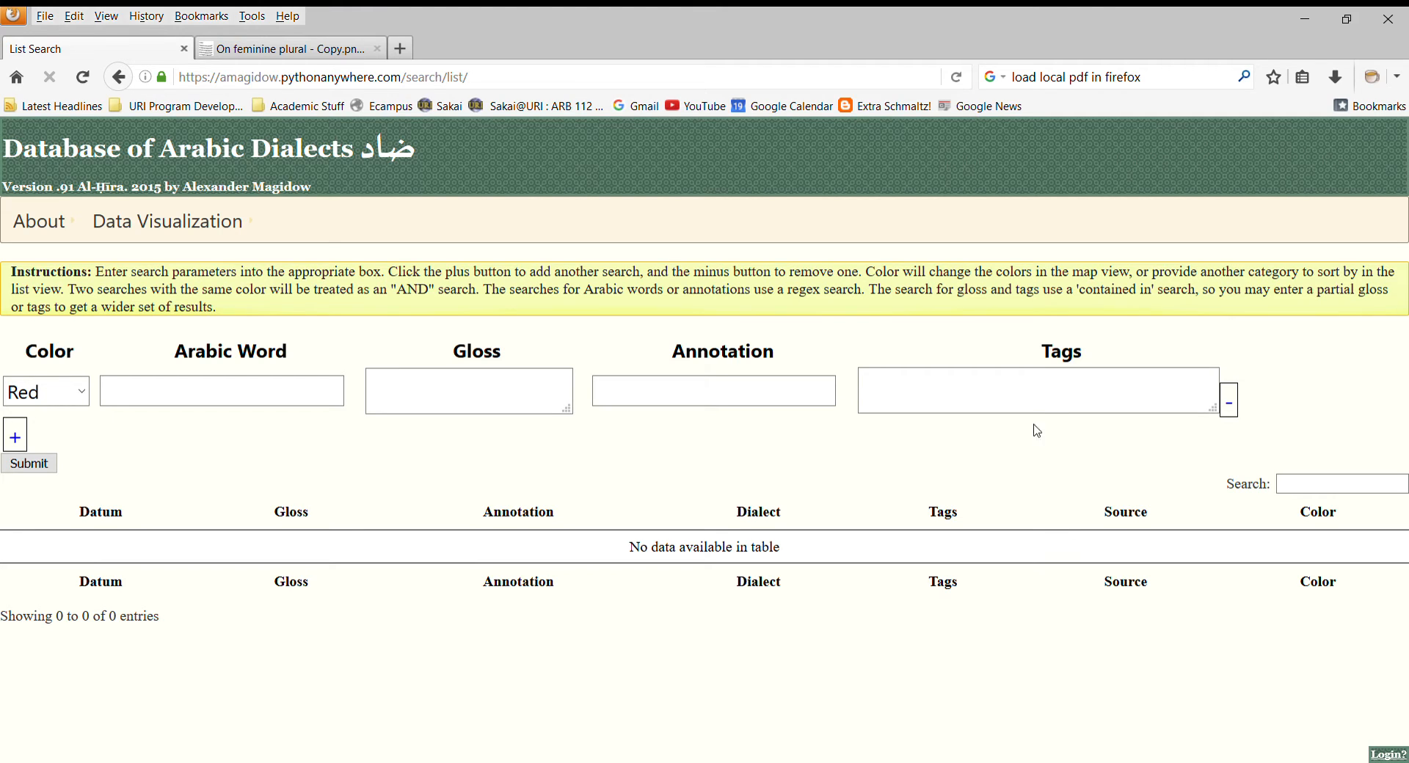
{"action": "left_click", "coordinate": [1037, 390]}
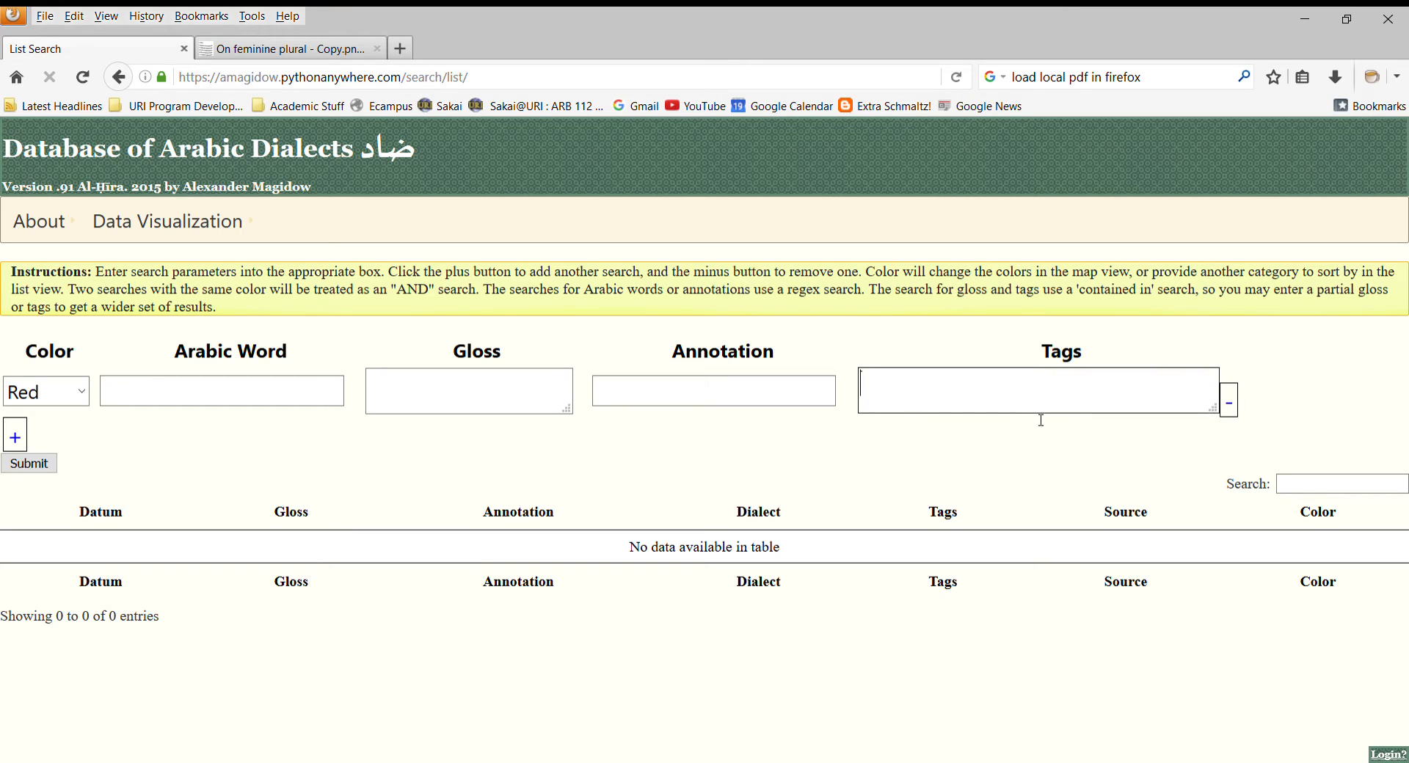
{"action": "mouse_move", "coordinate": [835, 447]}
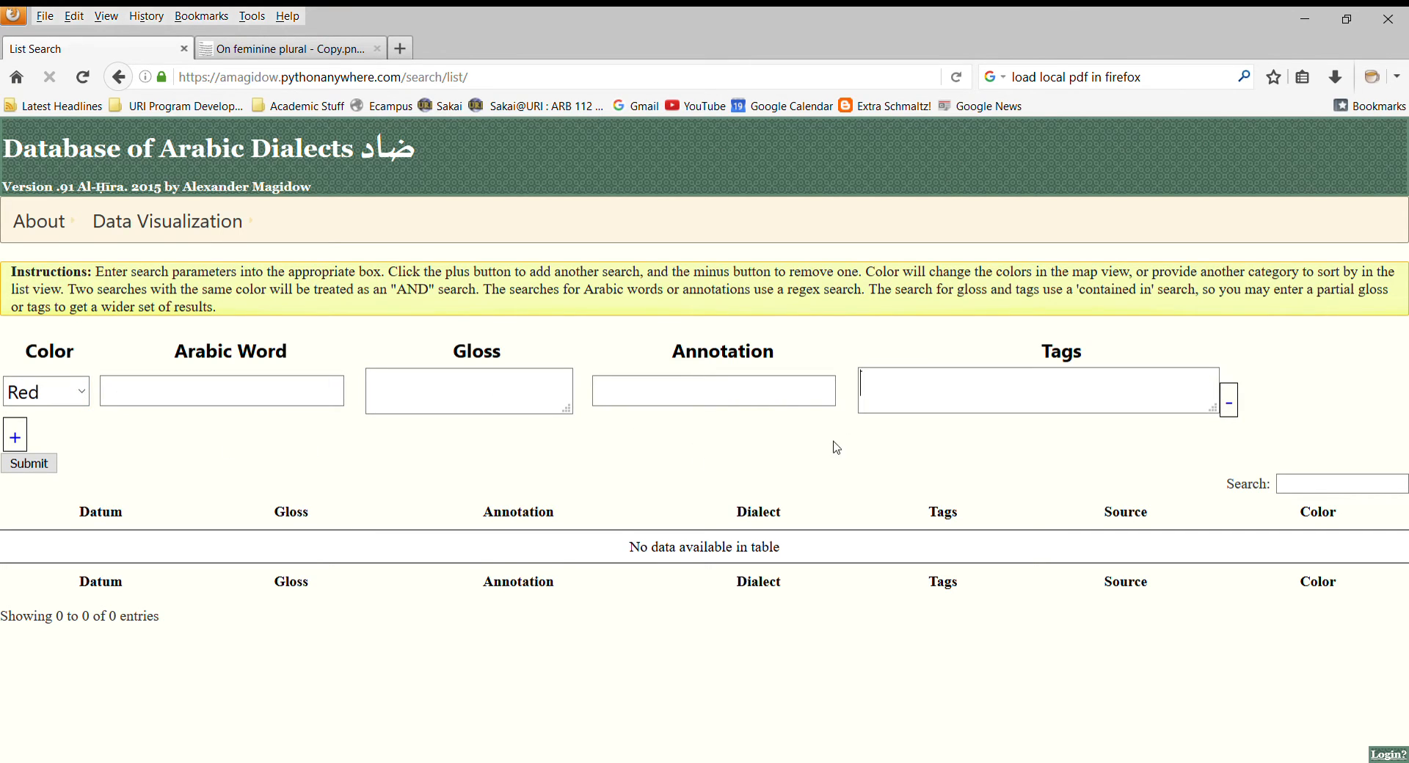
{"action": "mouse_move", "coordinate": [28, 463]}
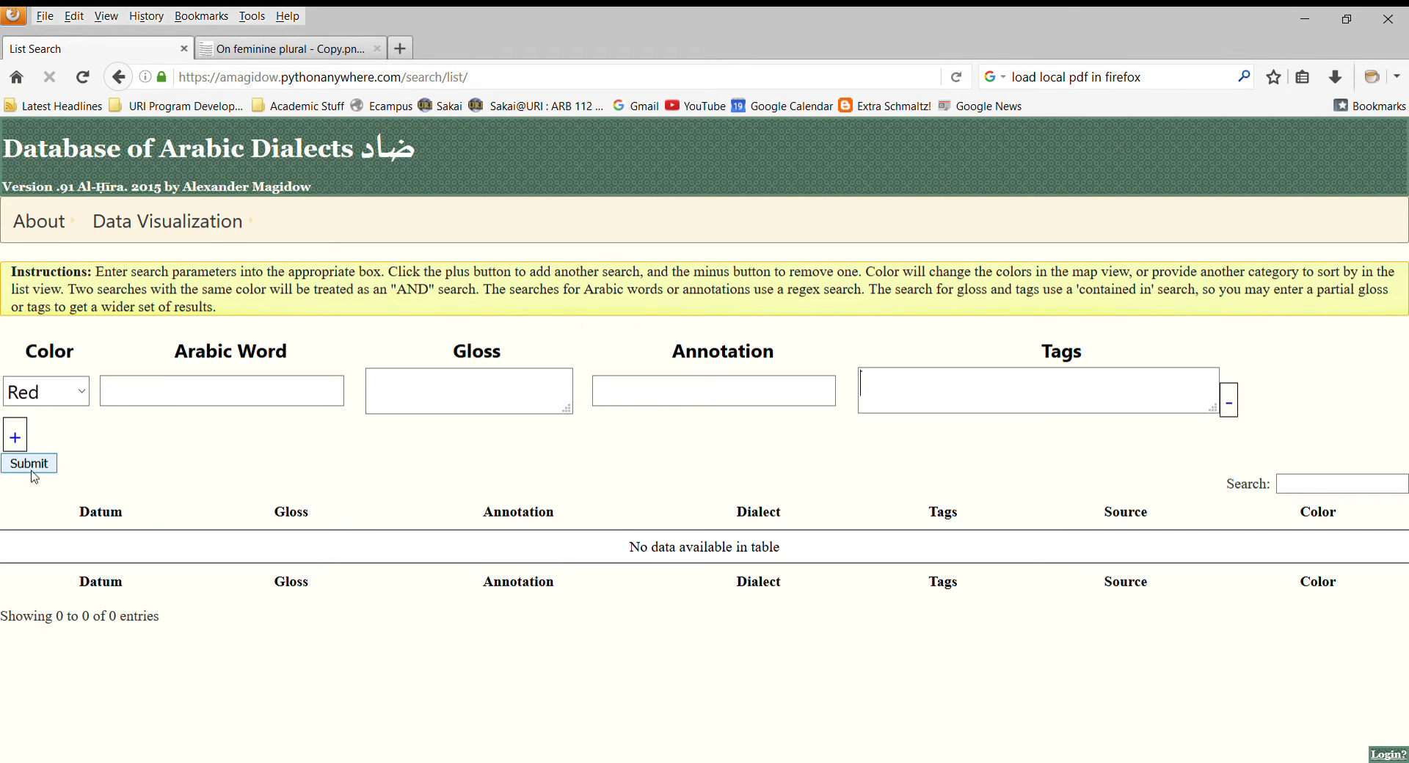
- Run a blank search and browse the red demonstrative results, such as ad- and ada from NaTrJ
{"action": "left_click", "coordinate": [28, 463]}
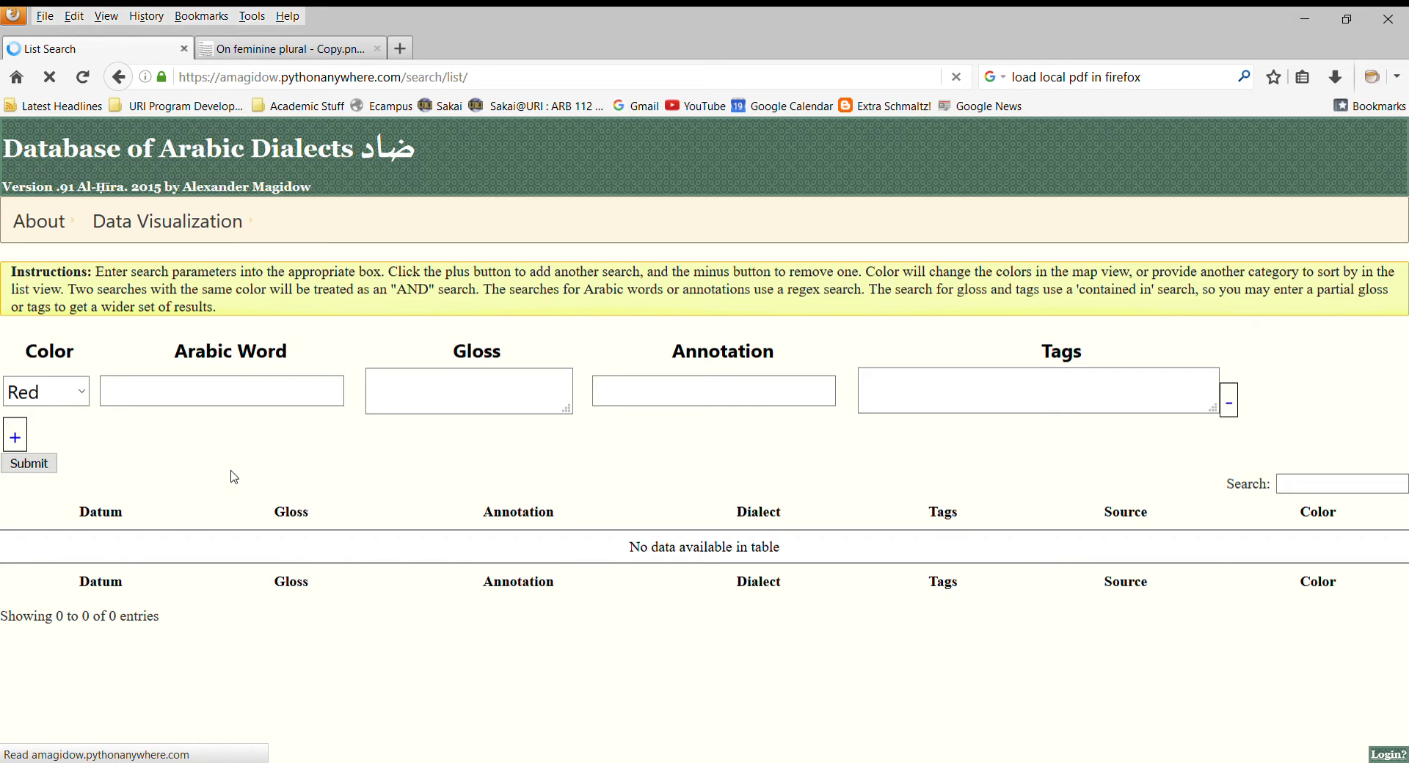
{"action": "left_click", "coordinate": [28, 463]}
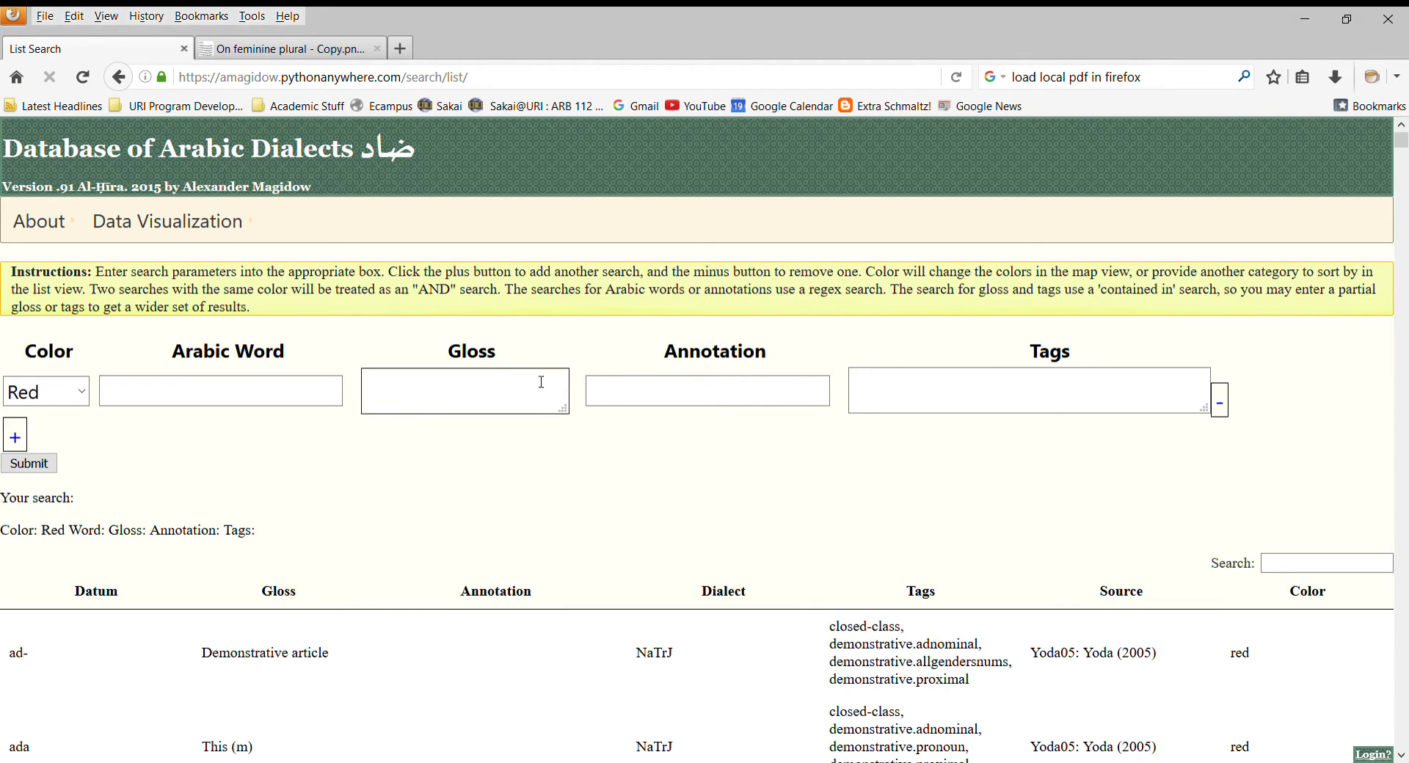
{"action": "mouse_move", "coordinate": [993, 442]}
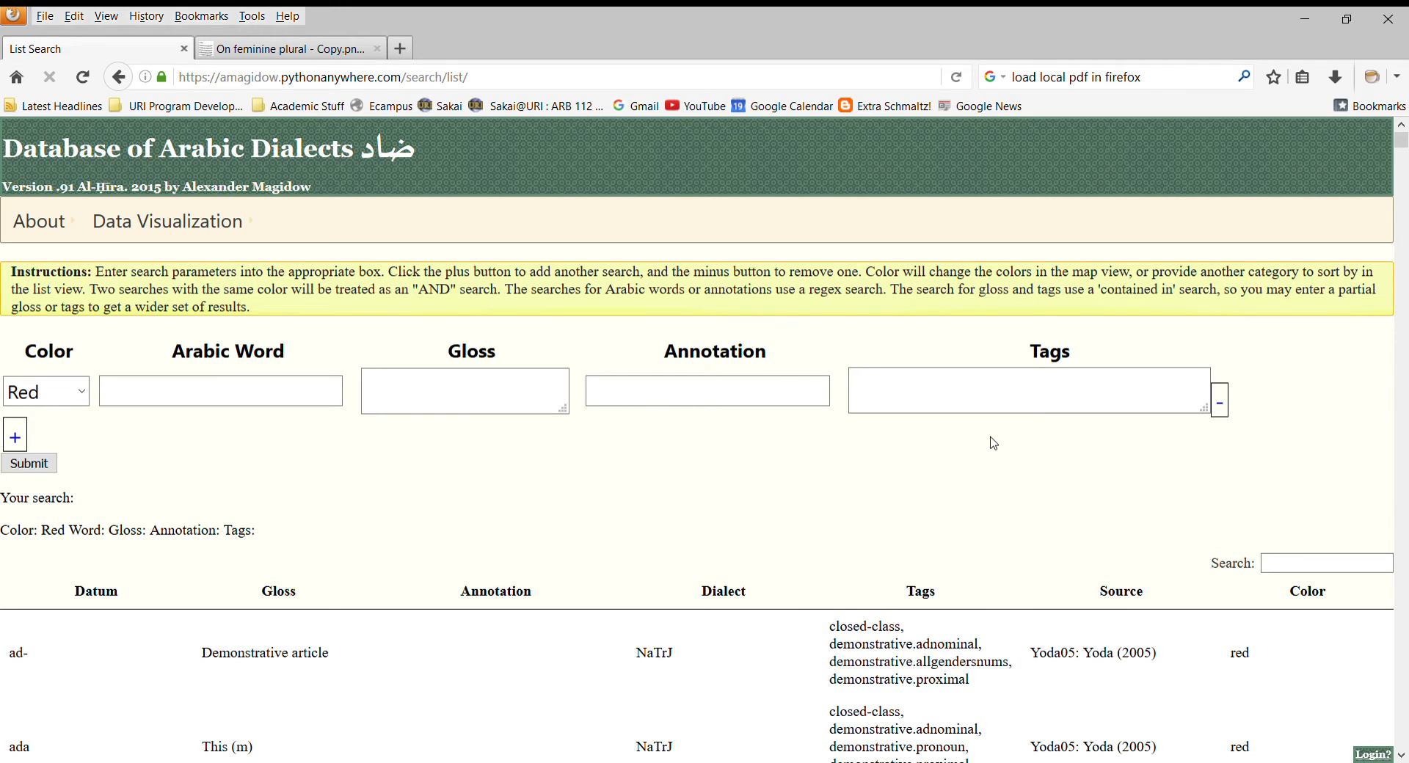
{"action": "scroll", "scroll_direction": "down", "scroll_amount": 3}
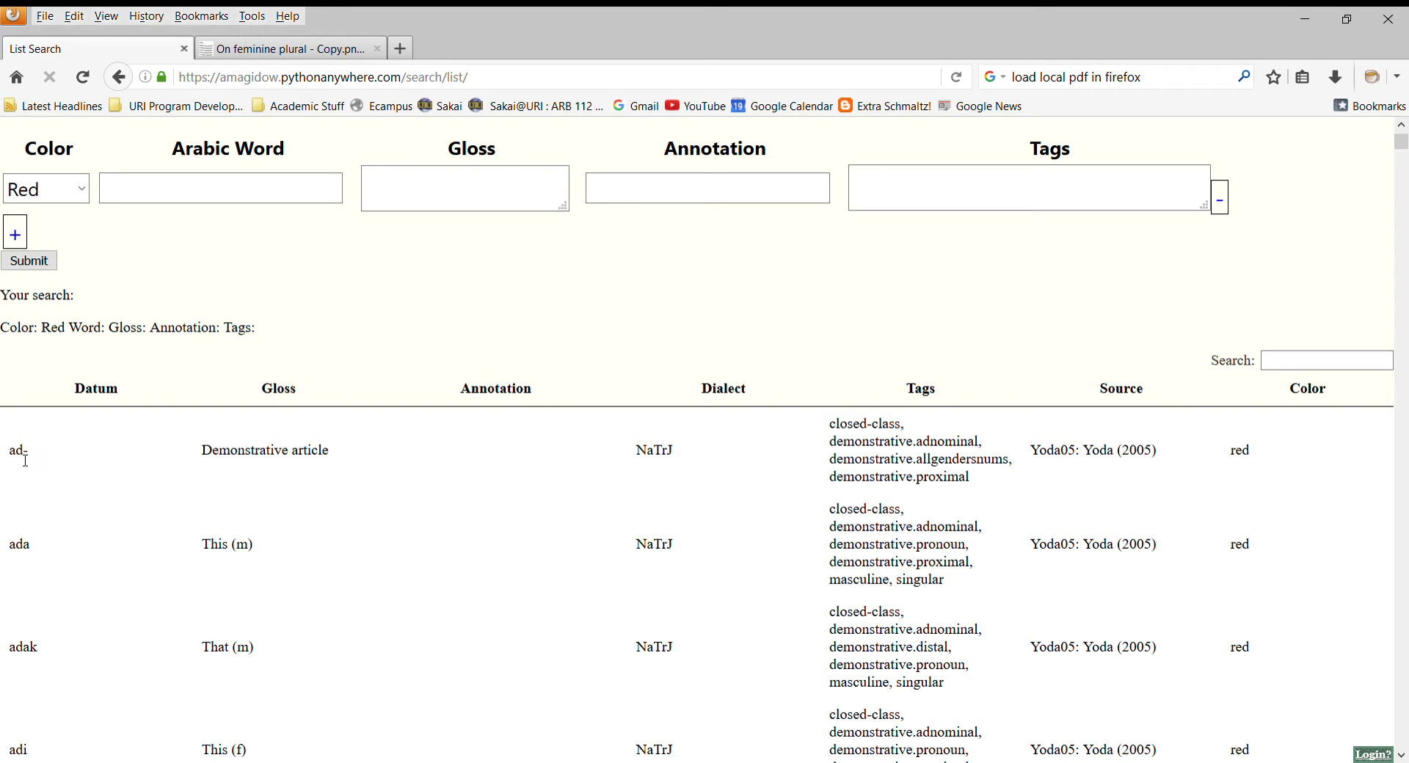
{"action": "scroll", "scroll_direction": "down", "scroll_amount": 3}
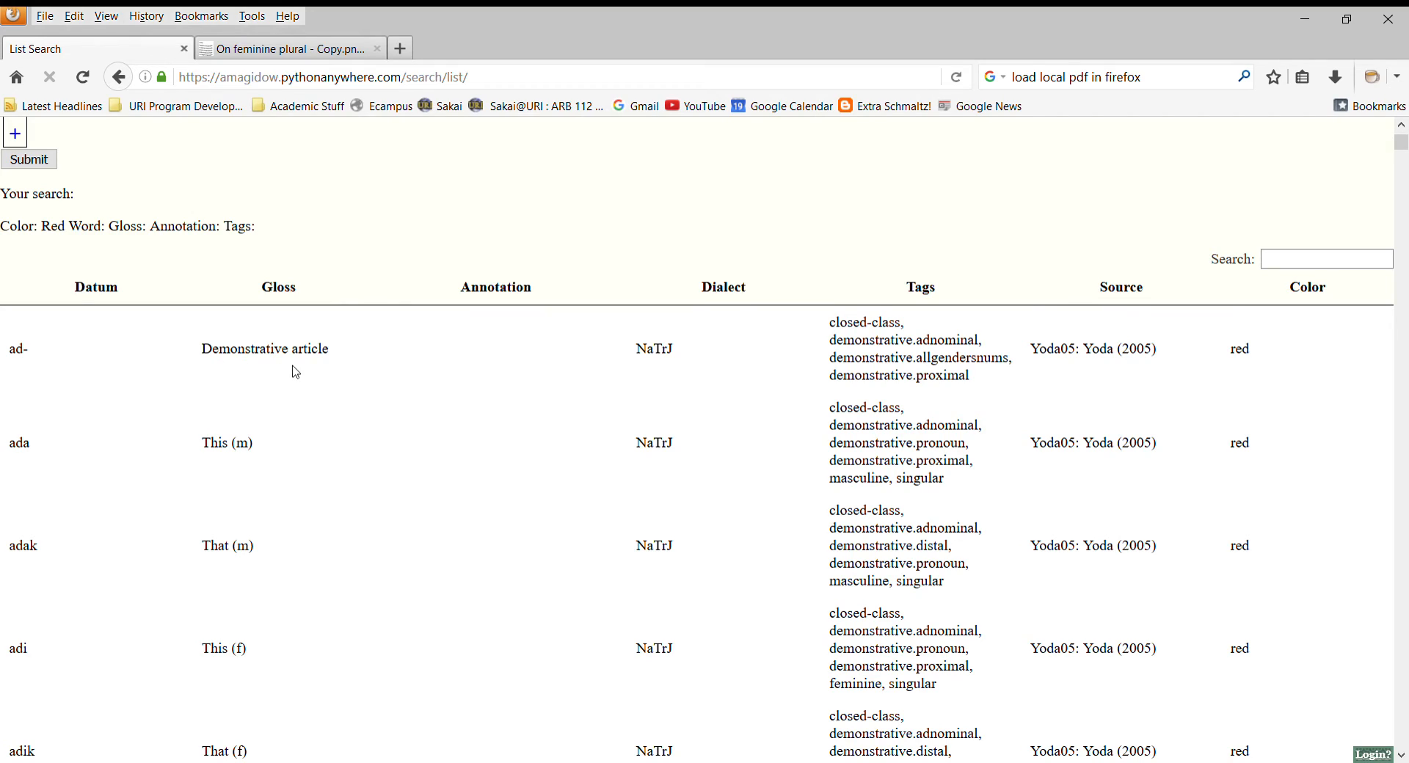
{"action": "mouse_move", "coordinate": [286, 470]}
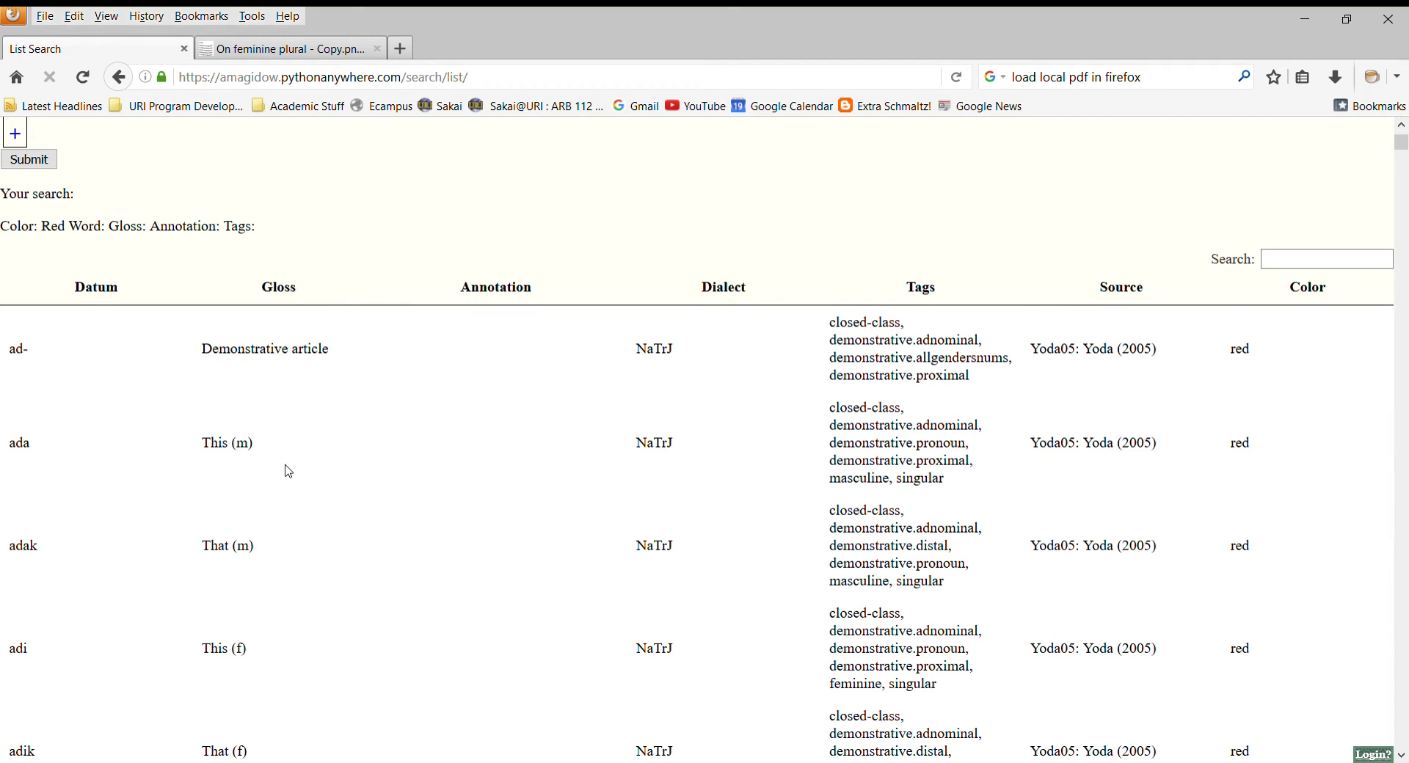
{"action": "mouse_move", "coordinate": [636, 266]}
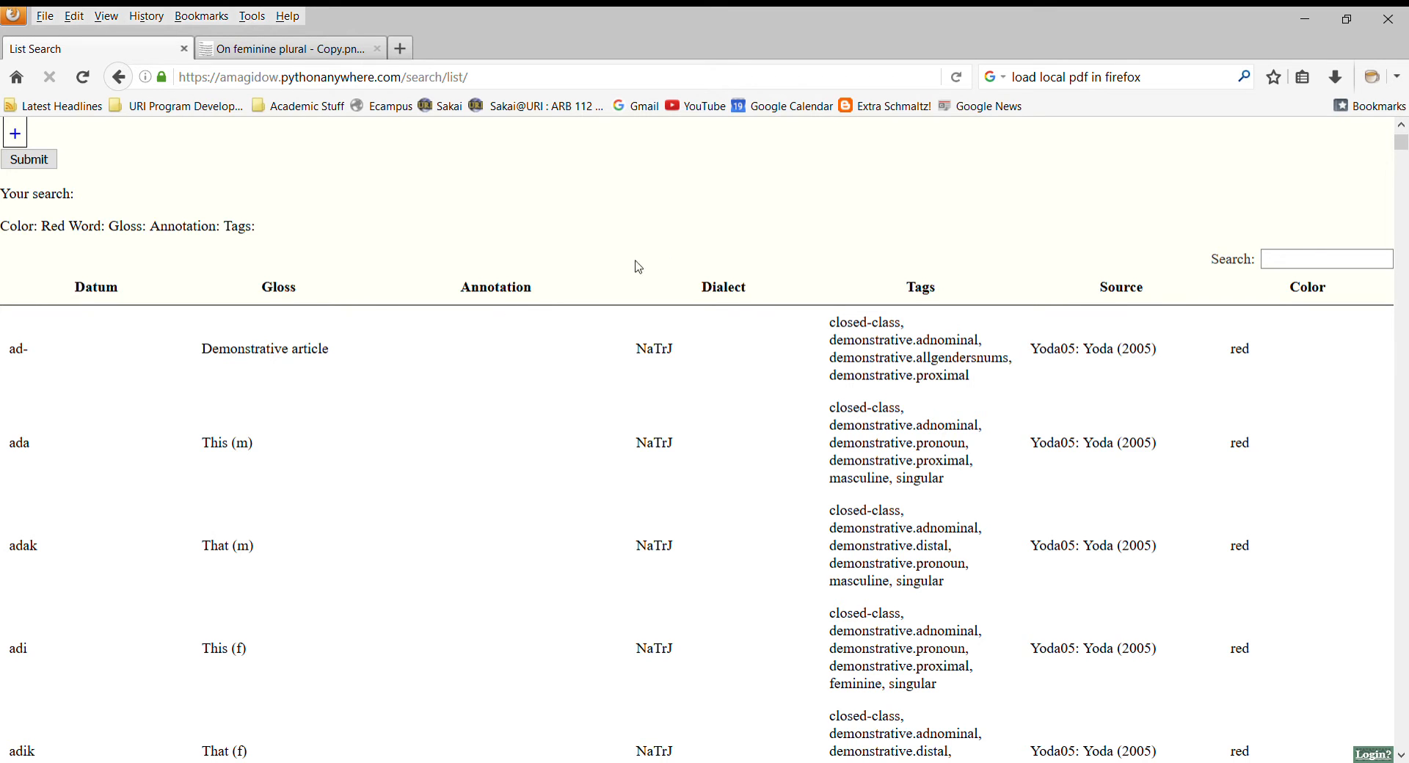
{"action": "scroll", "scroll_direction": "down", "scroll_amount": 3}
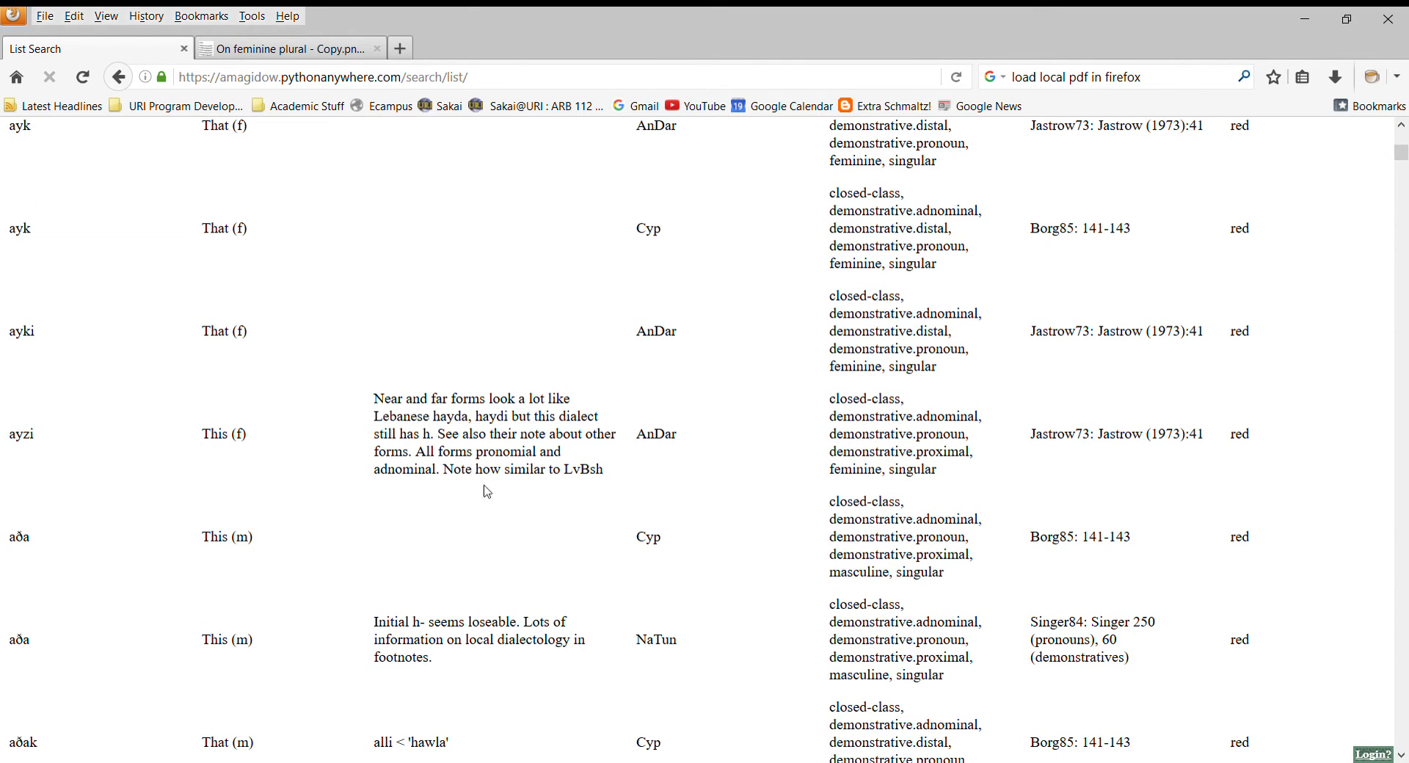
{"action": "mouse_move", "coordinate": [689, 459]}
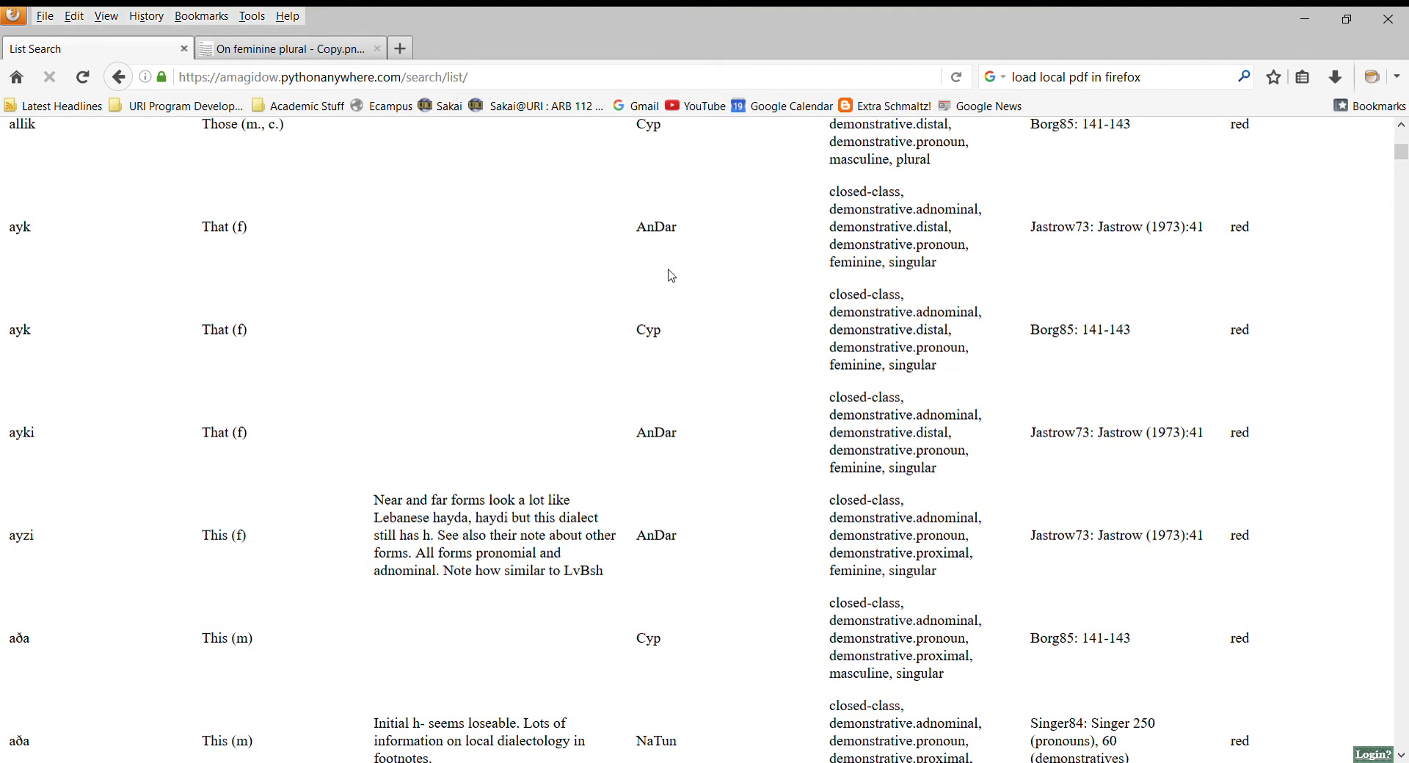
{"action": "scroll", "scroll_direction": "down", "scroll_amount": 3}
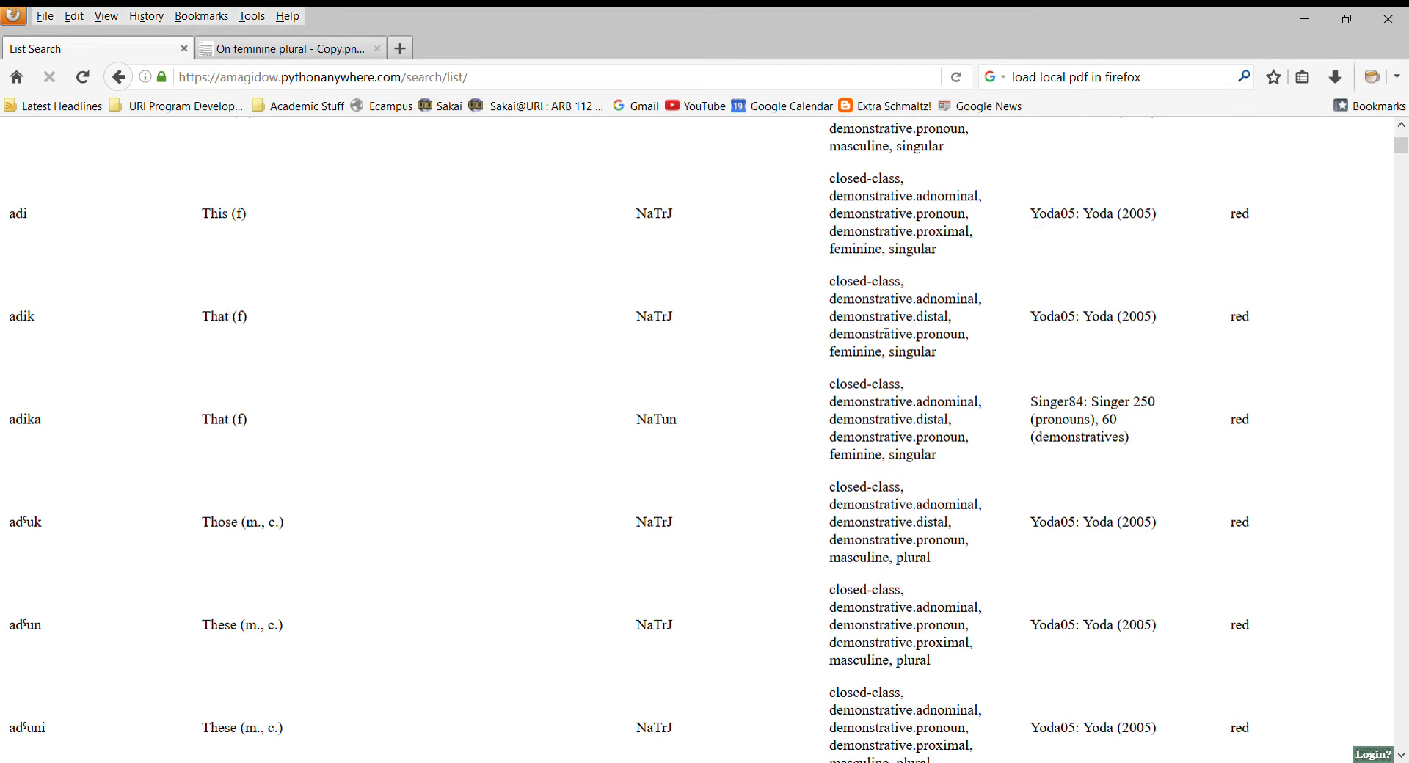
{"action": "scroll", "scroll_direction": "up", "scroll_amount": 3}
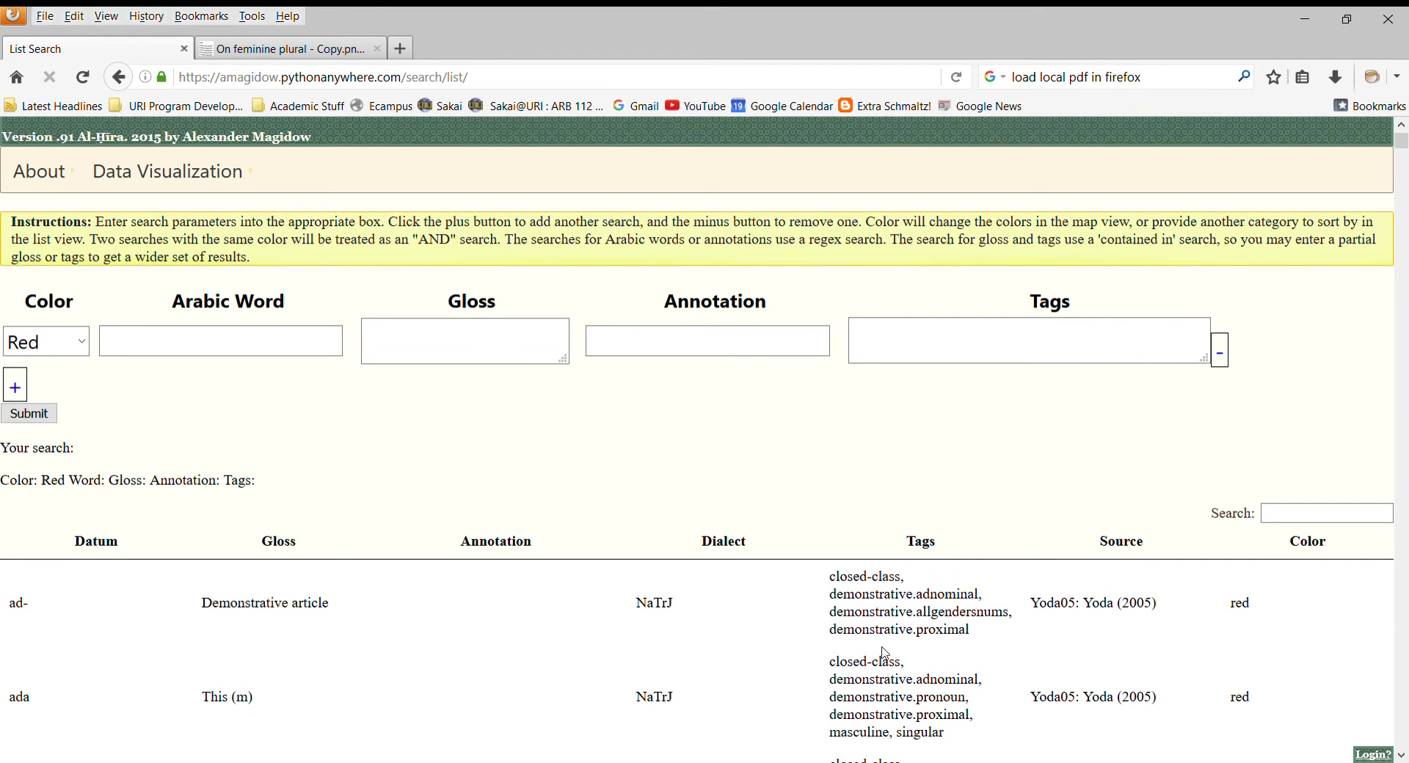
{"action": "mouse_move", "coordinate": [1129, 567]}
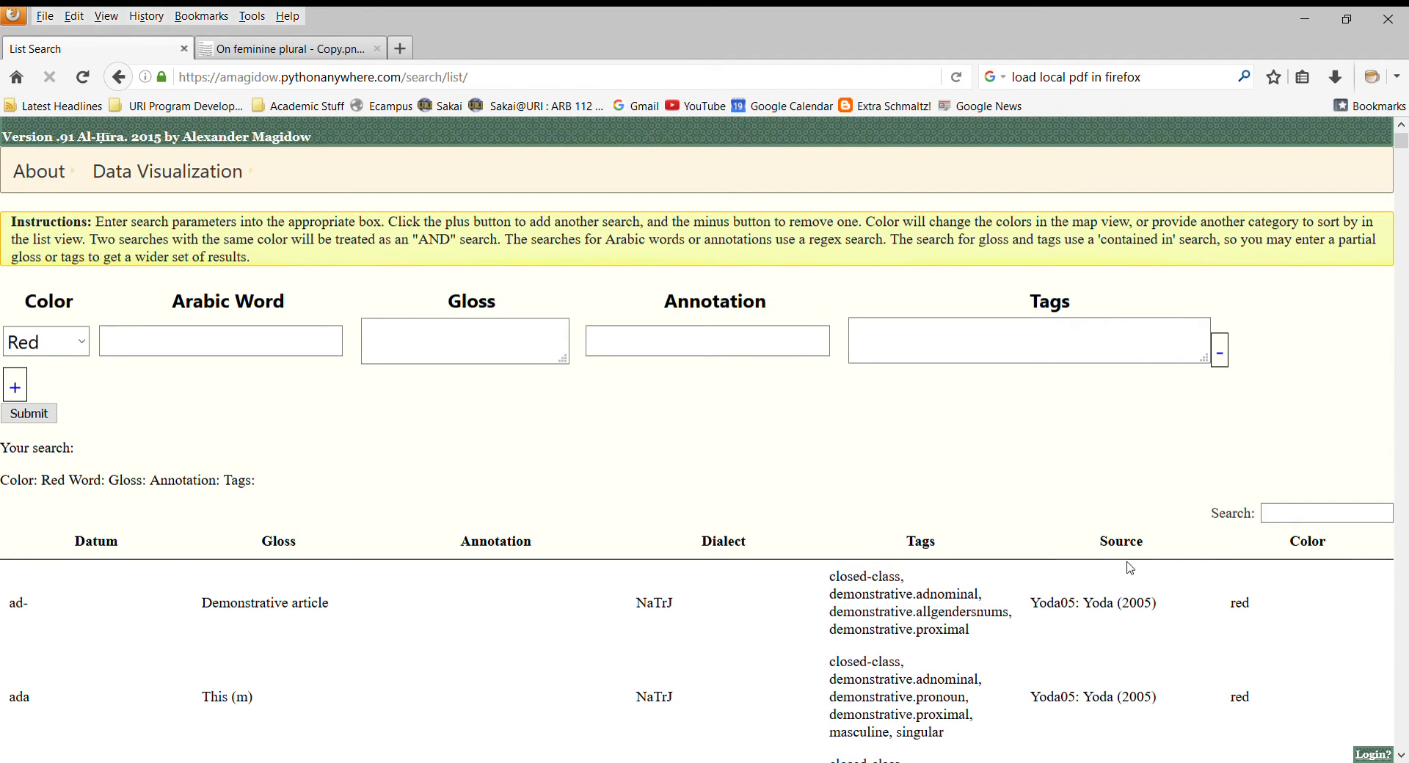
{"action": "mouse_move", "coordinate": [1234, 598]}
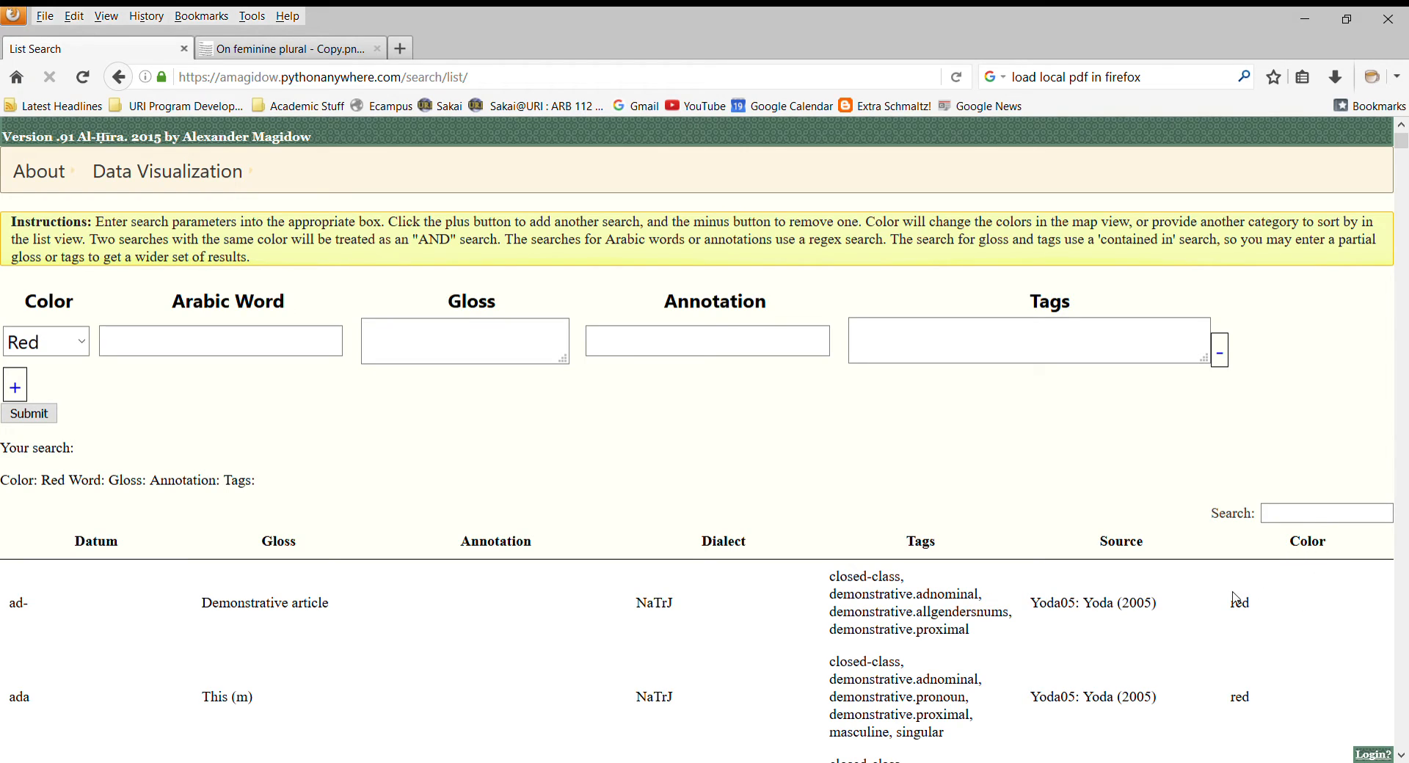
{"action": "mouse_move", "coordinate": [879, 452]}
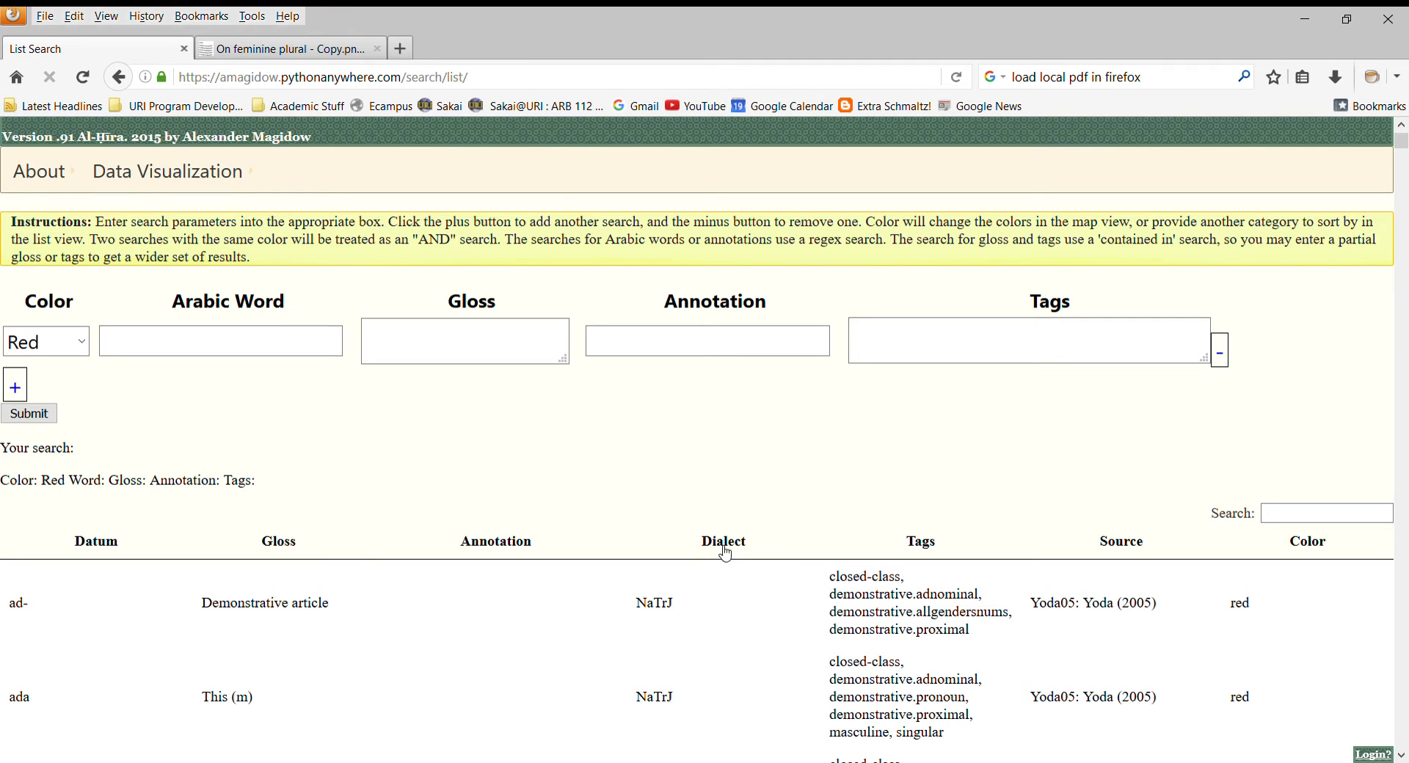
- Scroll through the dialect-sorted results showing the AfgA and AnAg demonstratives, then back up
{"action": "scroll", "scroll_direction": "down", "scroll_amount": 3}
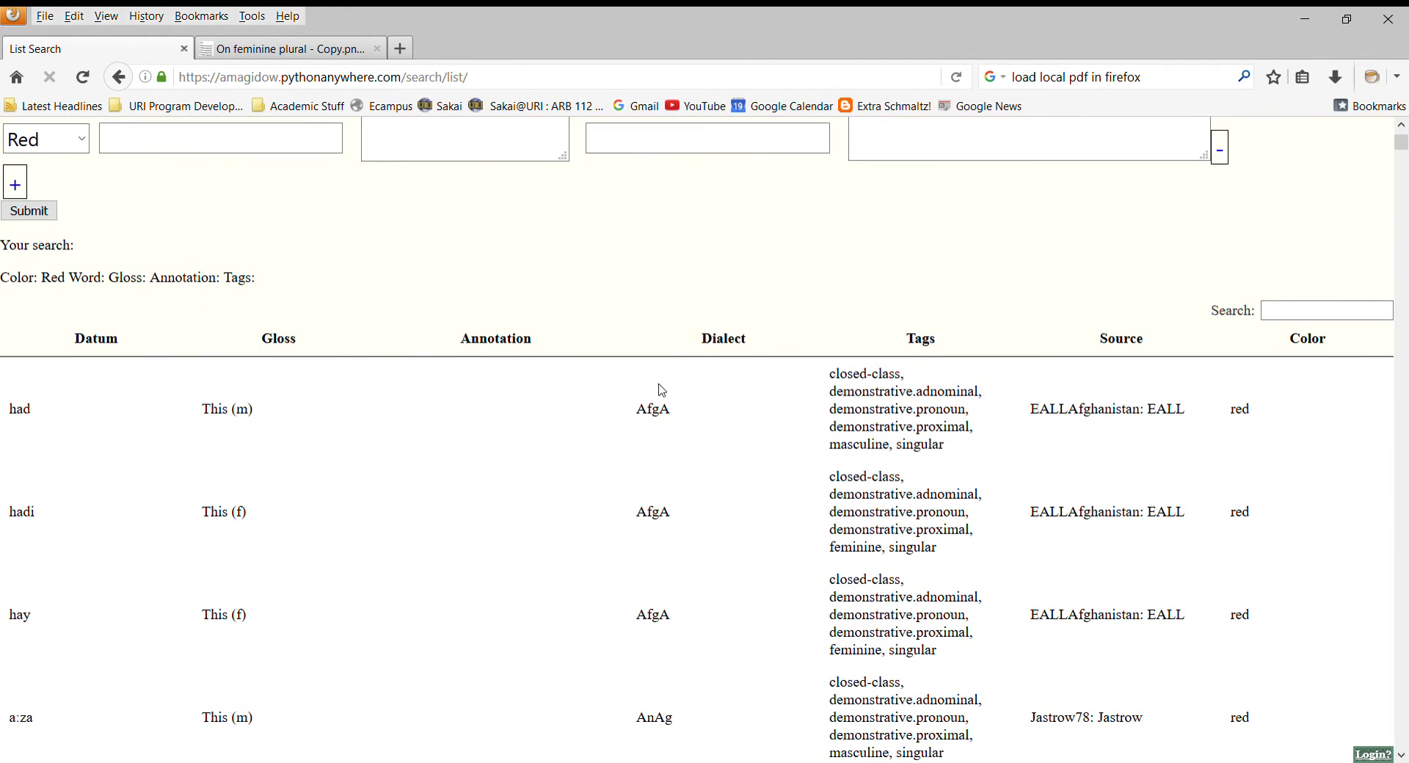
{"action": "mouse_move", "coordinate": [652, 421]}
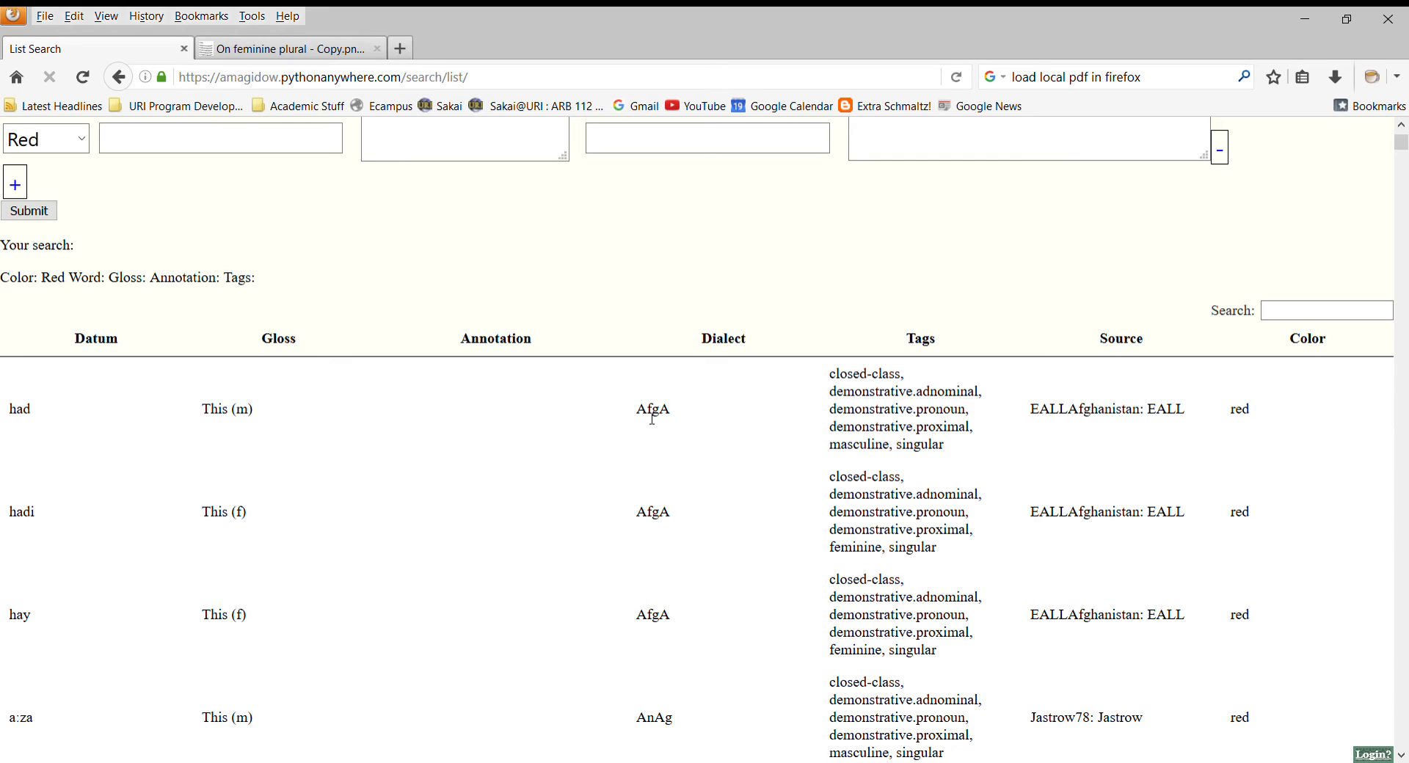
{"action": "mouse_move", "coordinate": [628, 411]}
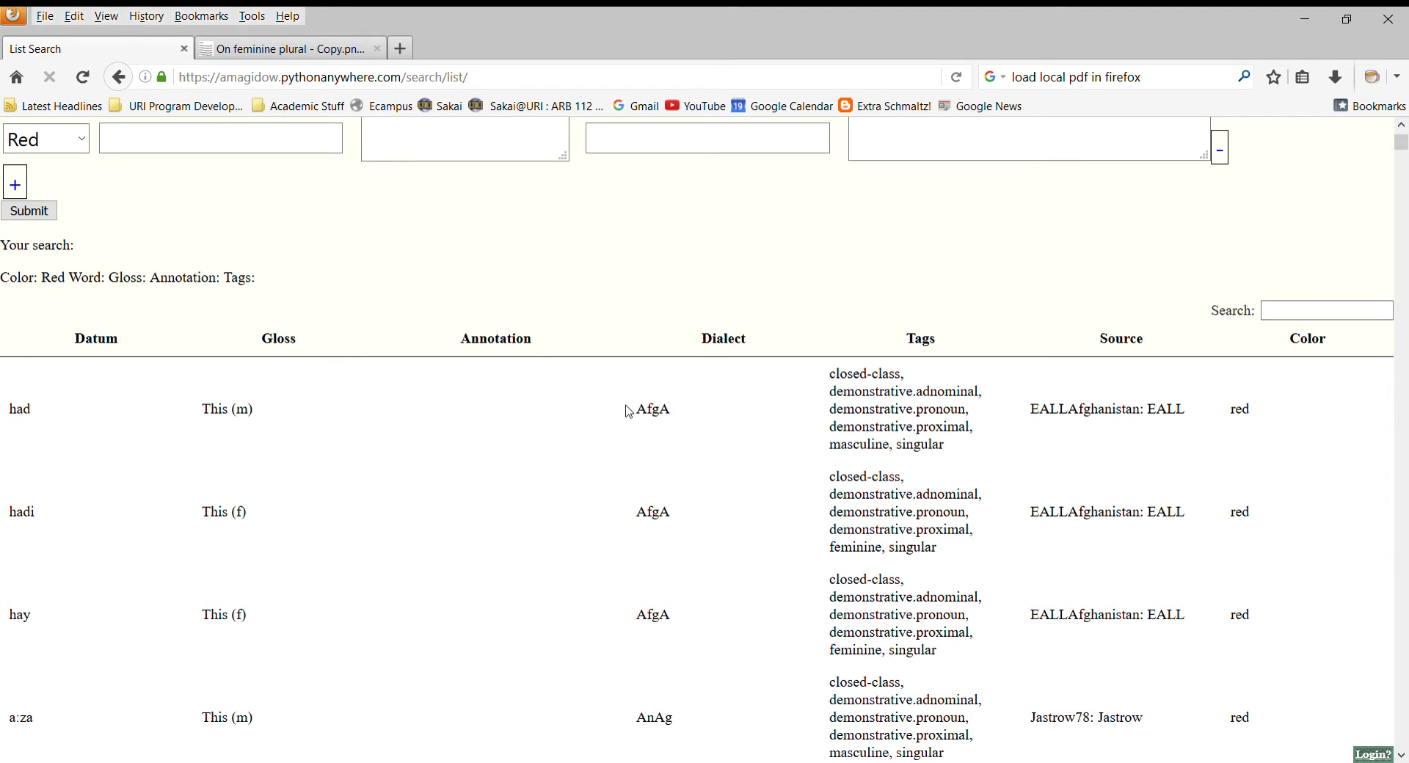
{"action": "mouse_move", "coordinate": [674, 390]}
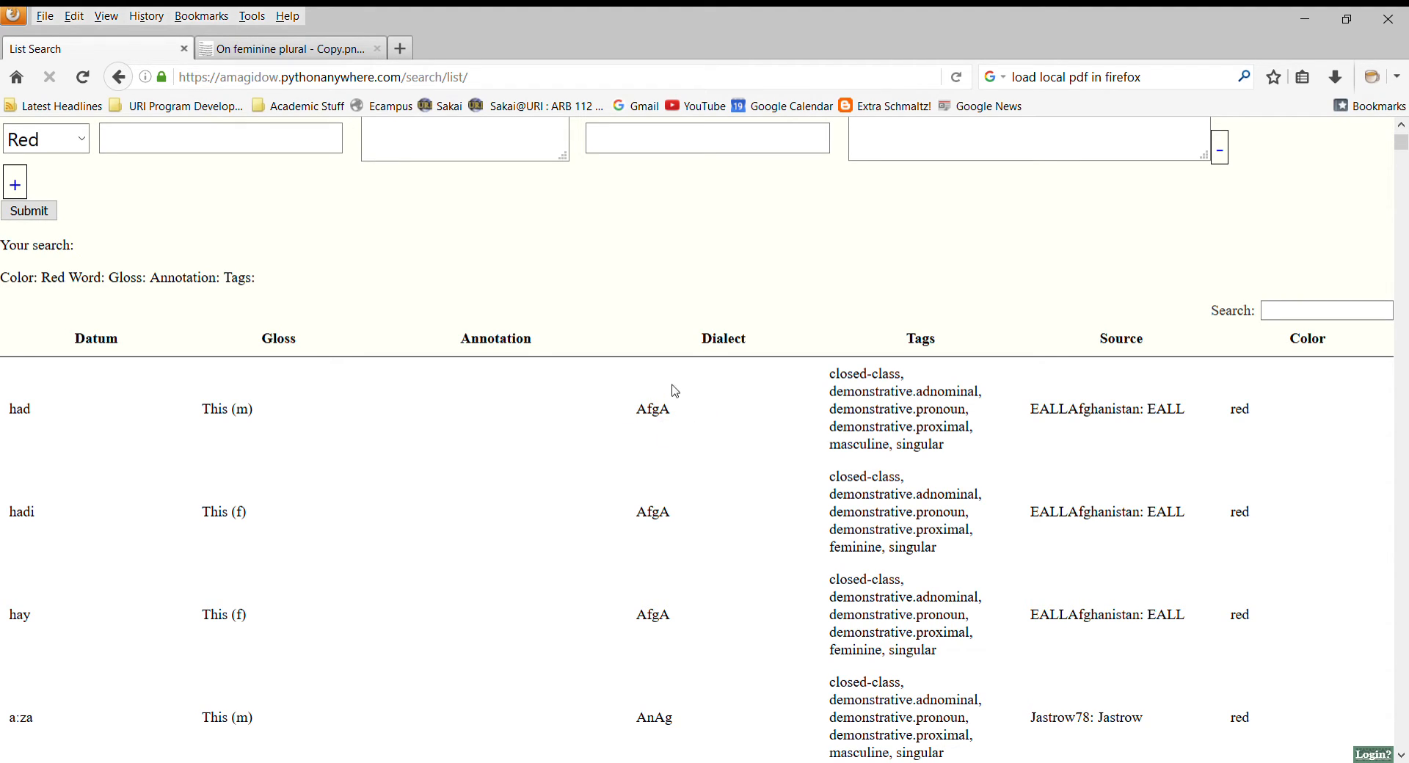
{"action": "scroll", "scroll_direction": "down", "scroll_amount": 3}
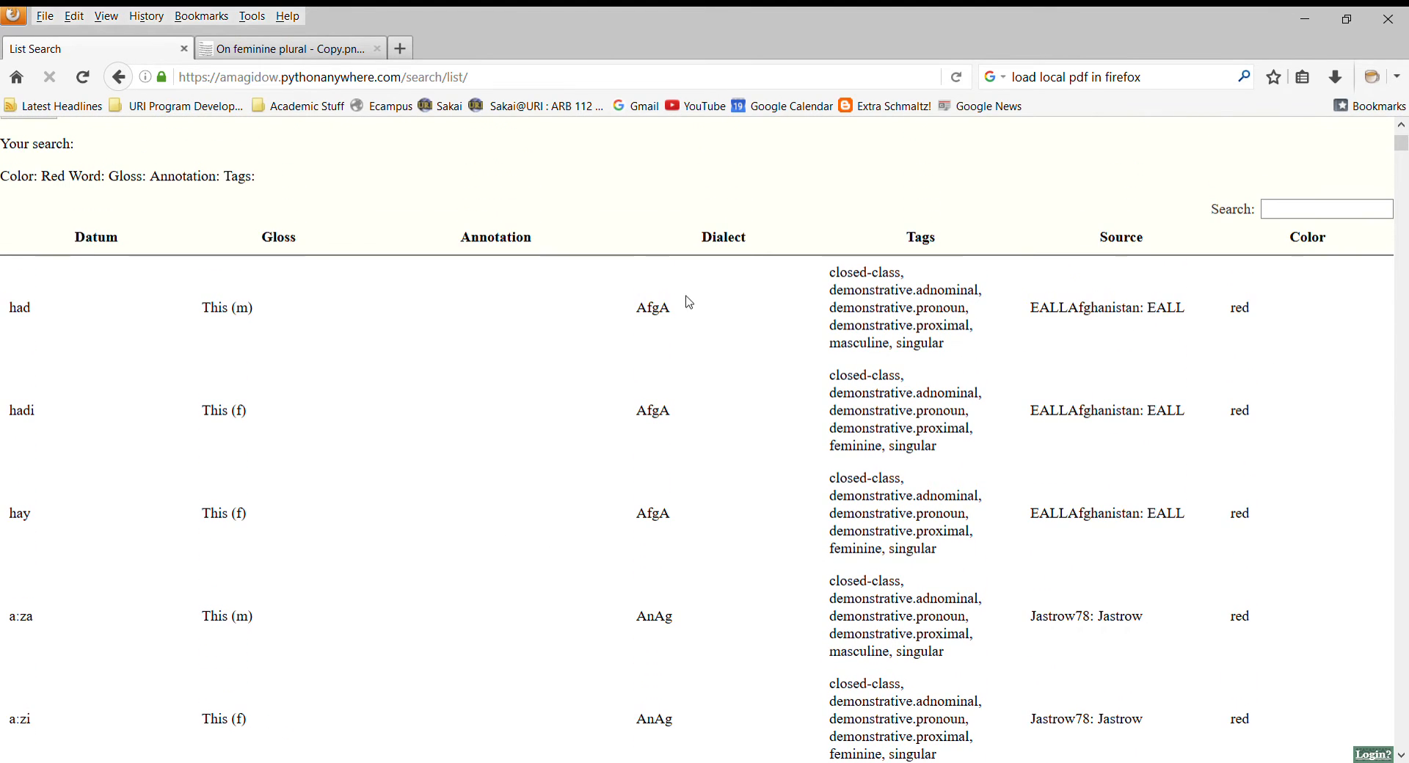
{"action": "scroll", "scroll_direction": "down", "scroll_amount": 3}
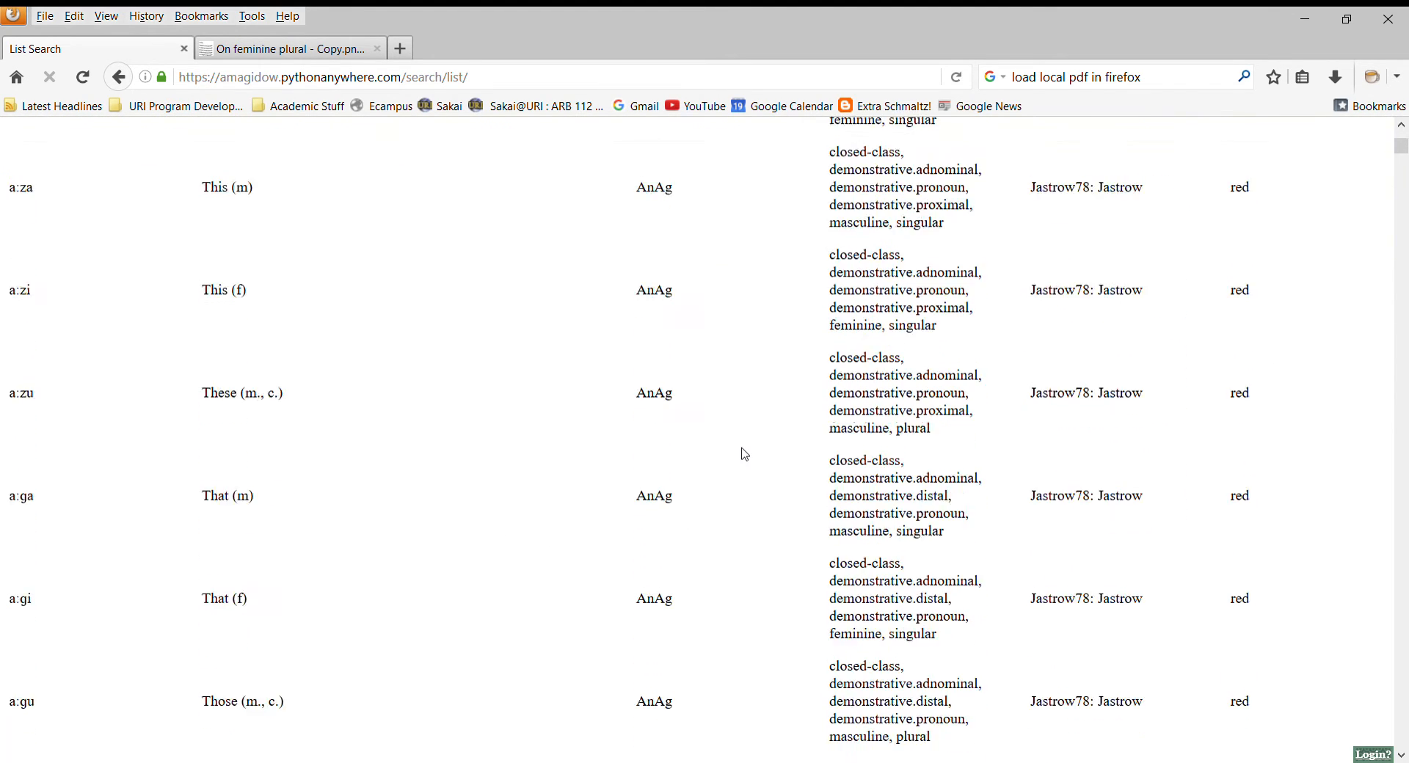
{"action": "scroll", "scroll_direction": "up", "scroll_amount": 3}
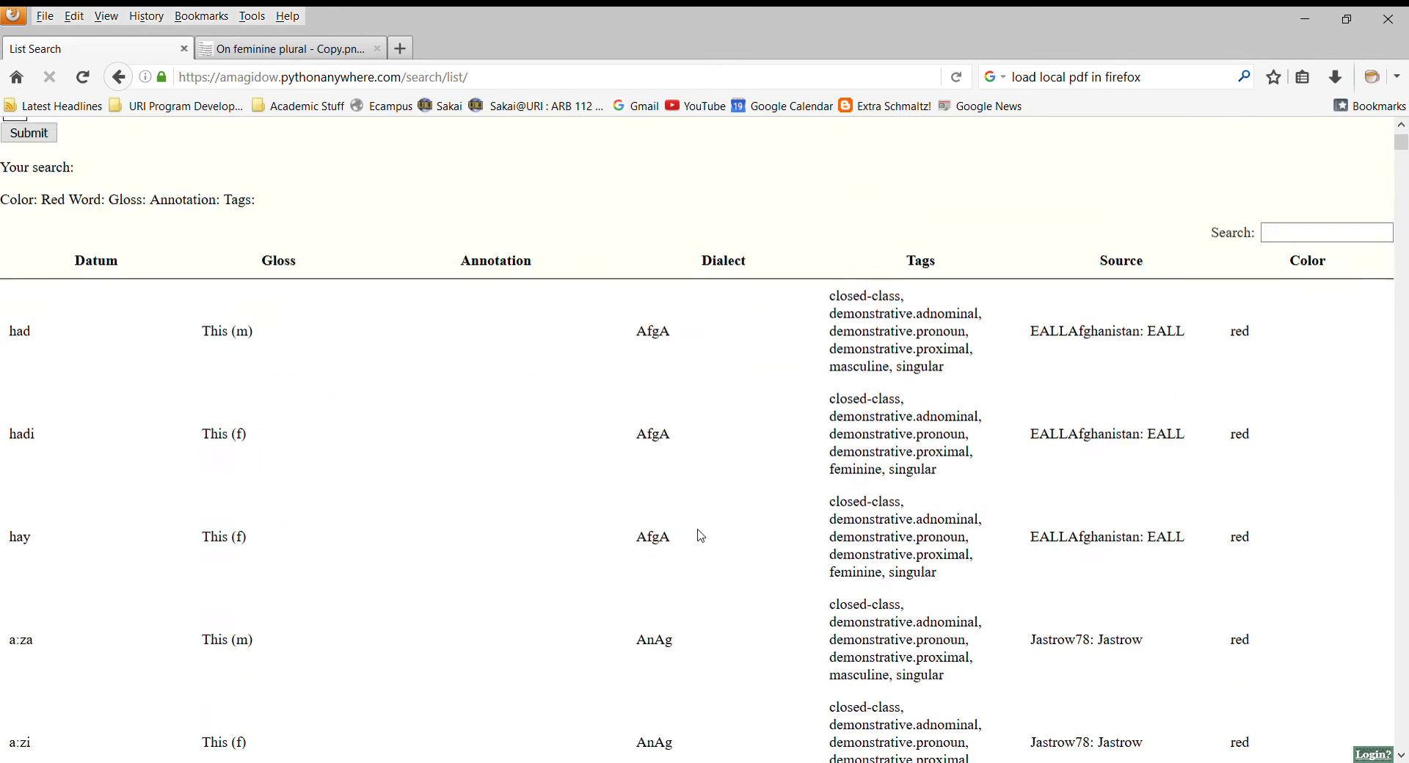
{"action": "scroll", "scroll_direction": "up", "scroll_amount": 3}
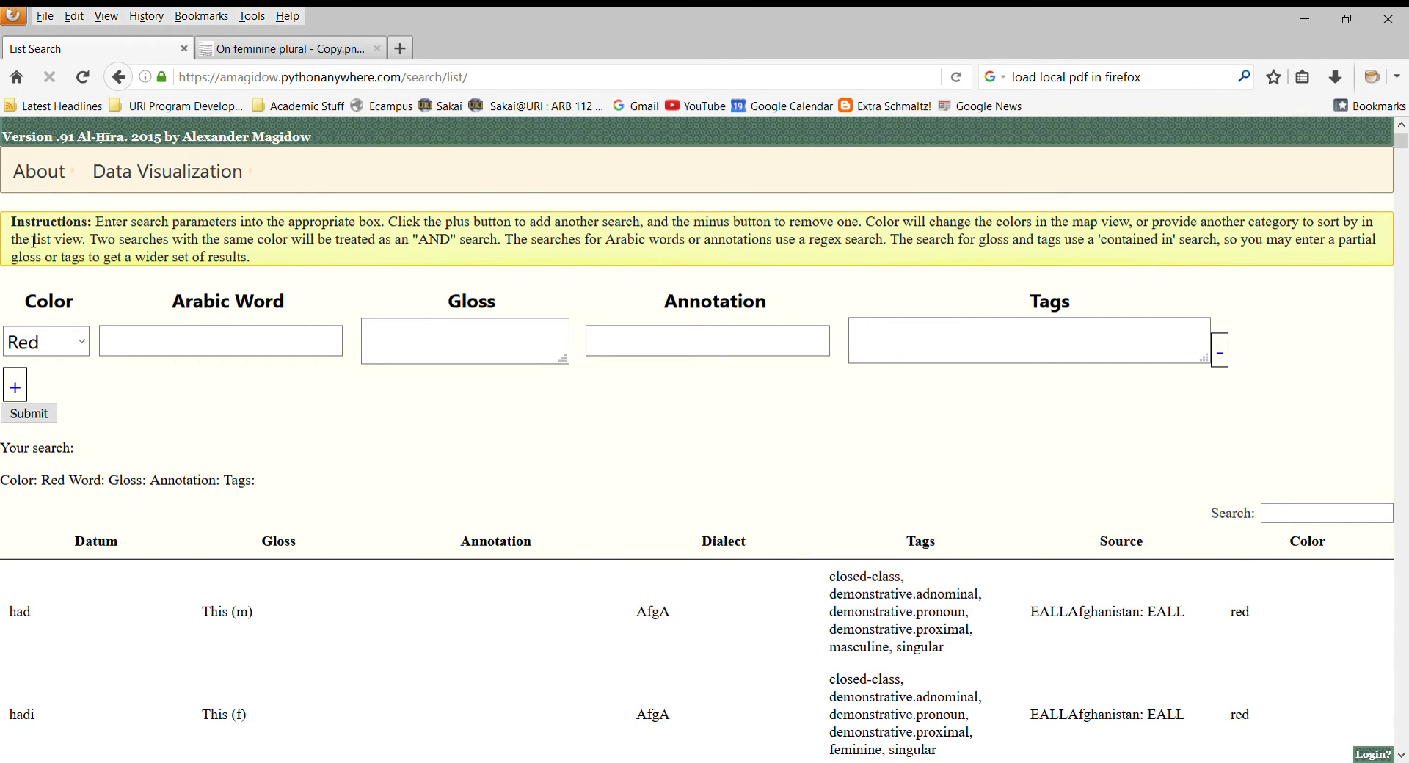
- Open the 506-dialect list in a new tab, browse it, and return to List Search
{"action": "left_click", "coordinate": [39, 171]}
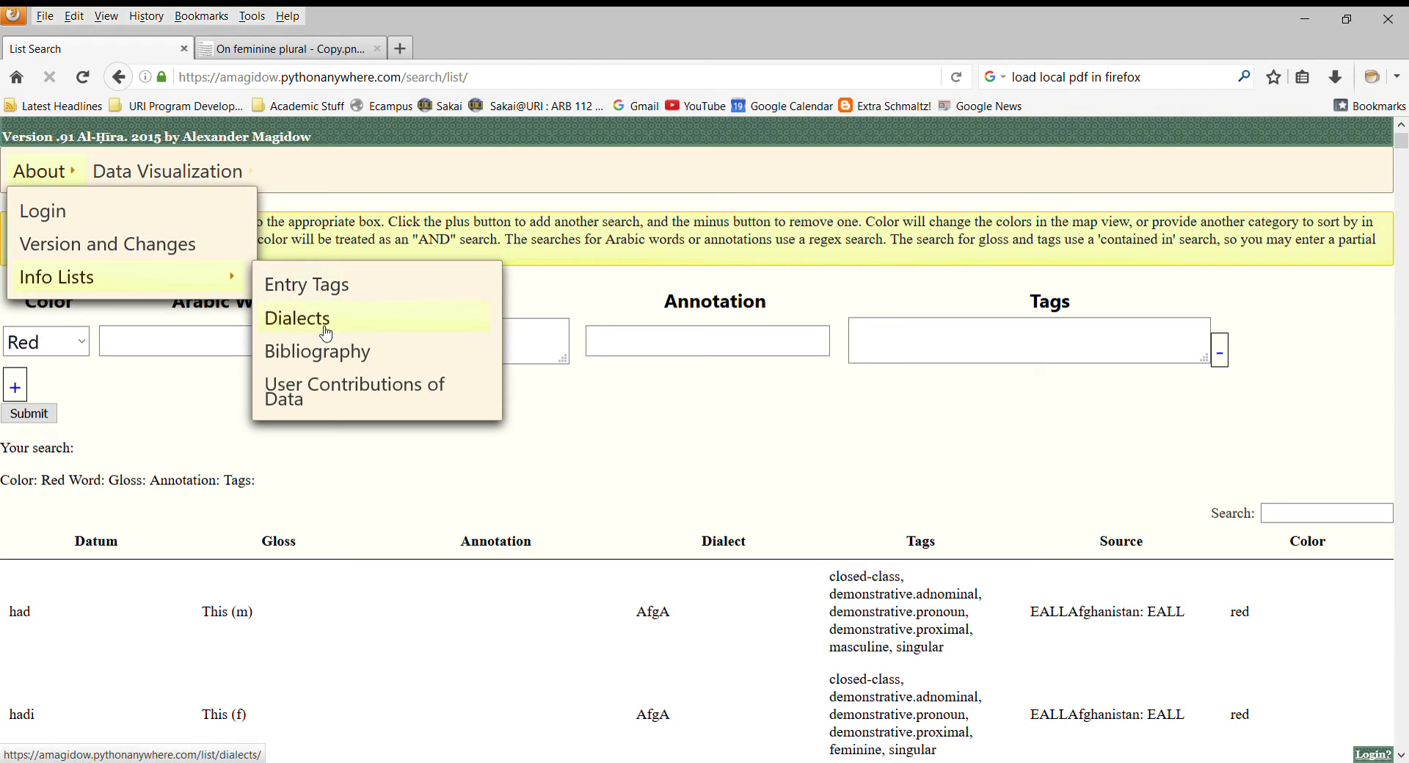
{"action": "left_click", "coordinate": [297, 318]}
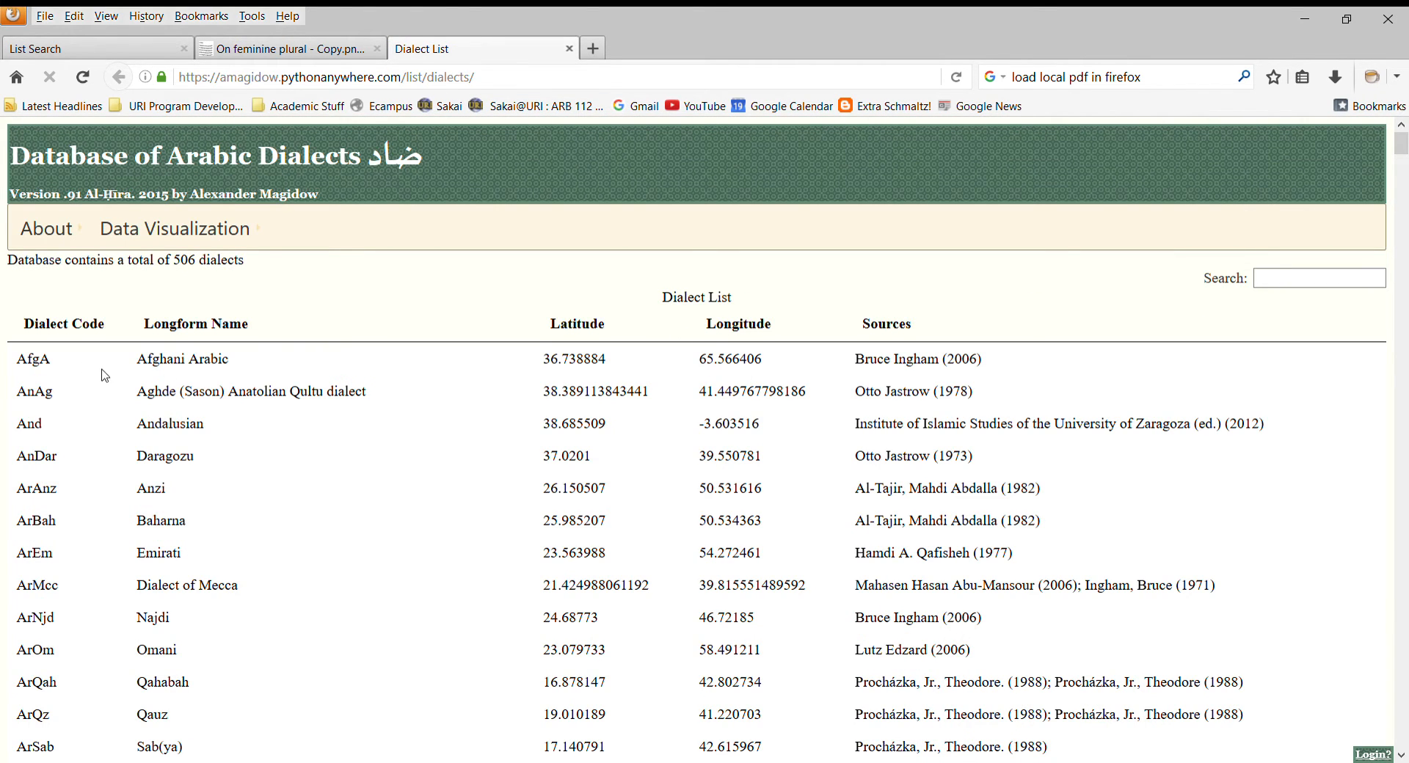
{"action": "scroll", "scroll_direction": "down", "scroll_amount": 3}
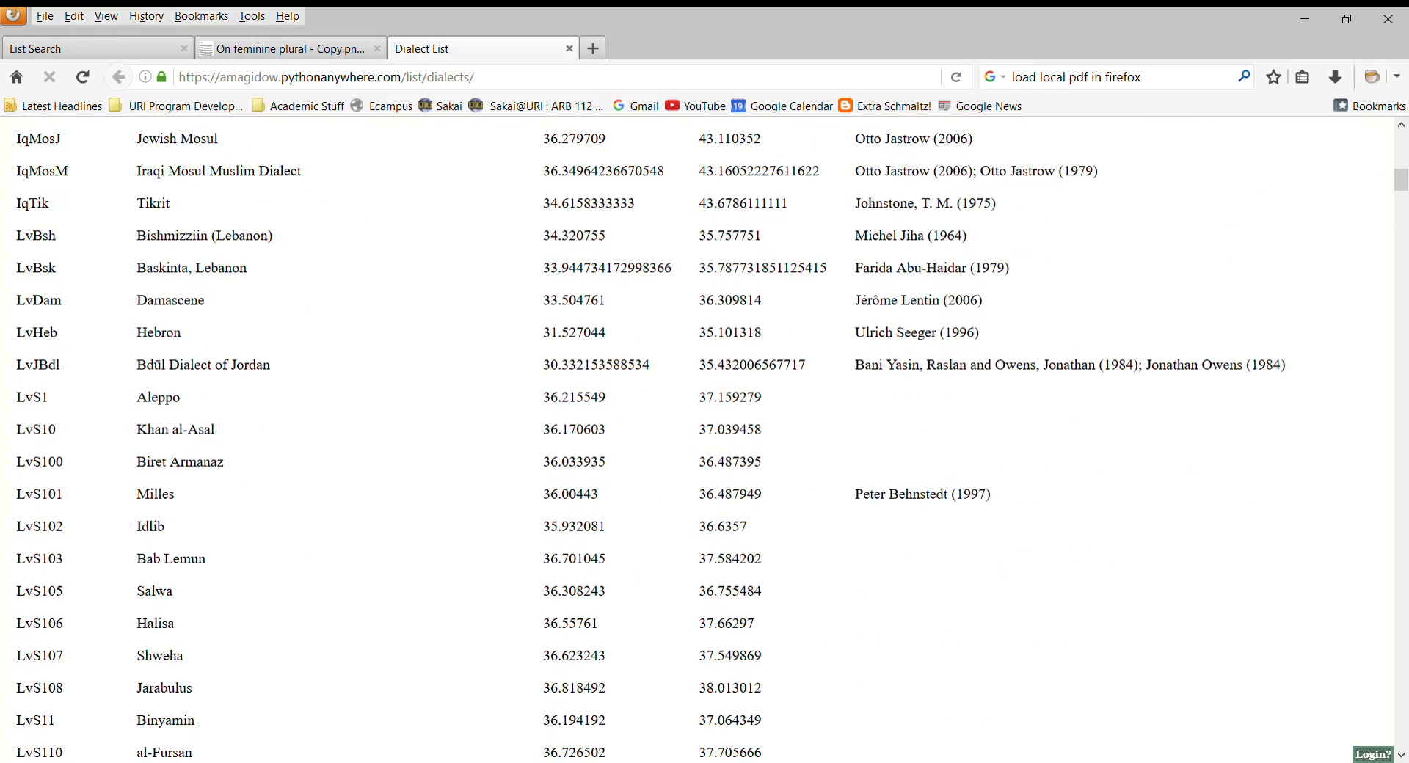
{"action": "scroll", "scroll_direction": "up", "scroll_amount": 3}
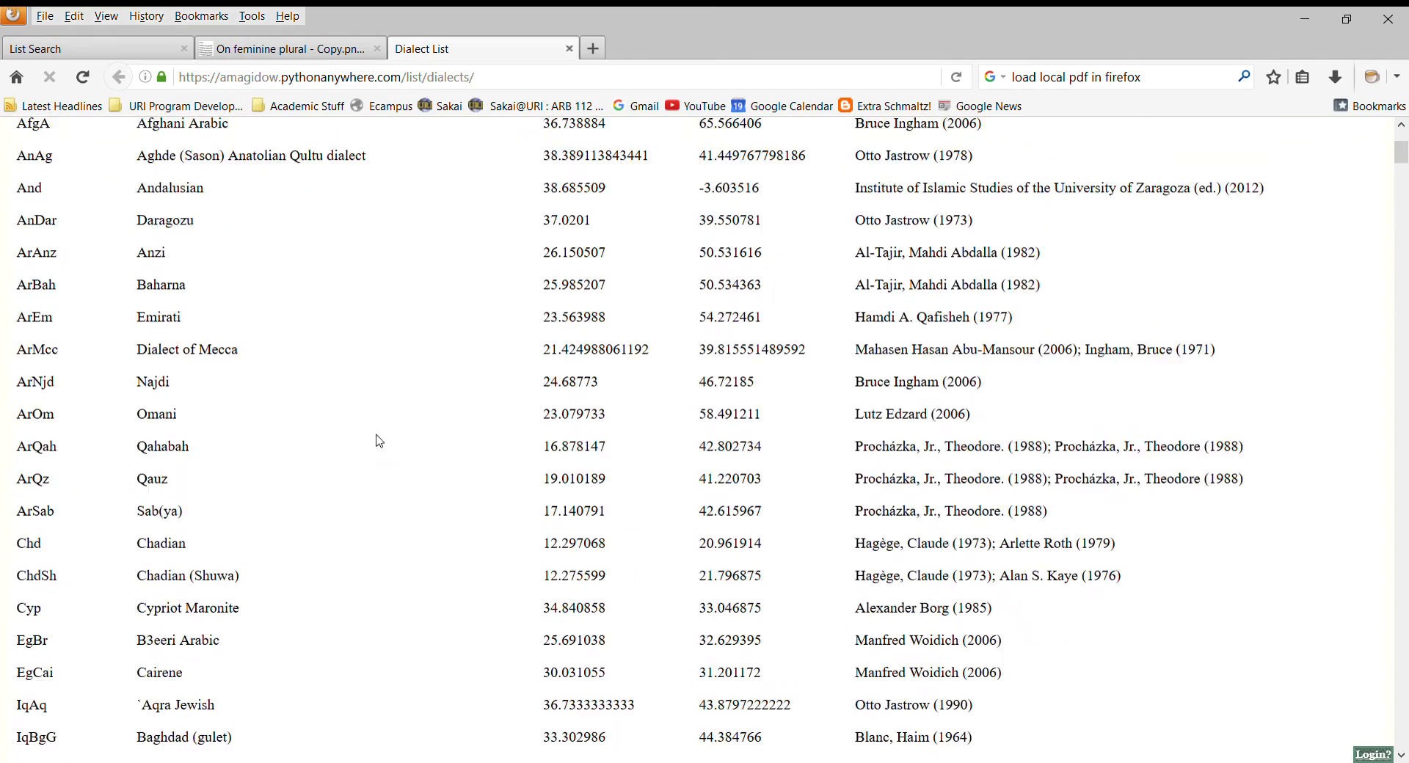
{"action": "scroll", "scroll_direction": "up", "scroll_amount": 3}
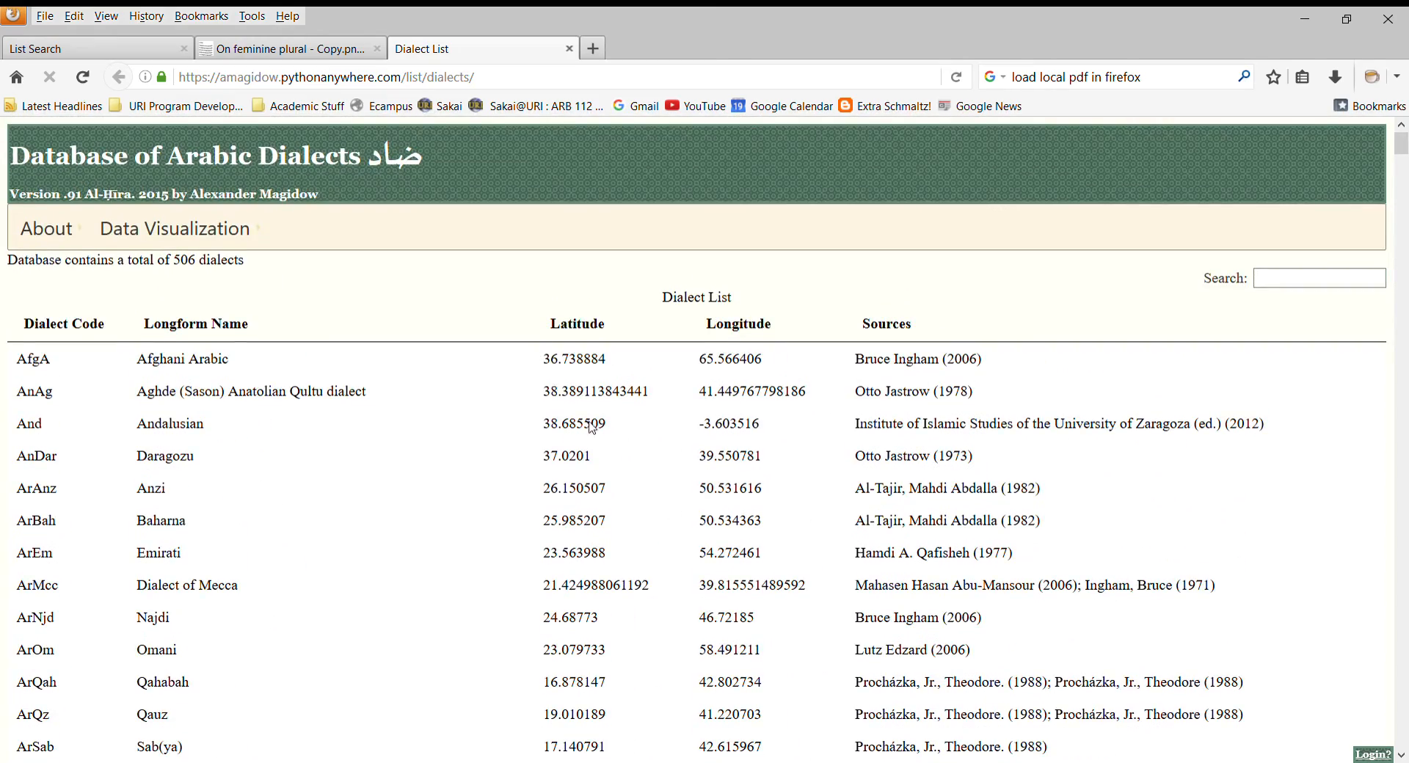
{"action": "left_click", "coordinate": [90, 48]}
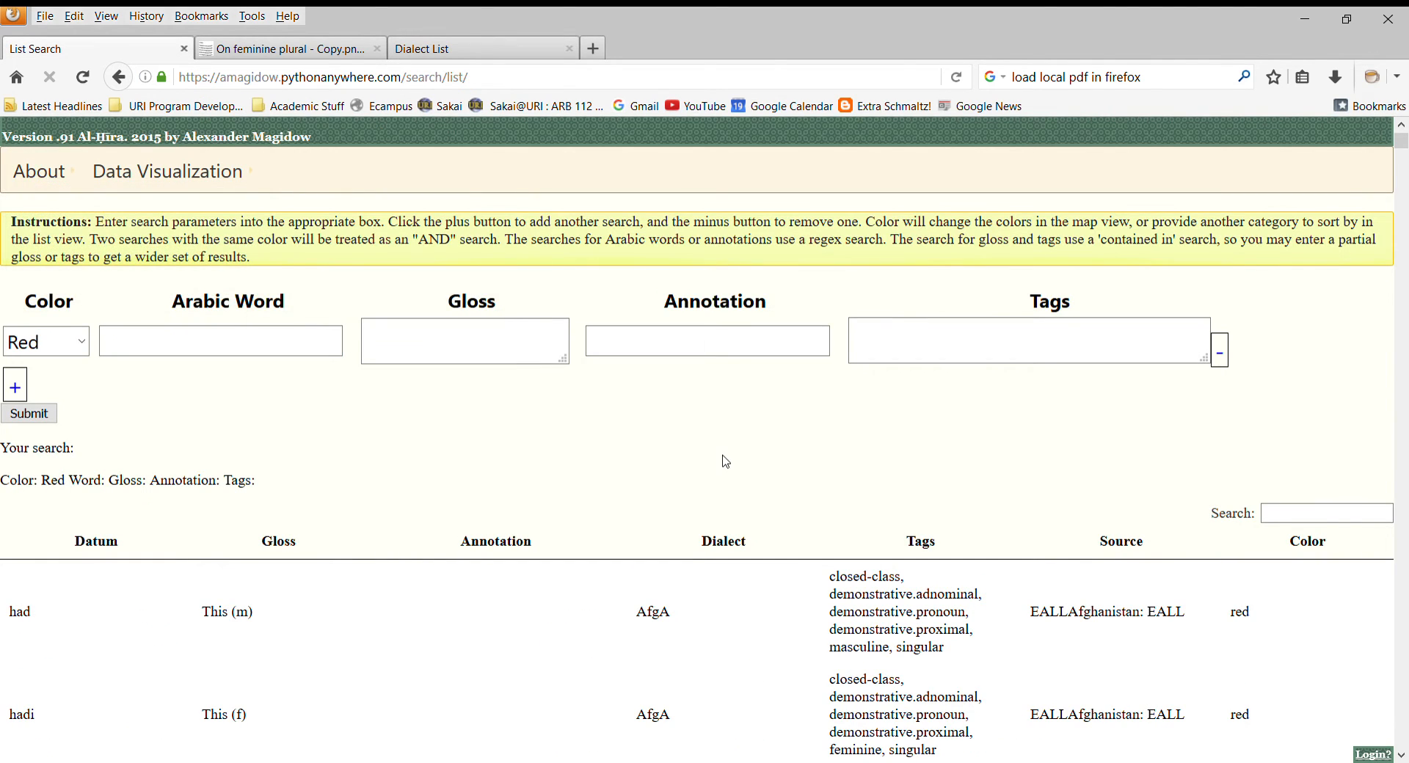
{"action": "scroll", "scroll_direction": "down", "scroll_amount": 3}
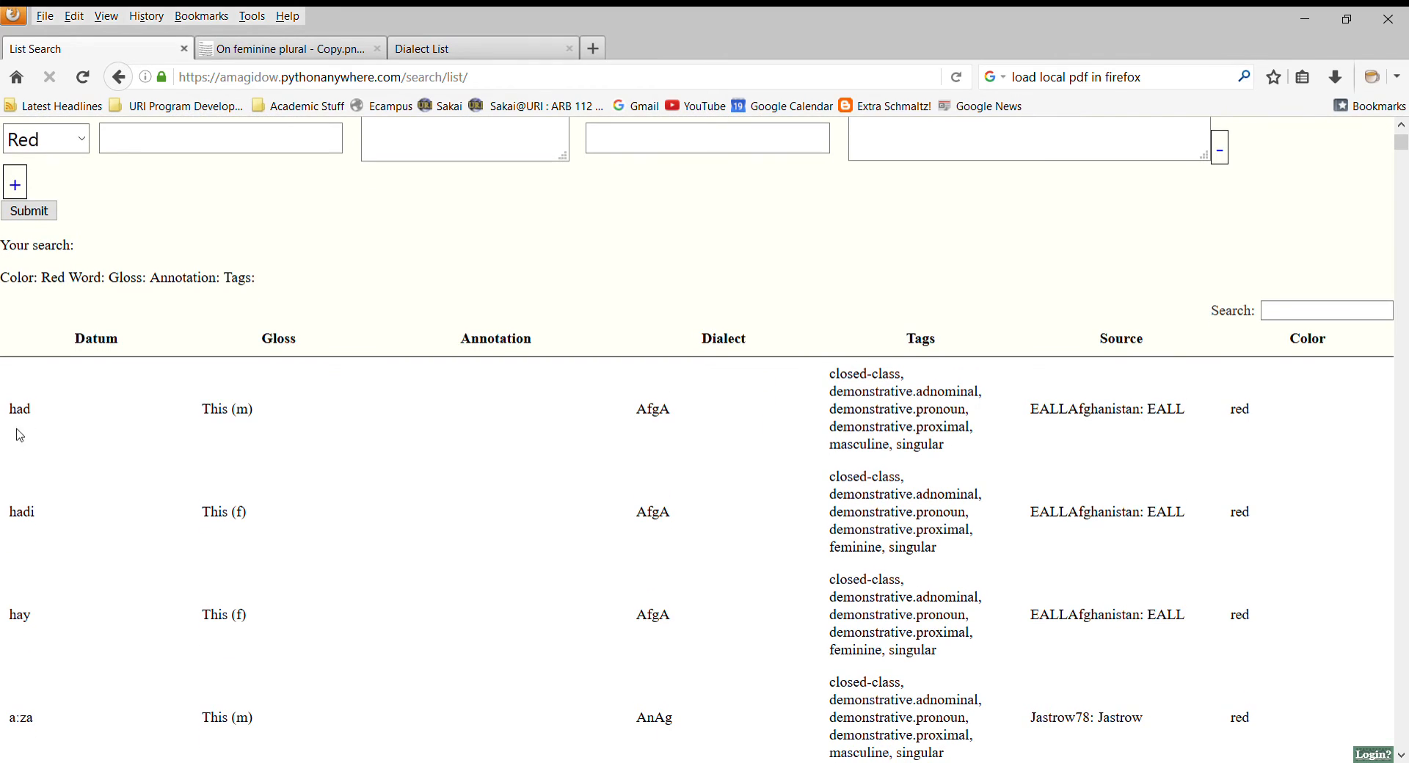
{"action": "mouse_move", "coordinate": [179, 331]}
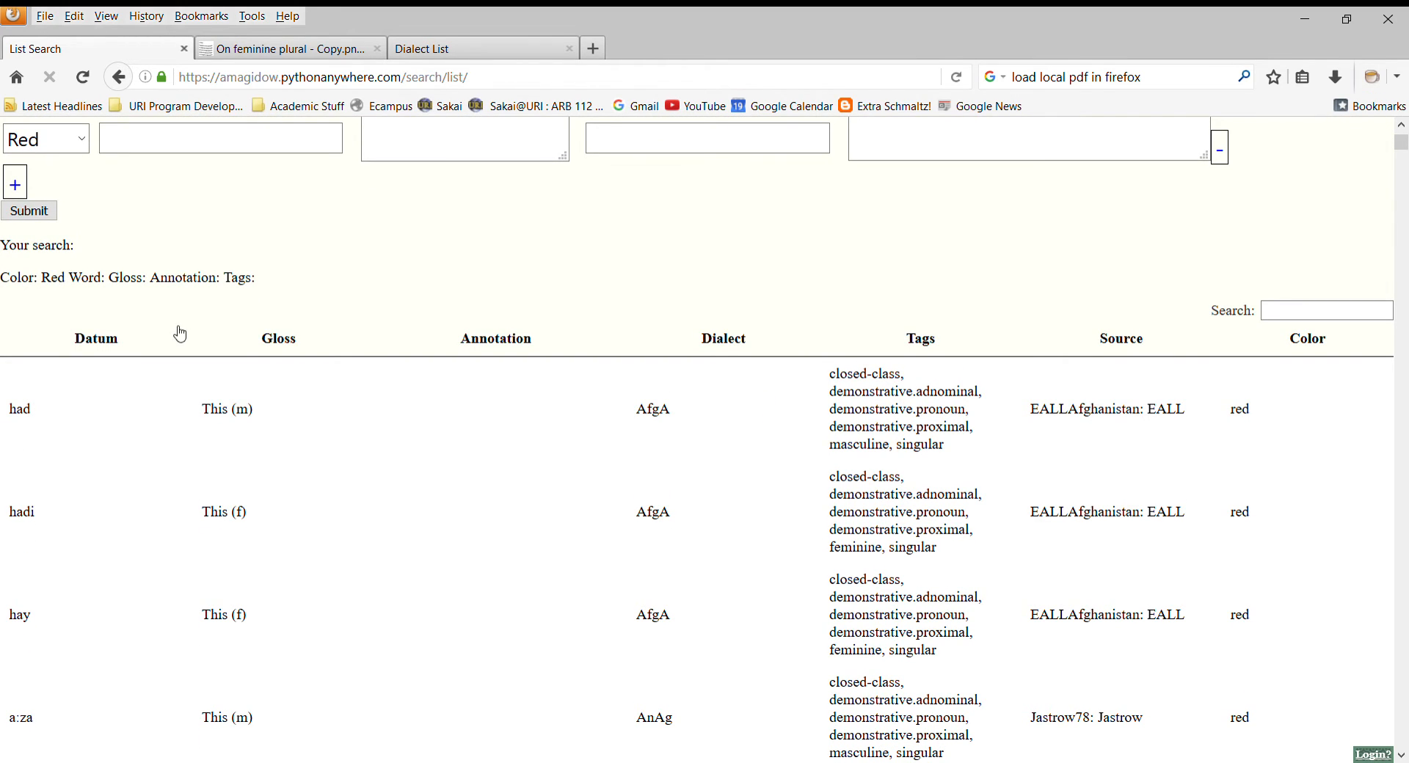
{"action": "mouse_move", "coordinate": [485, 426]}
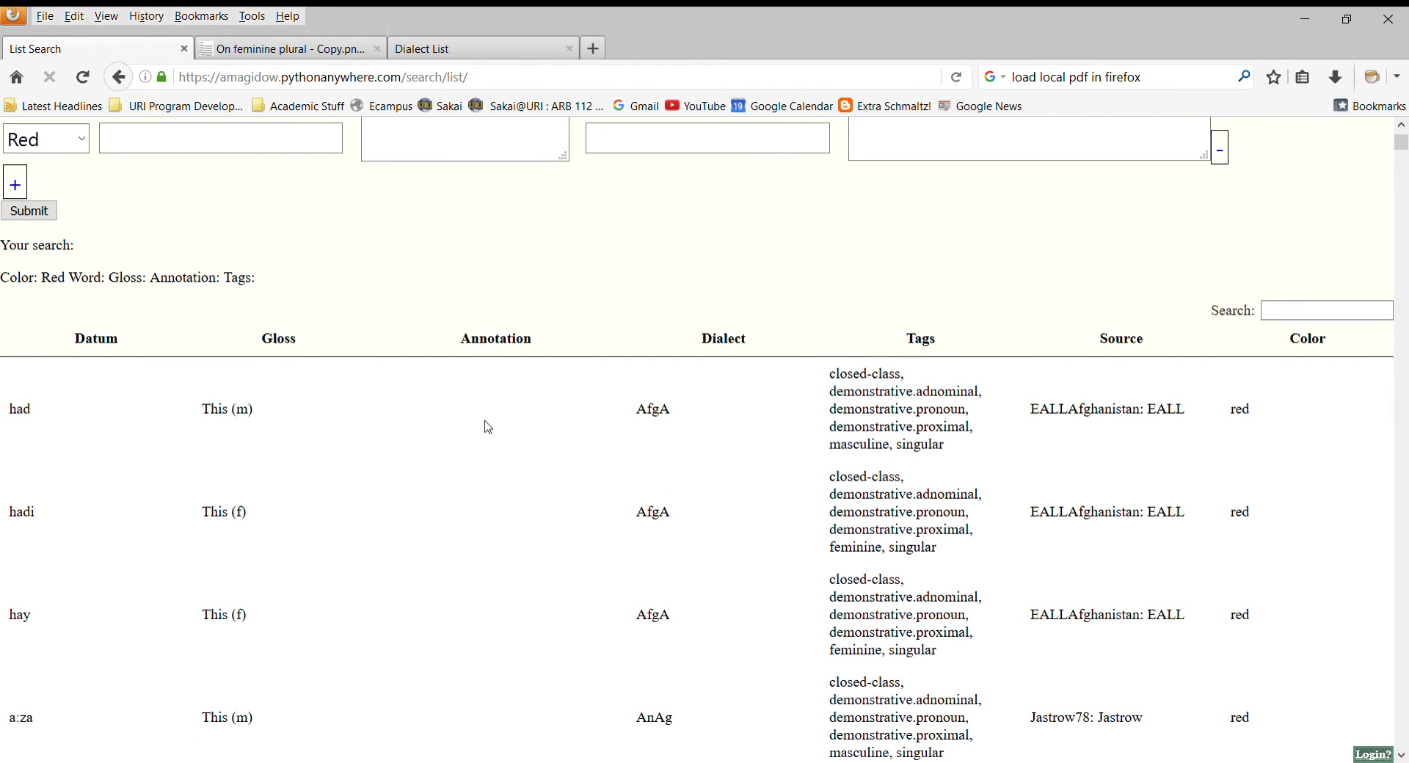
{"action": "mouse_move", "coordinate": [693, 413]}
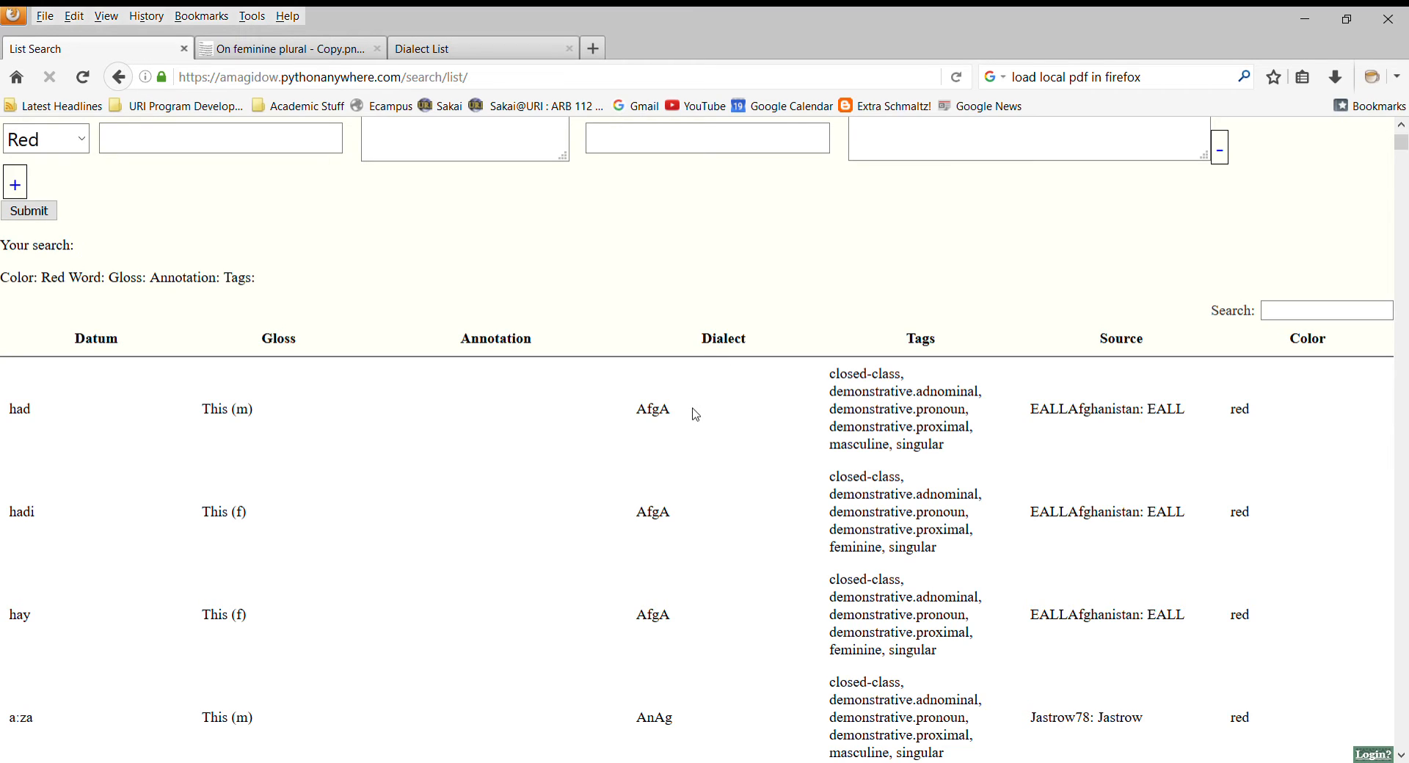
{"action": "mouse_move", "coordinate": [688, 429]}
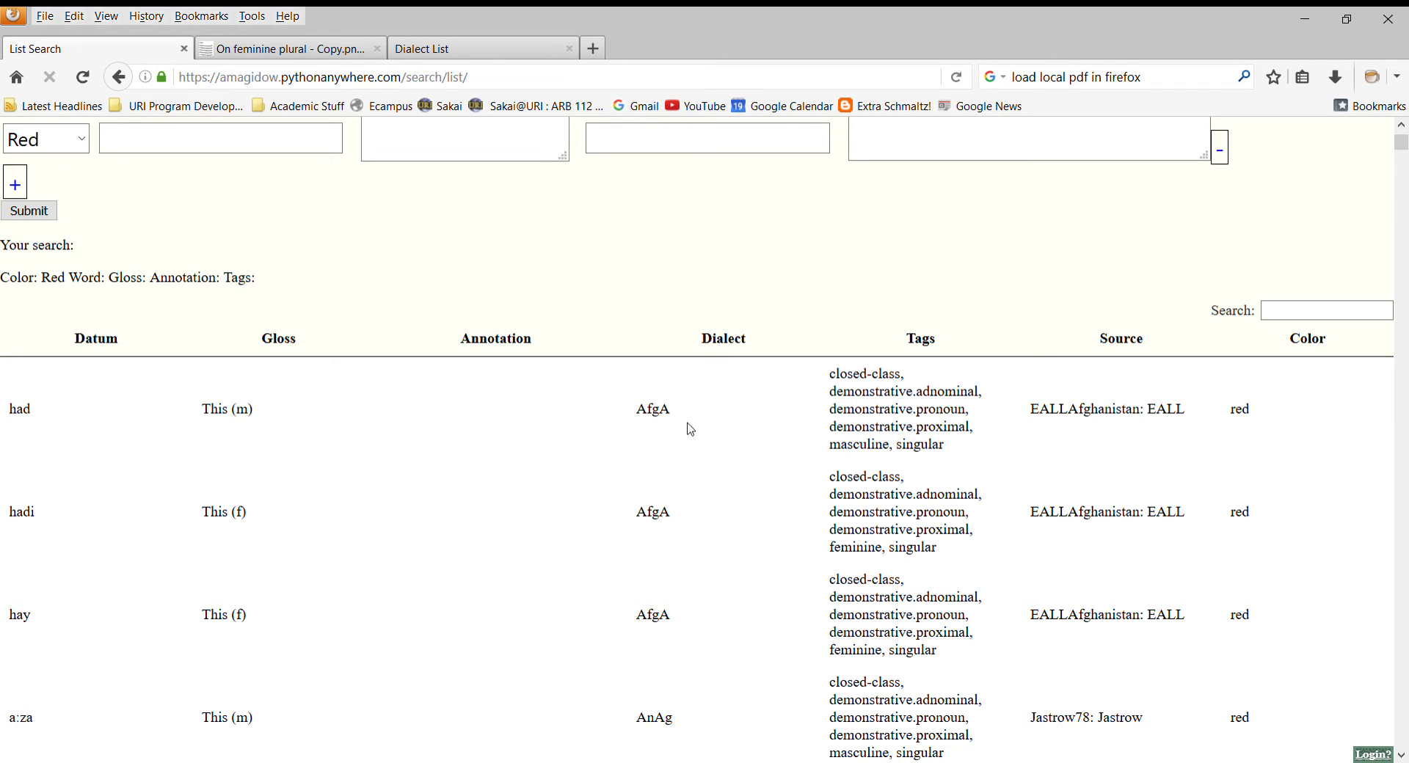
{"action": "mouse_move", "coordinate": [889, 385]}
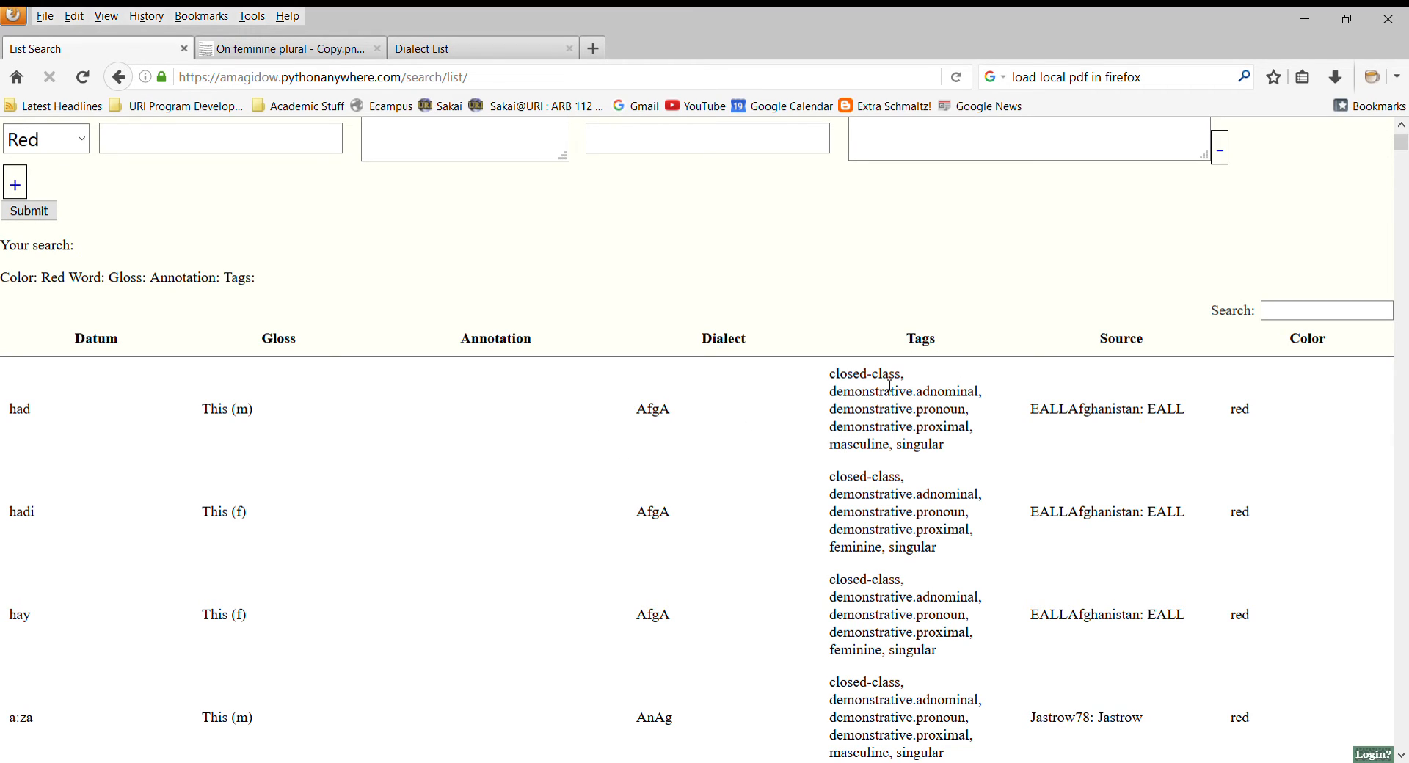
{"action": "mouse_move", "coordinate": [857, 301]}
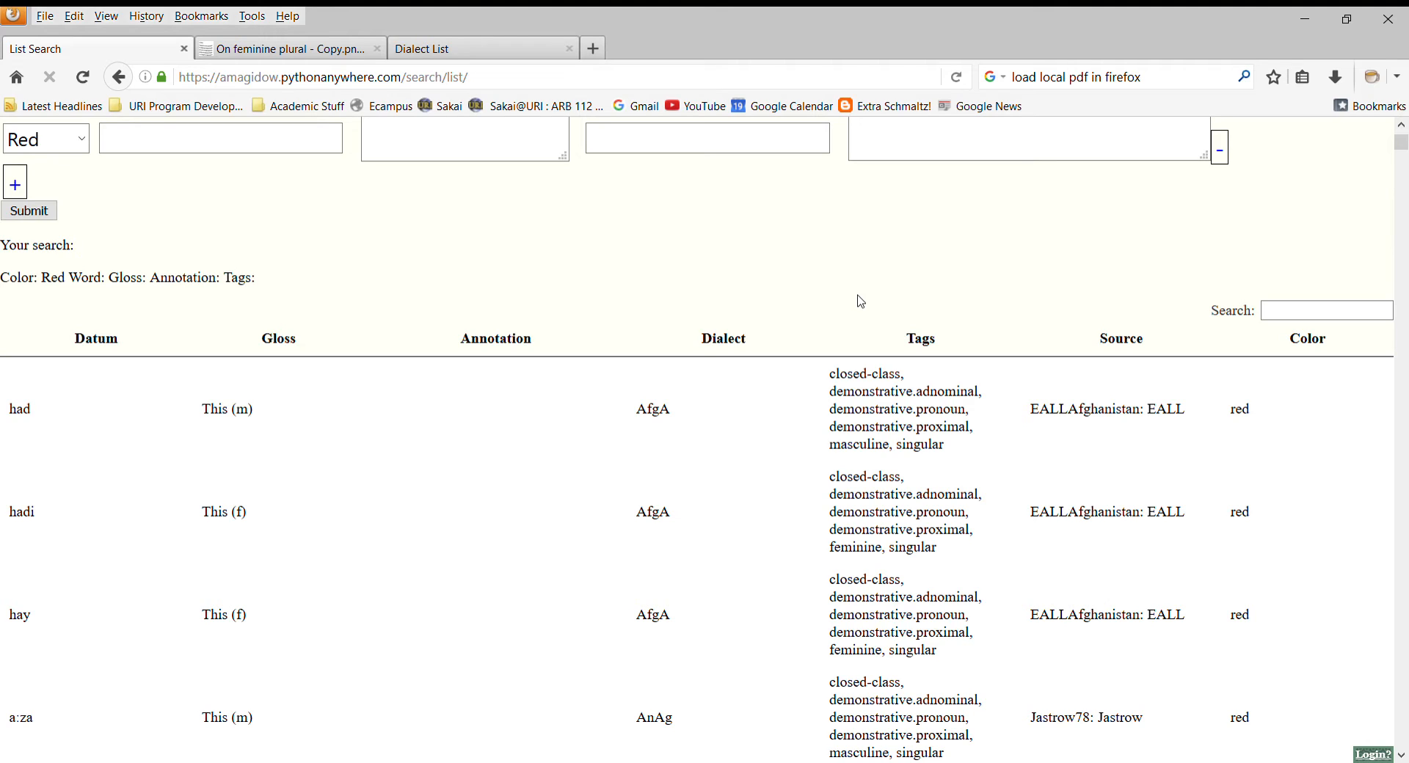
{"action": "mouse_move", "coordinate": [919, 412]}
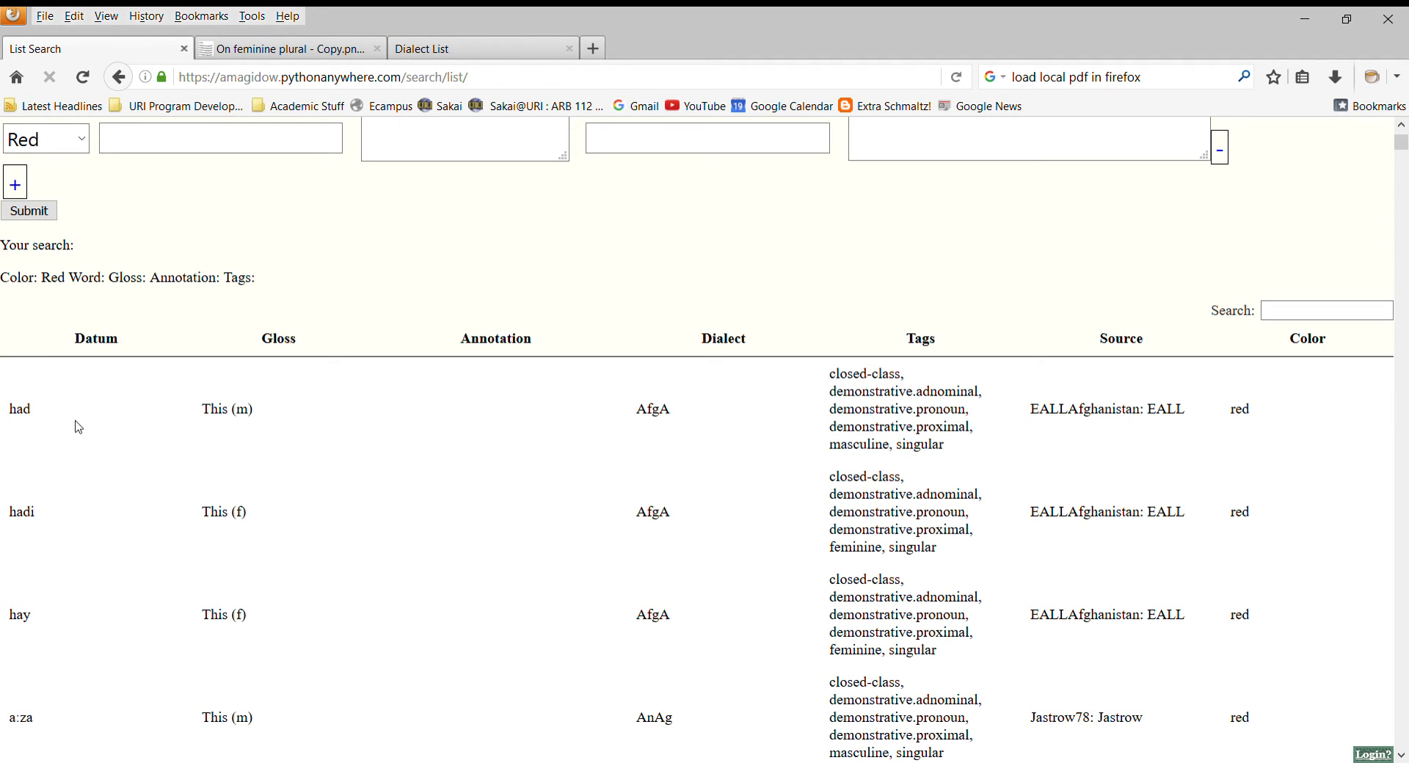
{"action": "mouse_move", "coordinate": [45, 513]}
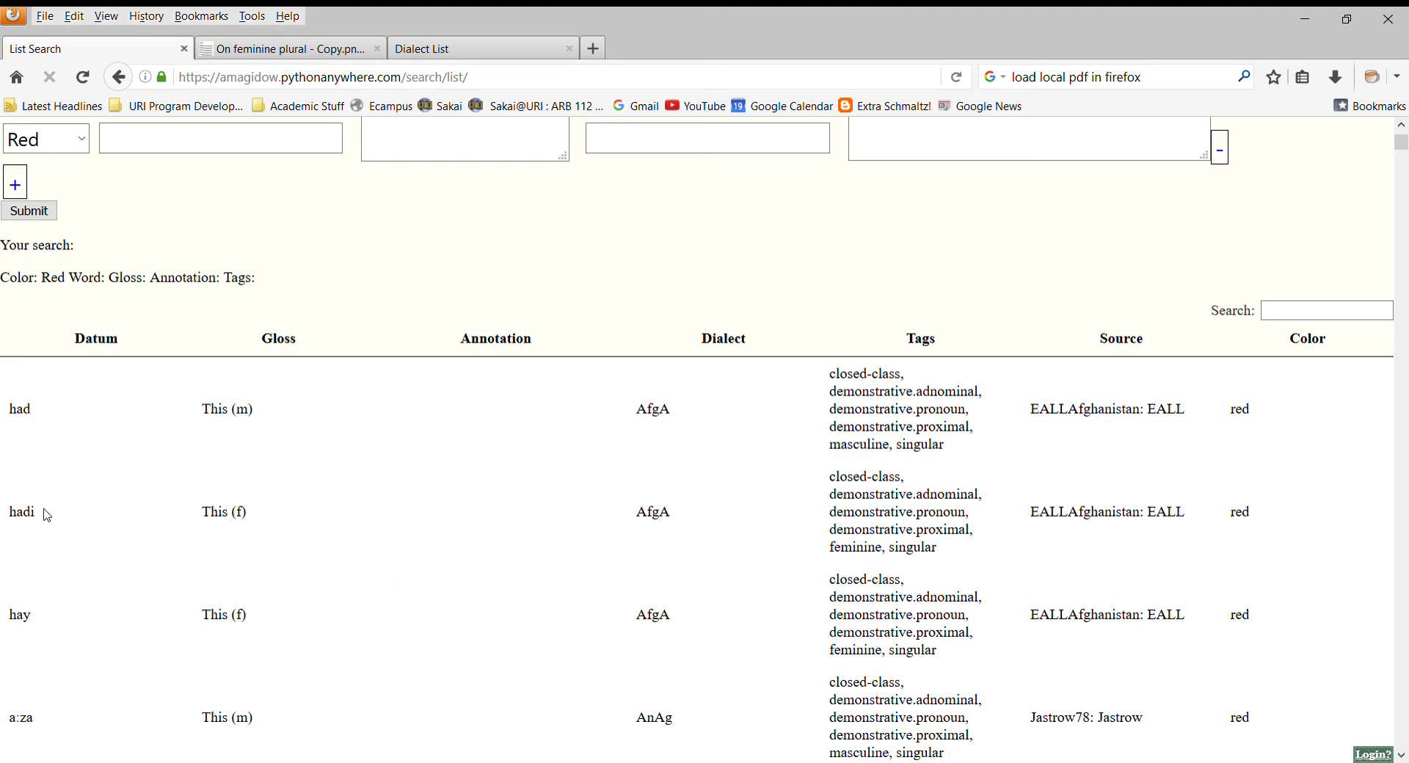
{"action": "mouse_move", "coordinate": [905, 378]}
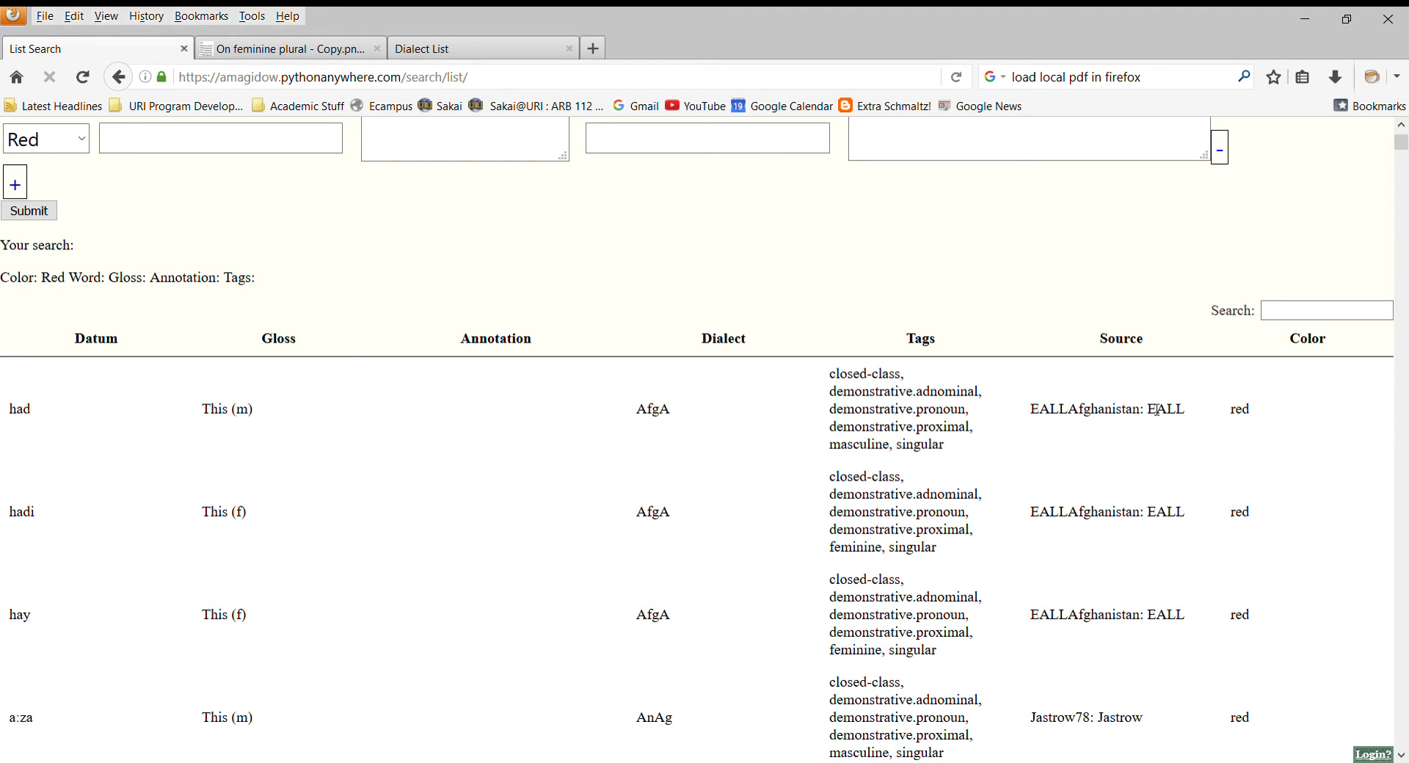
{"action": "scroll", "scroll_direction": "up", "scroll_amount": 3}
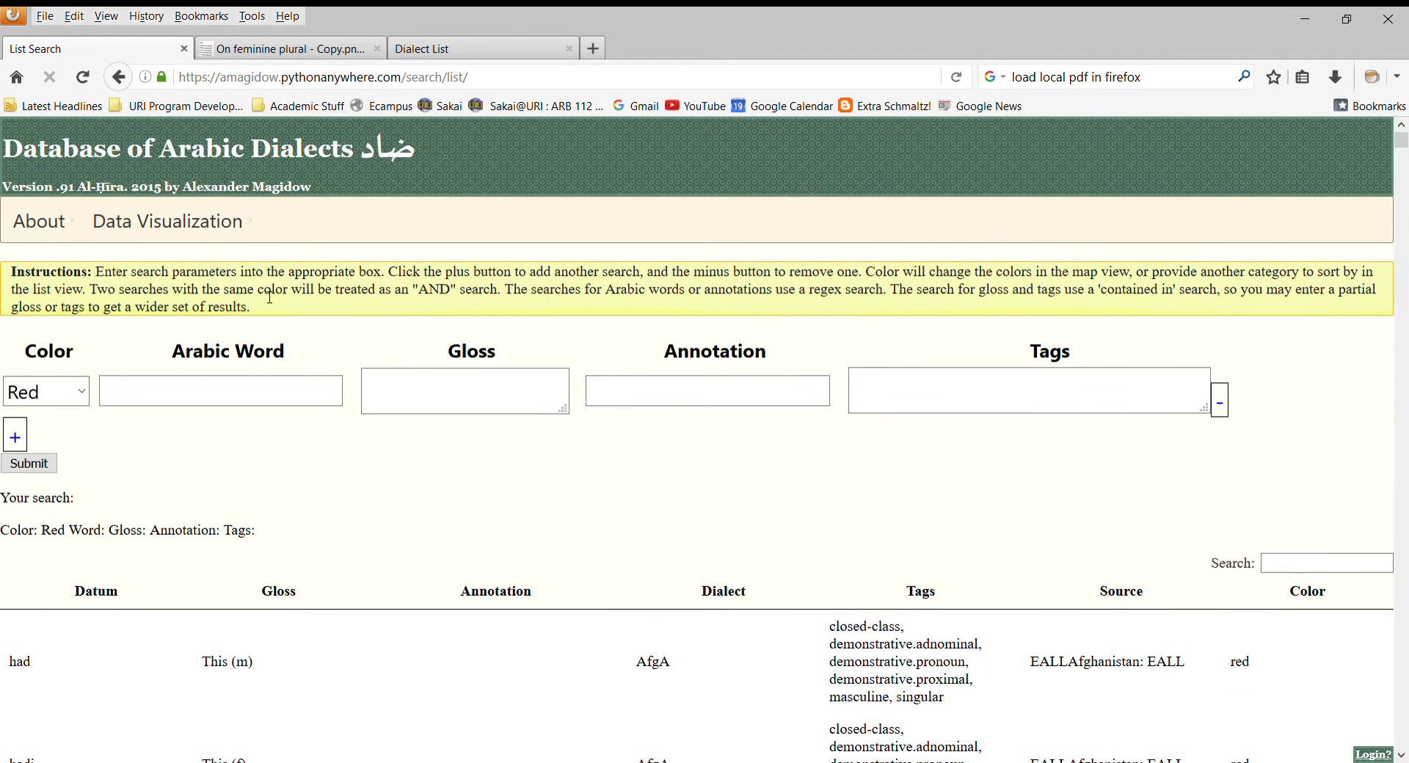
- Browse the Bibliographic Entries list of authors, titles, years and unique IDs, then show the About options
{"action": "left_click", "coordinate": [38, 220]}
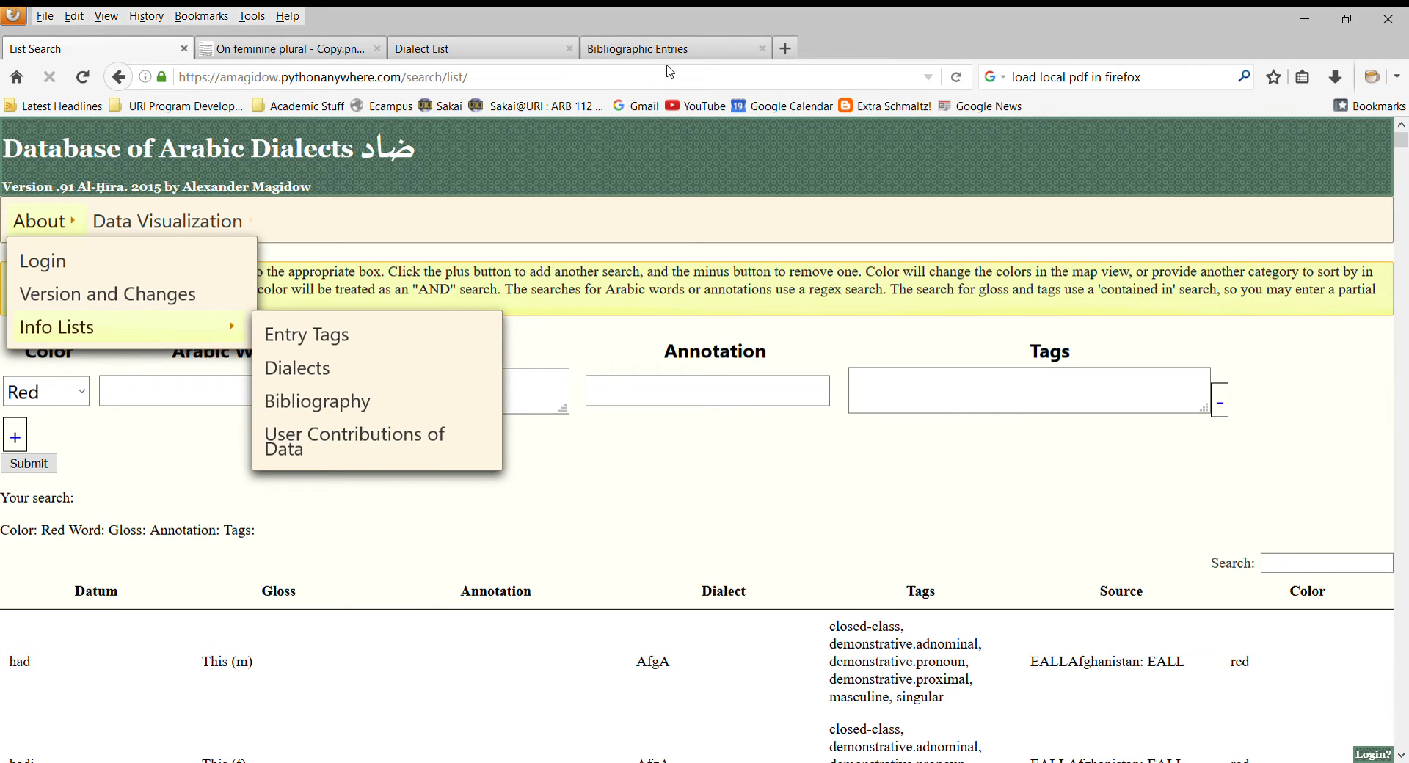
{"action": "mouse_move", "coordinate": [685, 240]}
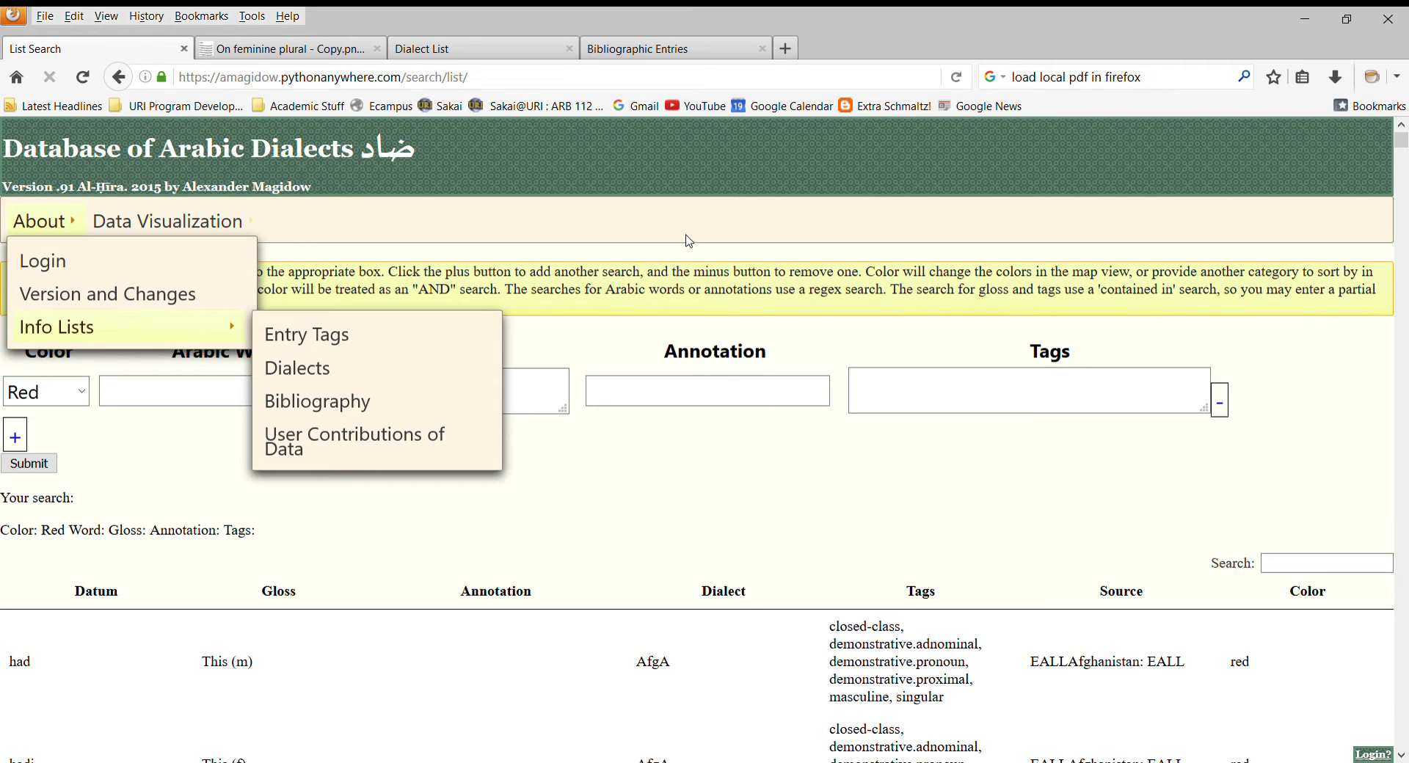
{"action": "mouse_move", "coordinate": [718, 60]}
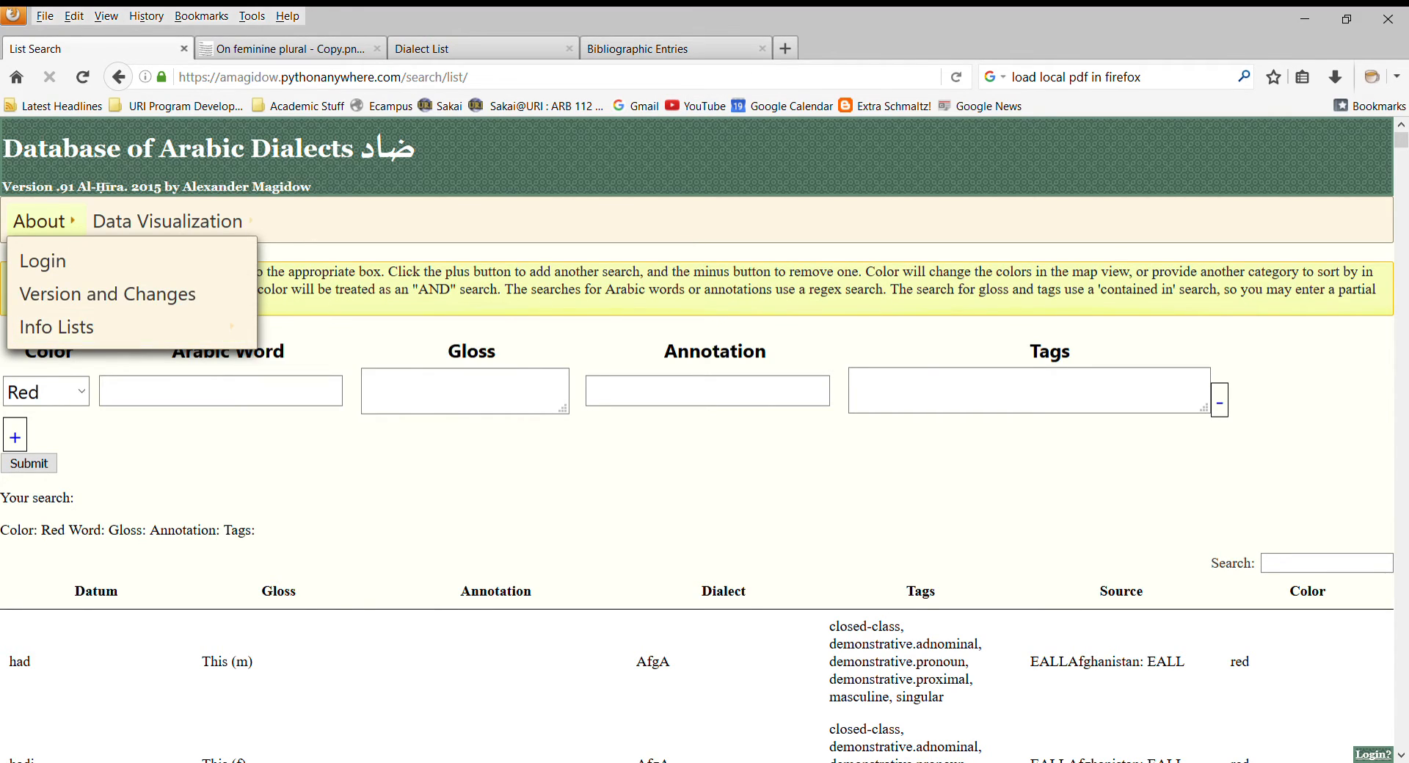
{"action": "mouse_move", "coordinate": [669, 48]}
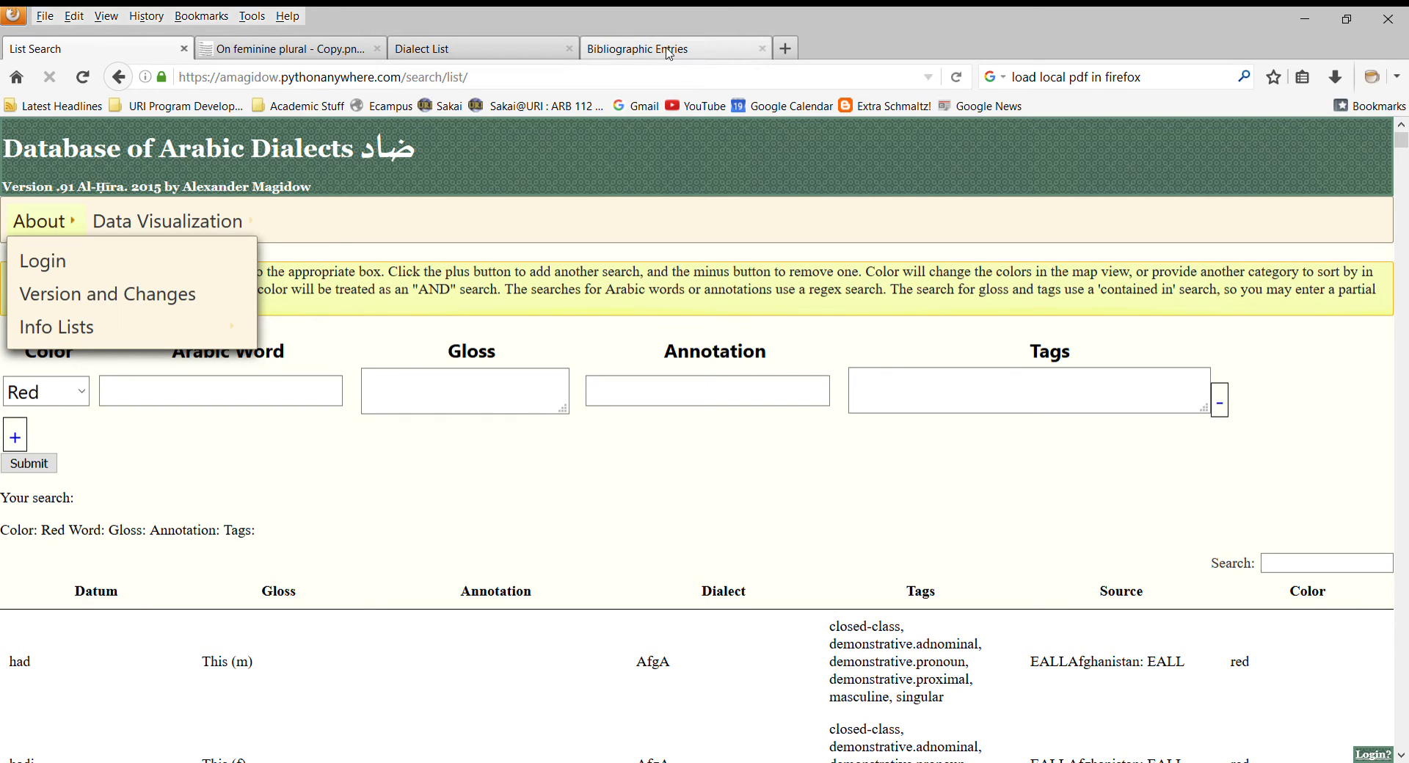
{"action": "left_click", "coordinate": [670, 47]}
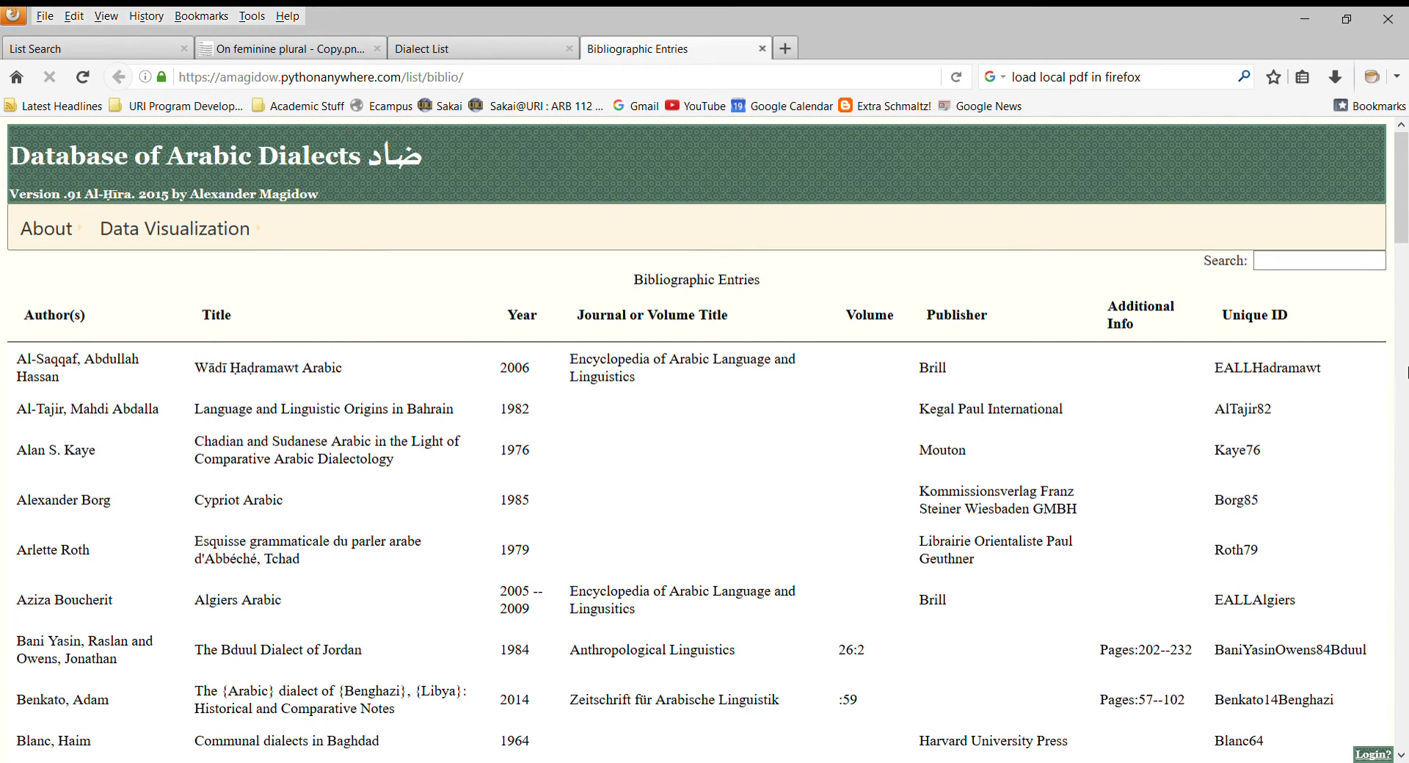
{"action": "scroll", "scroll_direction": "down", "scroll_amount": 3}
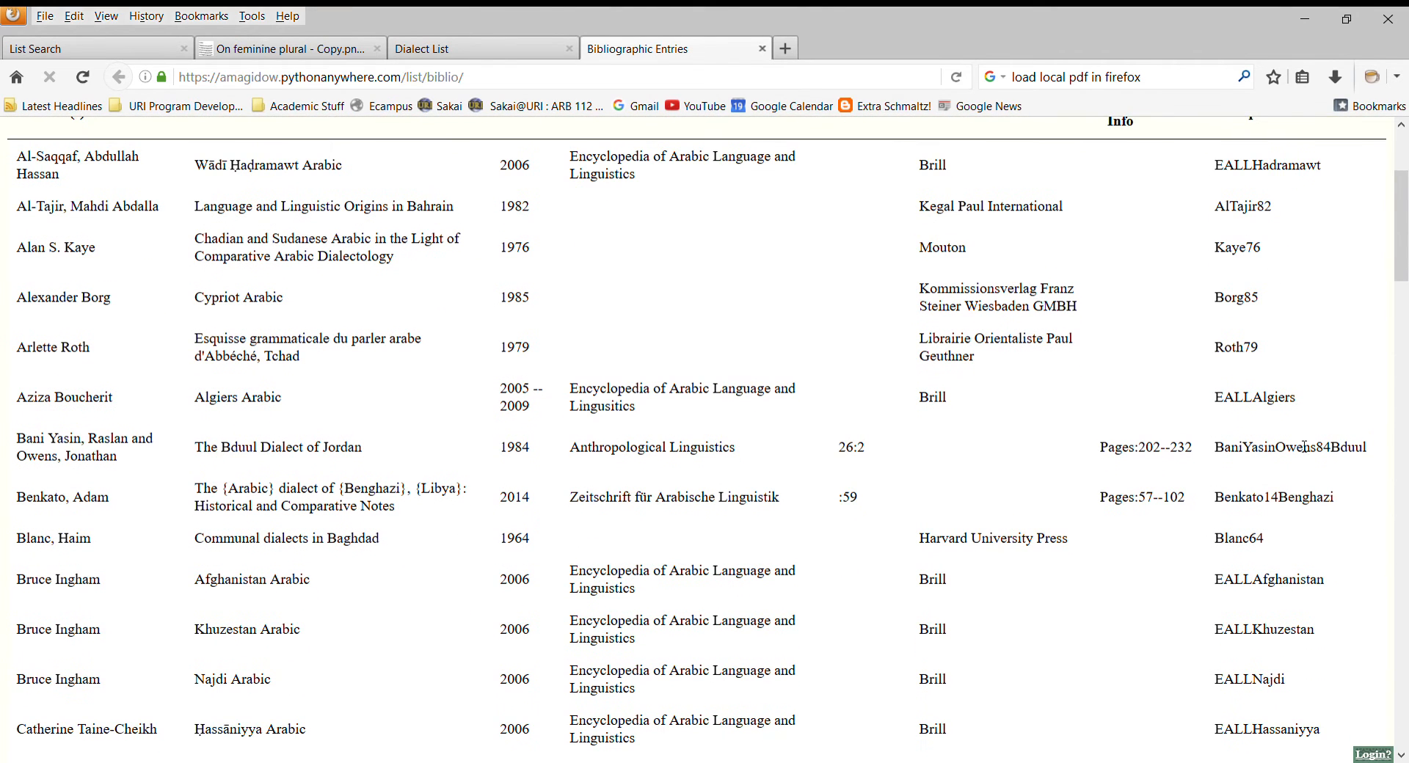
{"action": "mouse_move", "coordinate": [373, 196]}
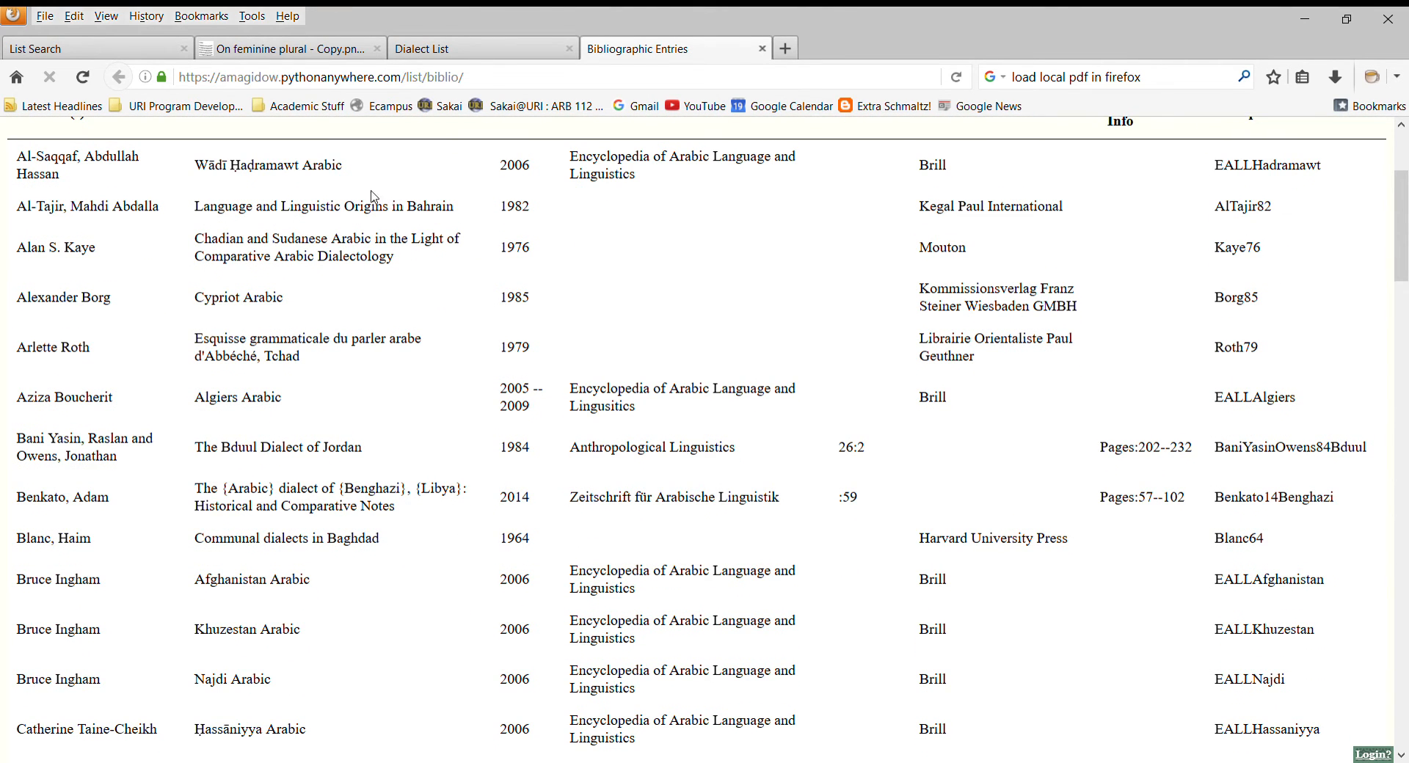
{"action": "scroll", "scroll_direction": "up", "scroll_amount": 3}
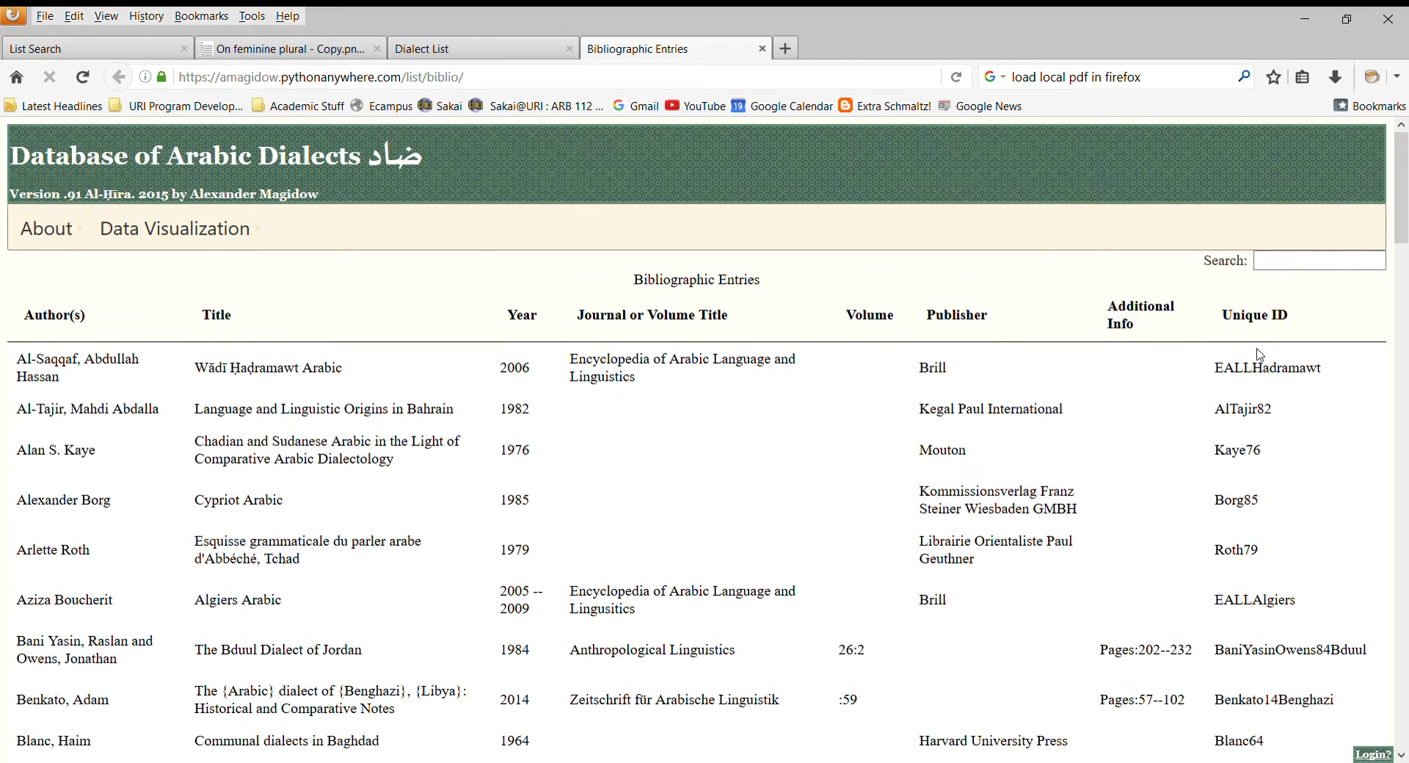
{"action": "scroll", "scroll_direction": "down", "scroll_amount": 3}
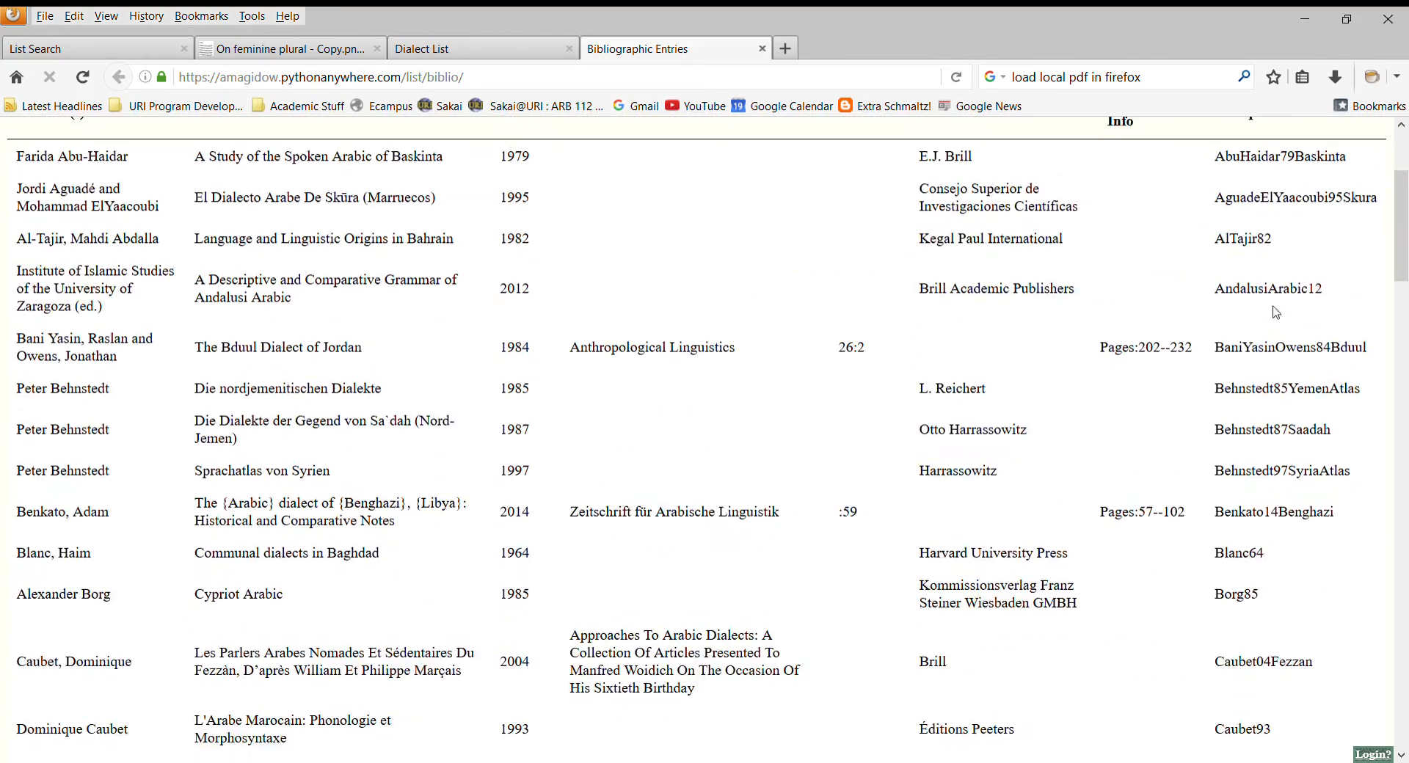
{"action": "scroll", "scroll_direction": "down", "scroll_amount": 3}
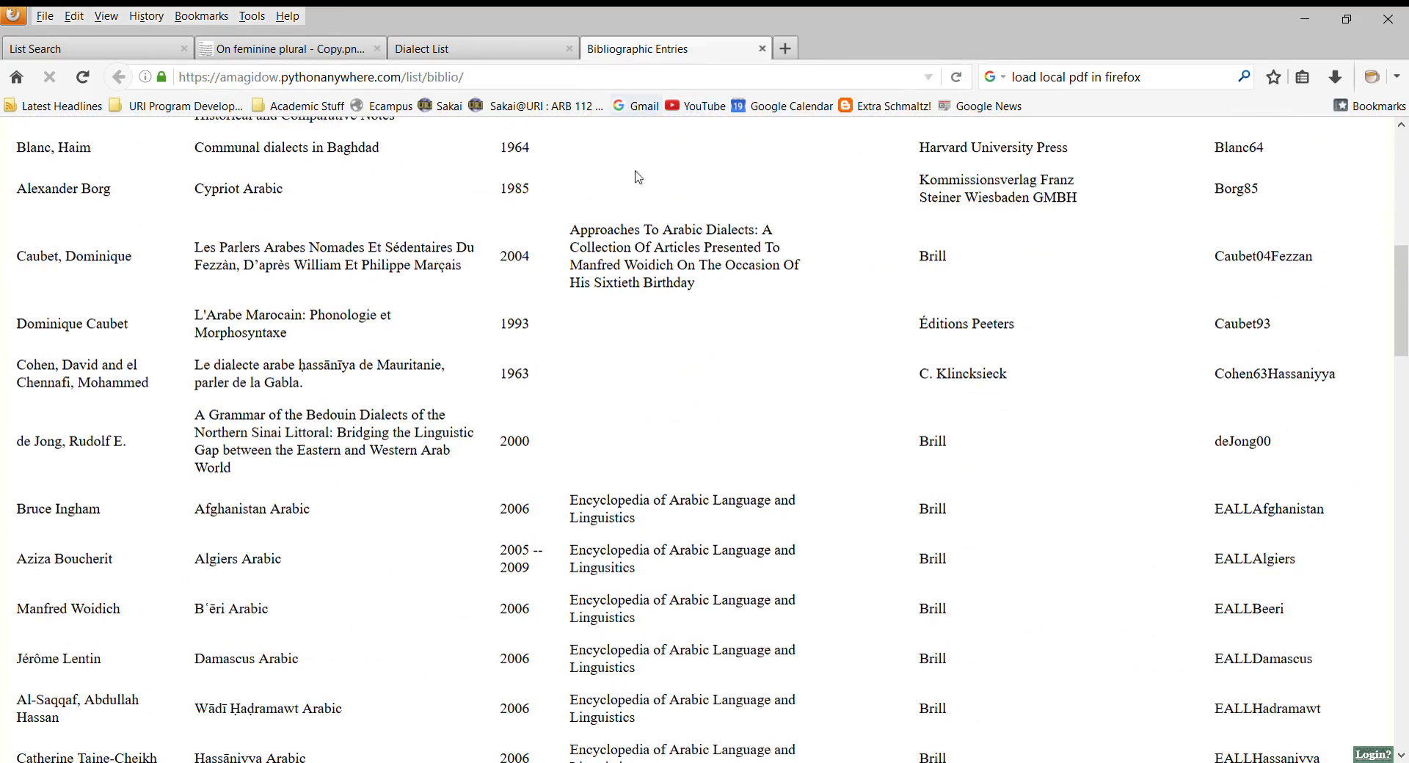
{"action": "left_click", "coordinate": [46, 228]}
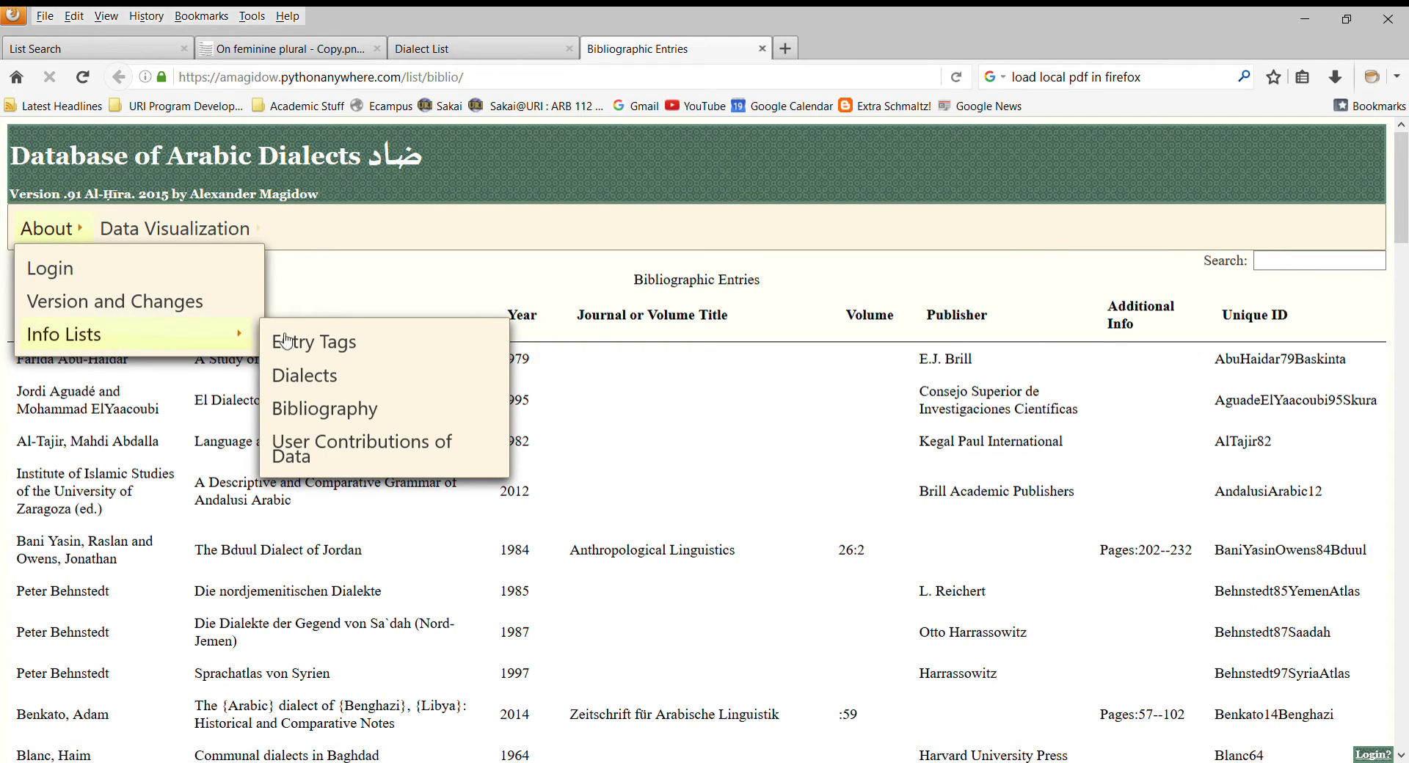
{"action": "mouse_move", "coordinate": [305, 374]}
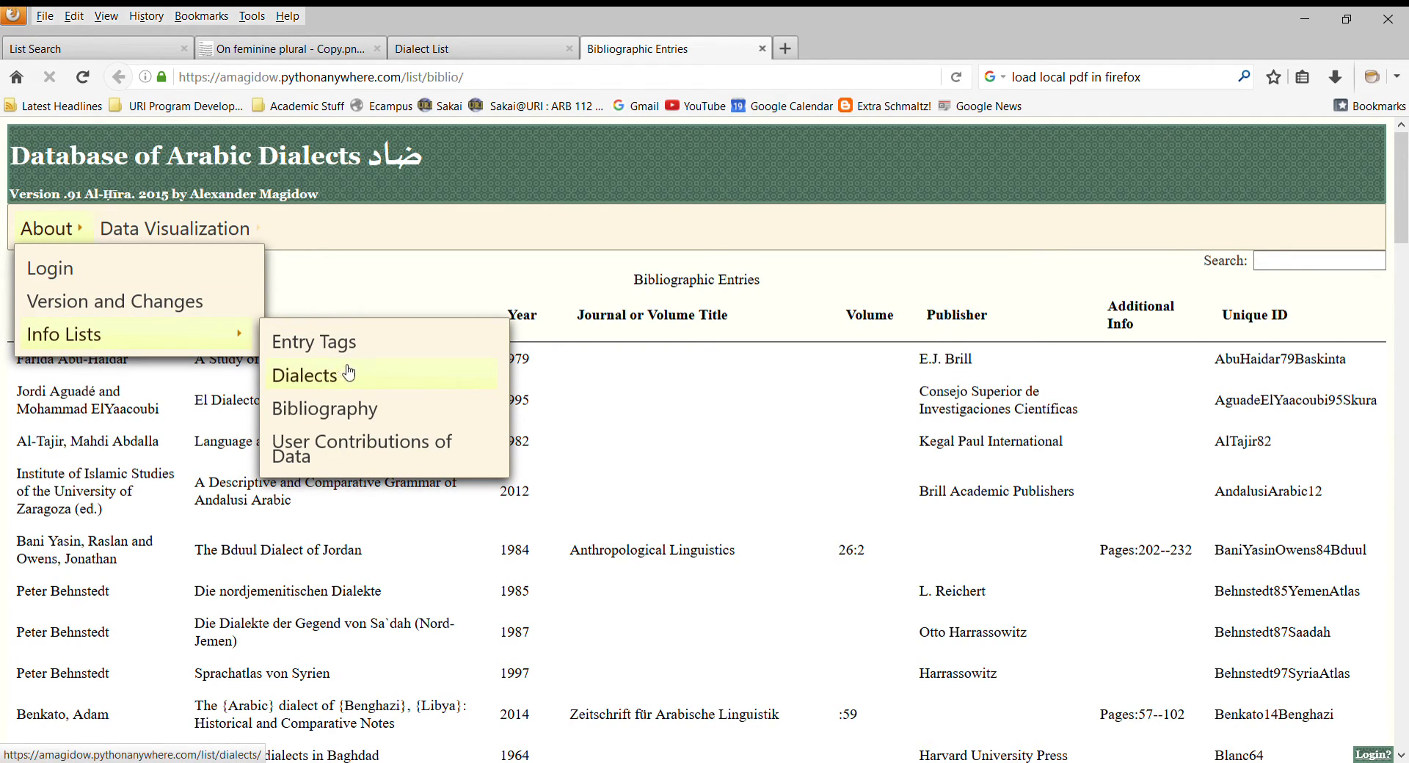
{"action": "mouse_move", "coordinate": [360, 448]}
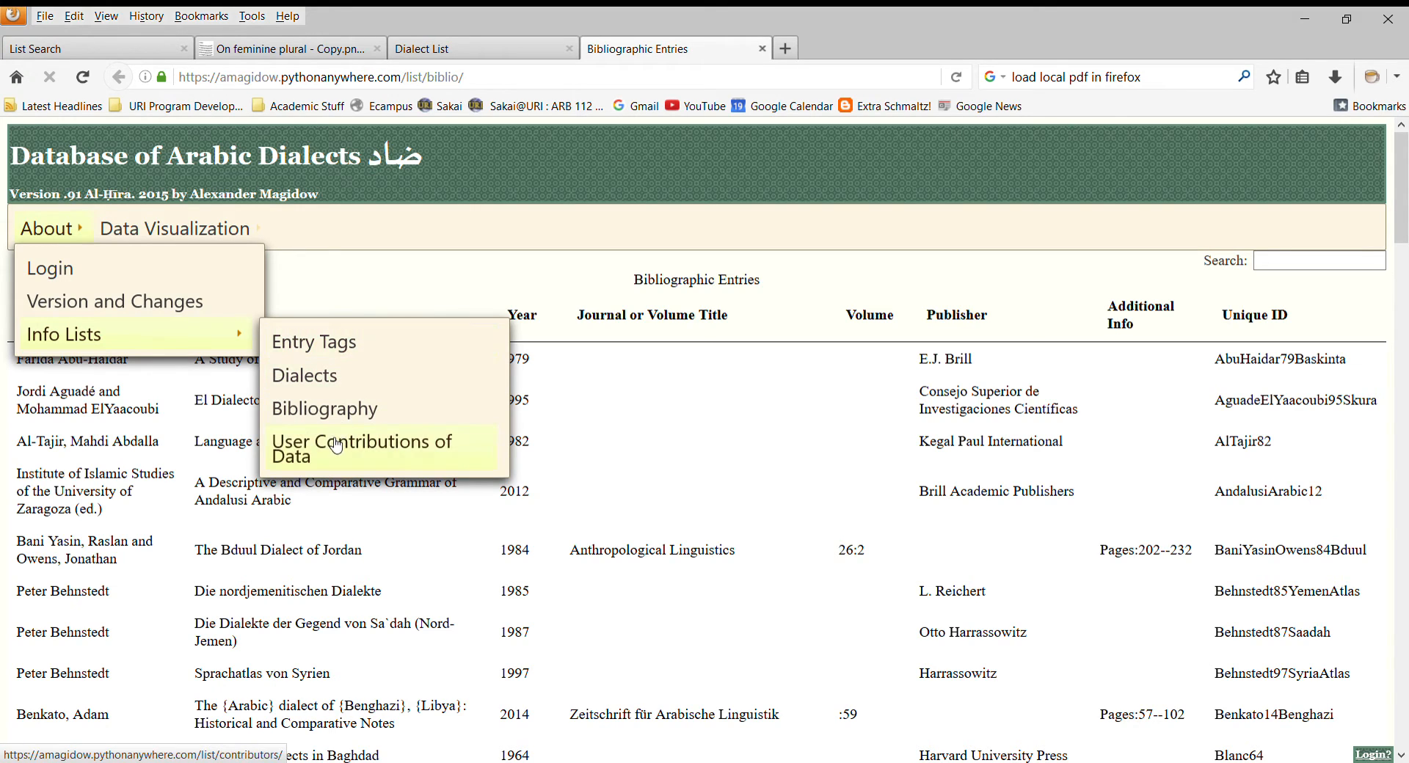
- Open the Contributors table listing three contributors and 3799 total datums
{"action": "left_click", "coordinate": [353, 440]}
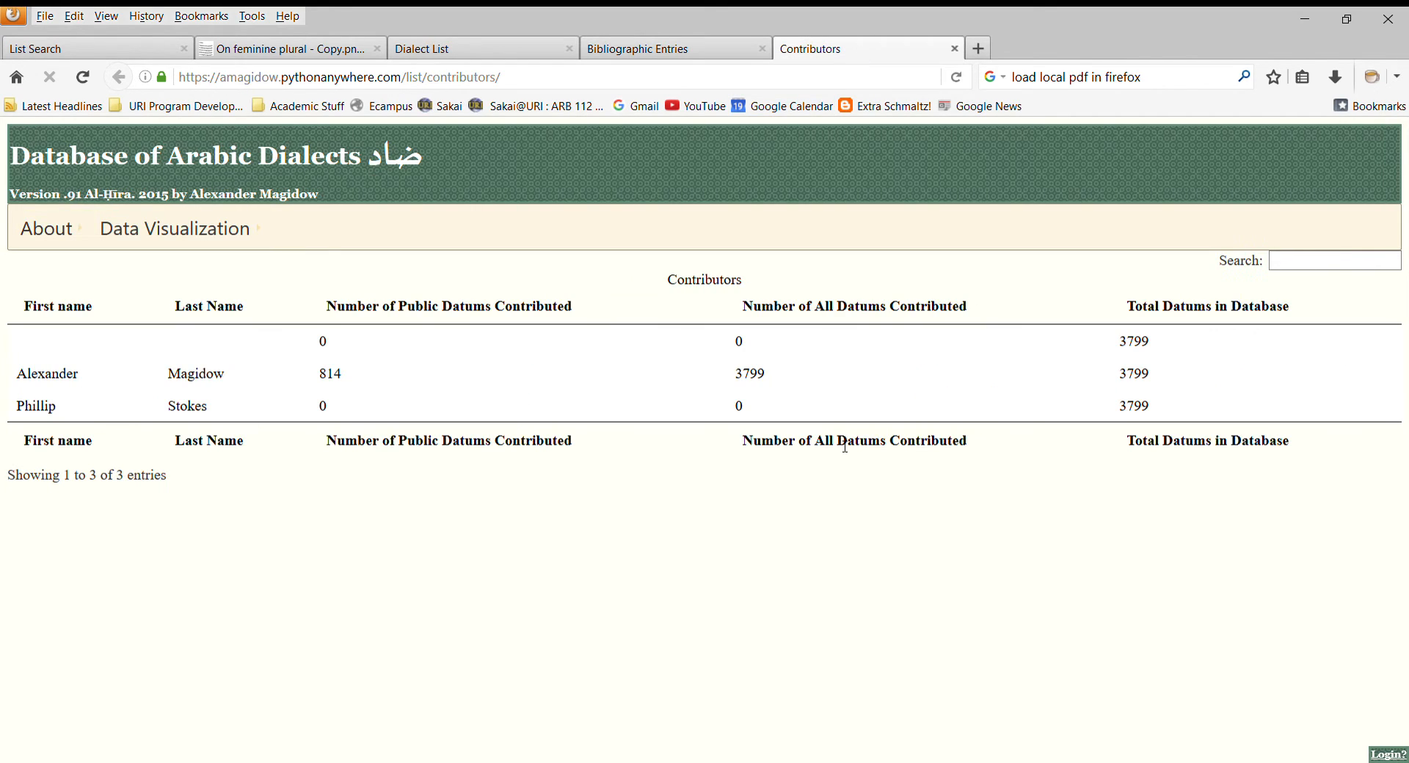
{"action": "mouse_move", "coordinate": [662, 592]}
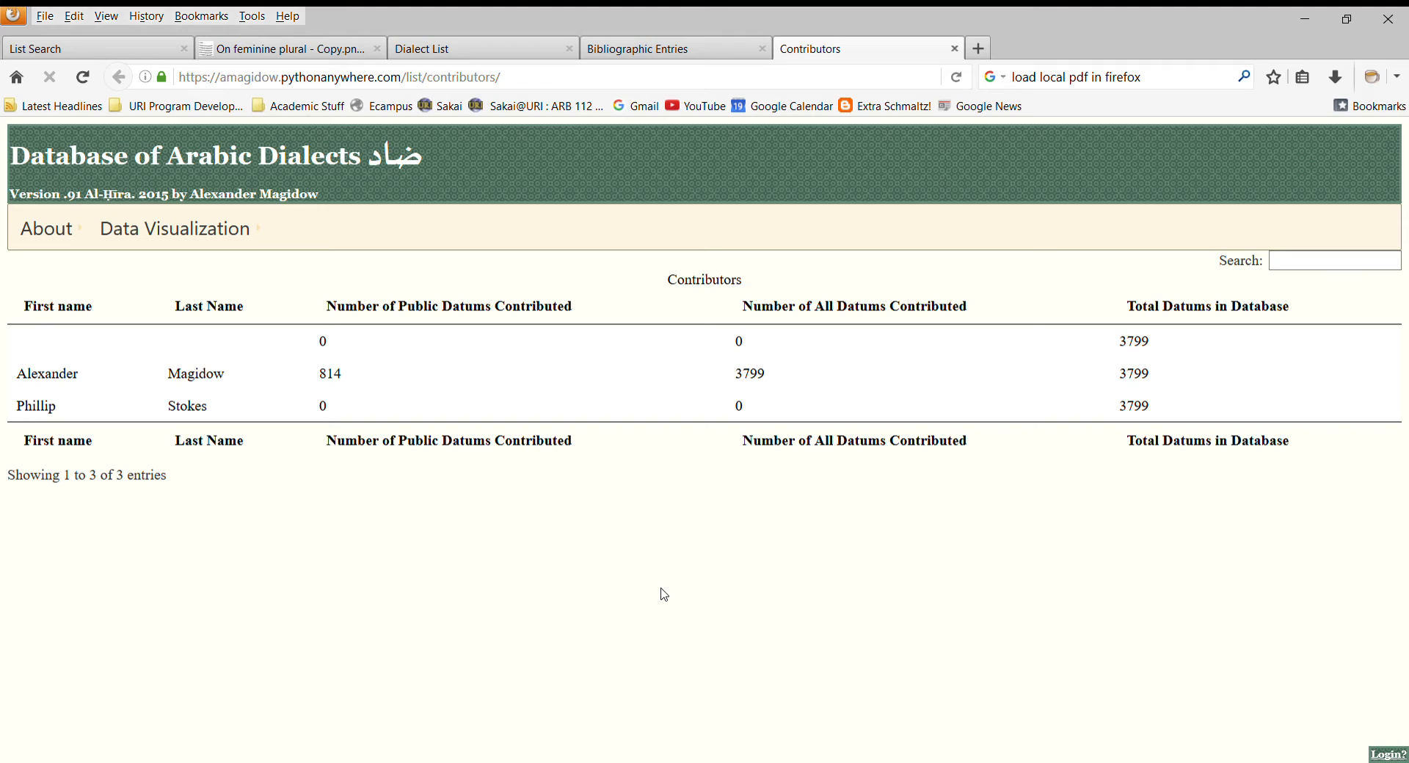
{"action": "mouse_move", "coordinate": [445, 383]}
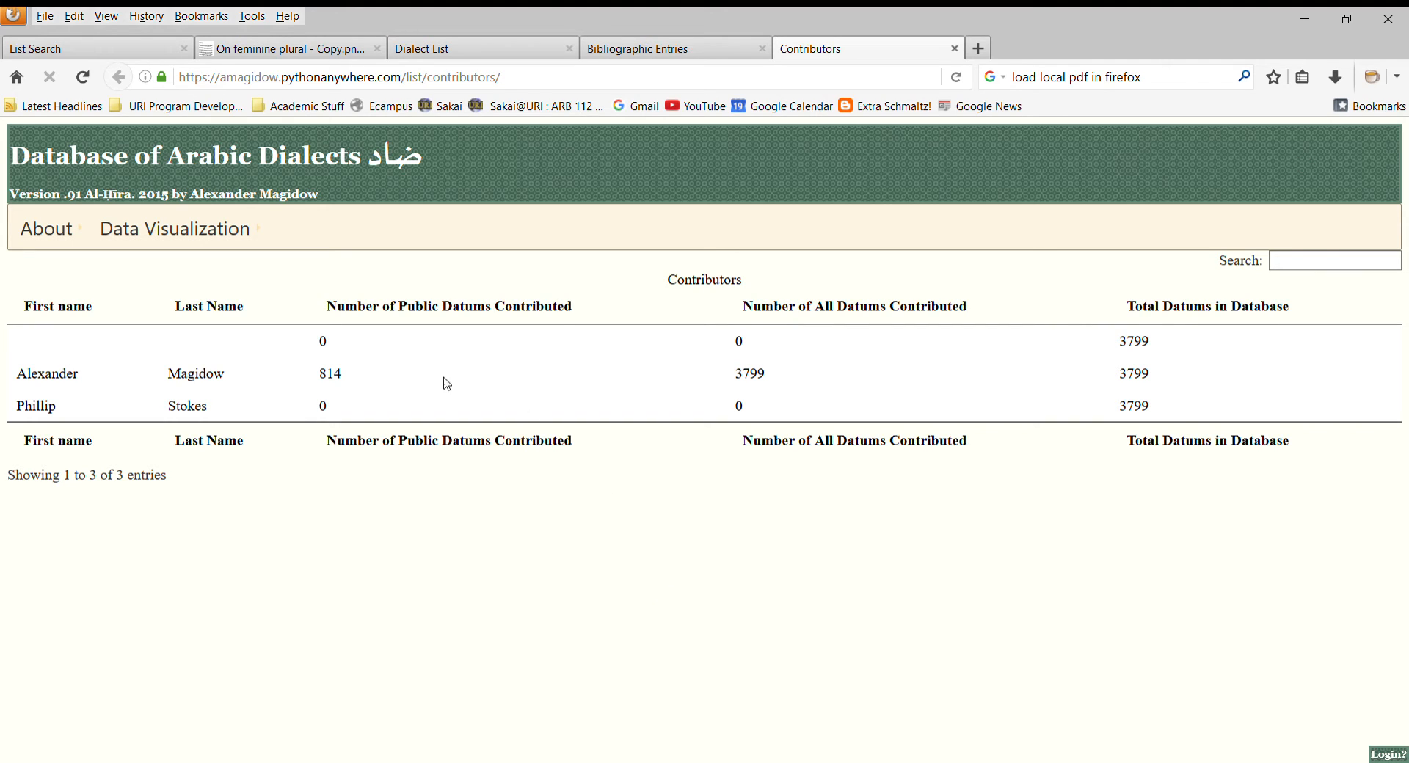
{"action": "mouse_move", "coordinate": [264, 350]}
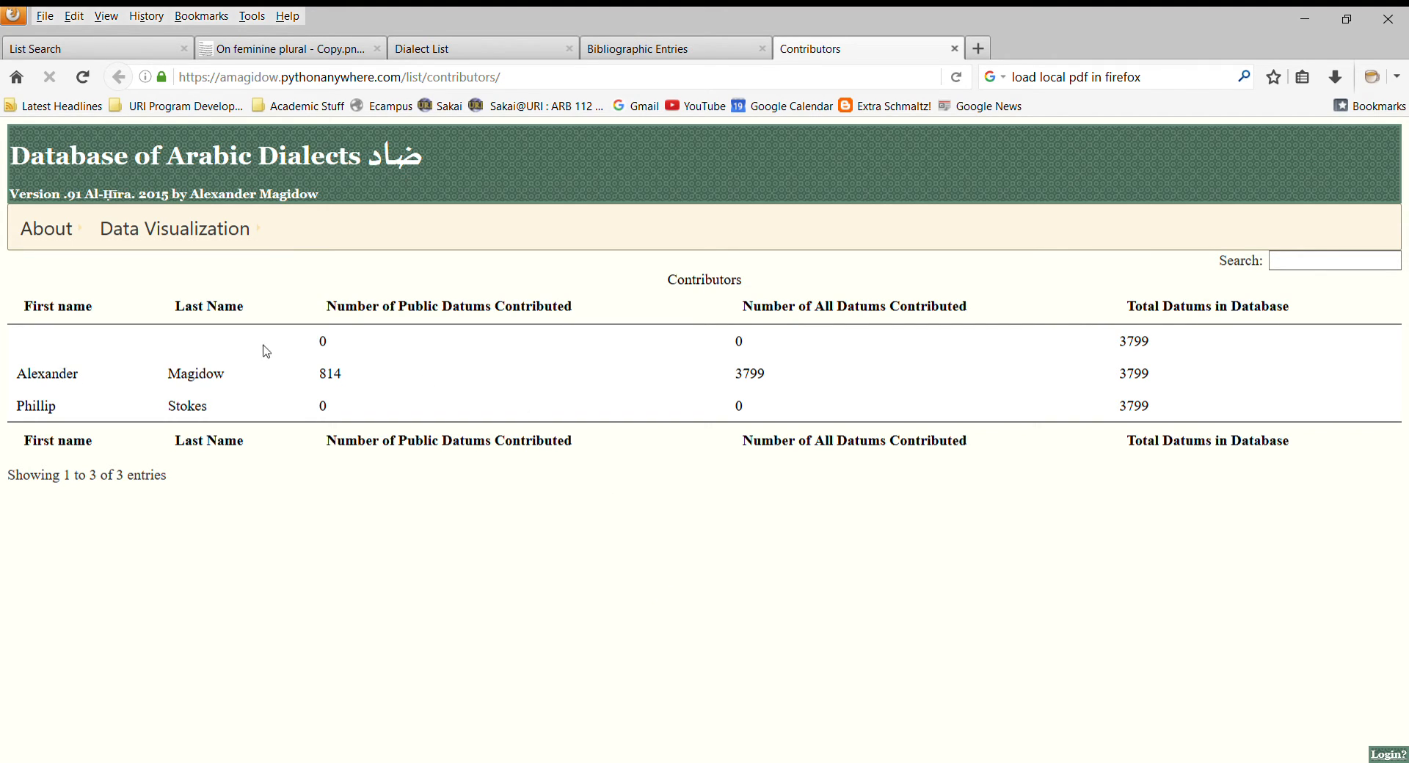
{"action": "mouse_move", "coordinate": [341, 380]}
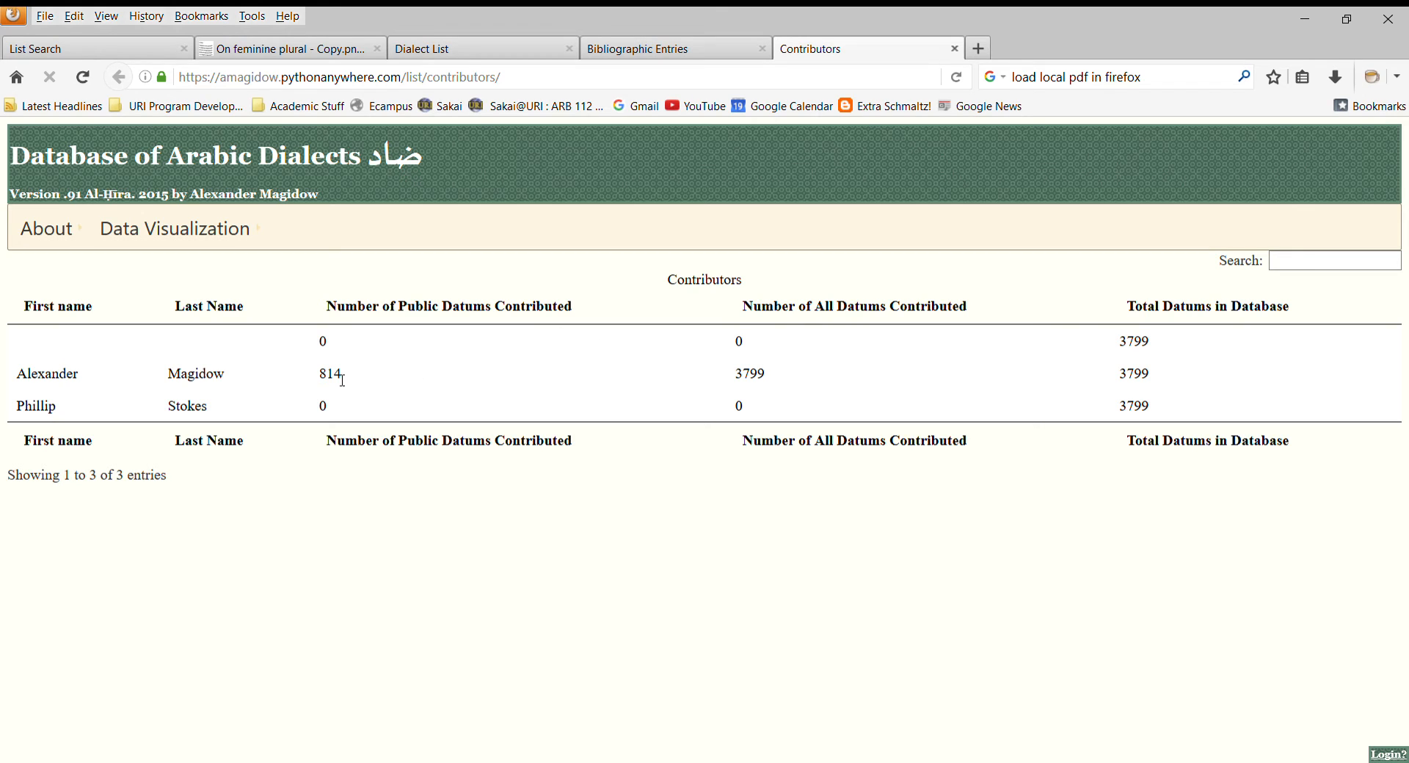
{"action": "mouse_move", "coordinate": [703, 375]}
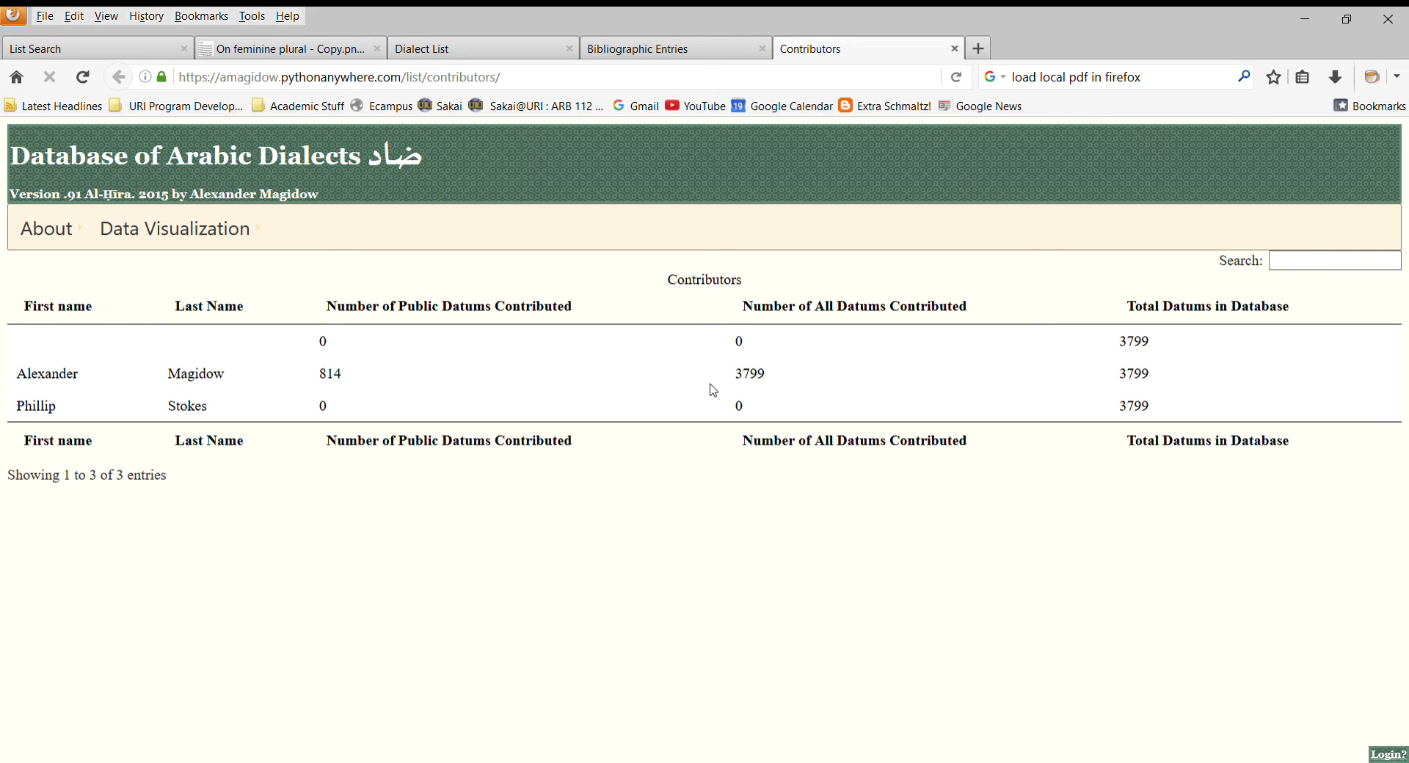
{"action": "mouse_move", "coordinate": [520, 420]}
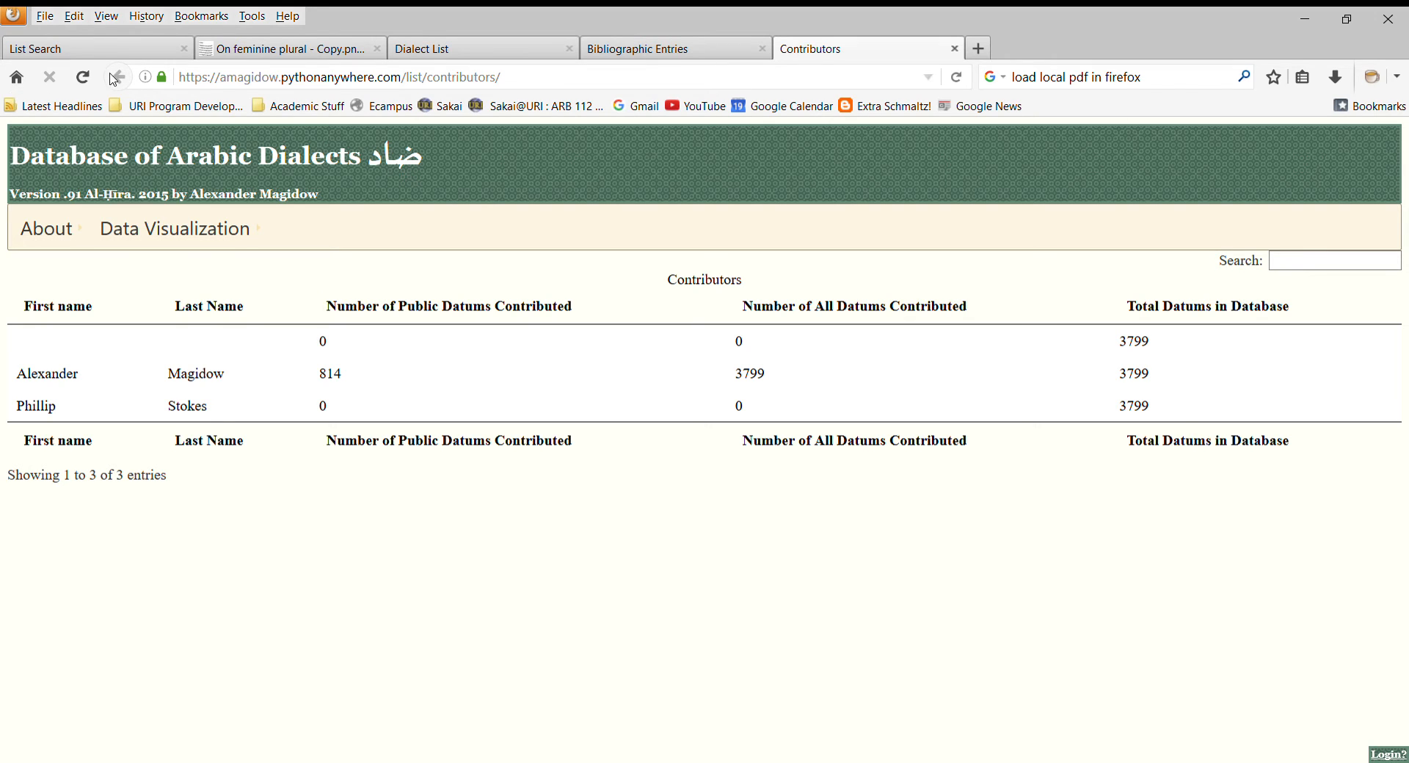
- Open Data Visualization > Map search and scroll down to the empty form and regional map
{"action": "left_click", "coordinate": [174, 228]}
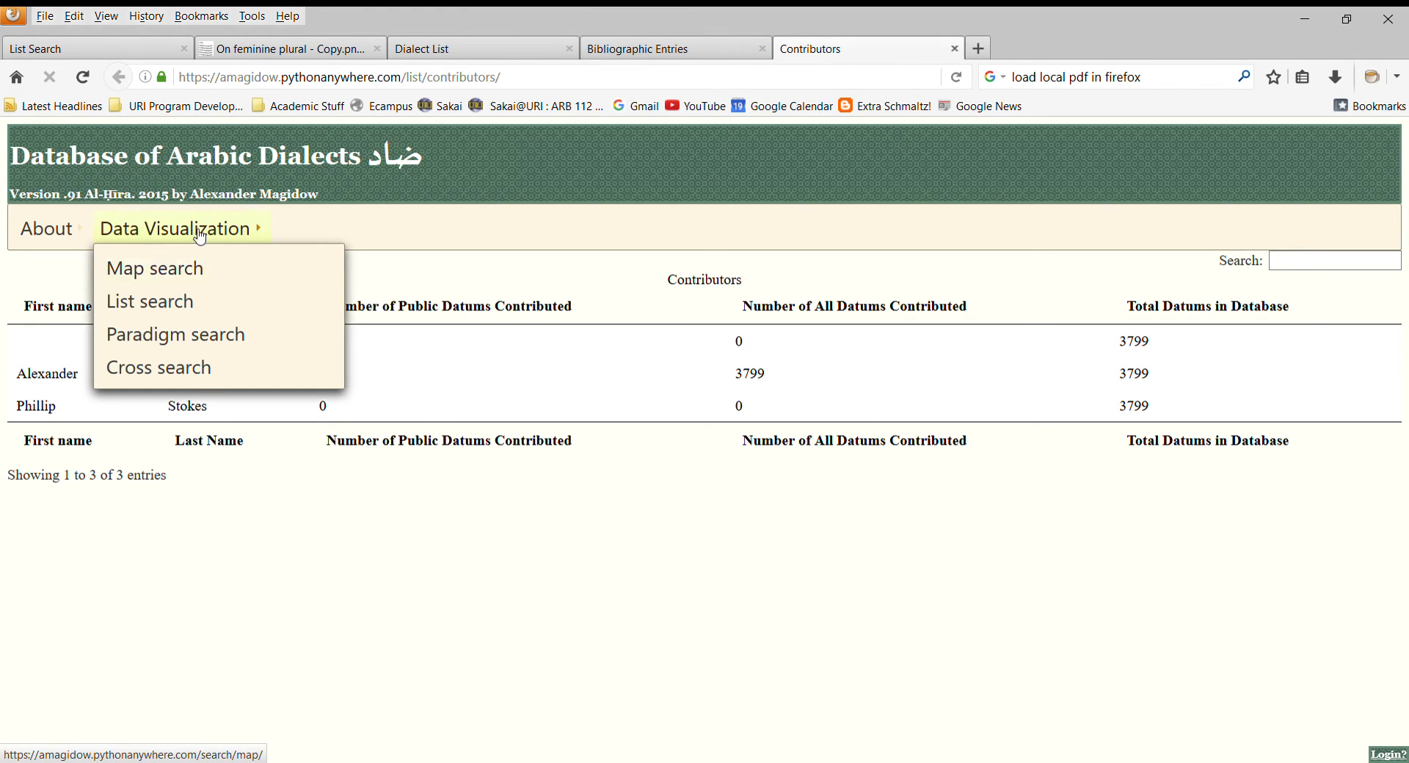
{"action": "left_click", "coordinate": [149, 301]}
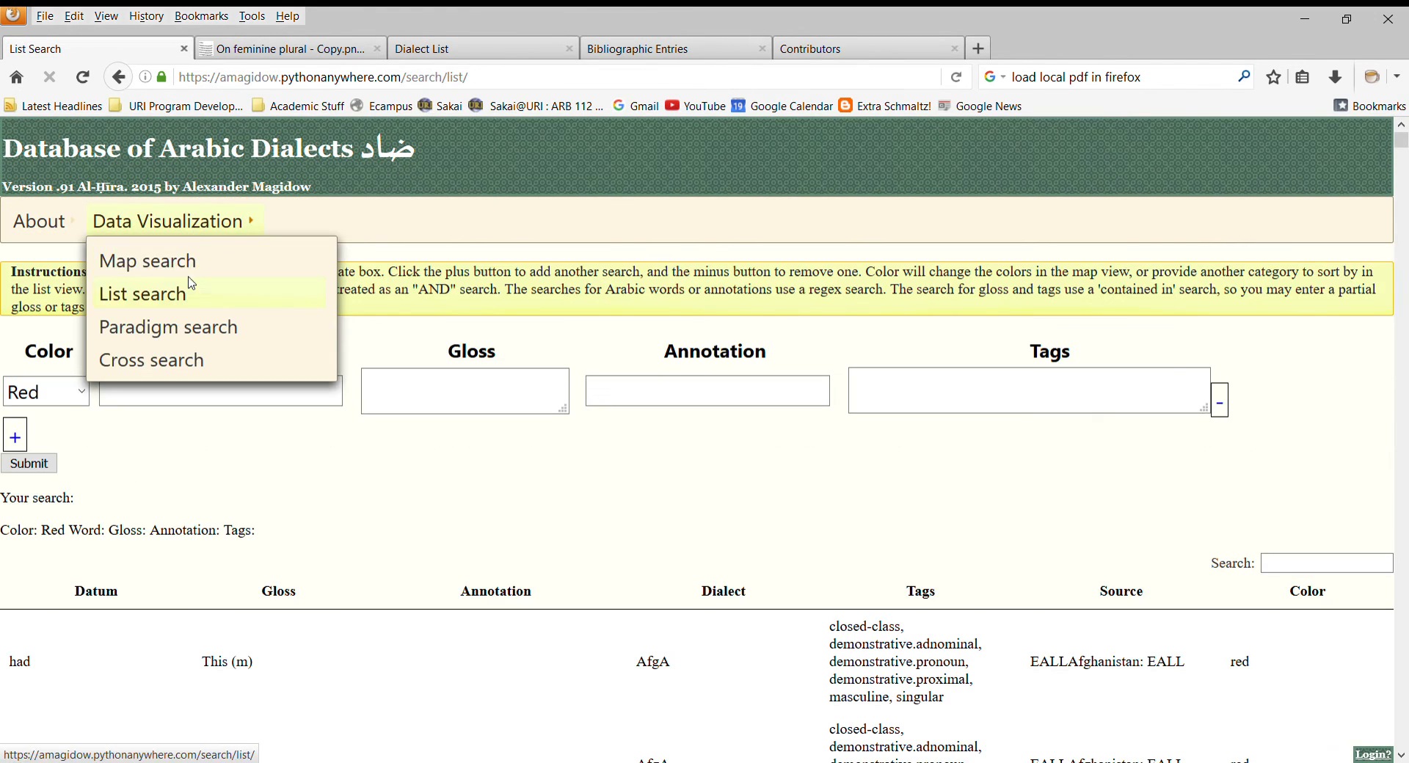
{"action": "left_click", "coordinate": [147, 260]}
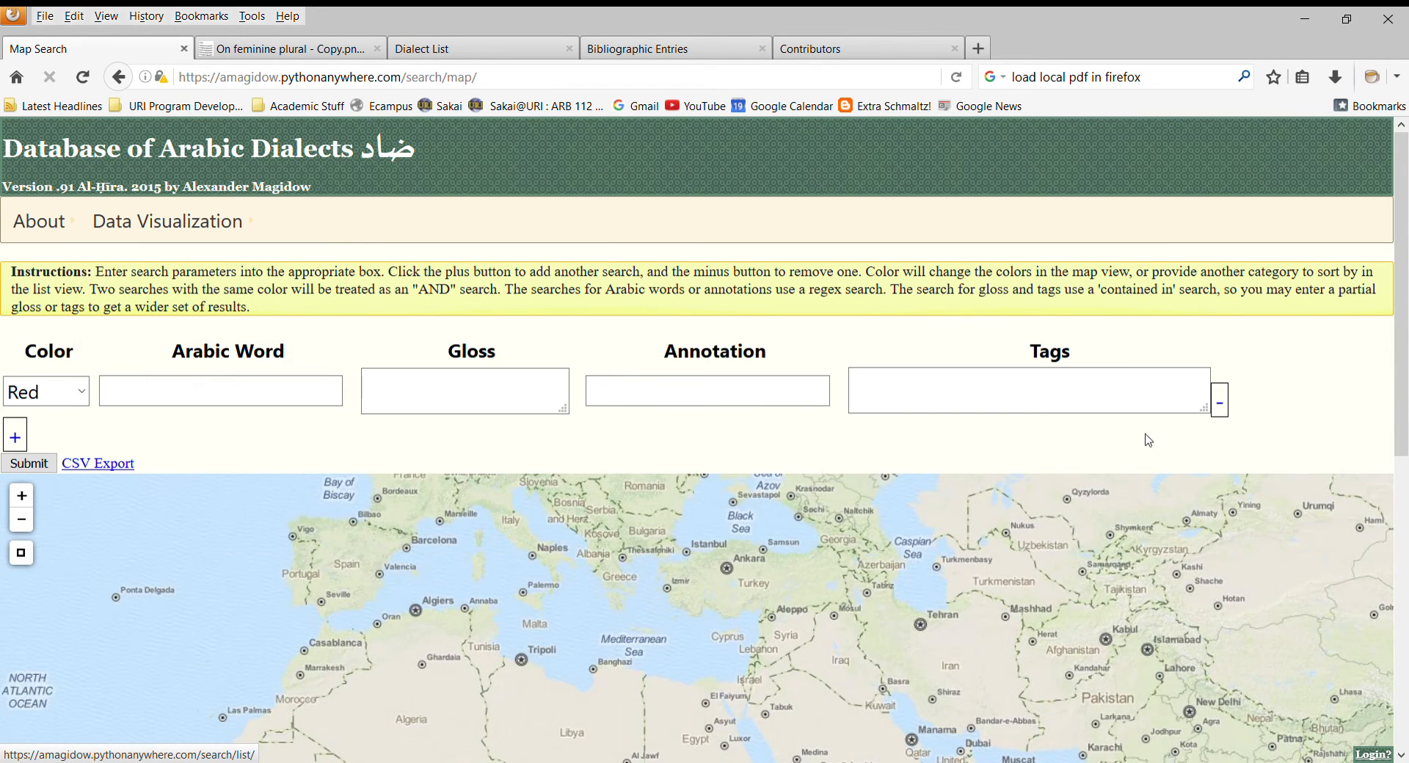
{"action": "scroll", "scroll_direction": "down", "scroll_amount": 3}
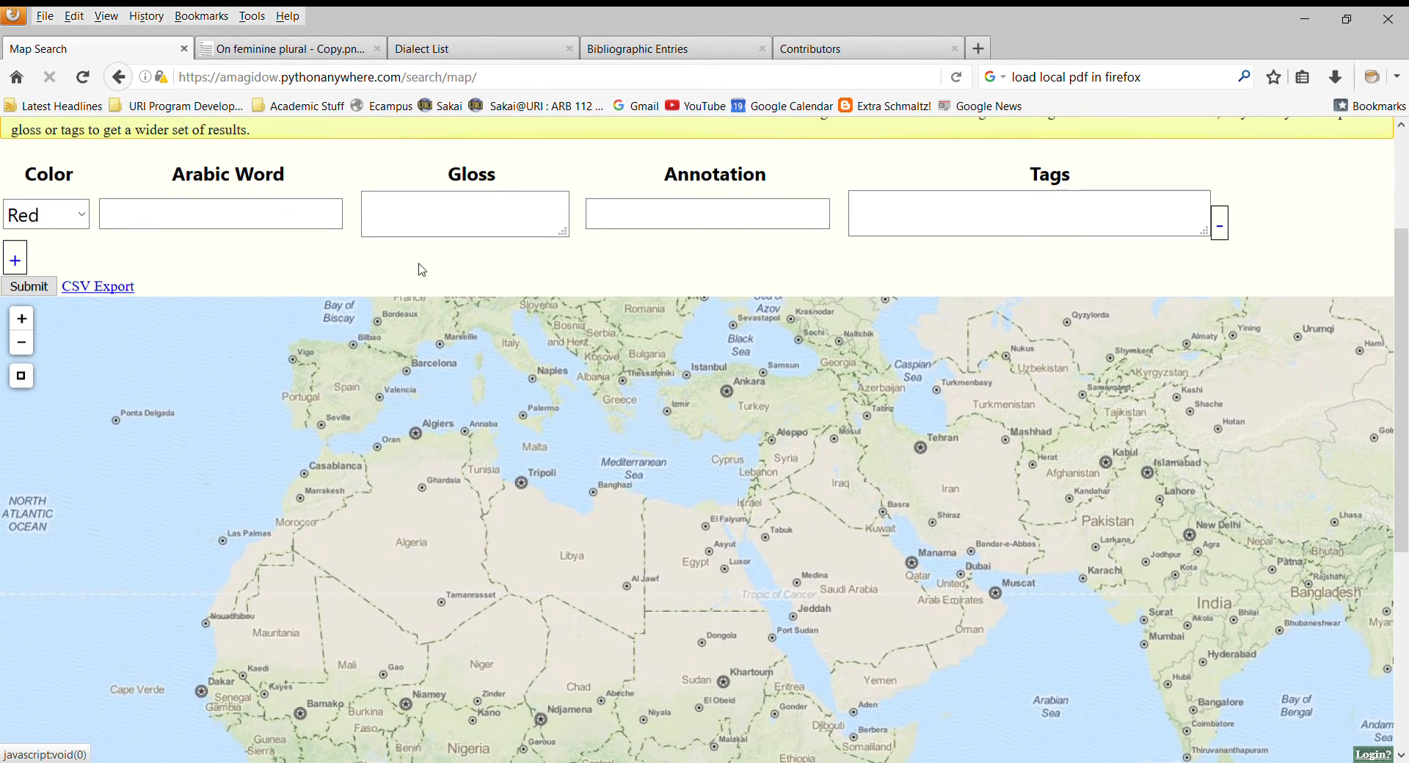
{"action": "mouse_move", "coordinate": [117, 335]}
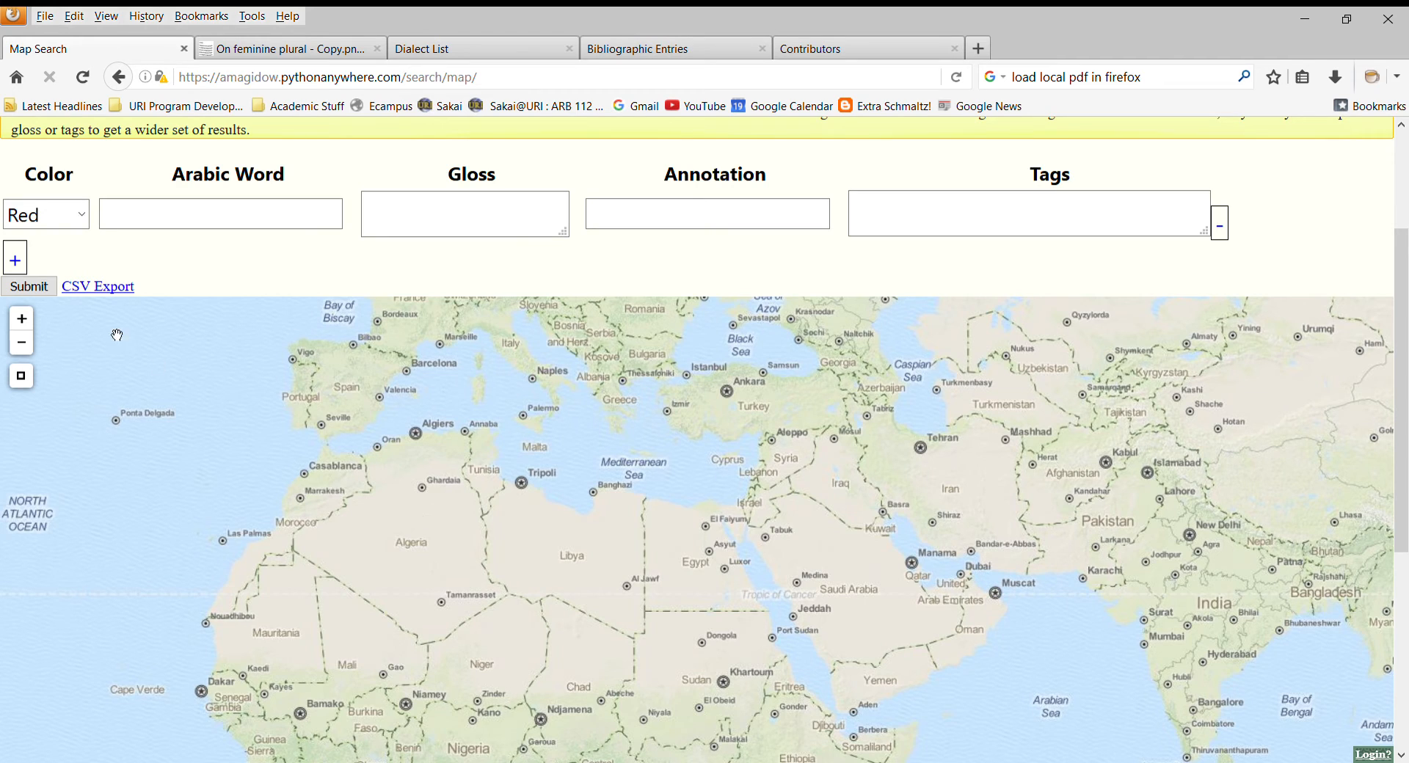
- Add a second map search row: yellow for the word ð, blue for d
{"action": "left_click", "coordinate": [15, 260]}
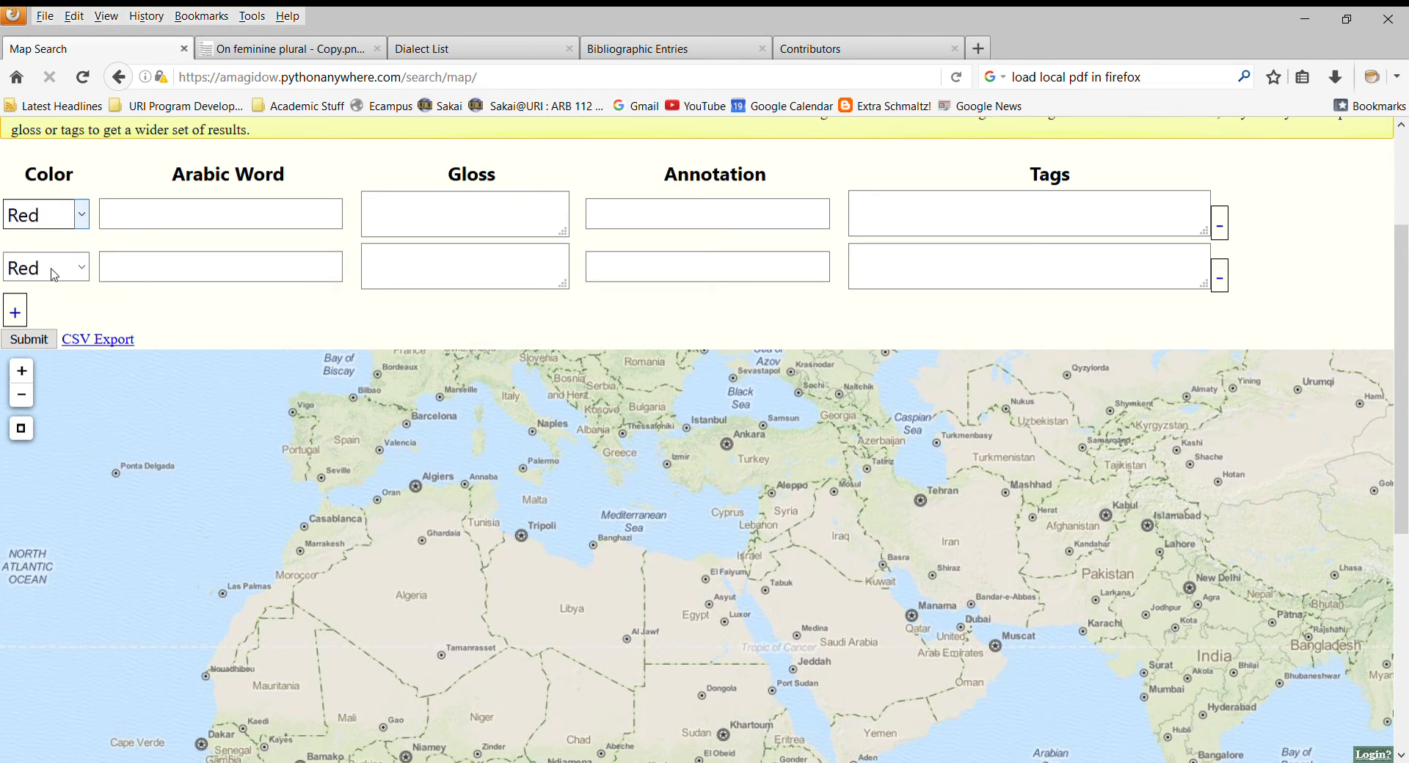
{"action": "left_click", "coordinate": [41, 214]}
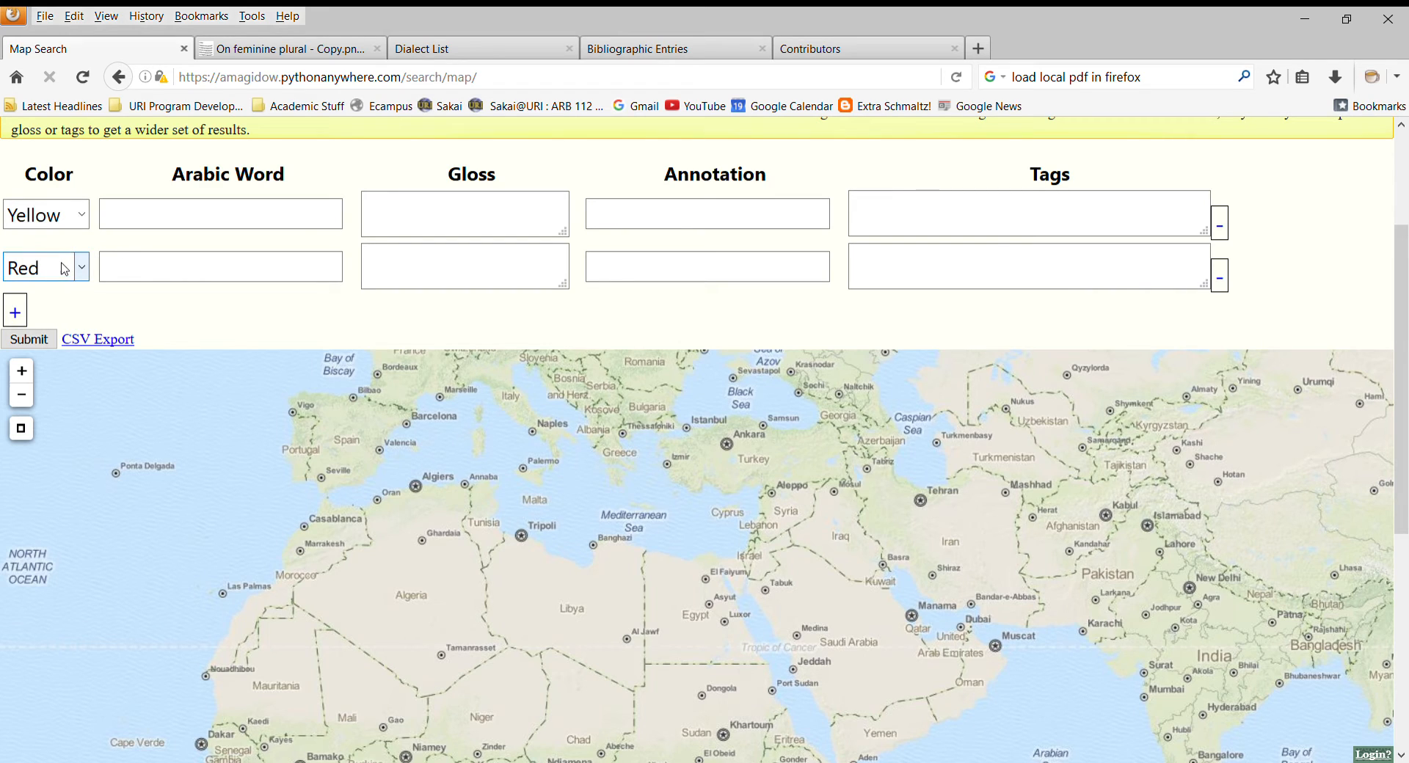
{"action": "left_click", "coordinate": [44, 267]}
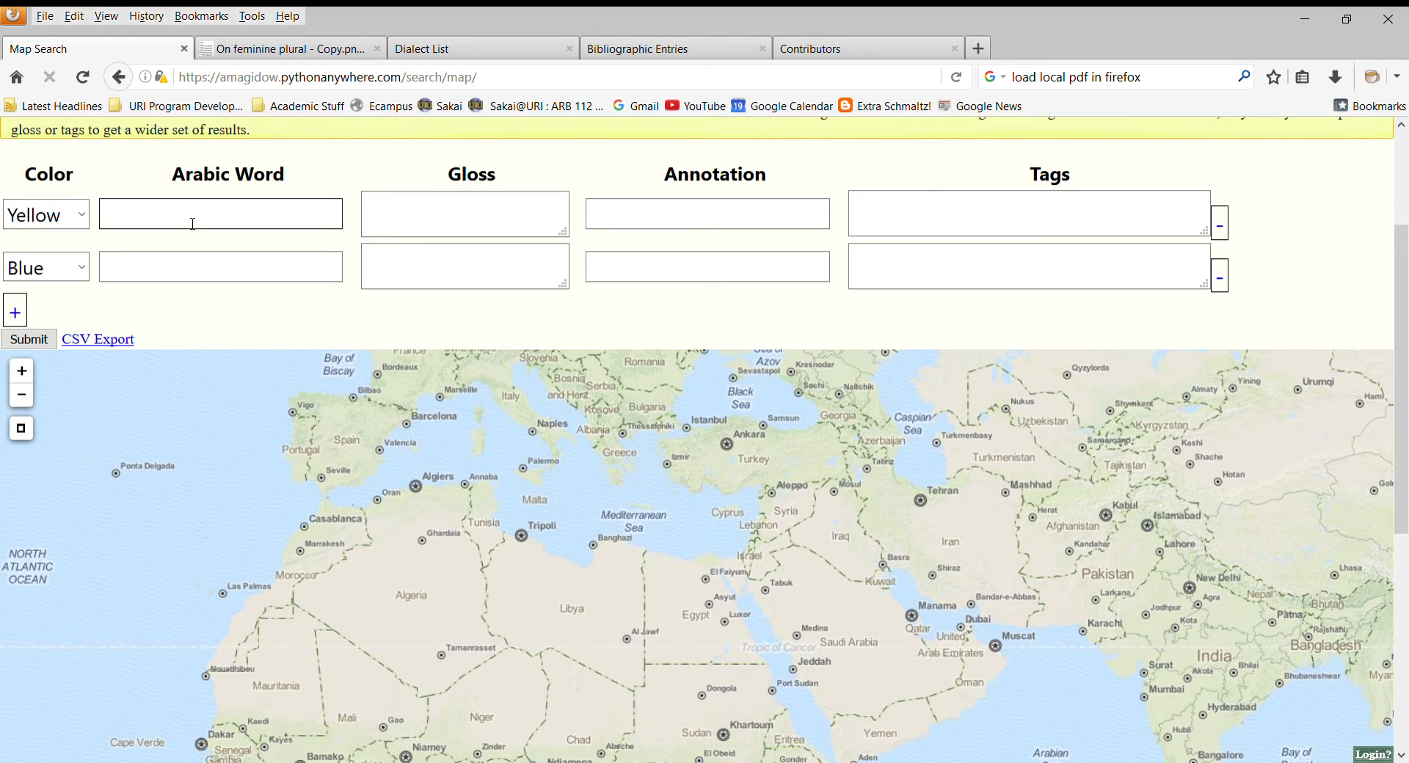
{"action": "type", "text": "ð"}
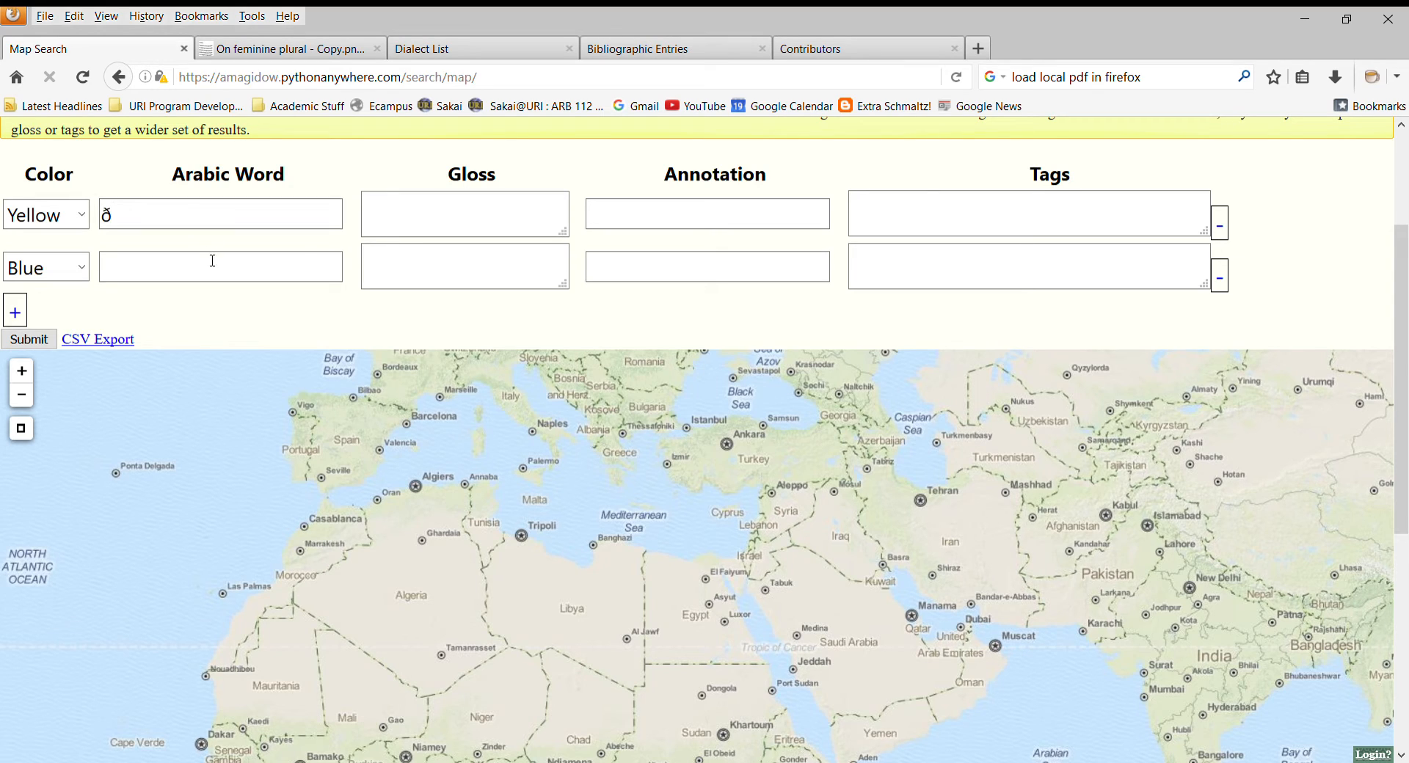
{"action": "type", "text": "d"}
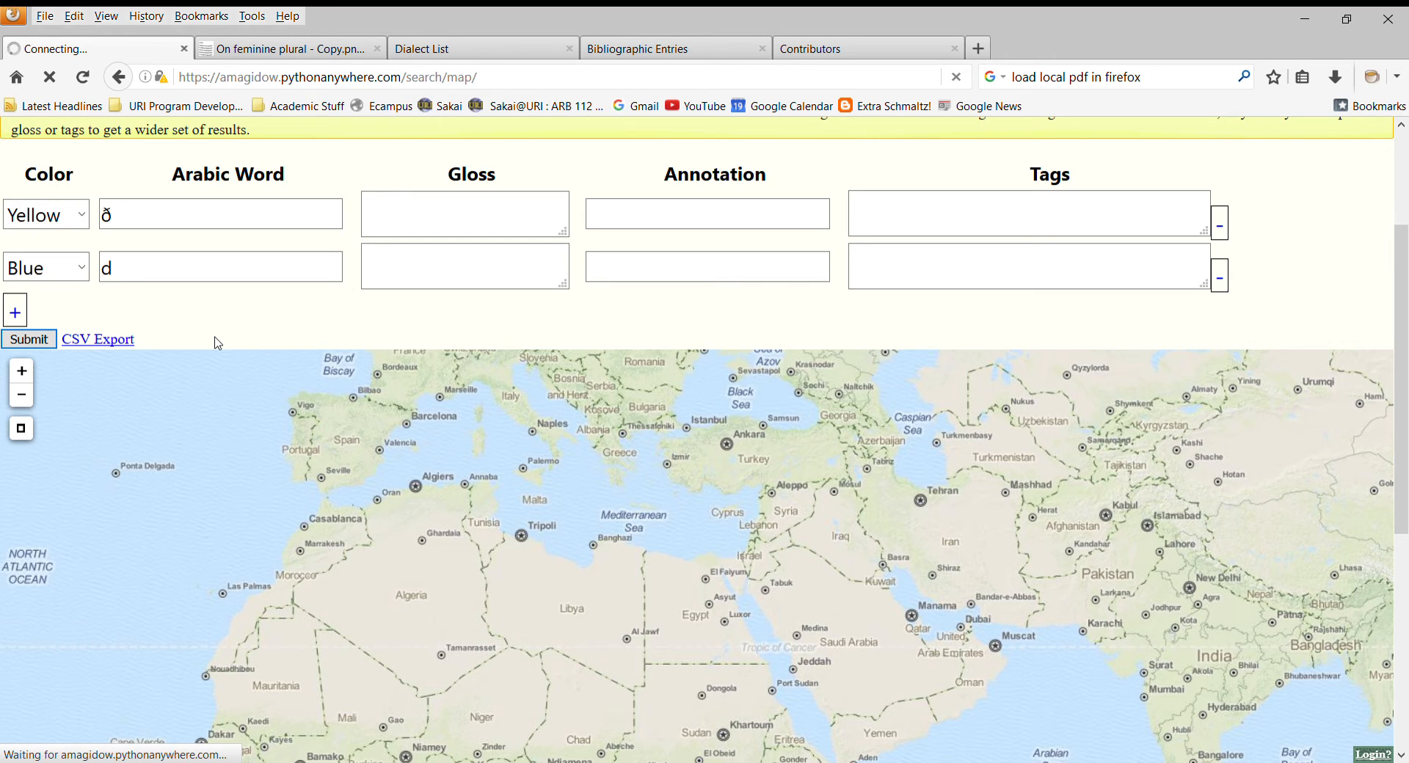
- Submit both colour-coded word searches to plot yellow and blue dots
{"action": "left_click", "coordinate": [27, 339]}
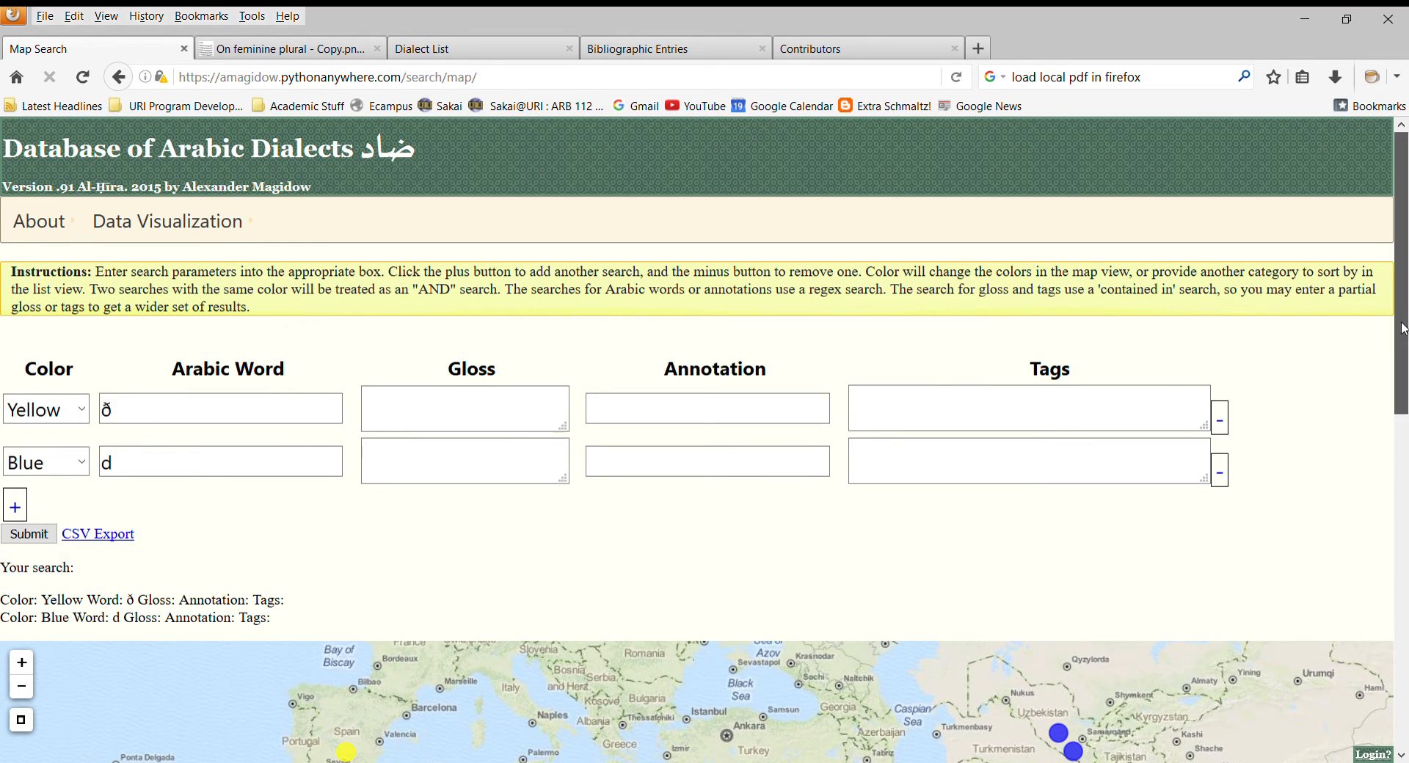
- Scroll down to the results map and close the eastern Mediterranean point's popup
{"action": "scroll", "scroll_direction": "down", "scroll_amount": 3}
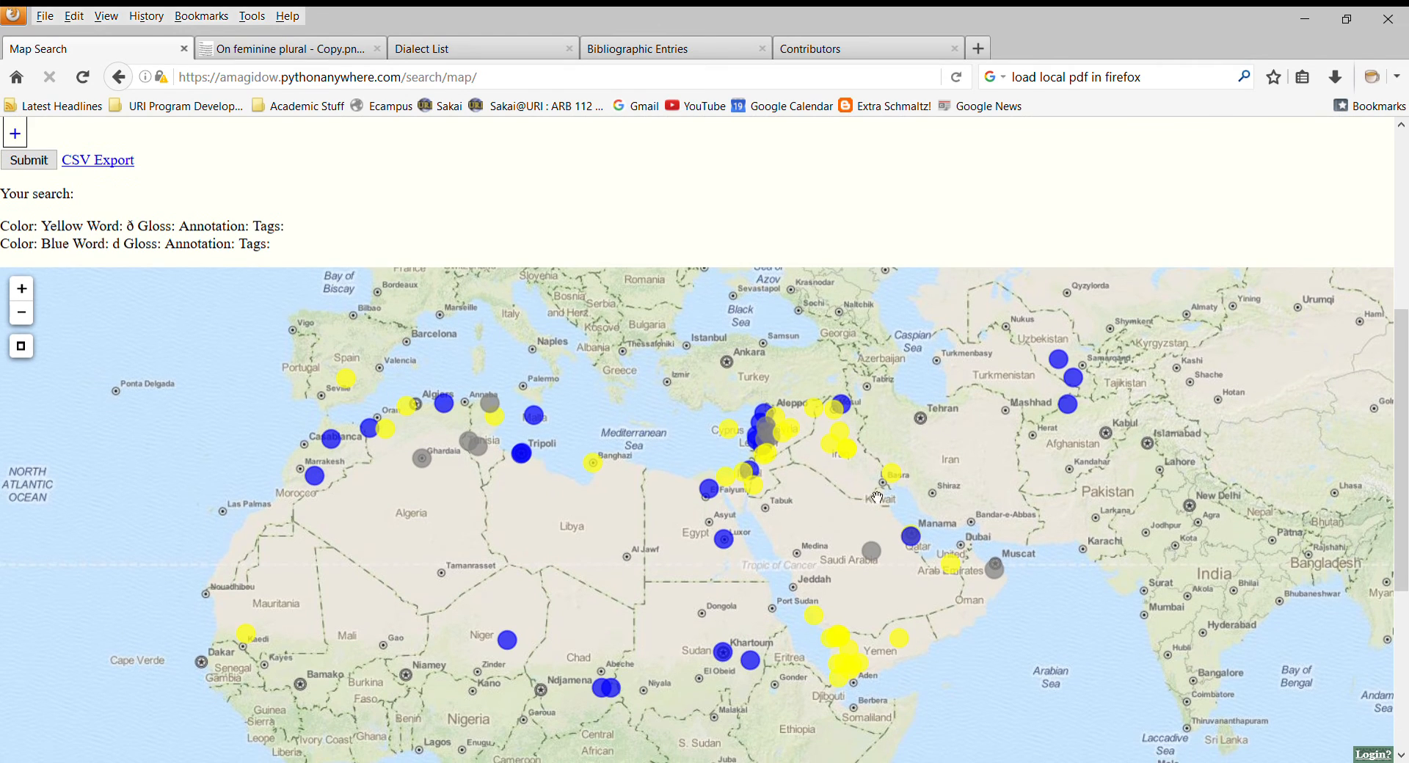
{"action": "mouse_move", "coordinate": [799, 434]}
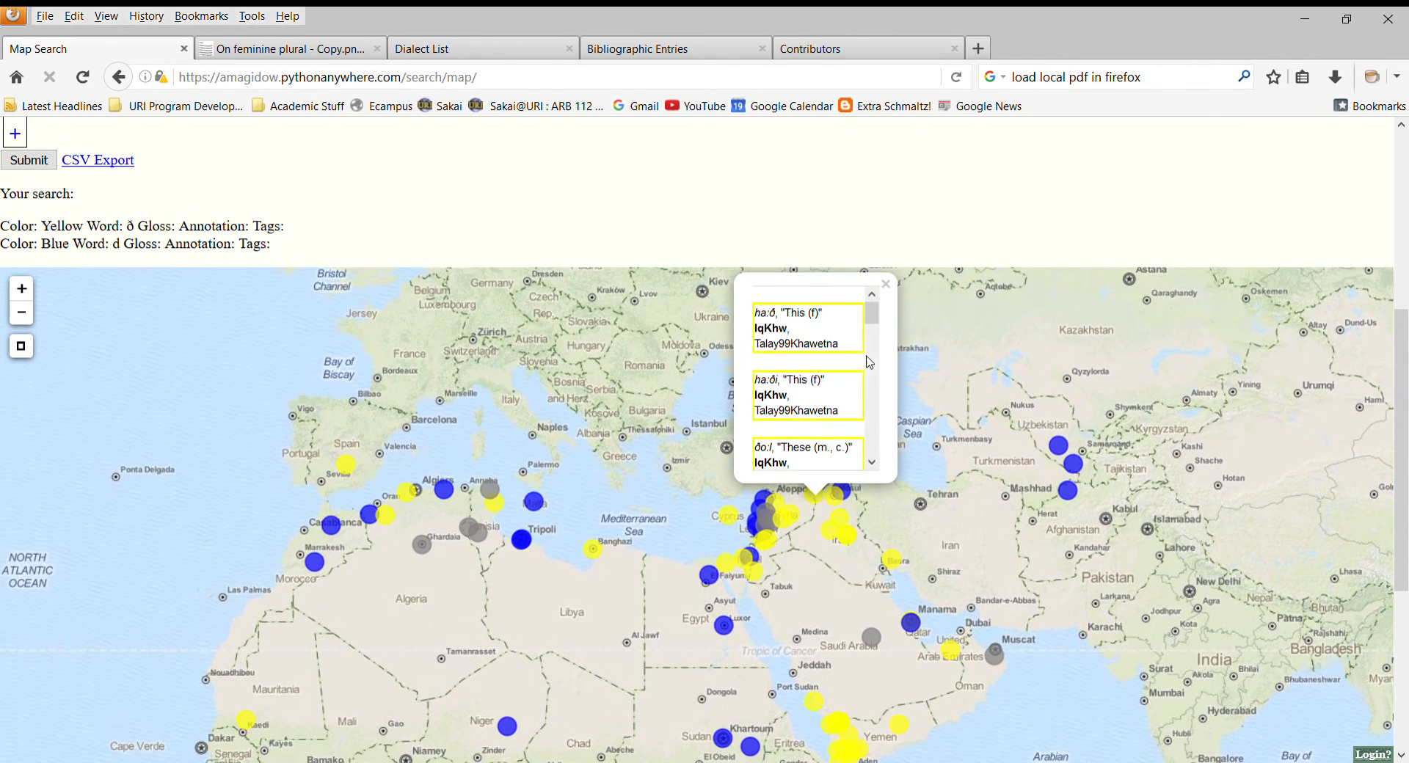
{"action": "mouse_move", "coordinate": [793, 329]}
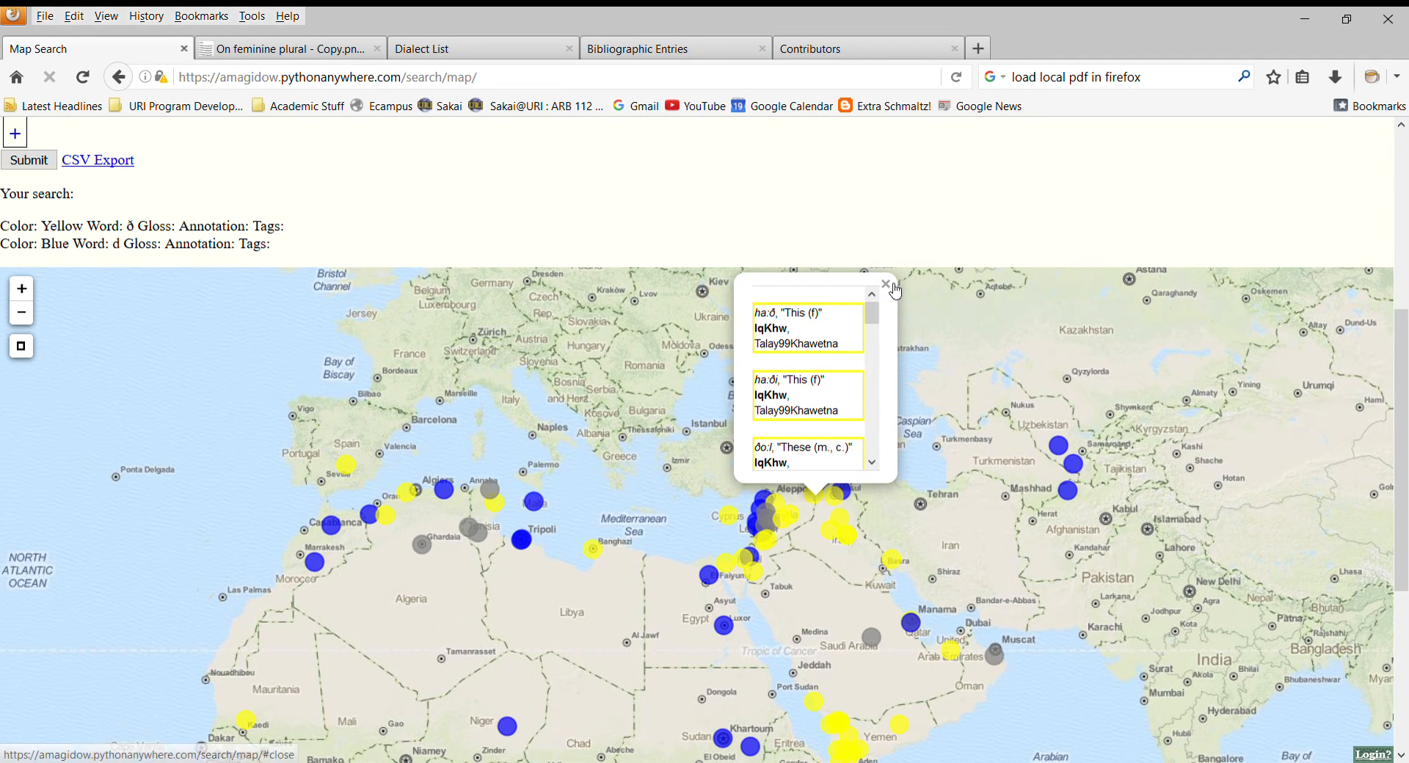
{"action": "scroll", "scroll_direction": "down", "scroll_amount": 3}
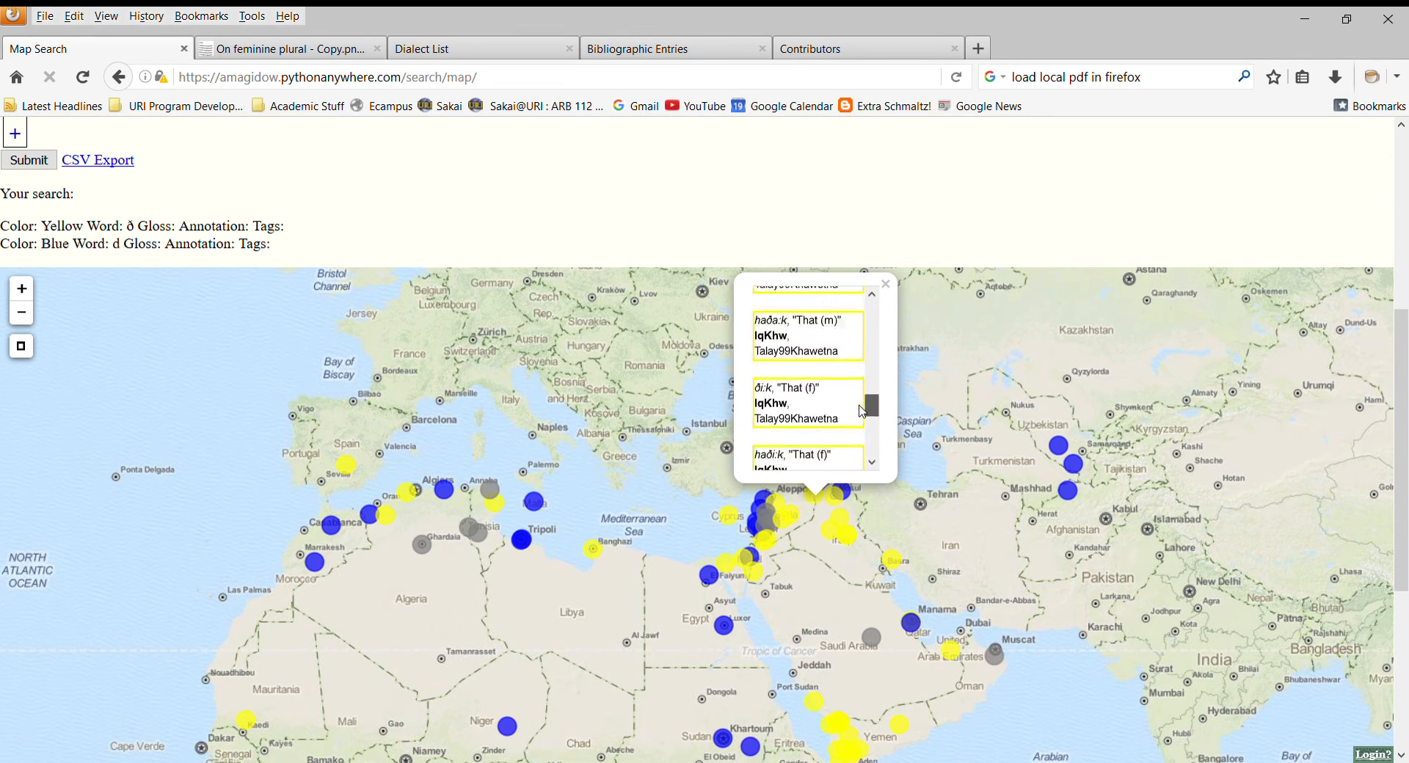
{"action": "left_click", "coordinate": [885, 284]}
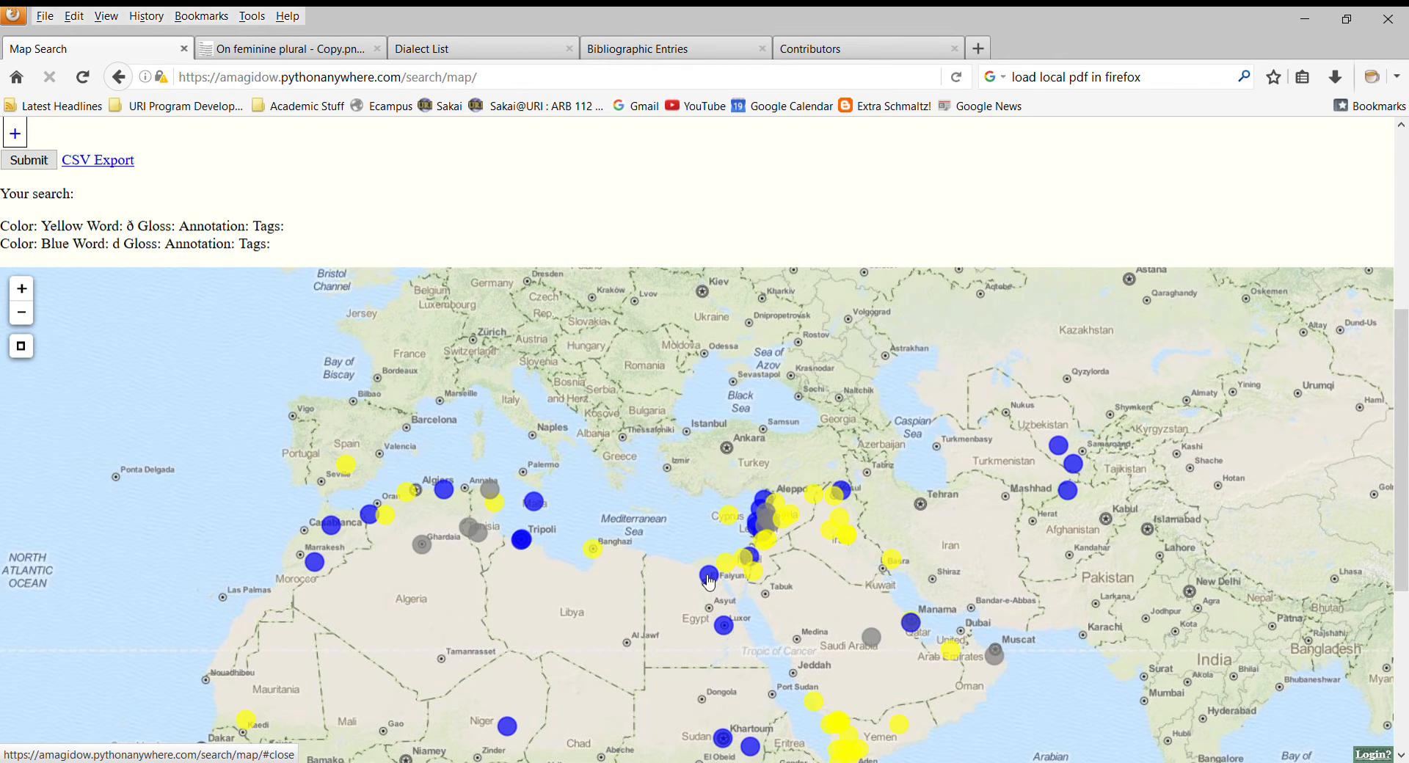
{"action": "left_click", "coordinate": [707, 580]}
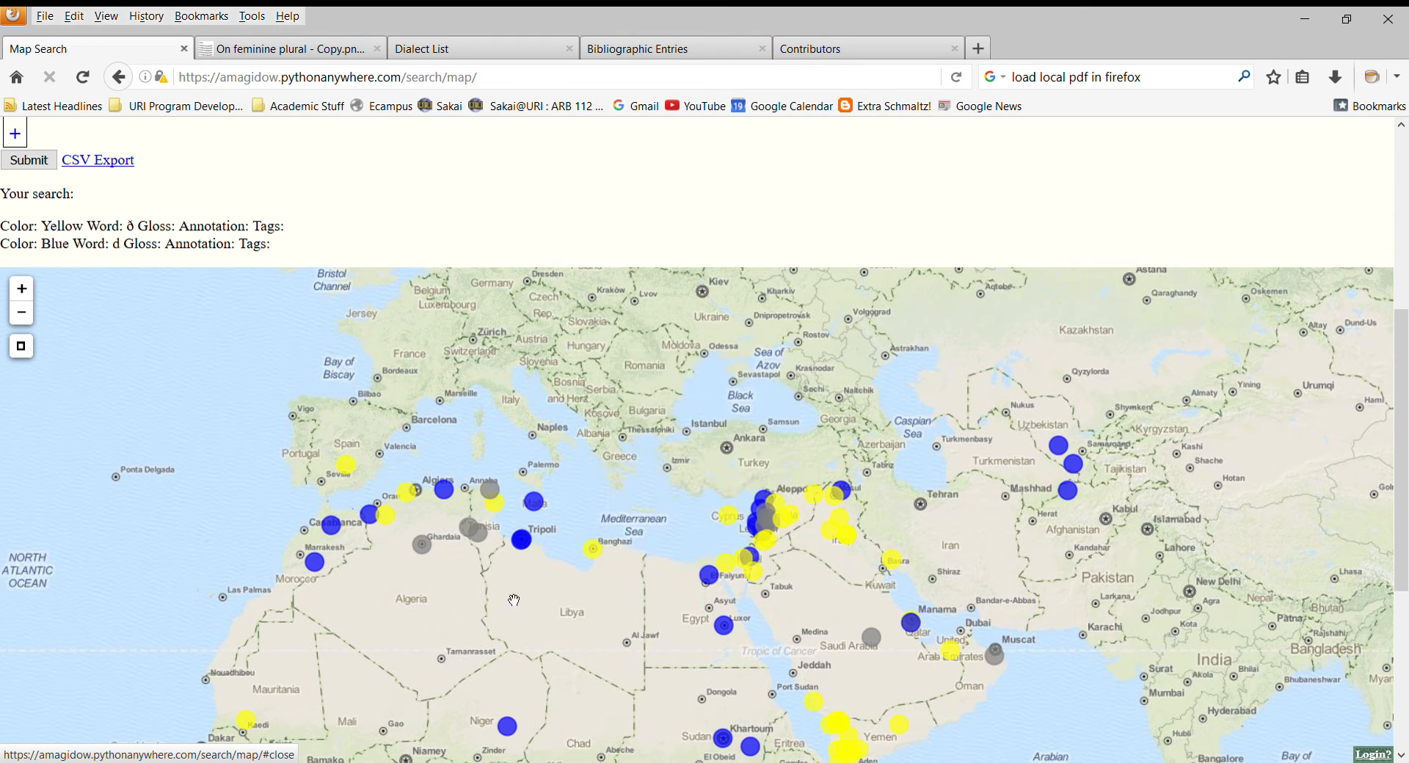
{"action": "mouse_move", "coordinate": [500, 491]}
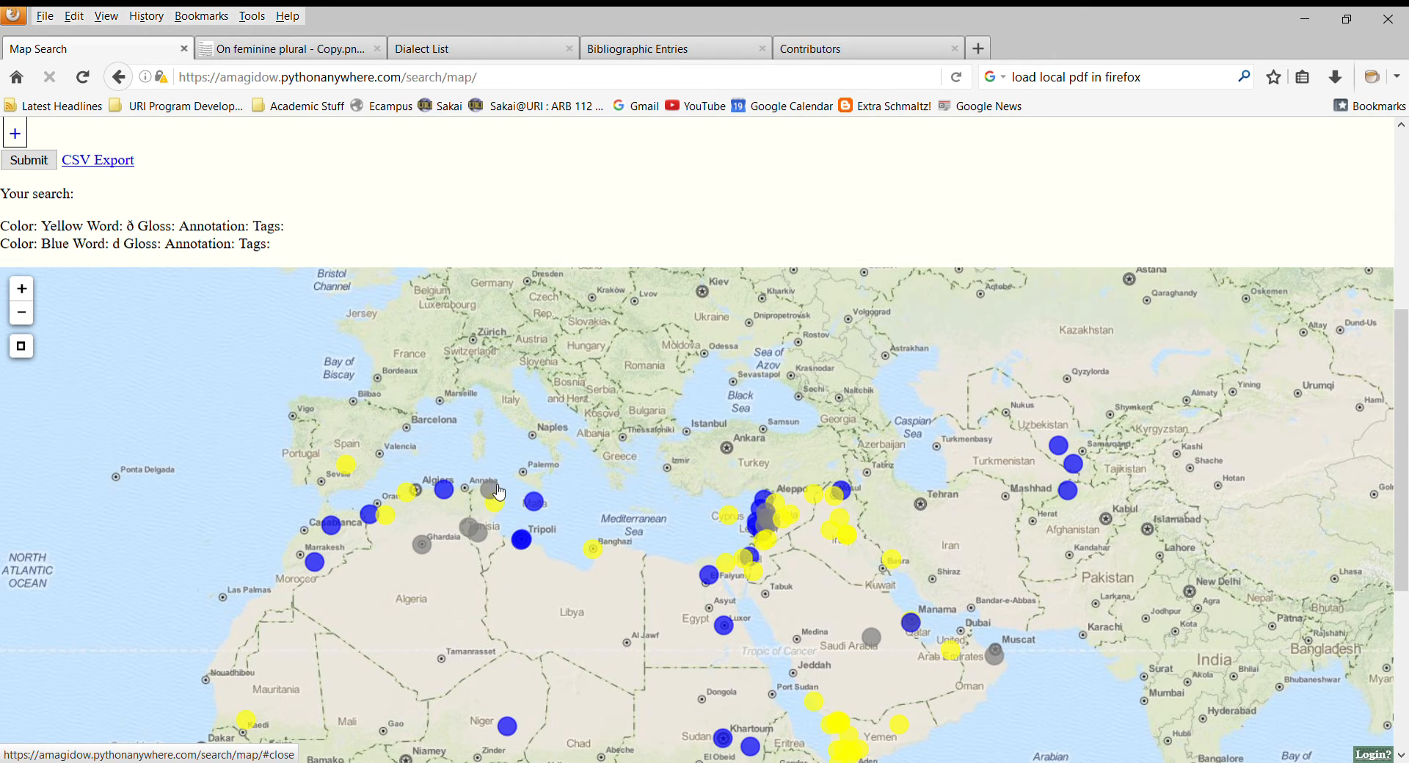
- Show the NaTun marker's demonstrative entries and scroll through them
{"action": "left_click", "coordinate": [485, 490]}
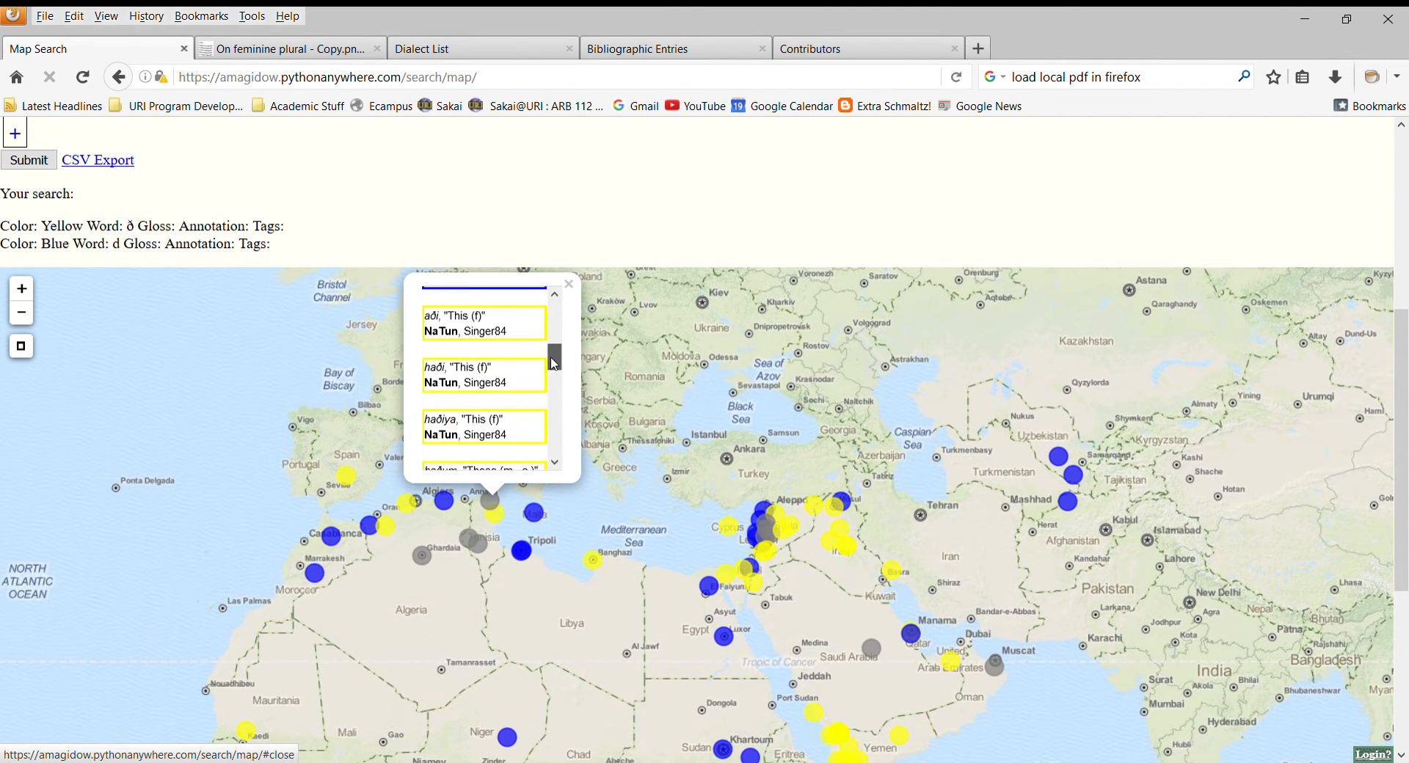
{"action": "scroll", "scroll_direction": "down", "scroll_amount": 3}
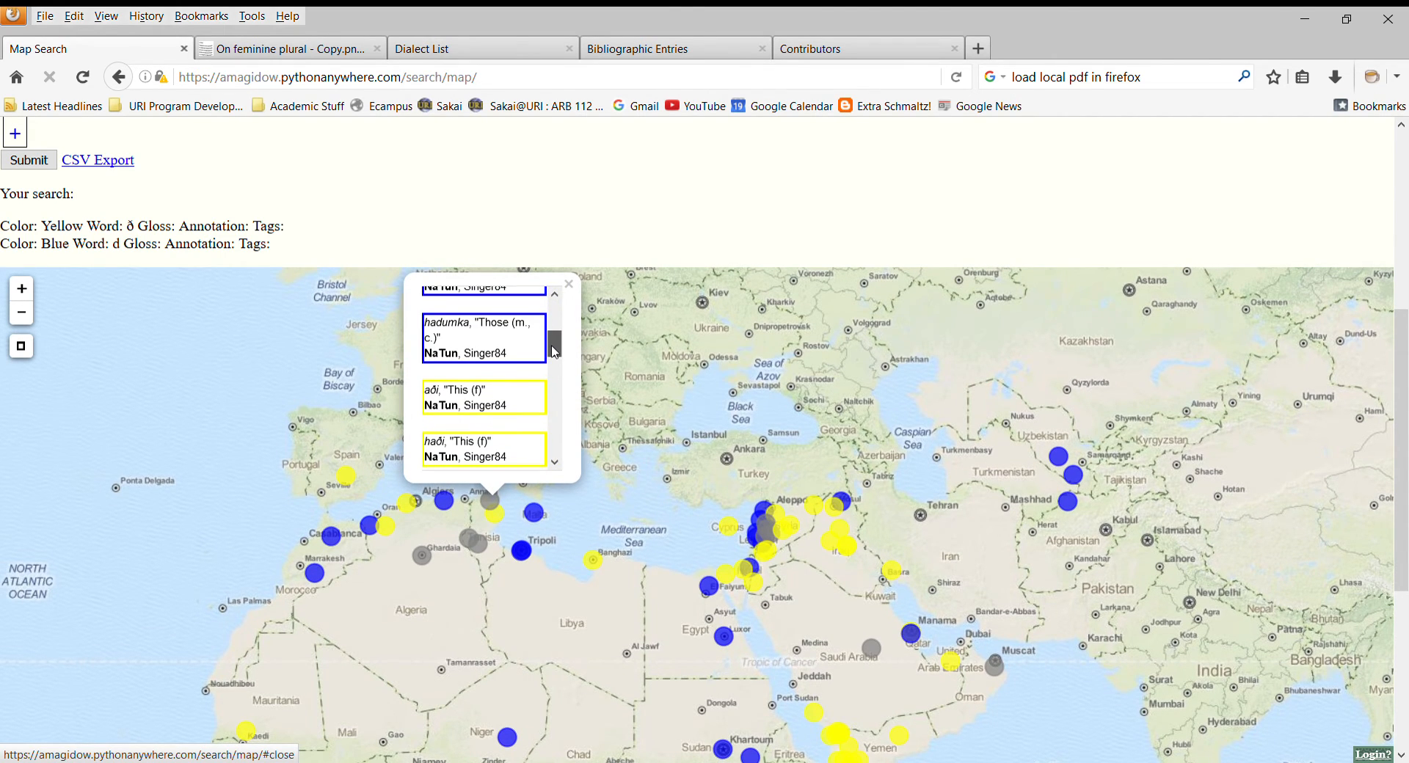
{"action": "scroll", "scroll_direction": "down", "scroll_amount": 3}
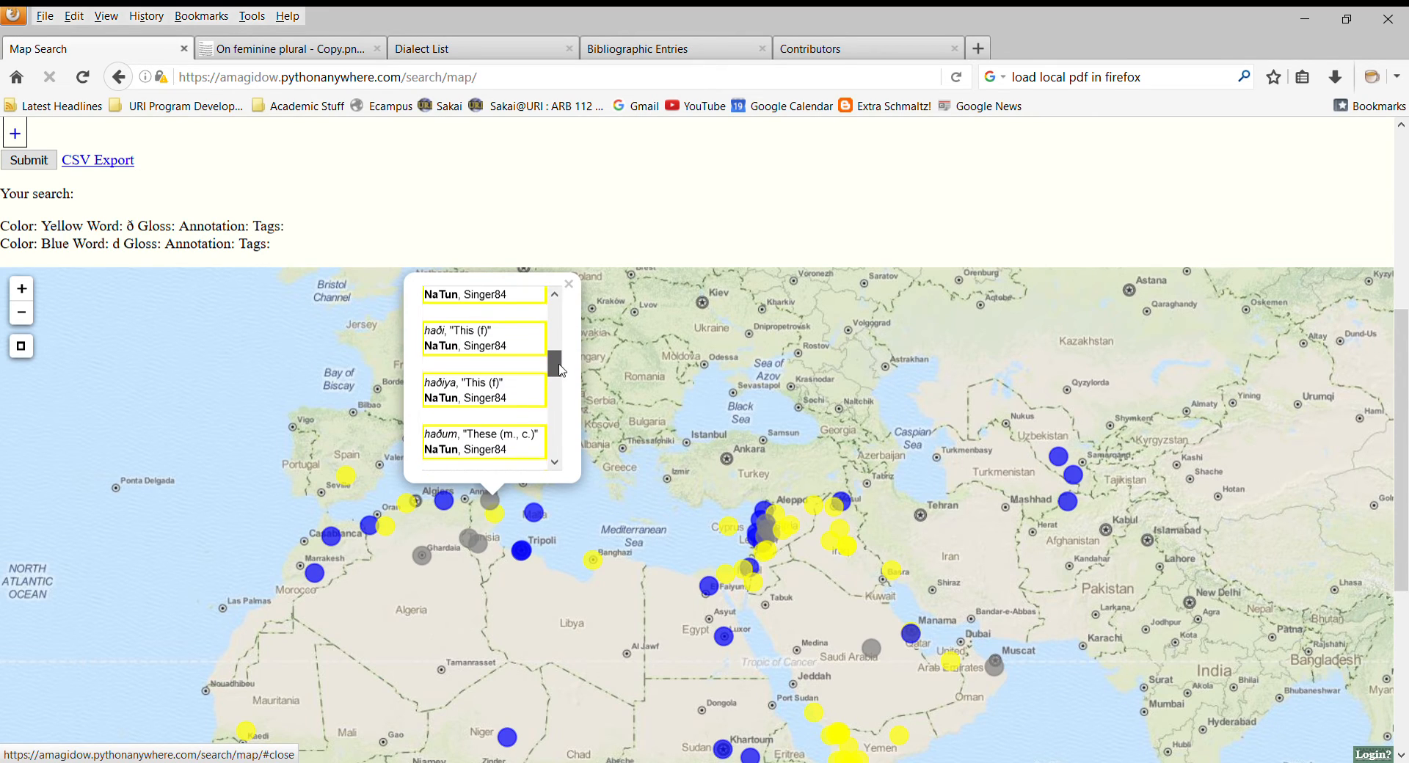
{"action": "scroll", "scroll_direction": "down", "scroll_amount": 3}
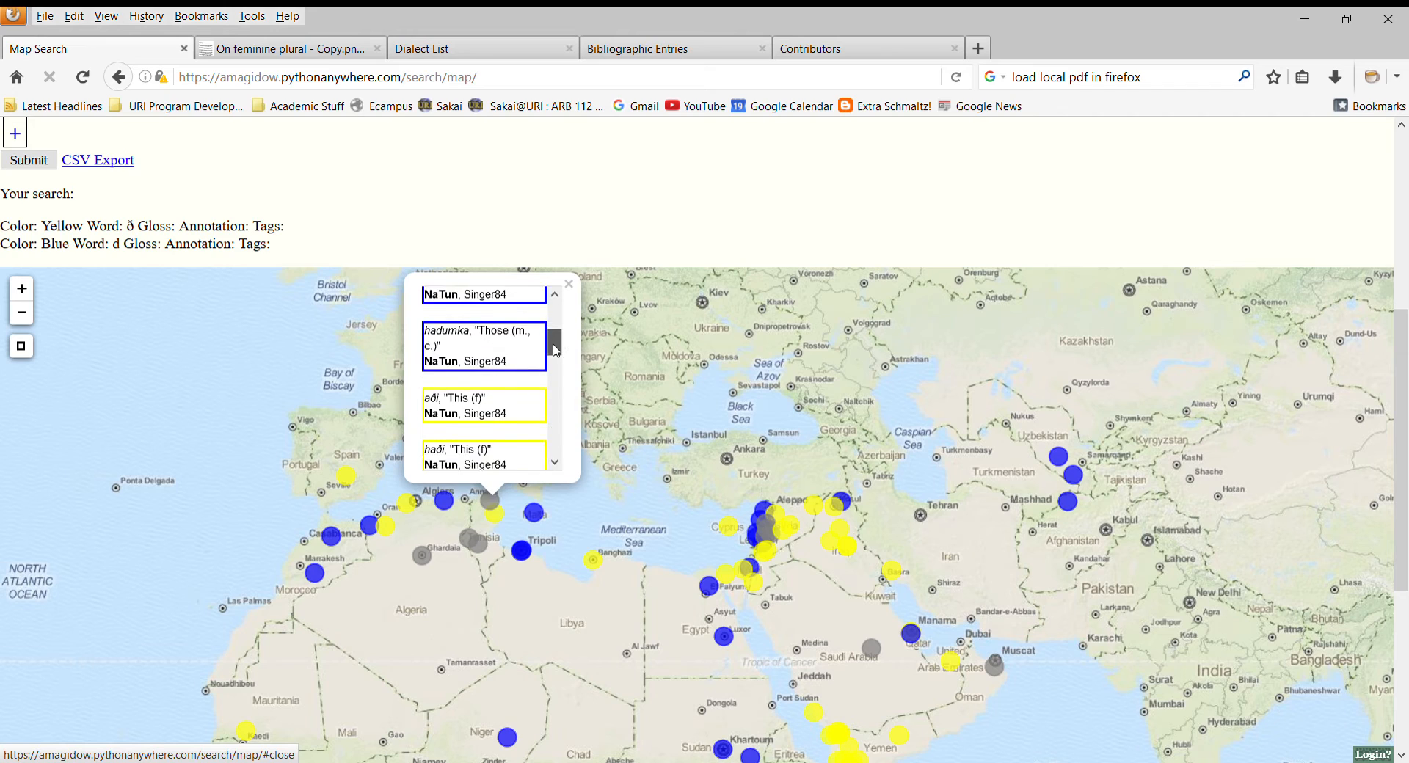
{"action": "scroll", "scroll_direction": "down", "scroll_amount": 3}
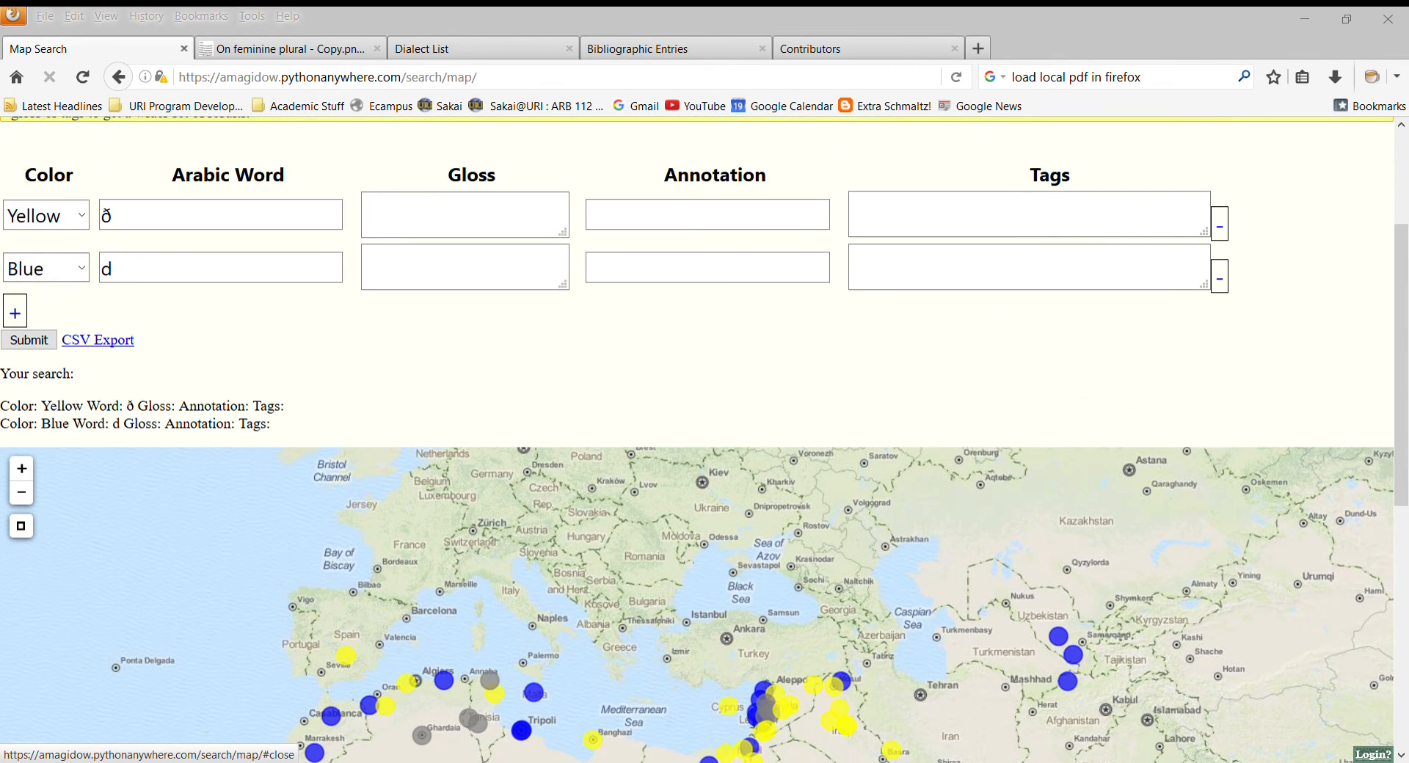
{"action": "mouse_move", "coordinate": [537, 417]}
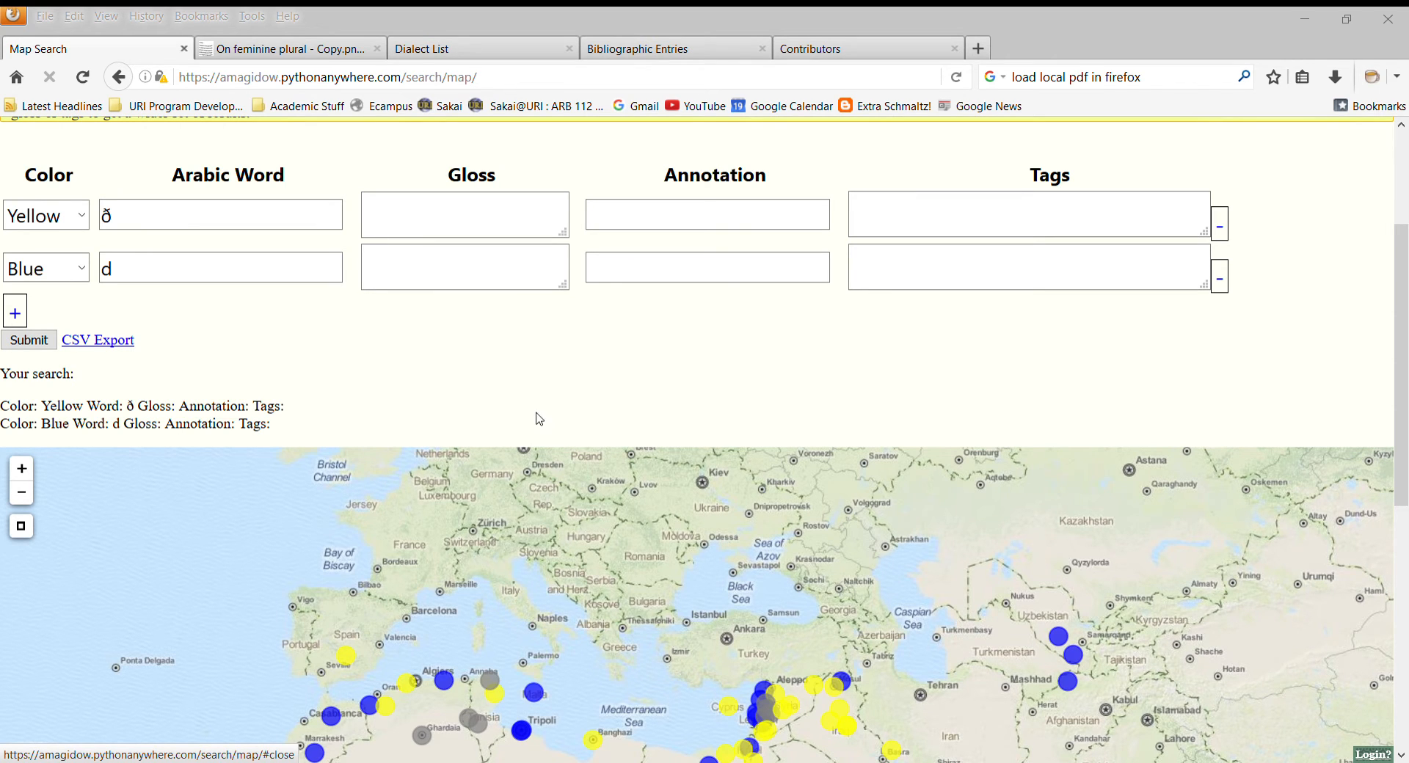
- Scroll back up and follow the Login? link to the sign-in page
{"action": "scroll", "scroll_direction": "up", "scroll_amount": 3}
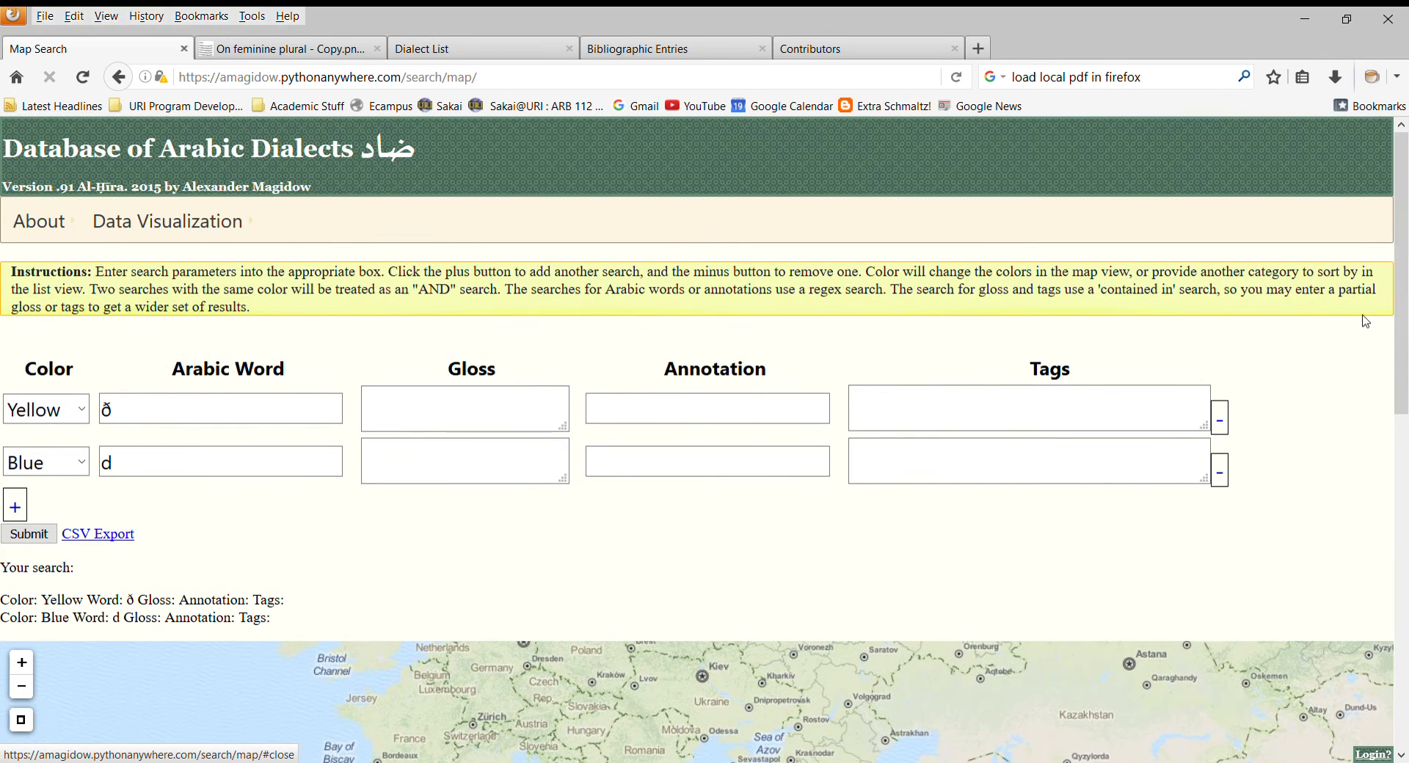
{"action": "mouse_move", "coordinate": [1254, 615]}
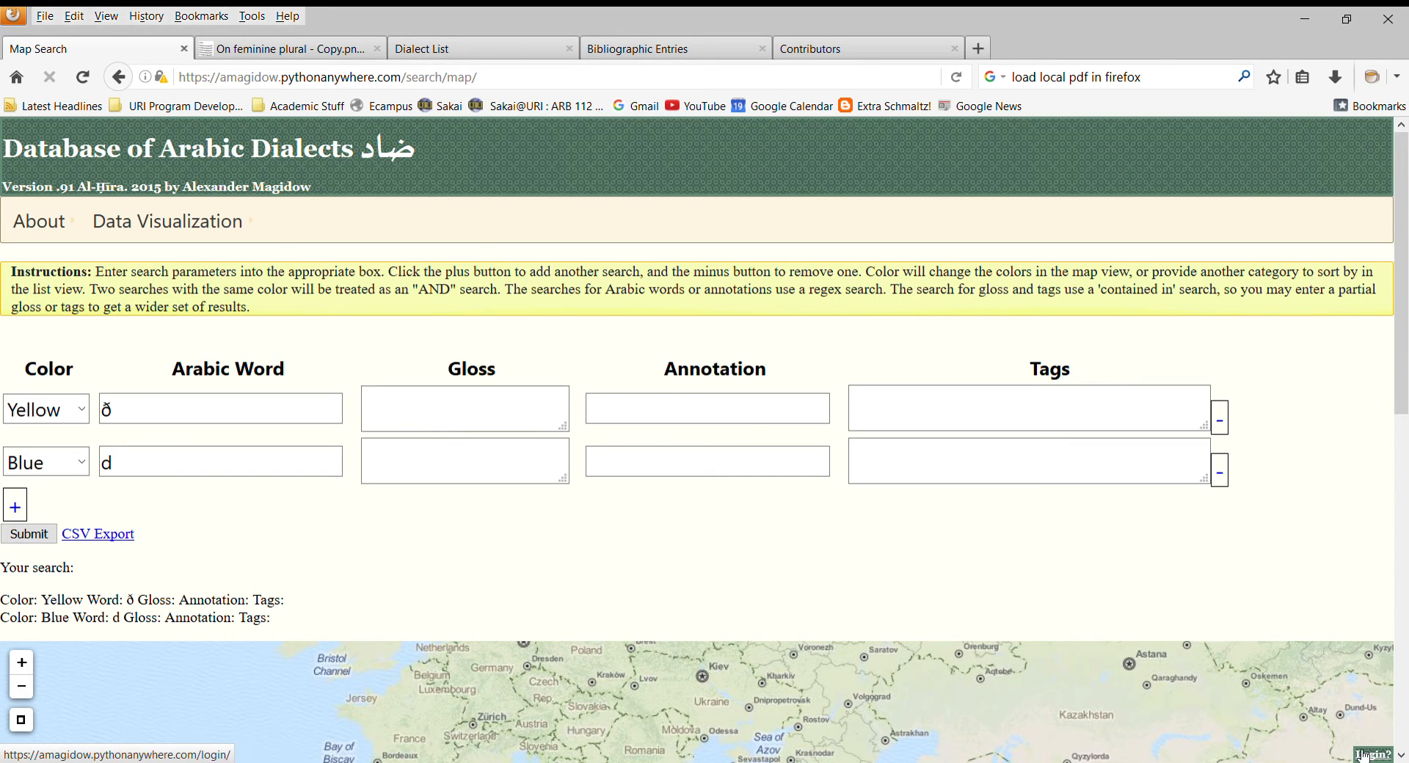
{"action": "left_click", "coordinate": [1387, 754]}
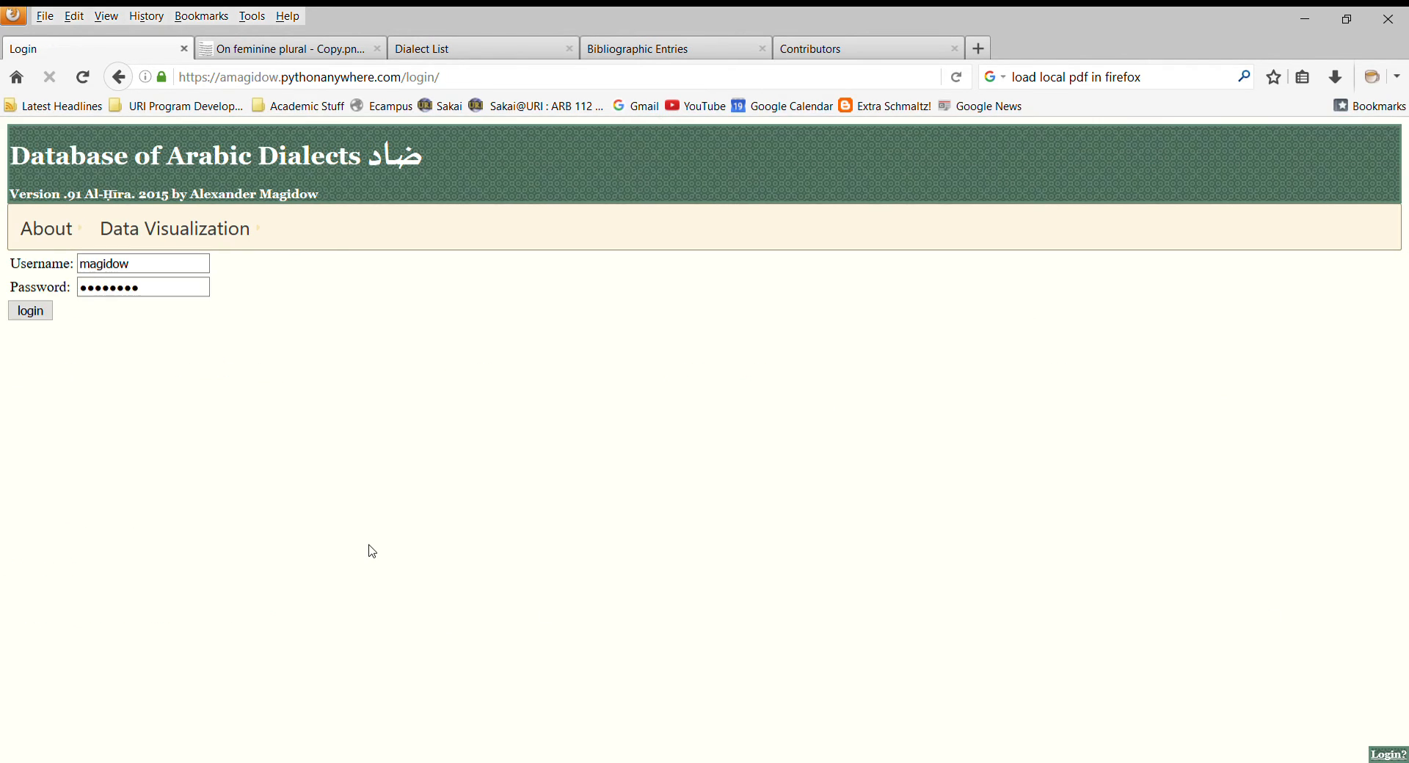
{"action": "mouse_move", "coordinate": [176, 408]}
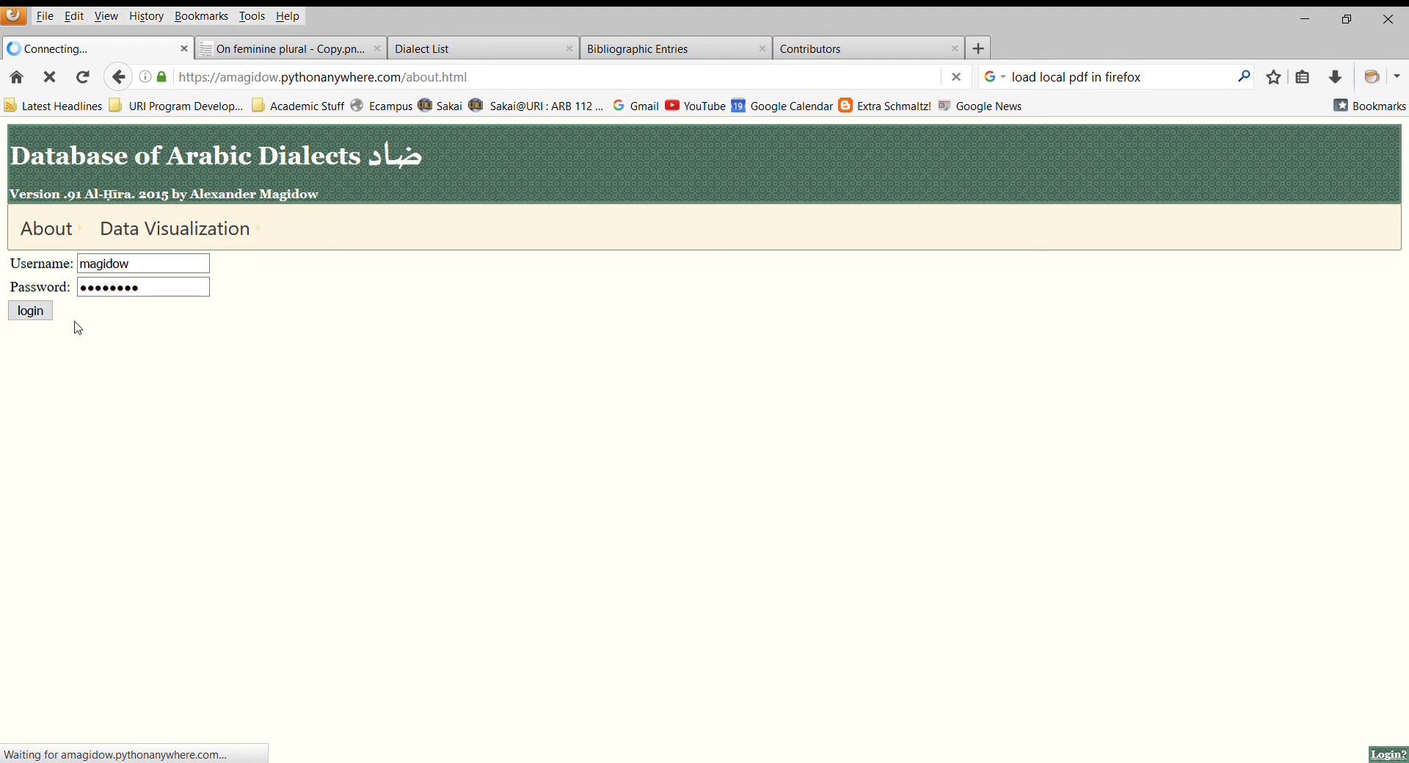
- Log in, open the General Input form, and scroll through its fields and tags
{"action": "left_click", "coordinate": [30, 310]}
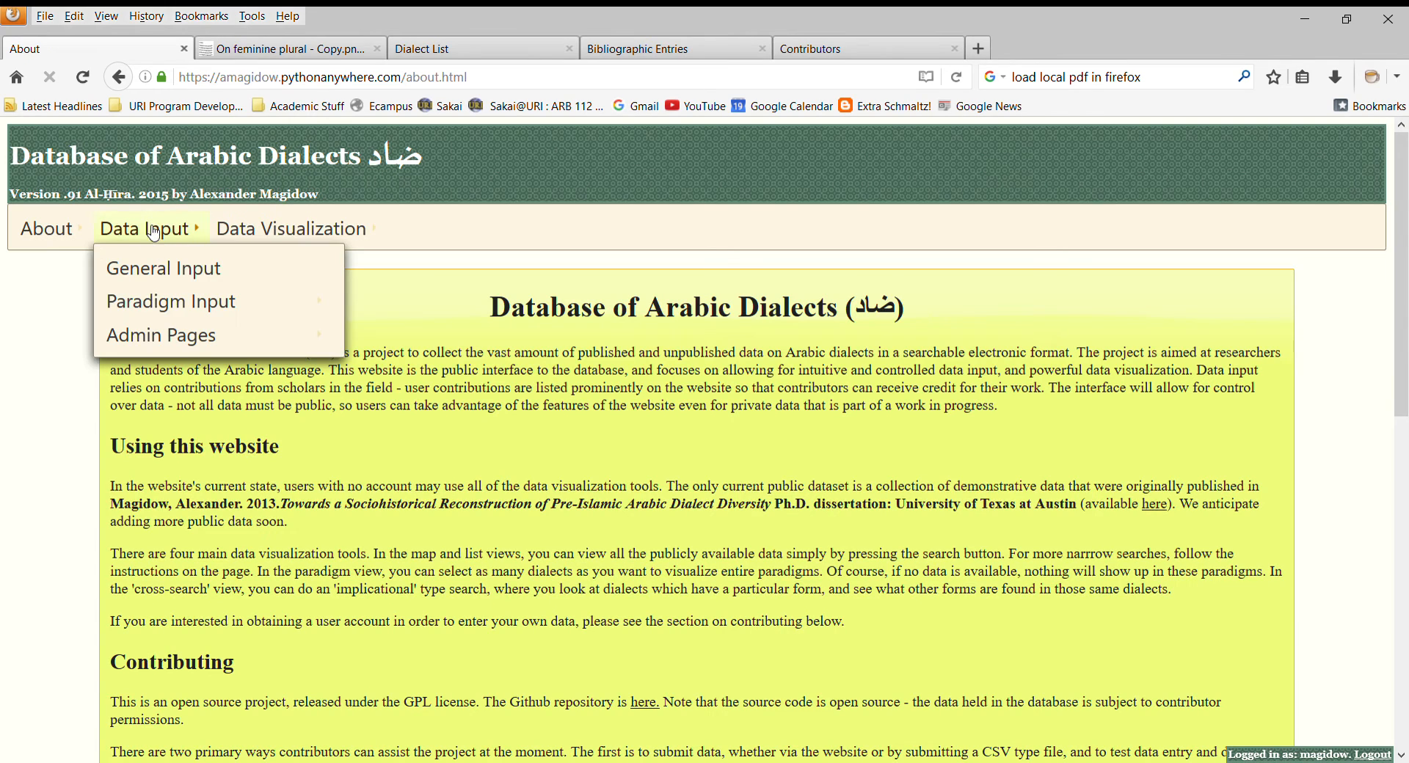
{"action": "mouse_move", "coordinate": [183, 261]}
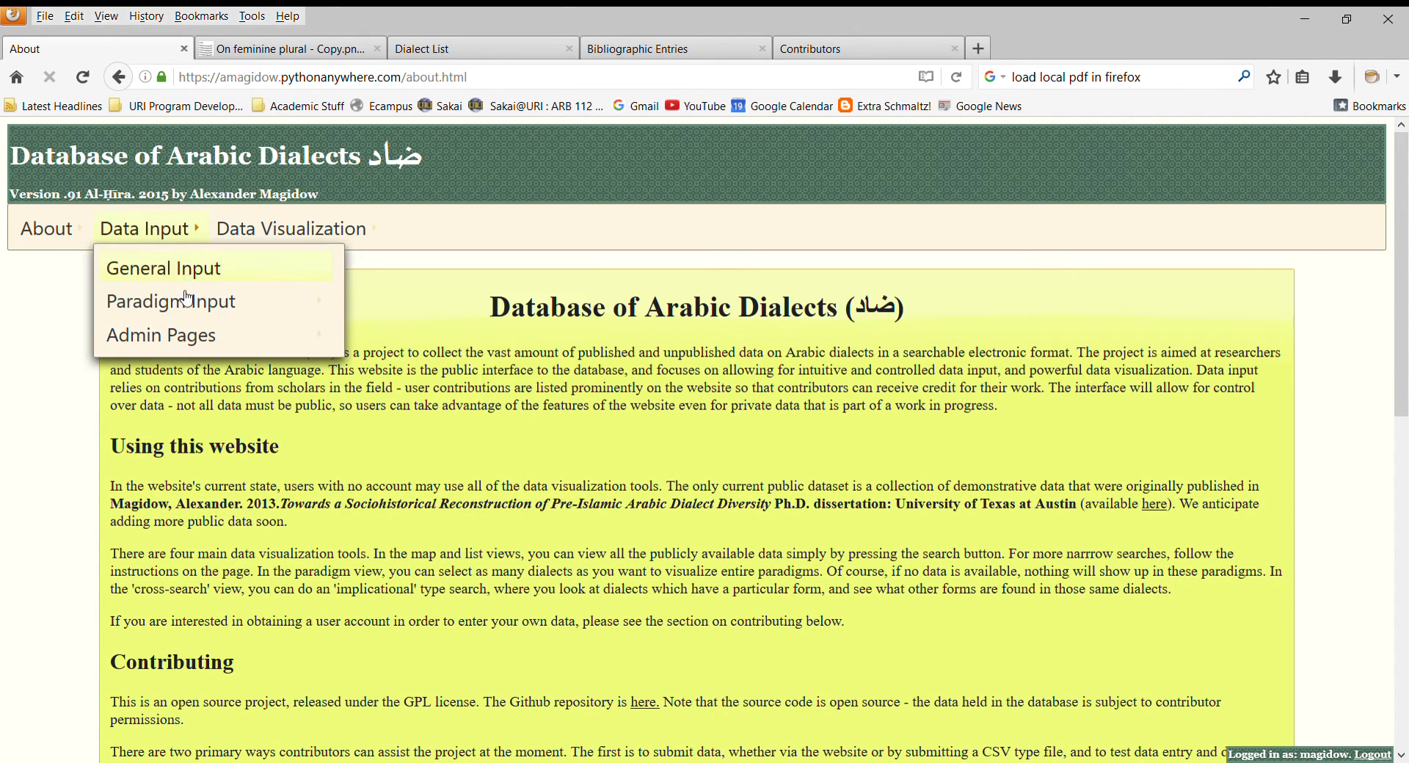
{"action": "mouse_move", "coordinate": [162, 267]}
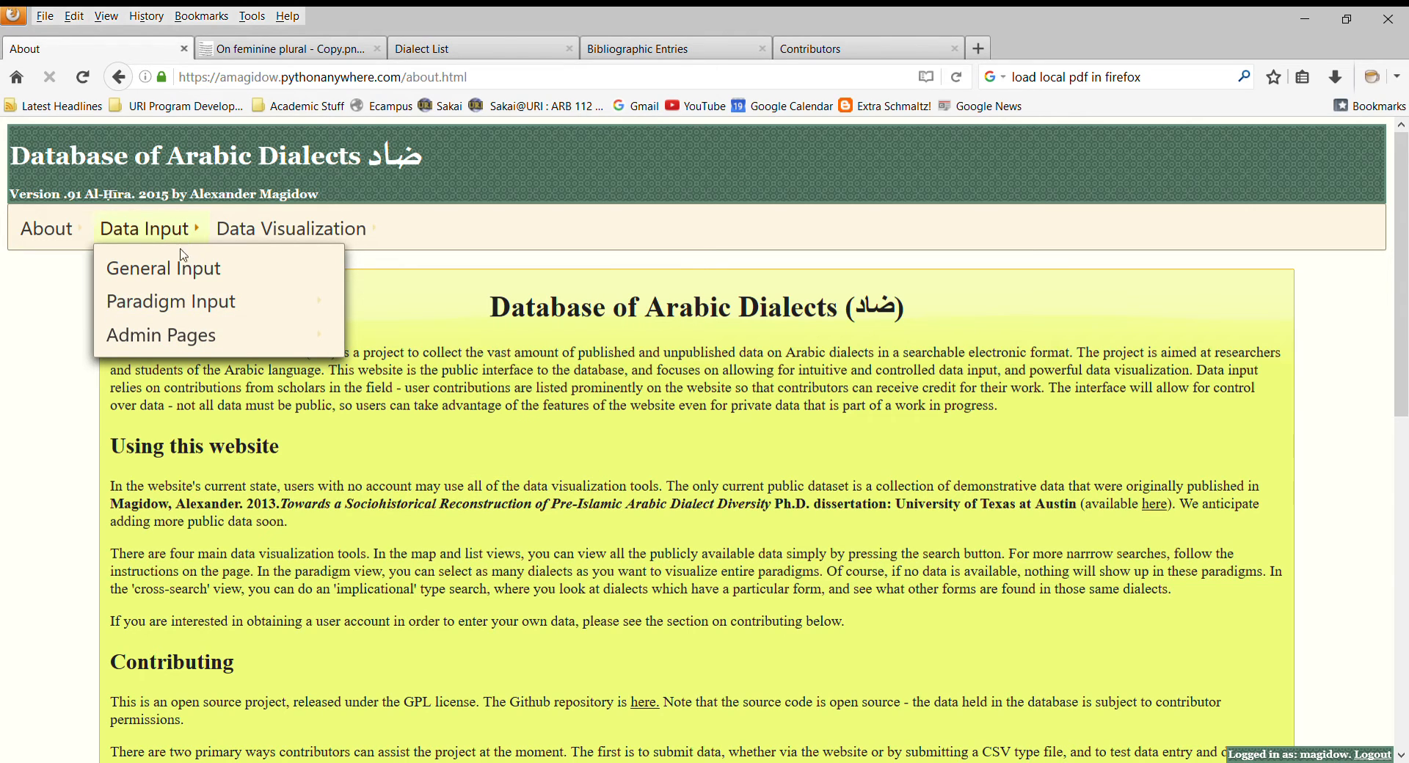
{"action": "mouse_move", "coordinate": [216, 267]}
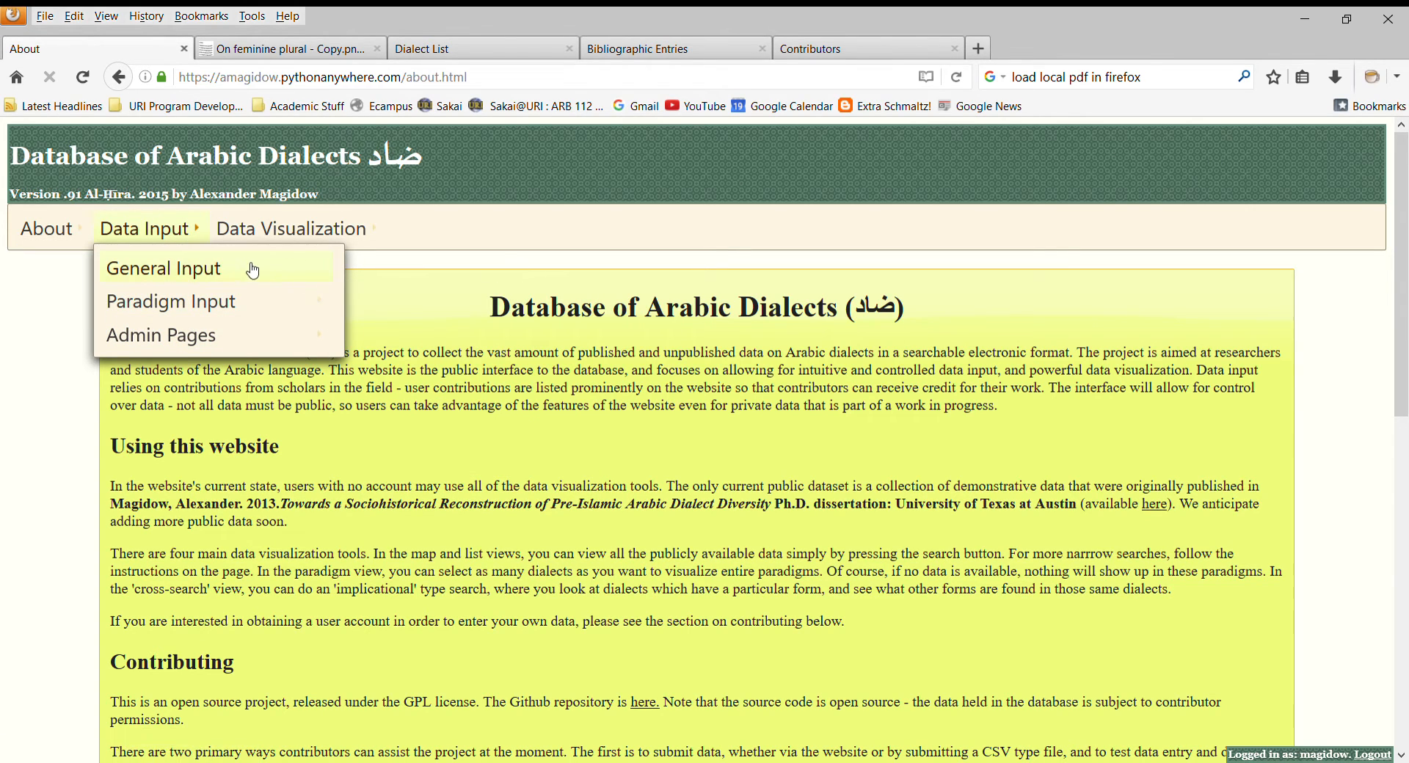
{"action": "left_click", "coordinate": [163, 267]}
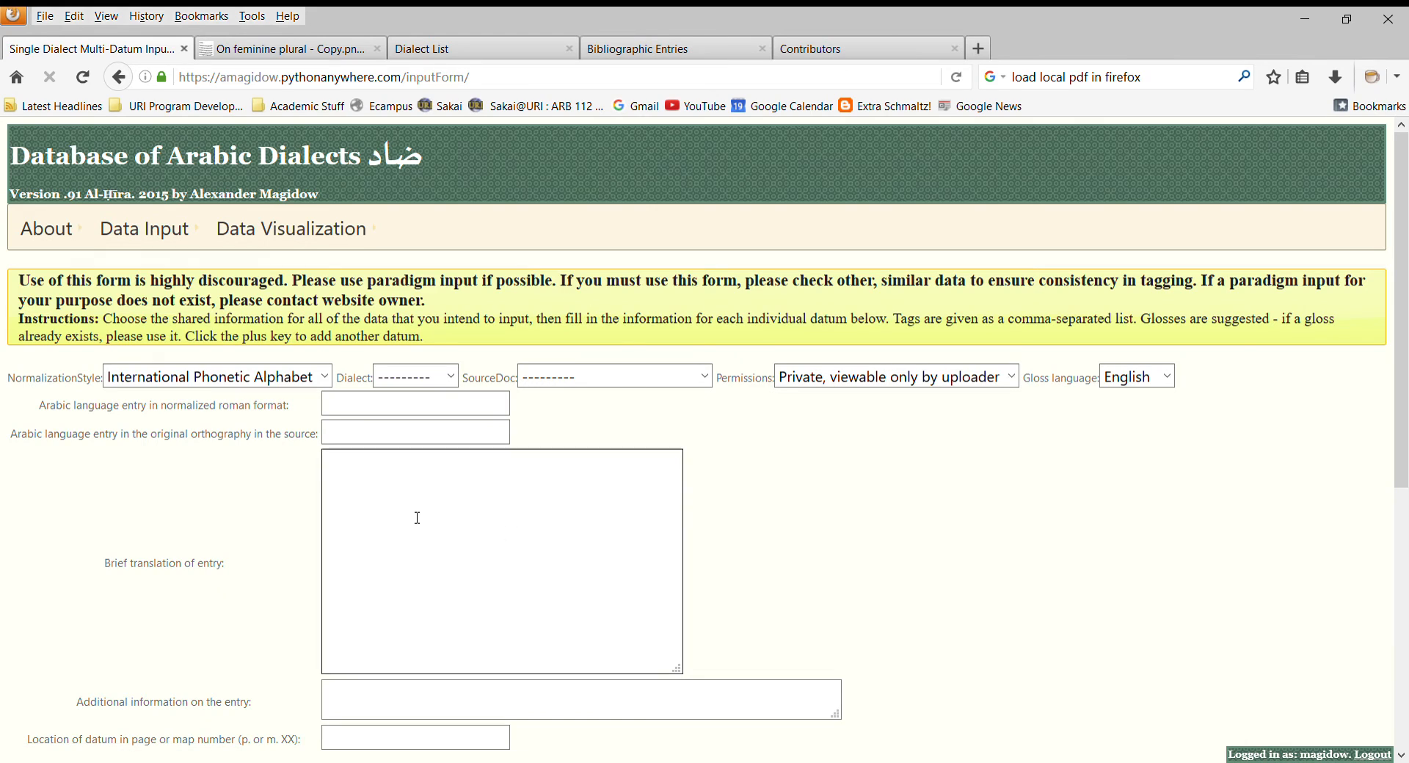
{"action": "left_click", "coordinate": [414, 403]}
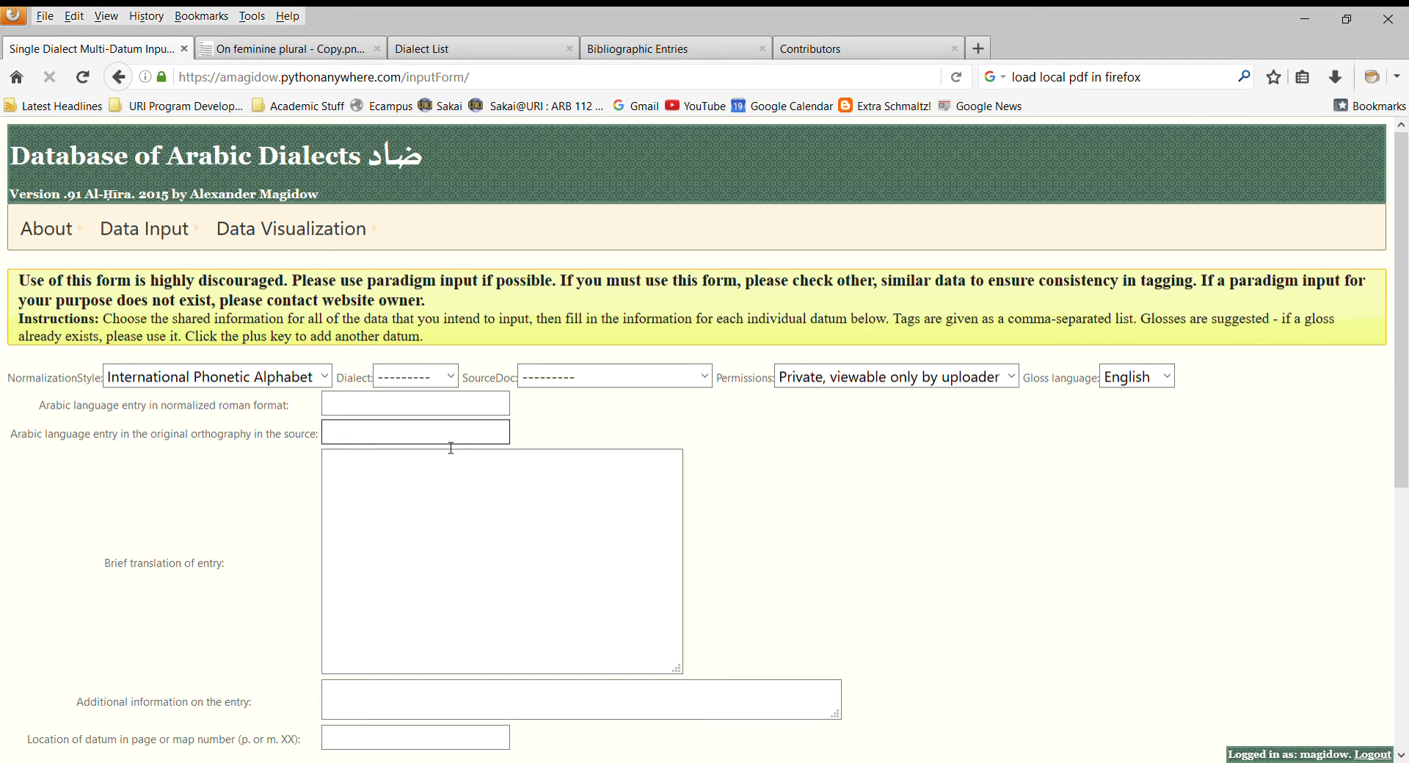
{"action": "mouse_move", "coordinate": [216, 587]}
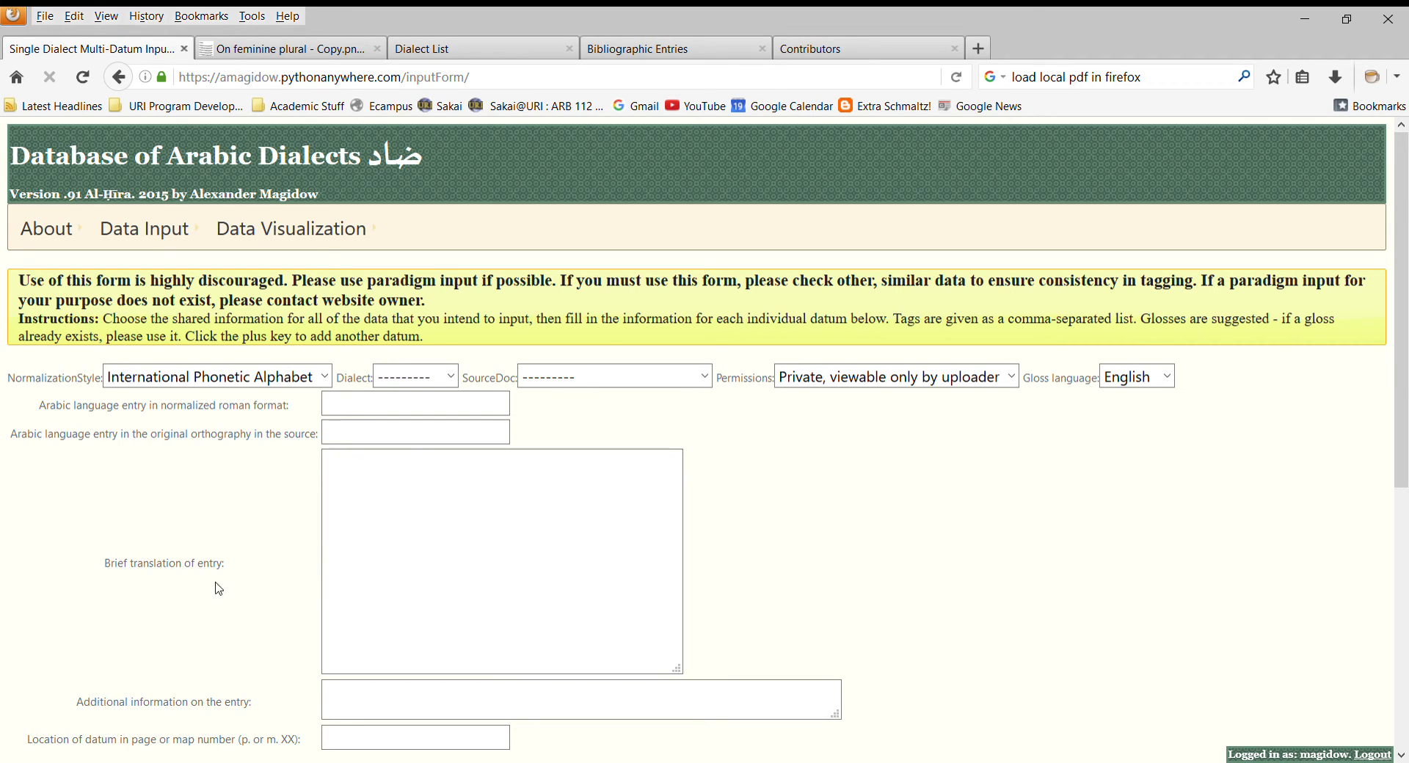
{"action": "scroll", "scroll_direction": "down", "scroll_amount": 3}
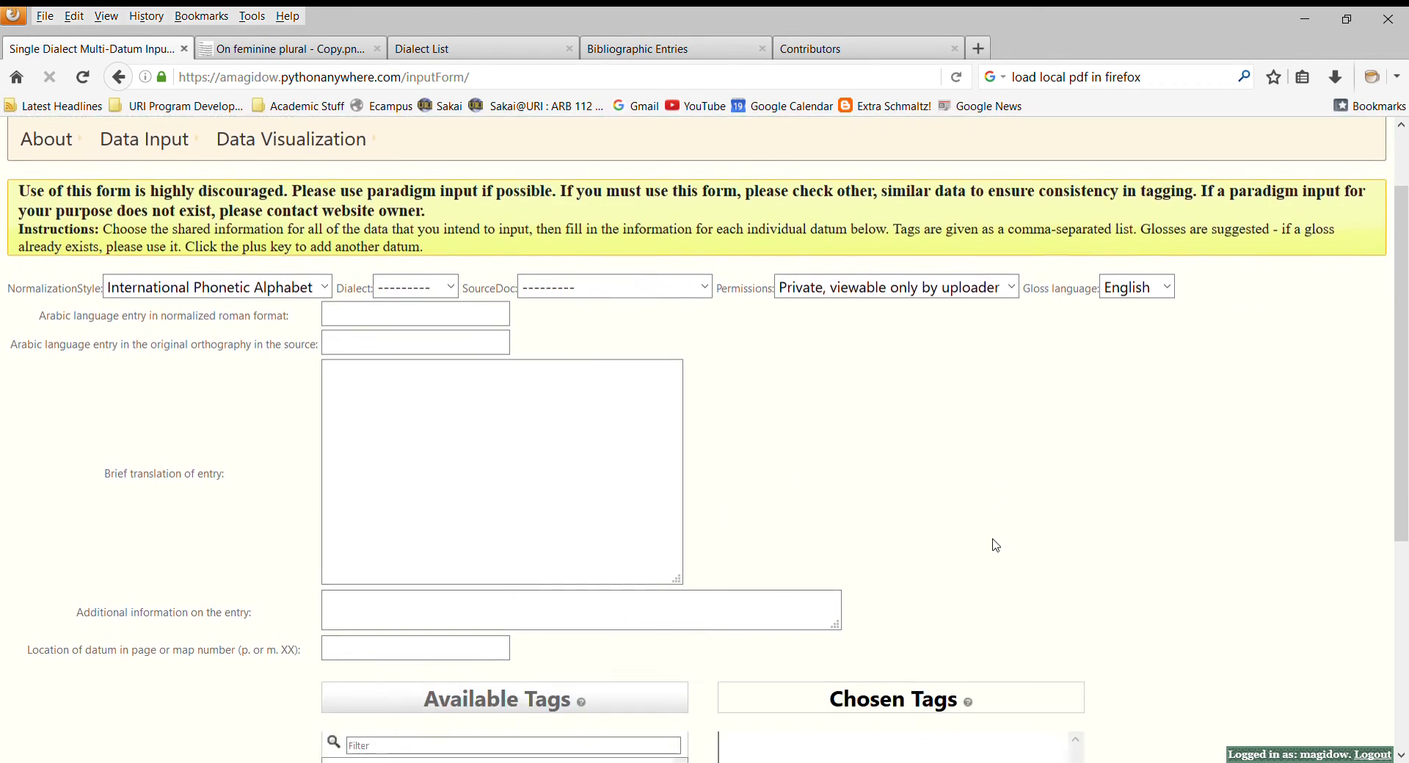
{"action": "scroll", "scroll_direction": "down", "scroll_amount": 3}
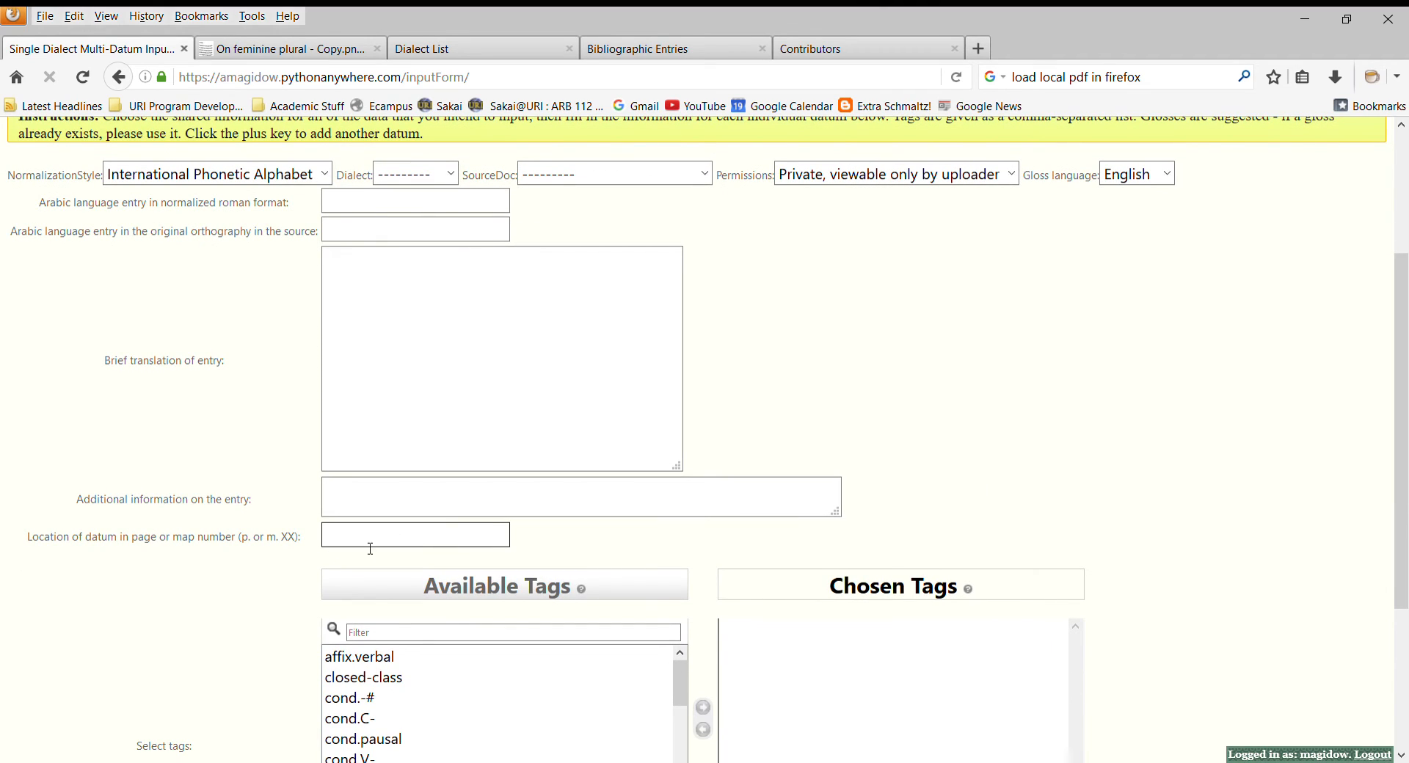
{"action": "mouse_move", "coordinate": [125, 558]}
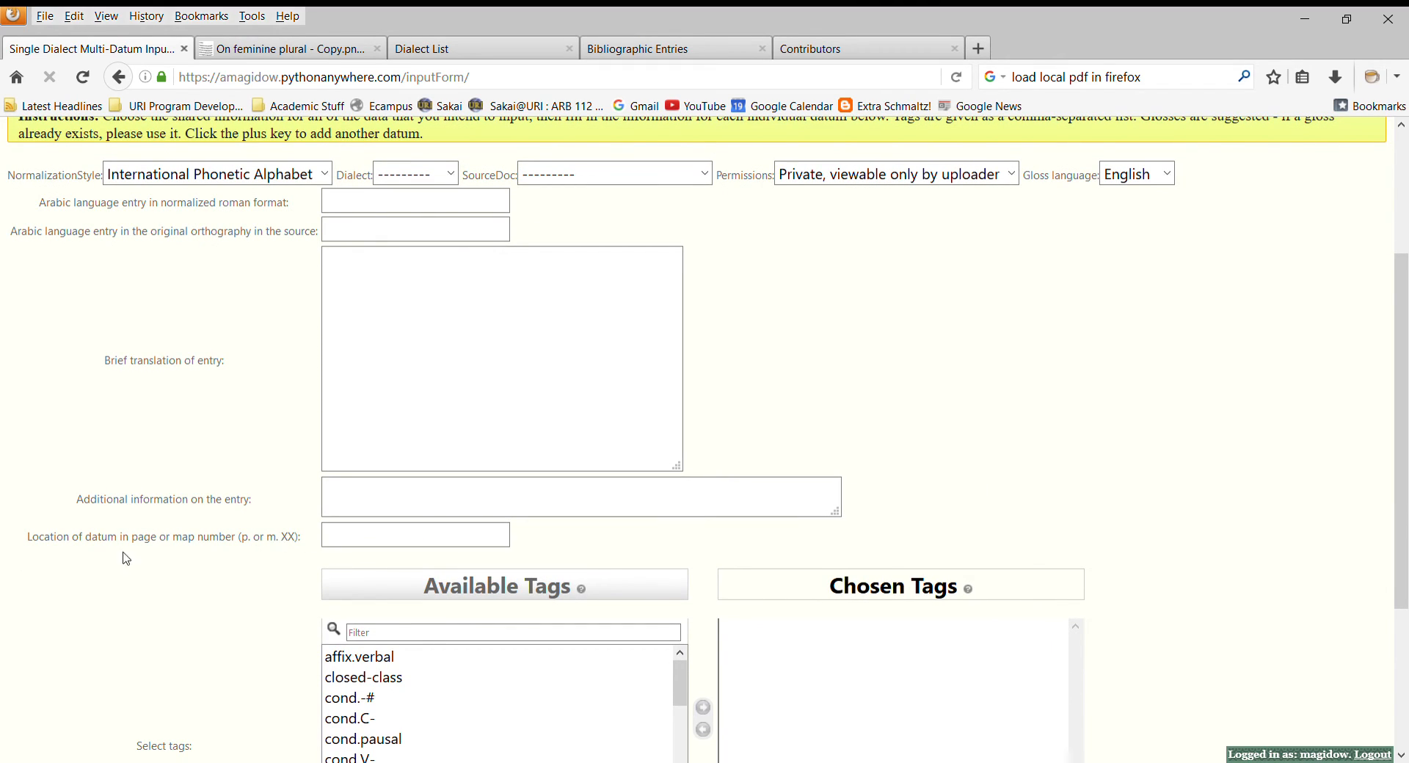
{"action": "scroll", "scroll_direction": "down", "scroll_amount": 3}
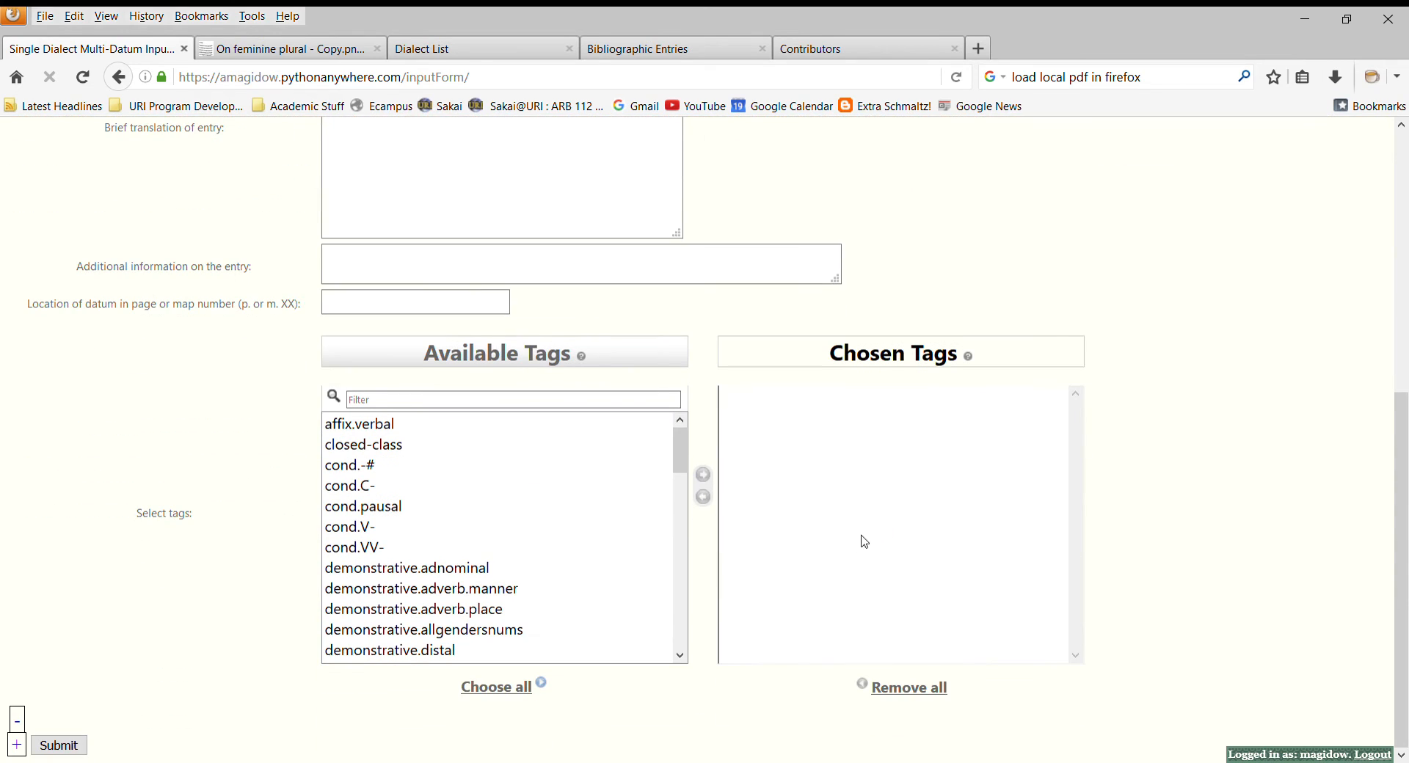
{"action": "mouse_move", "coordinate": [538, 539]}
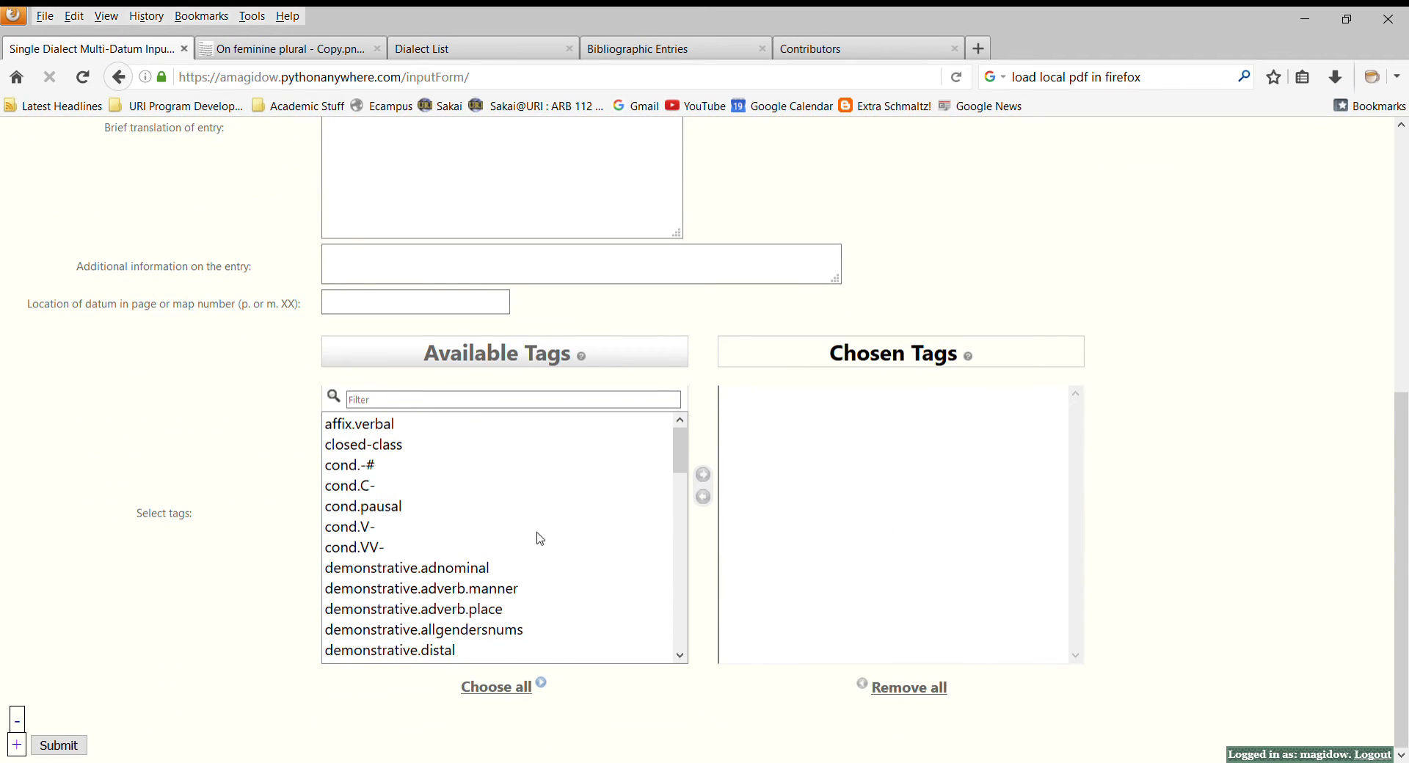
{"action": "mouse_move", "coordinate": [1169, 530]}
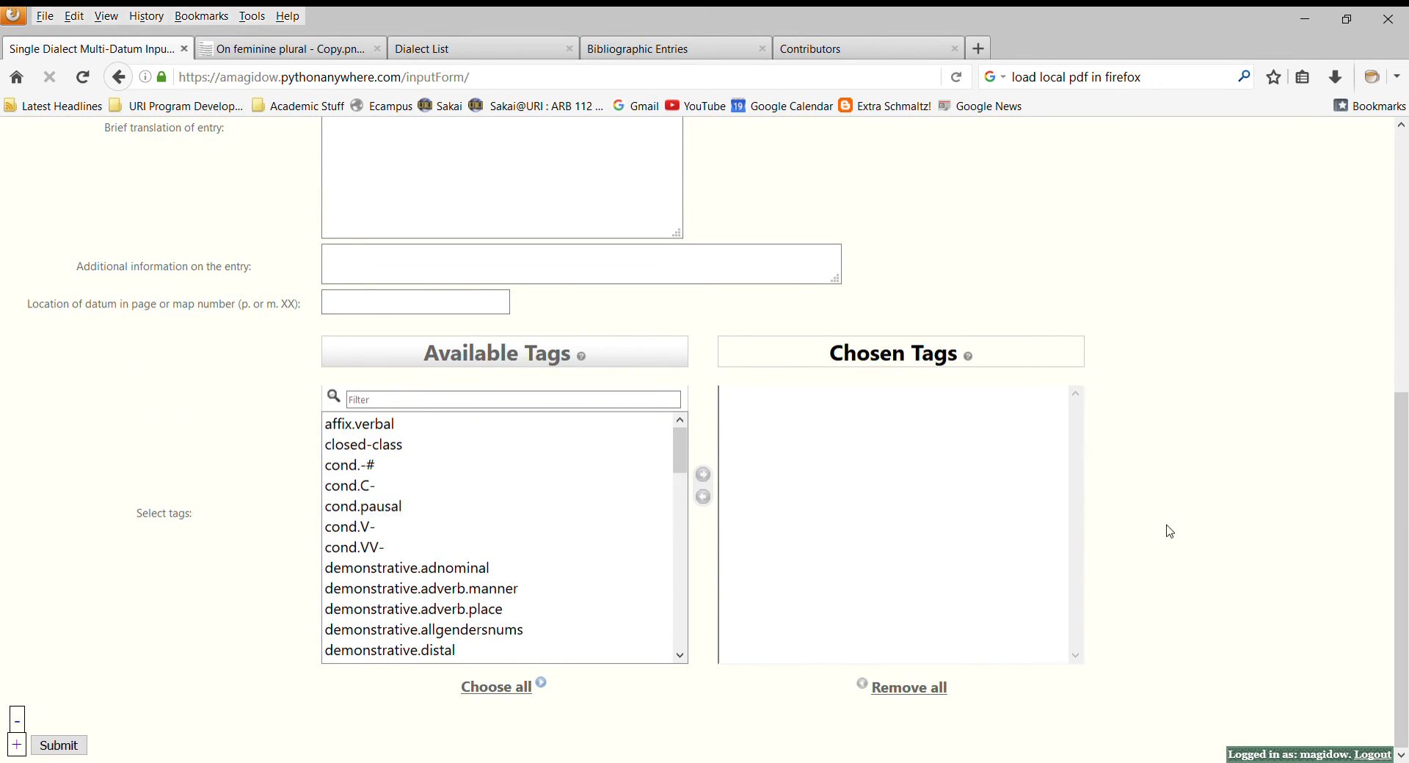
{"action": "scroll", "scroll_direction": "up", "scroll_amount": 3}
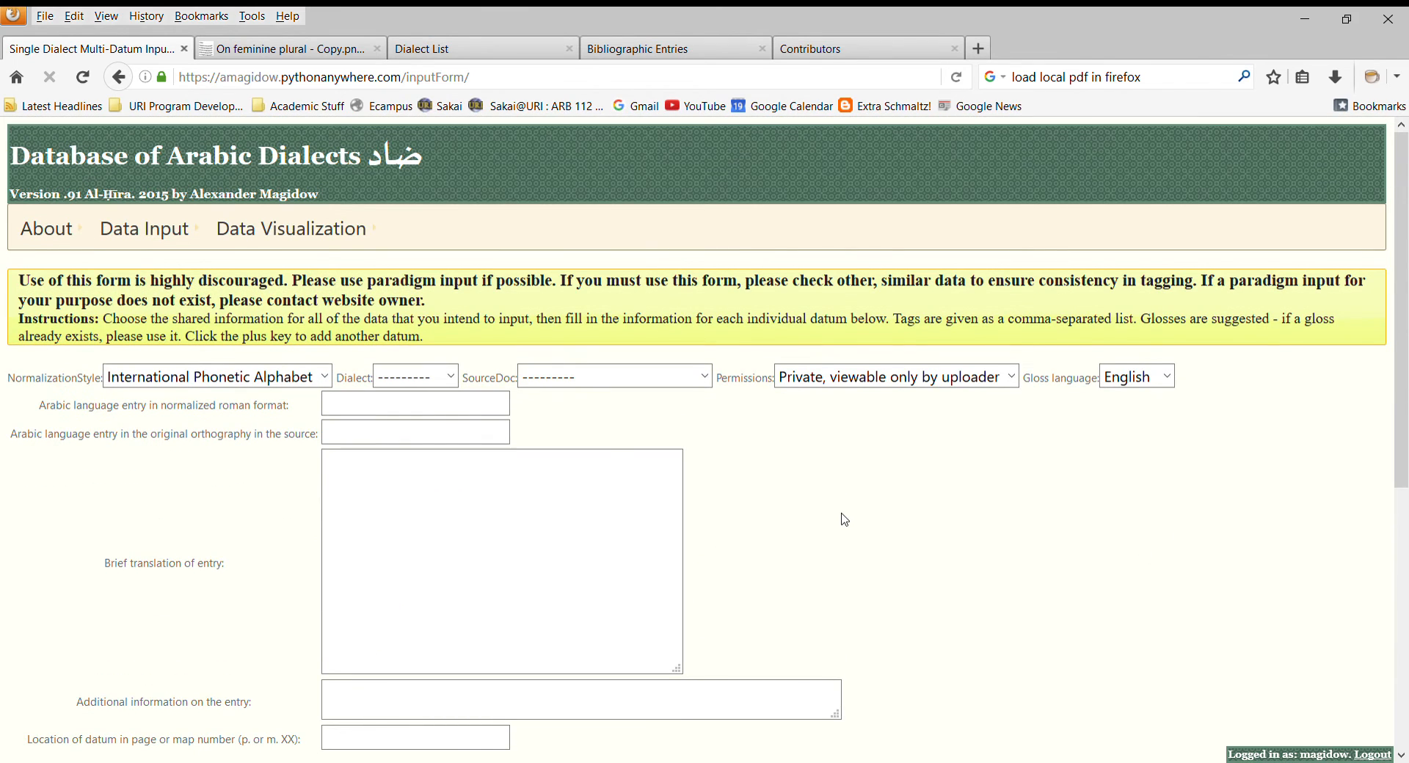
- Open the Independent Pronouns paradigm form under Data Input
{"action": "left_click", "coordinate": [143, 228]}
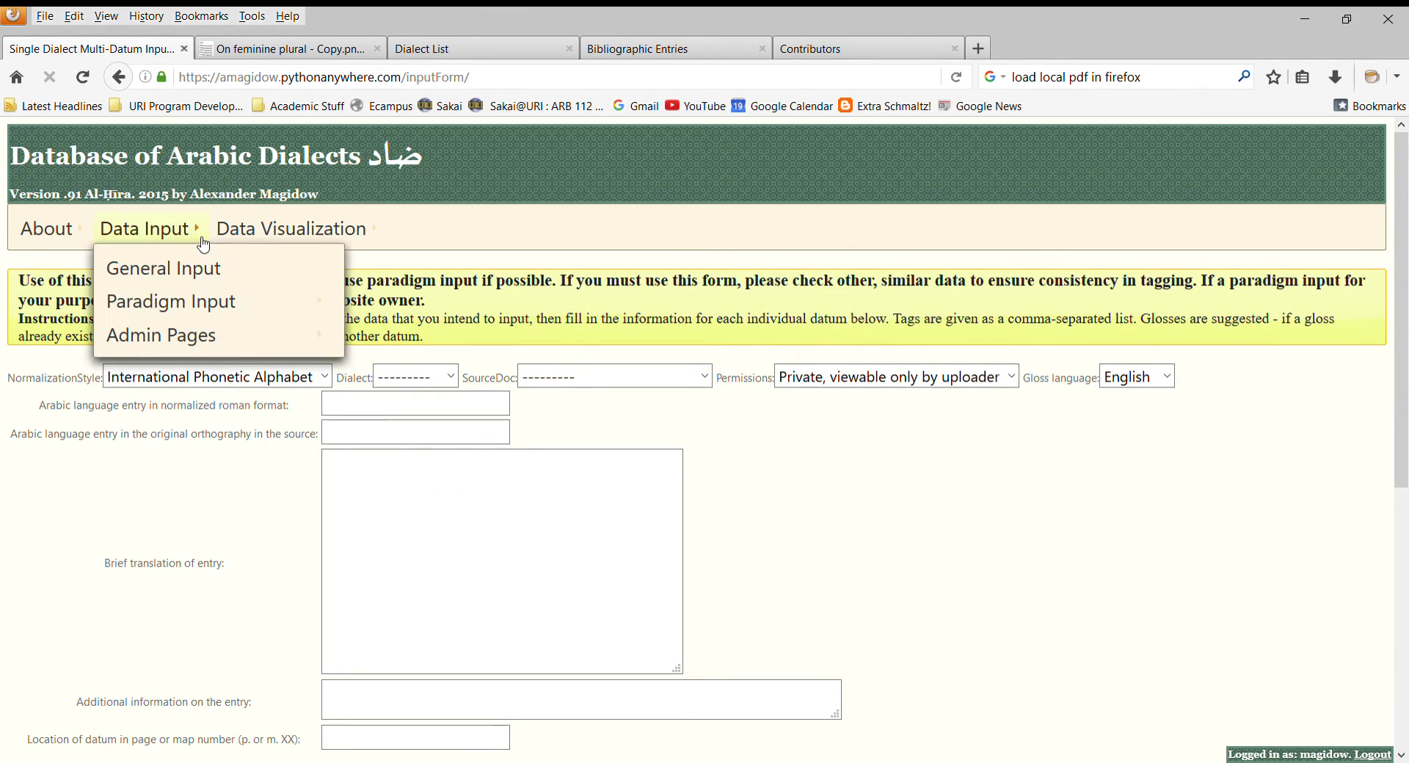
{"action": "mouse_move", "coordinate": [169, 300]}
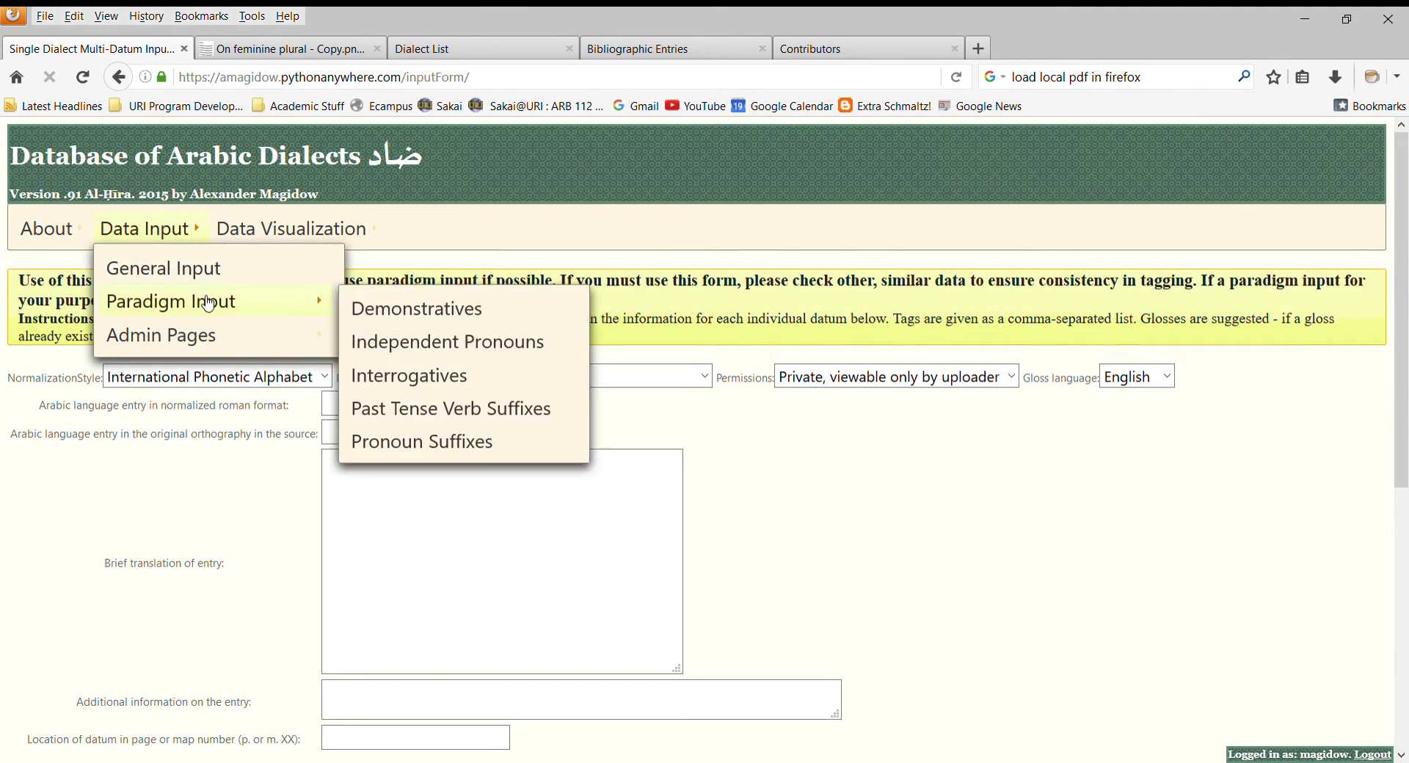
{"action": "mouse_move", "coordinate": [311, 319]}
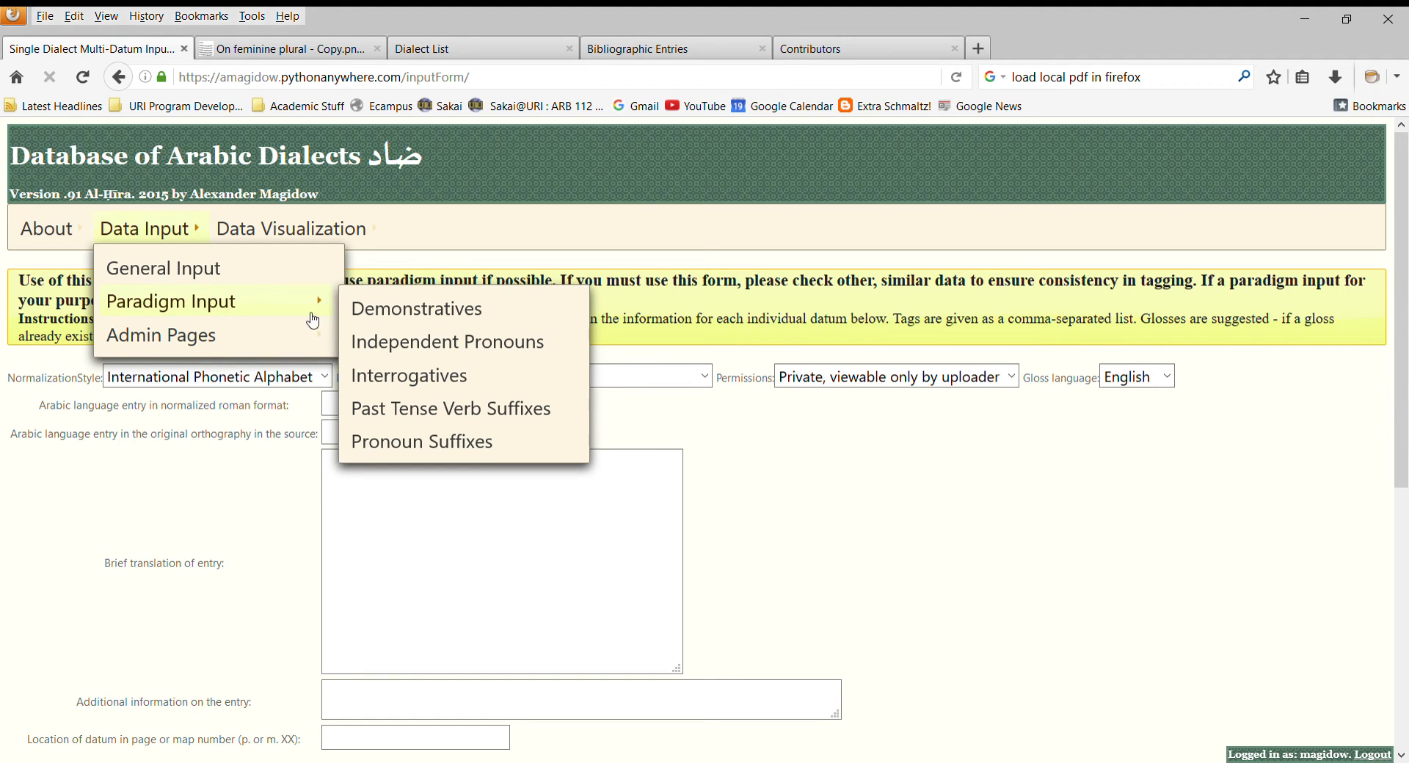
{"action": "mouse_move", "coordinate": [447, 341]}
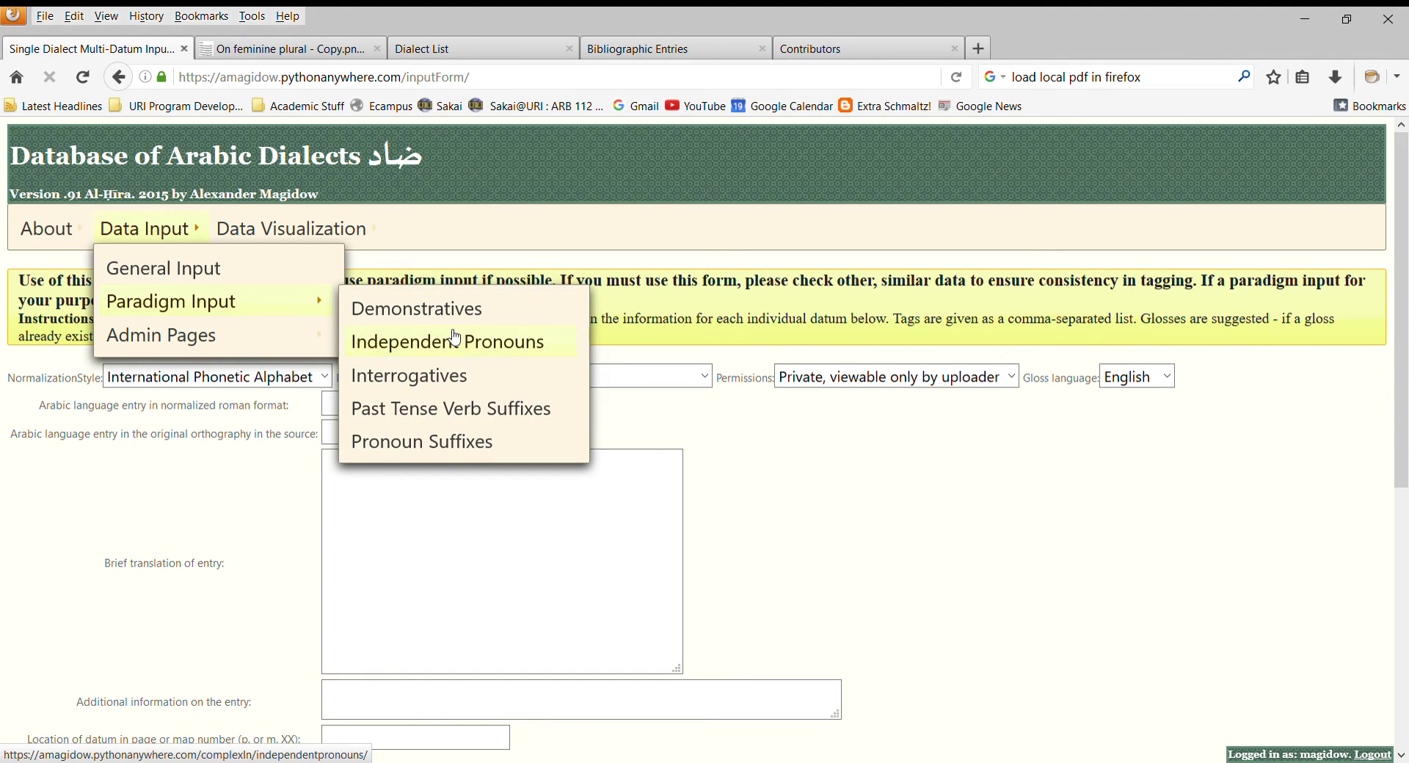
{"action": "left_click", "coordinate": [445, 341]}
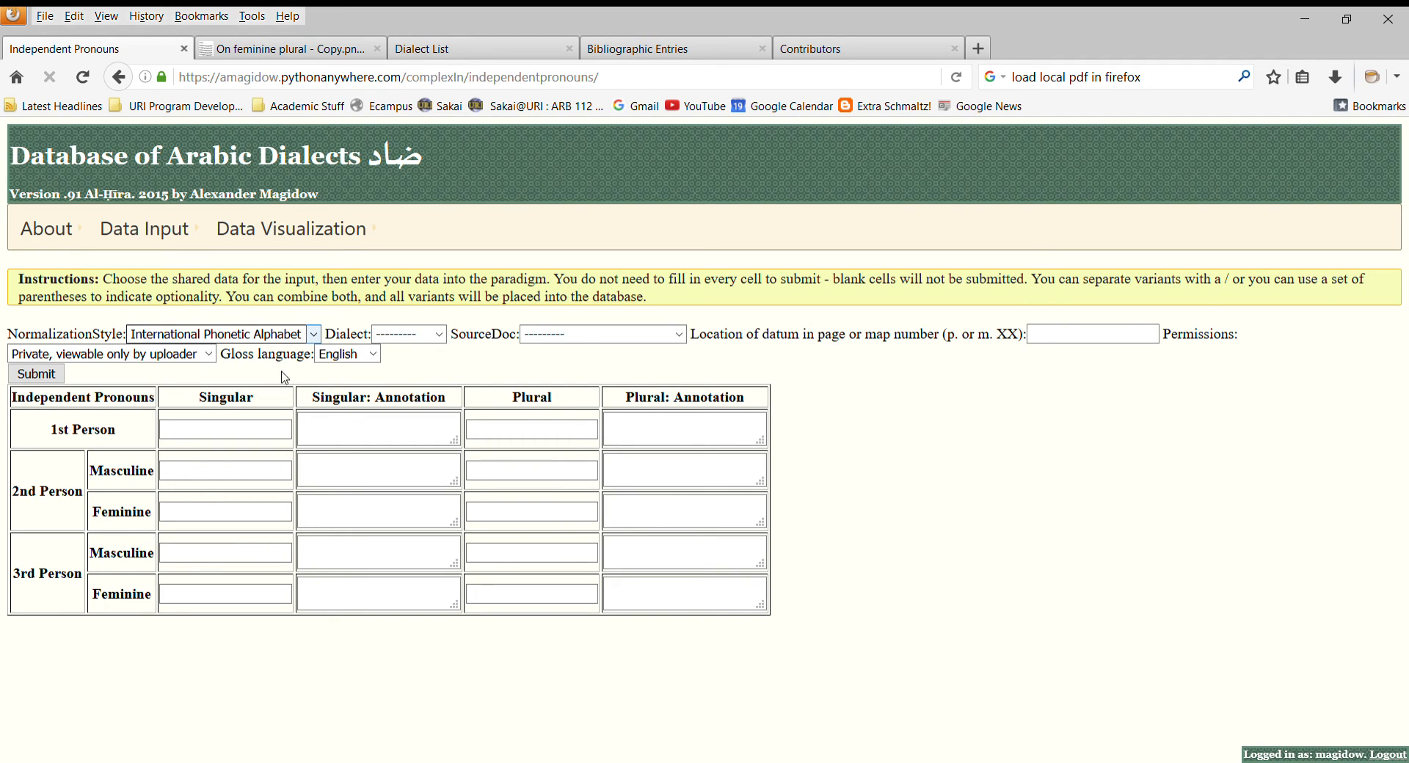
{"action": "mouse_move", "coordinate": [272, 405]}
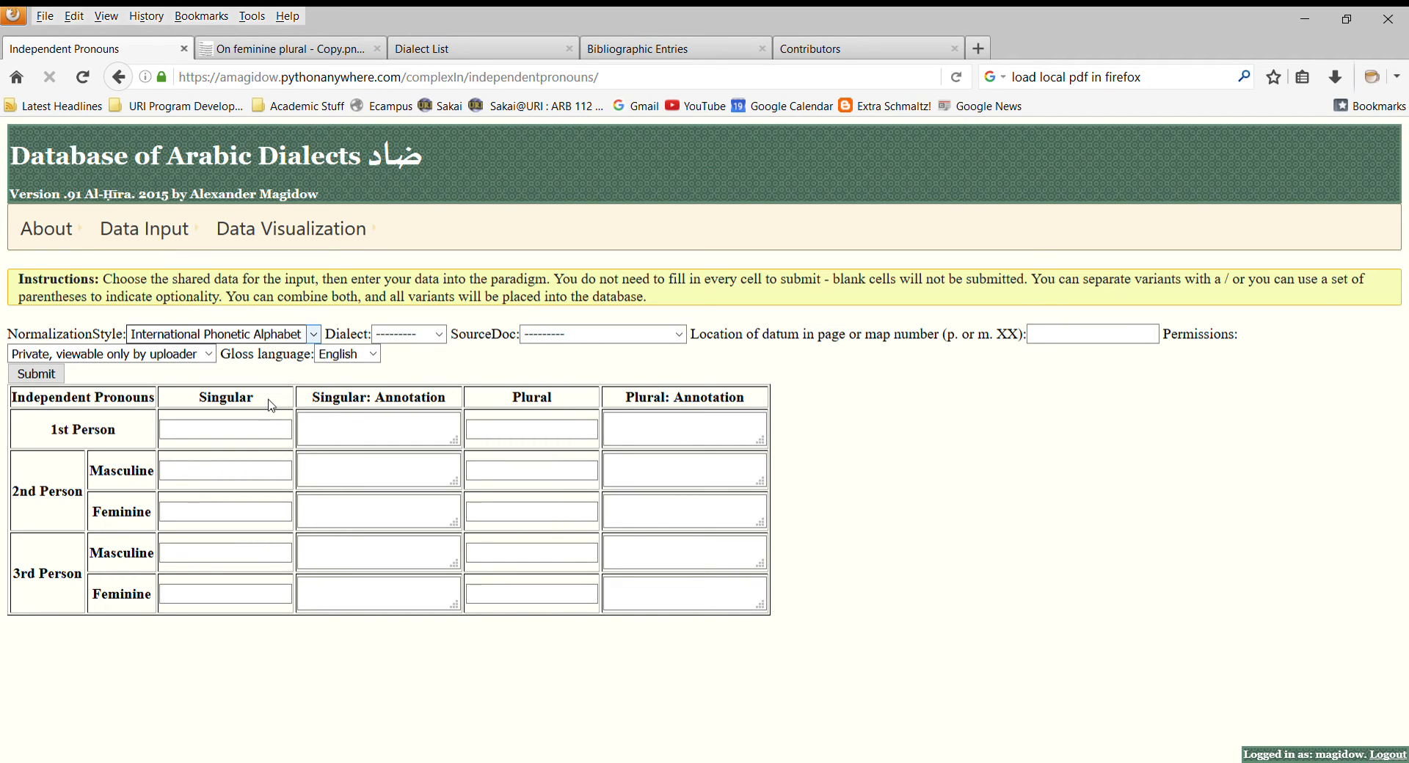
{"action": "mouse_move", "coordinate": [285, 391]}
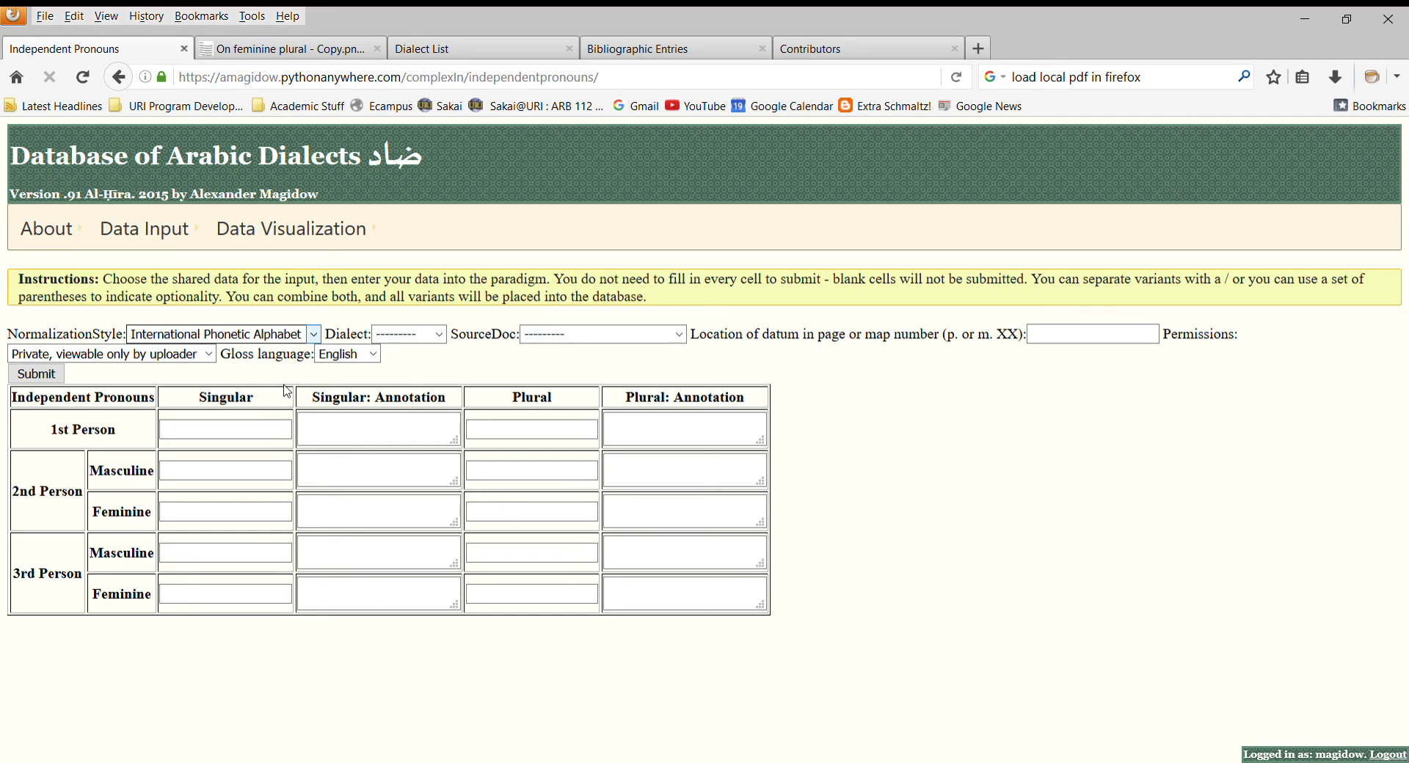
{"action": "mouse_move", "coordinate": [295, 390]}
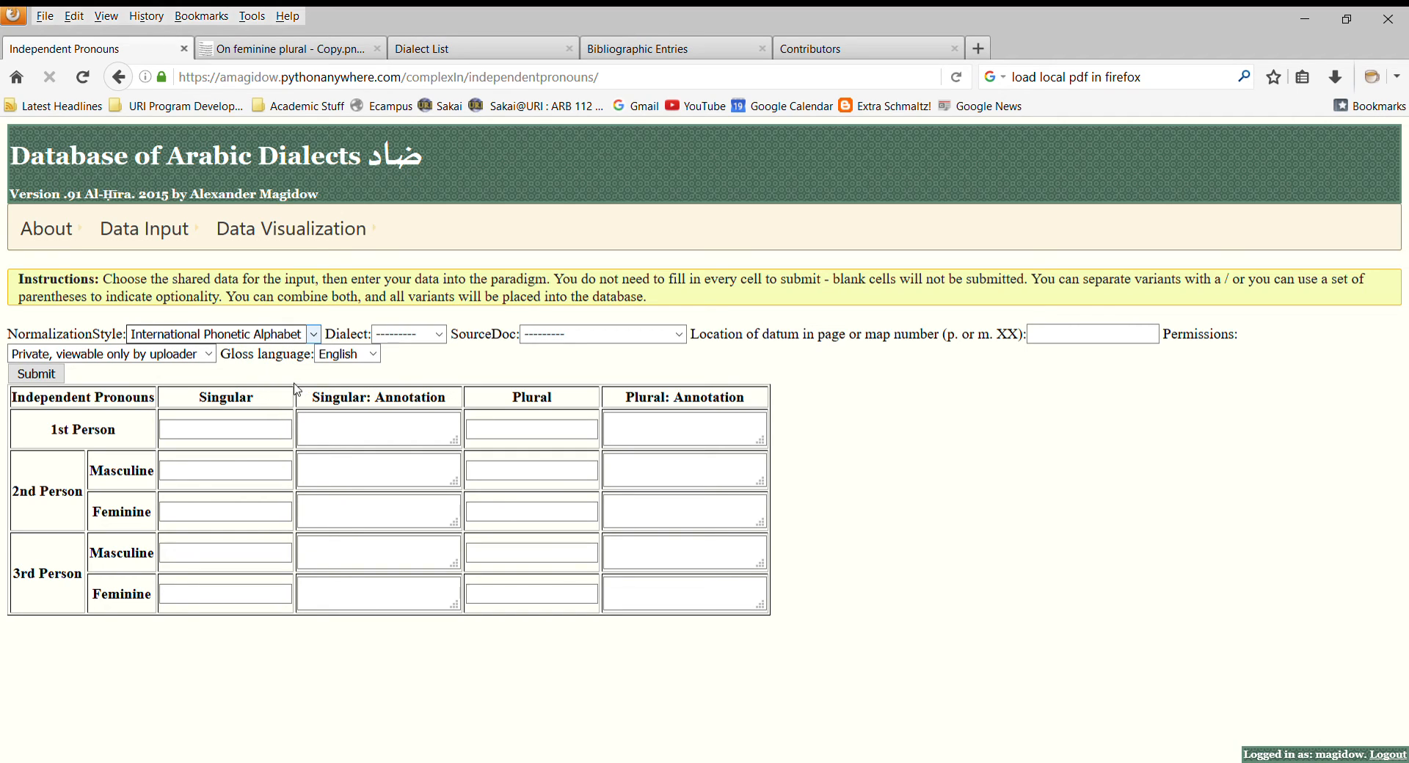
{"action": "mouse_move", "coordinate": [429, 366]}
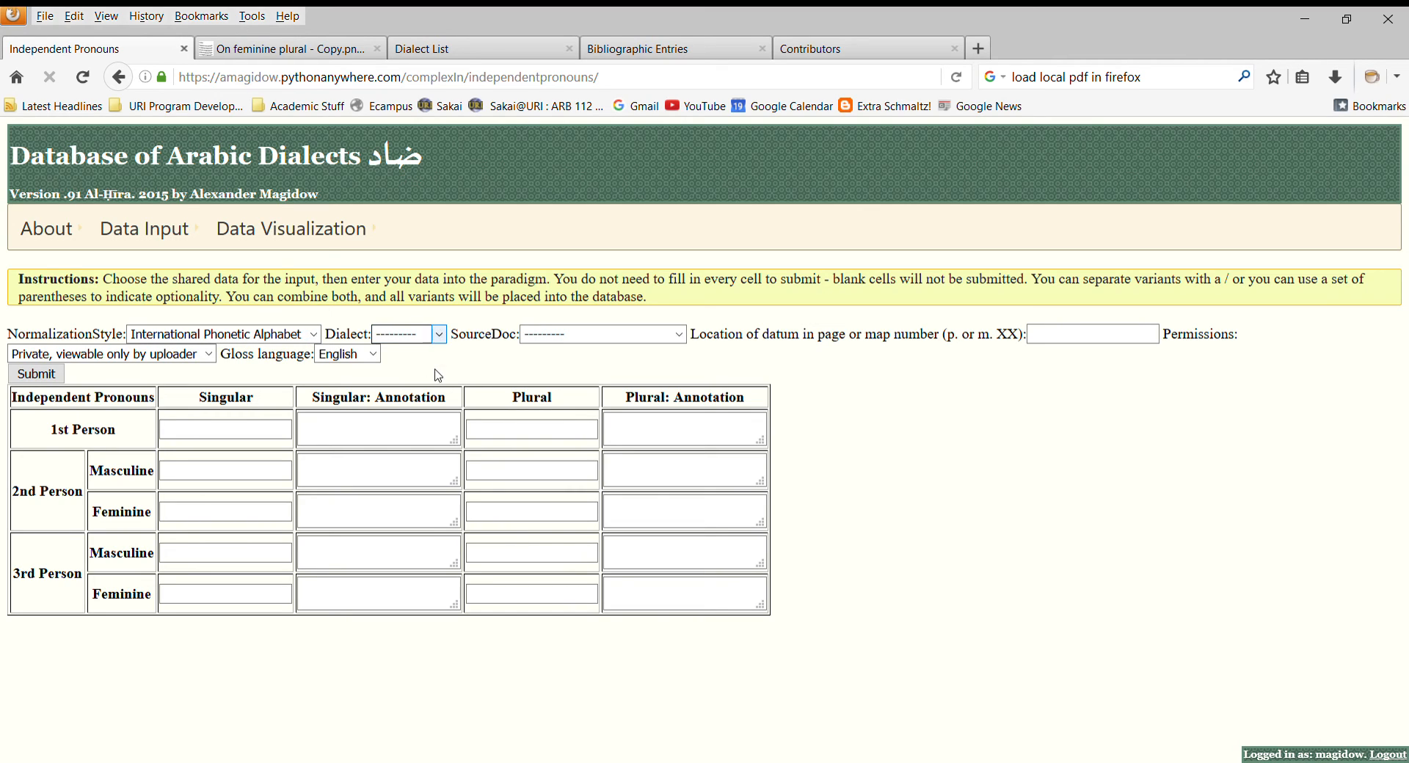
{"action": "mouse_move", "coordinate": [678, 334]}
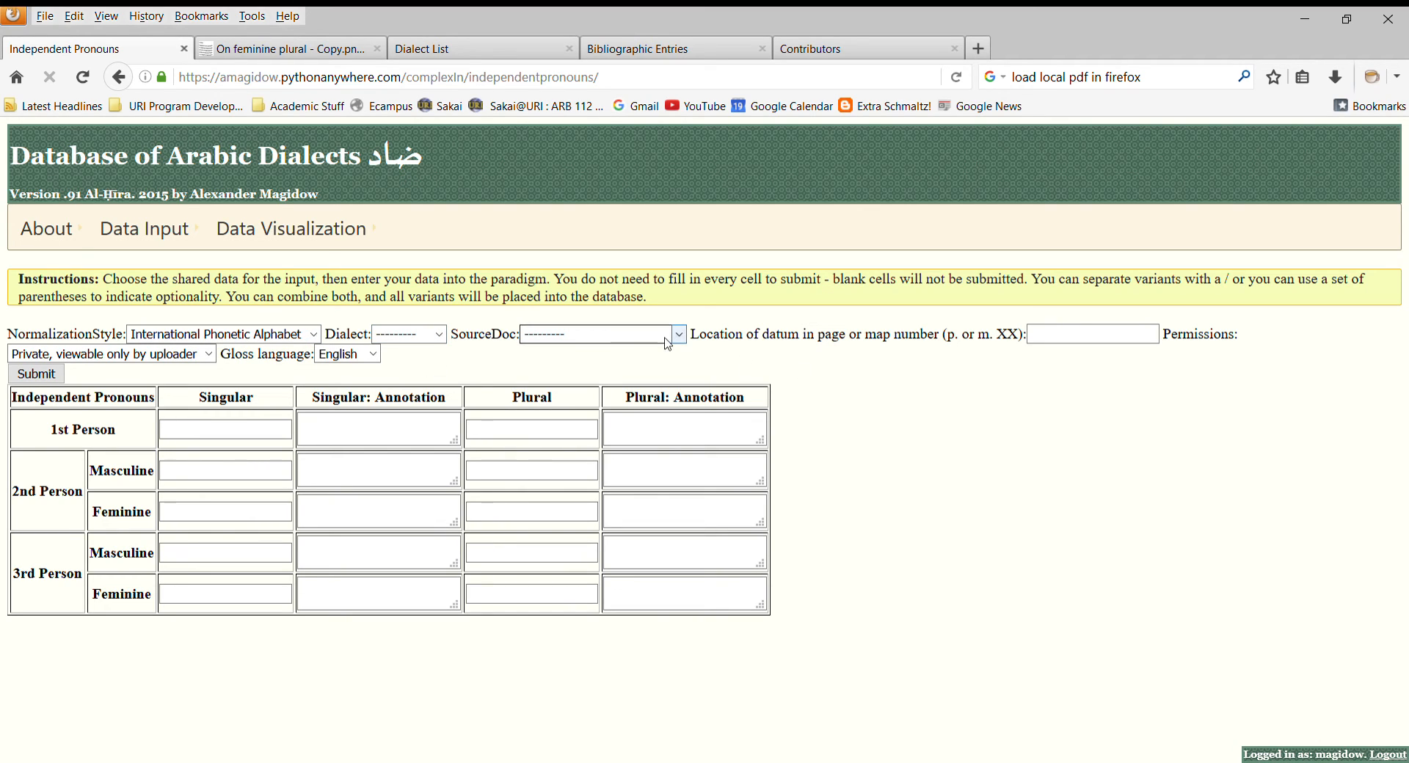
{"action": "mouse_move", "coordinate": [1031, 351]}
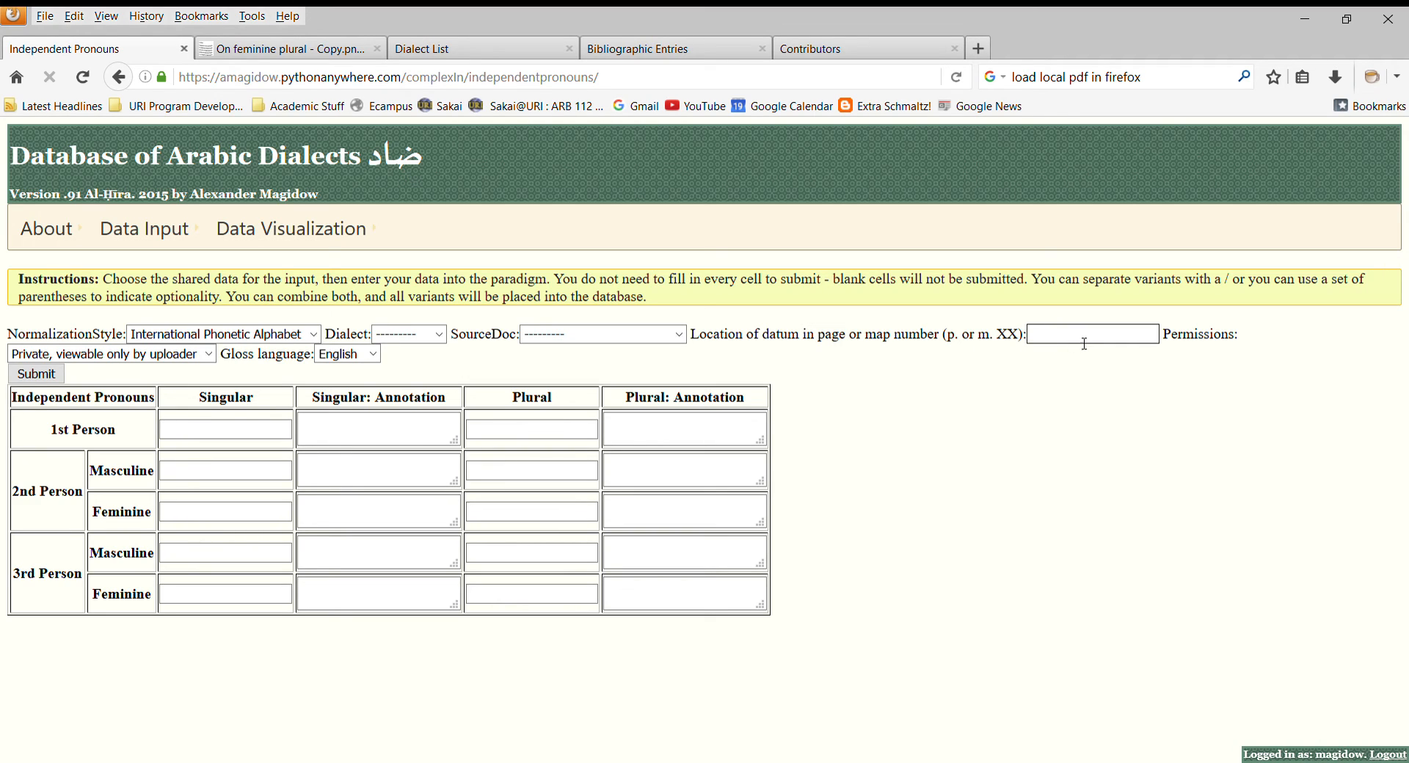
{"action": "mouse_move", "coordinate": [449, 399]}
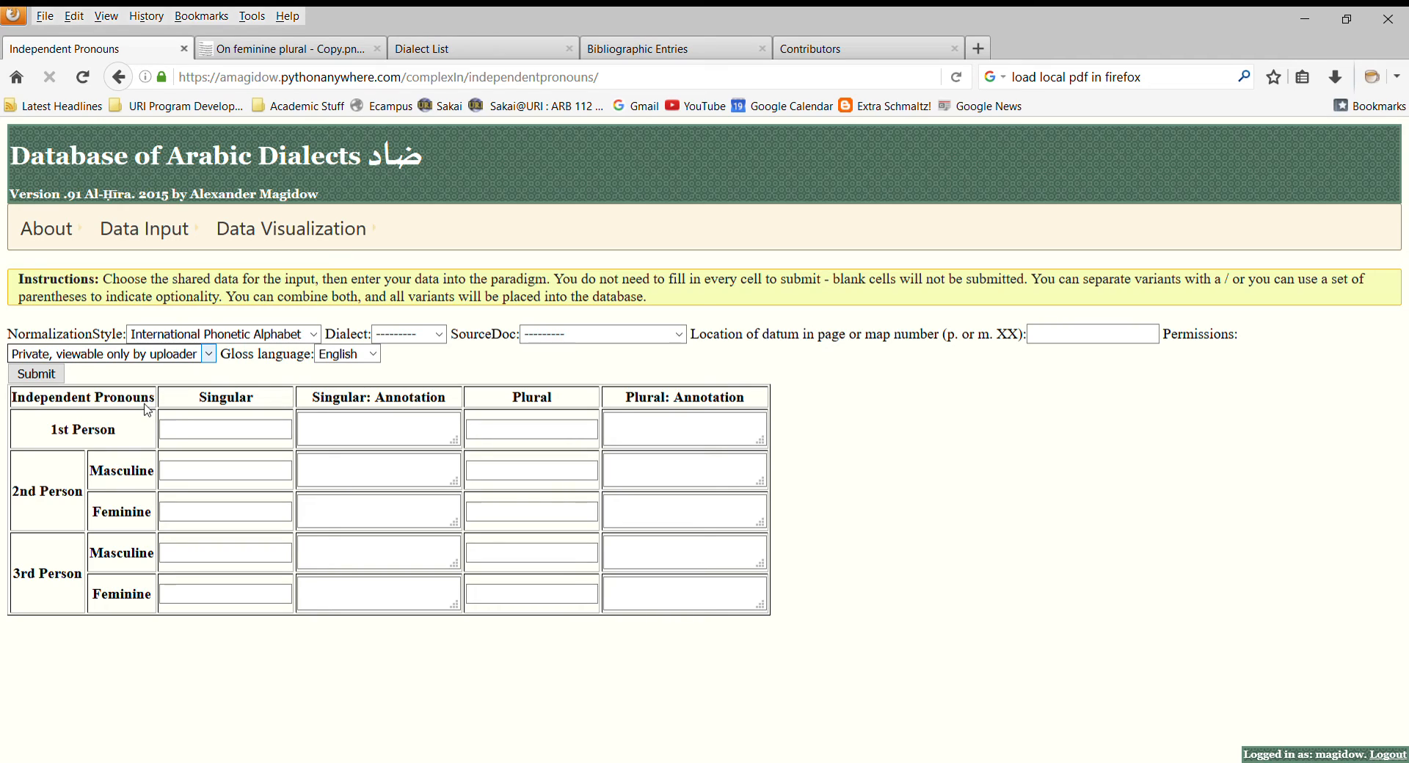
{"action": "mouse_move", "coordinate": [480, 364]}
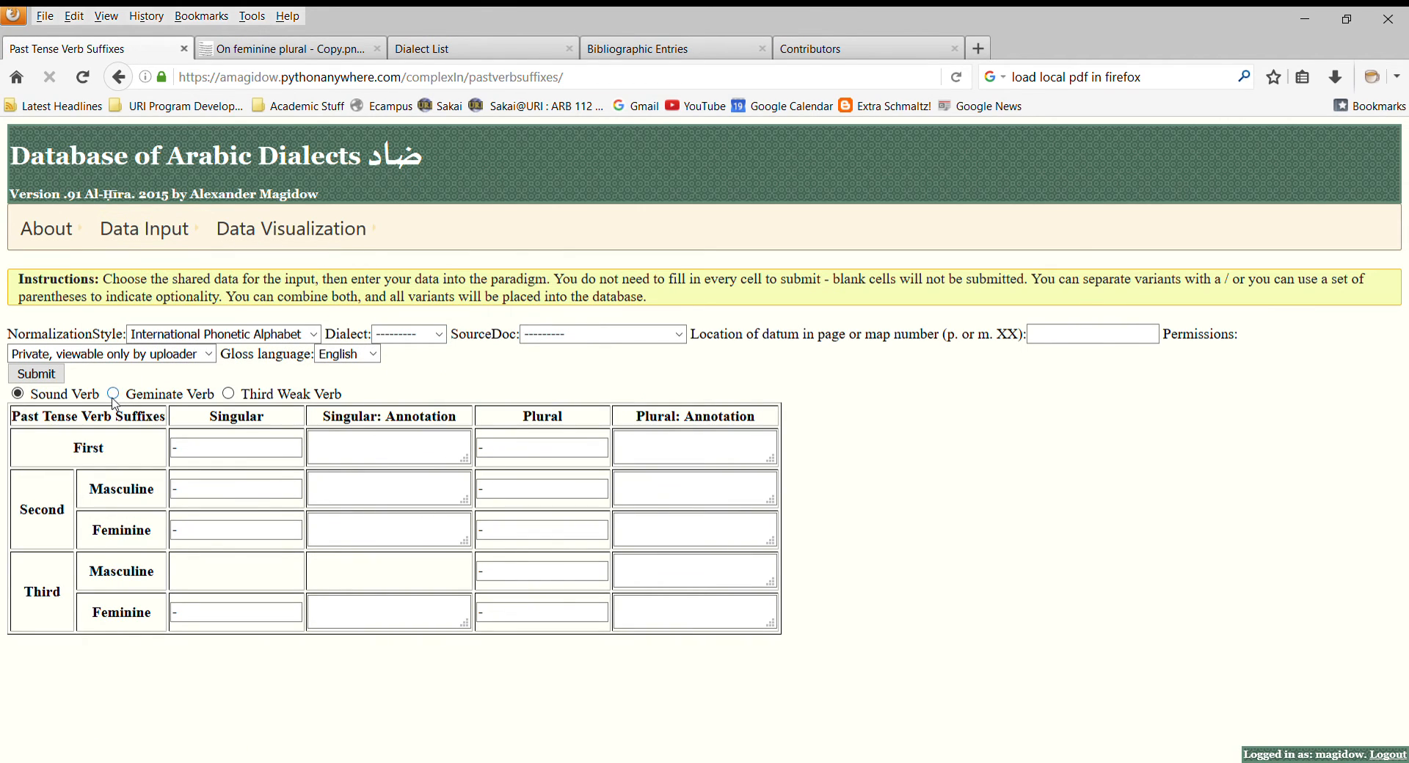
- Switch back to Sound Verb and choose dialect ChdSh with source Hagege73
{"action": "left_click", "coordinate": [229, 394]}
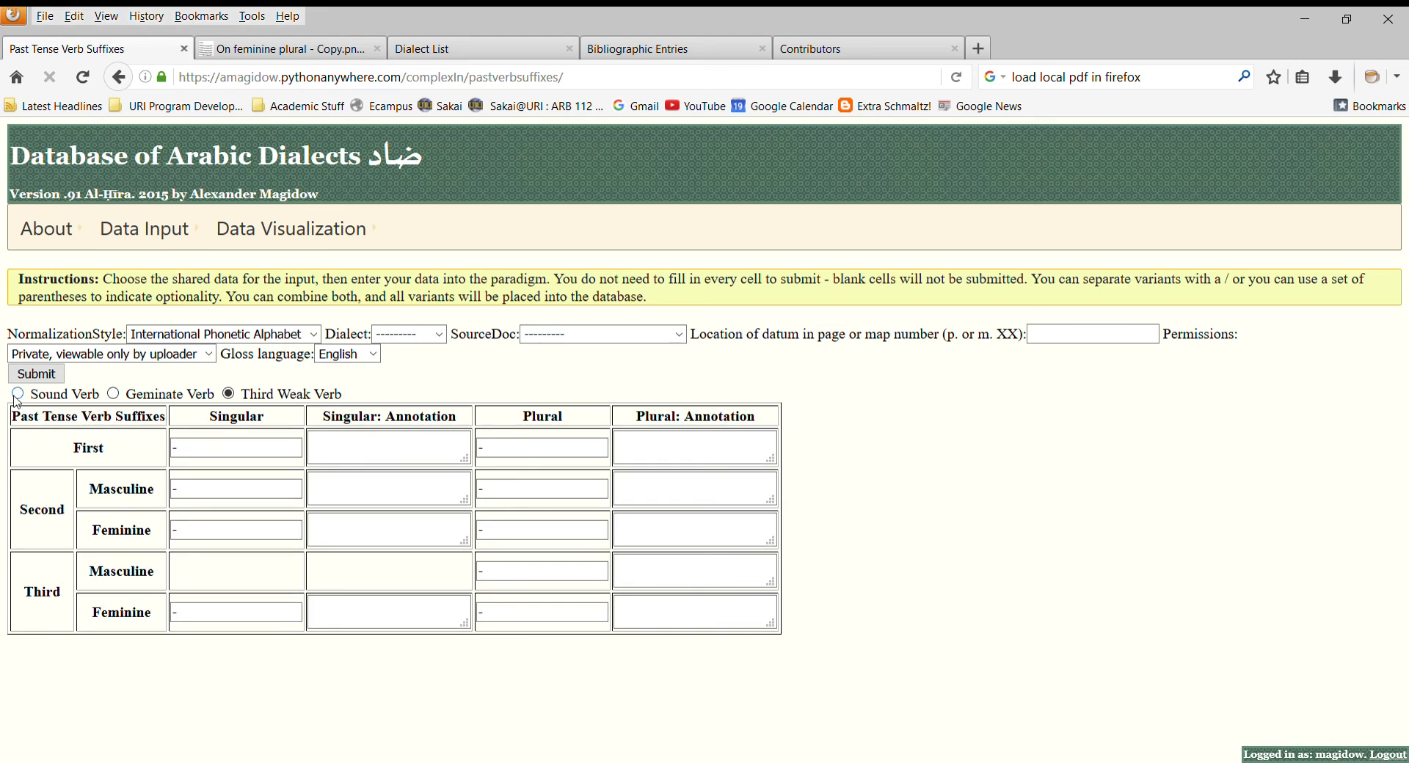
{"action": "left_click", "coordinate": [16, 394]}
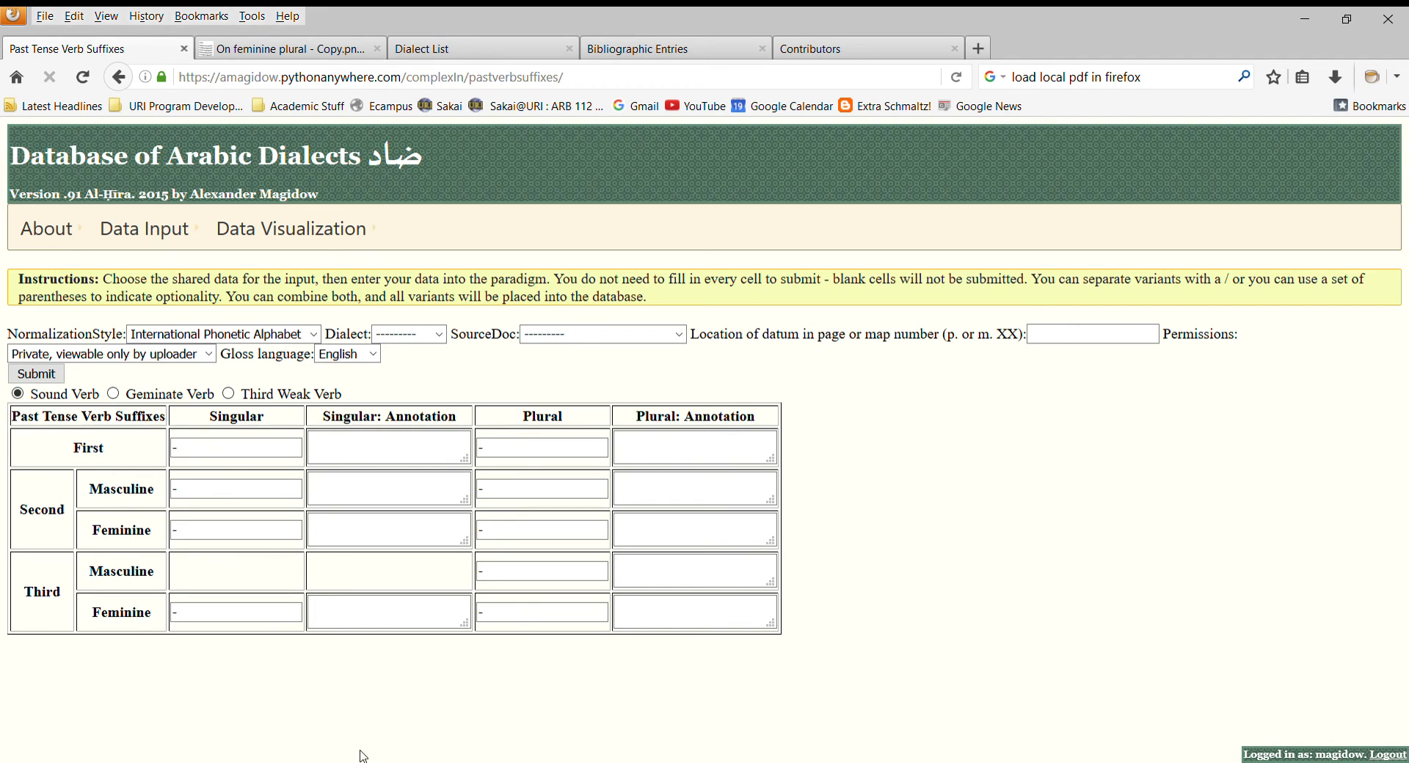
{"action": "mouse_move", "coordinate": [824, 683]}
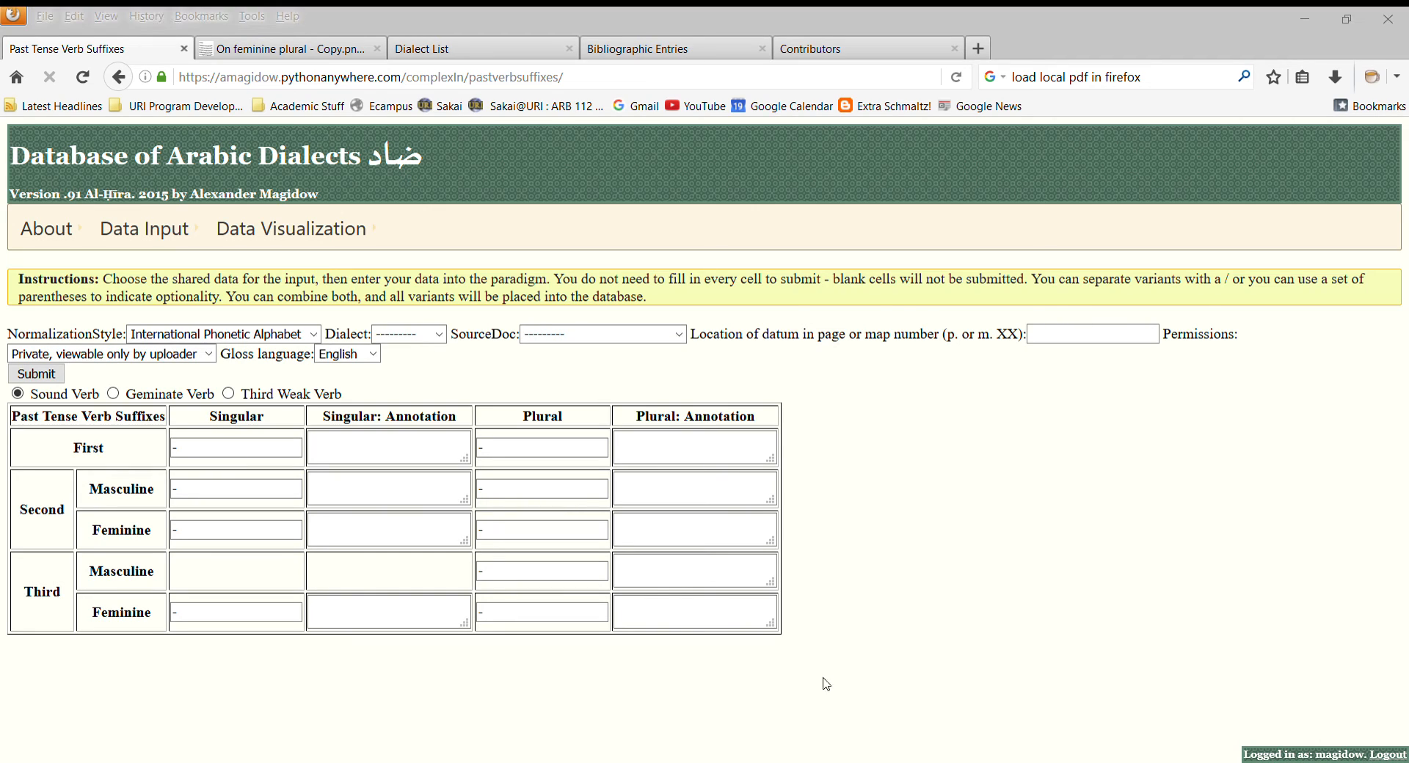
{"action": "mouse_move", "coordinate": [649, 274]}
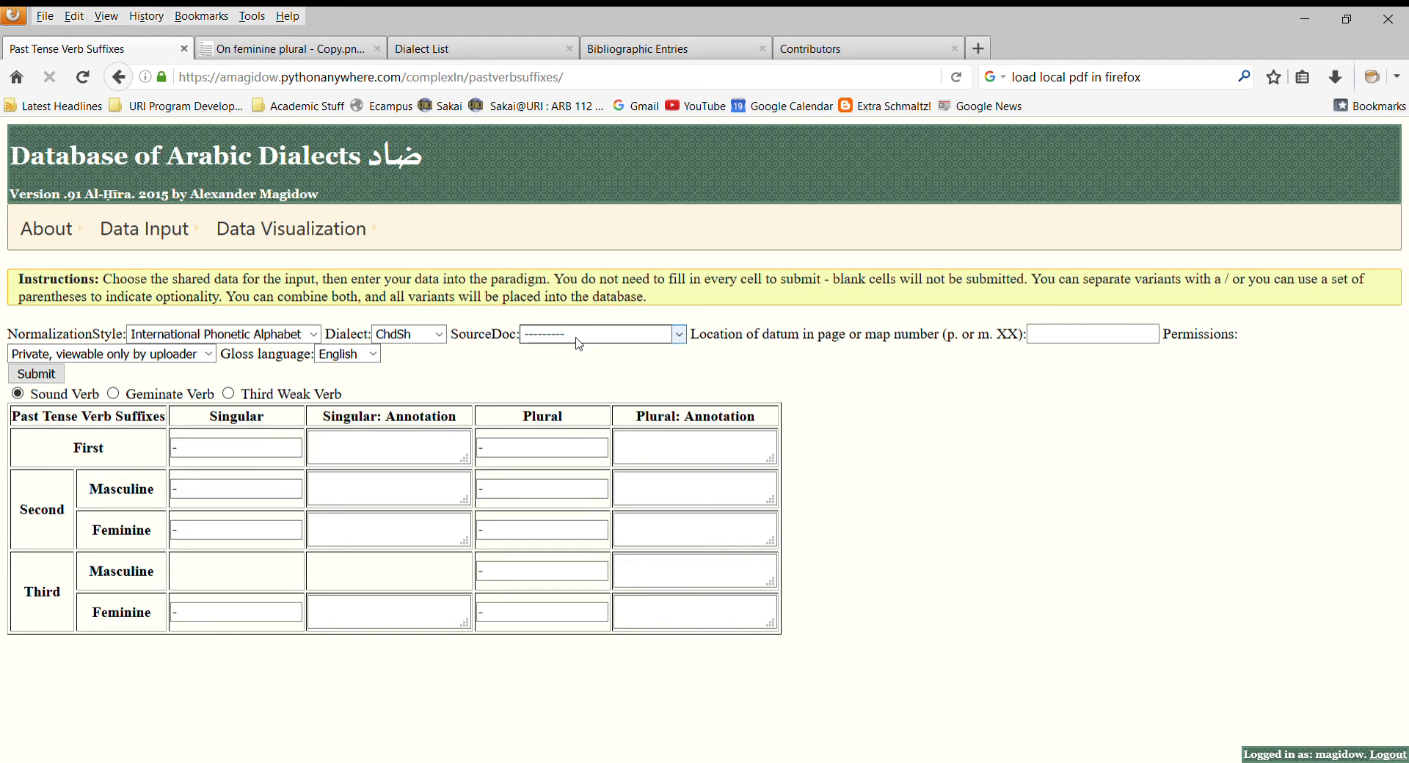
{"action": "mouse_move", "coordinate": [662, 409]}
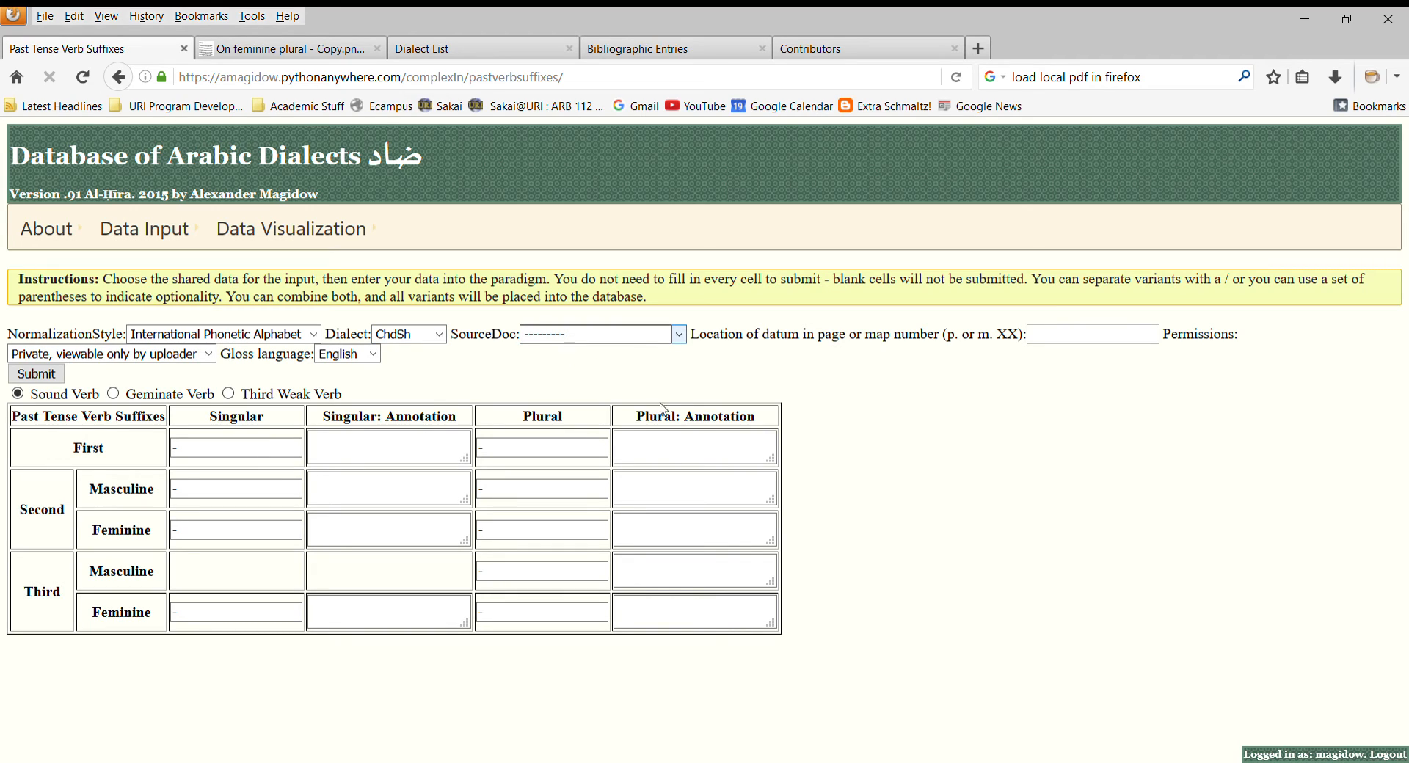
{"action": "mouse_move", "coordinate": [683, 531]}
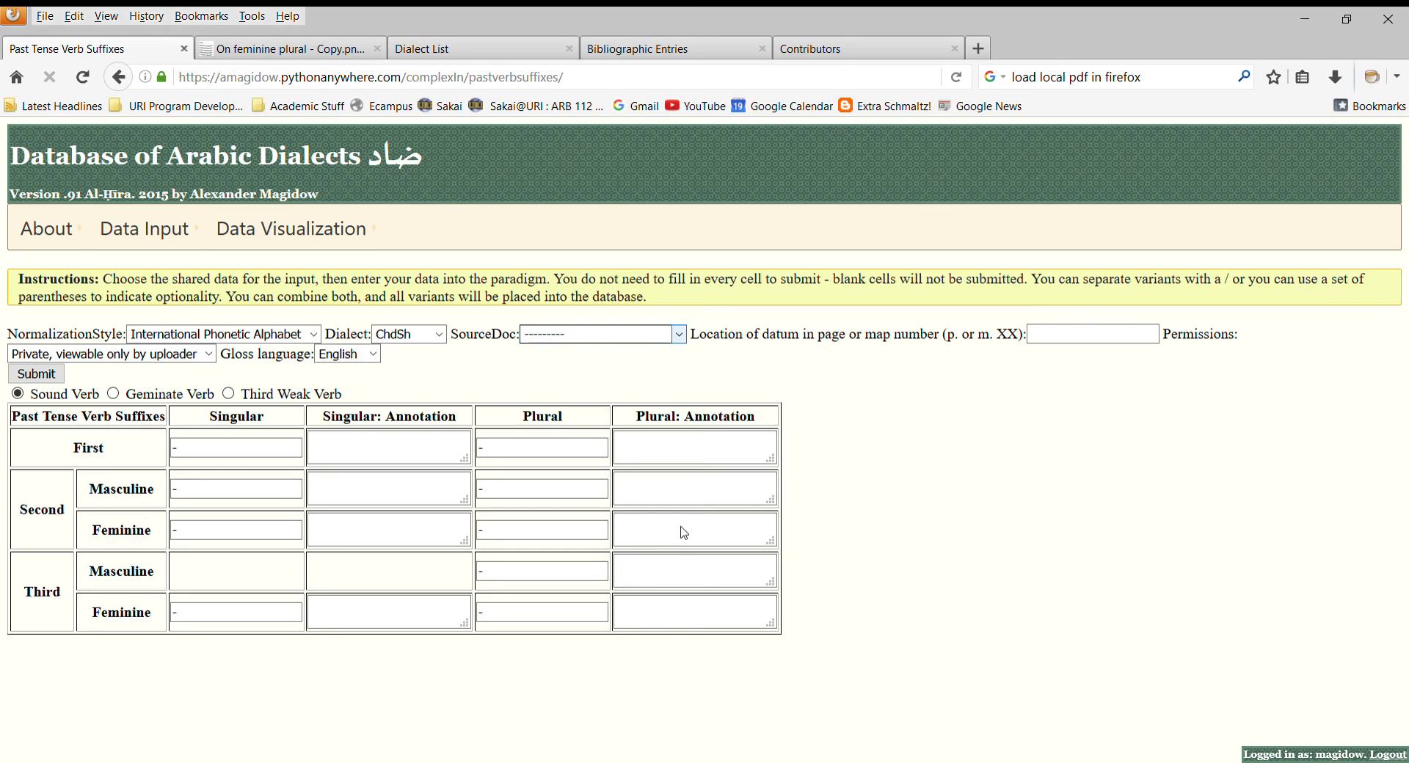
{"action": "left_click", "coordinate": [600, 333]}
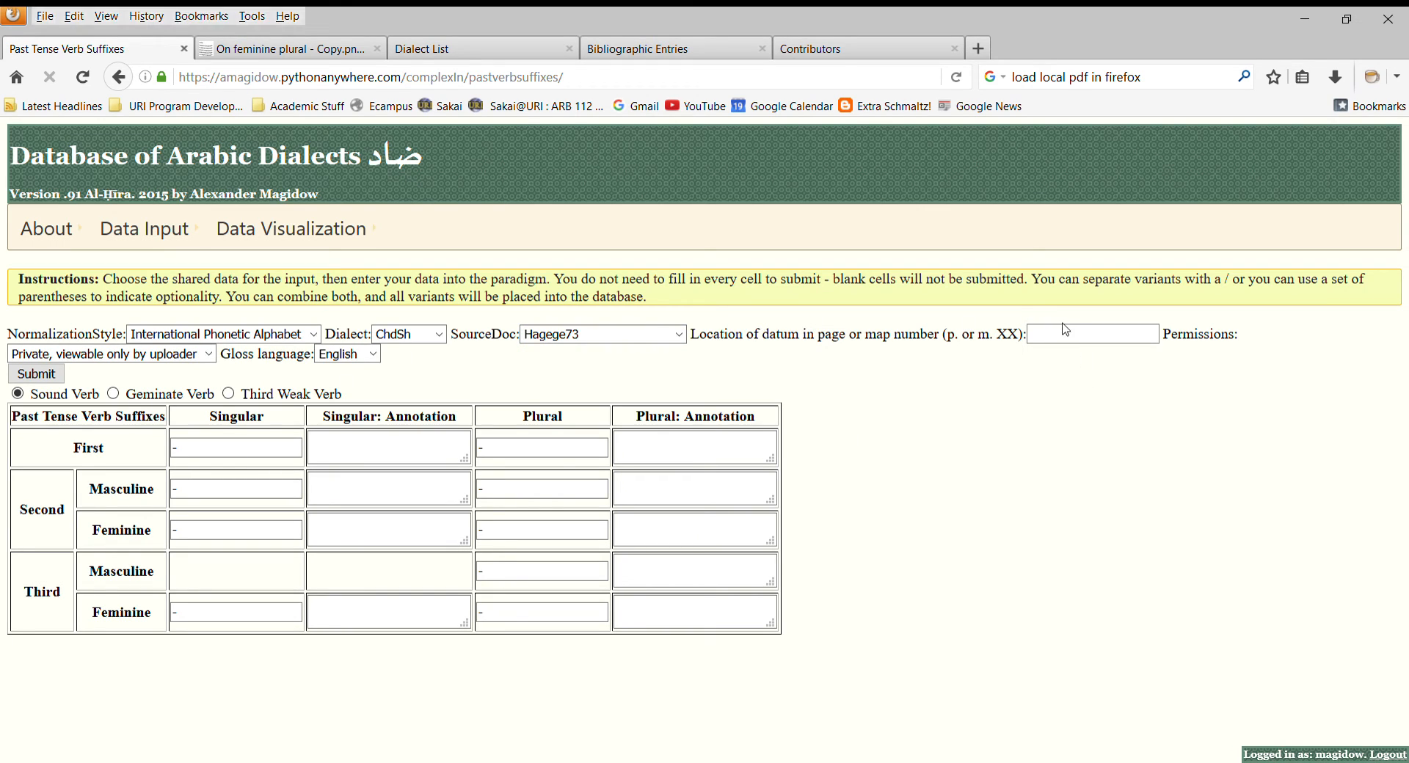
- Enter location page 42 and singular suffixes -t, -t, -ti, -at
{"action": "left_click", "coordinate": [1091, 333]}
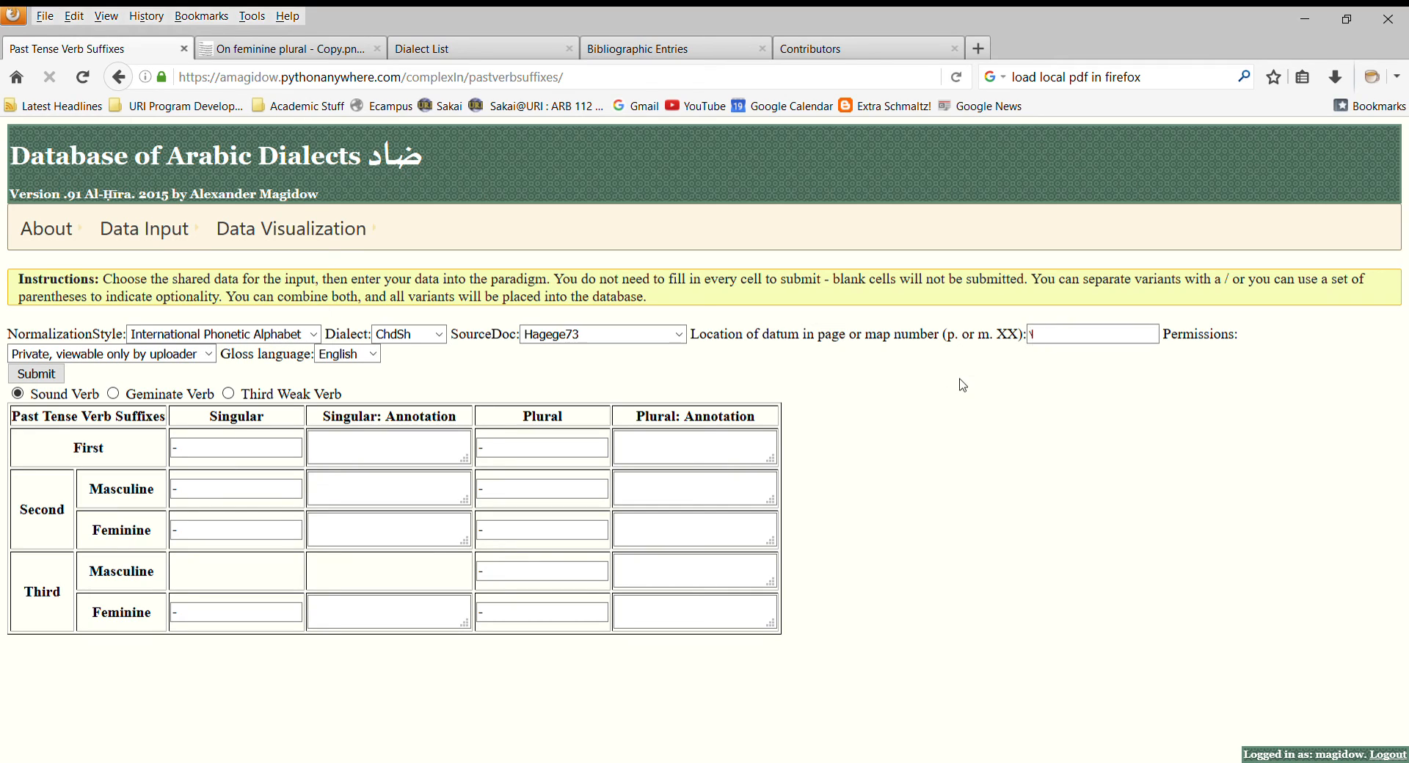
{"action": "type", "text": "42"}
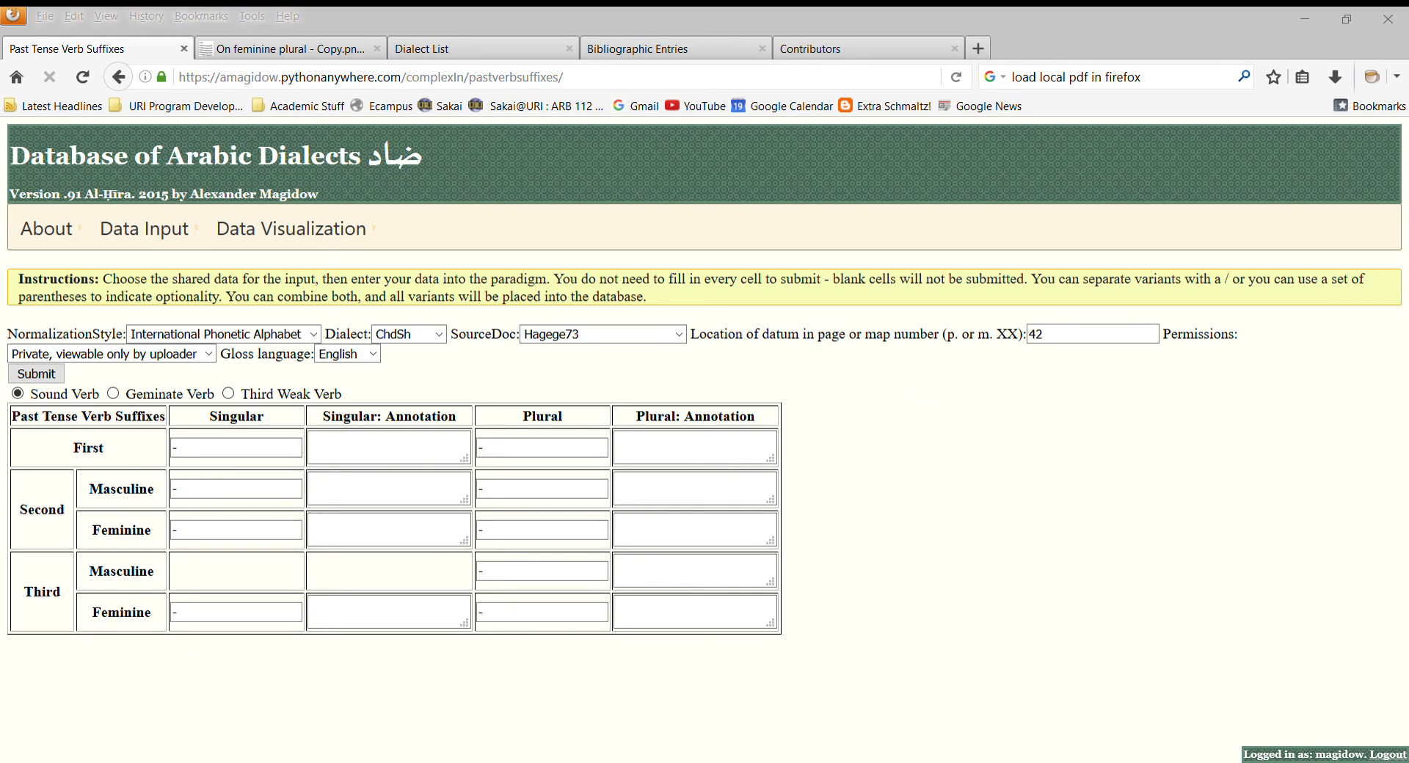
{"action": "left_click", "coordinate": [236, 448]}
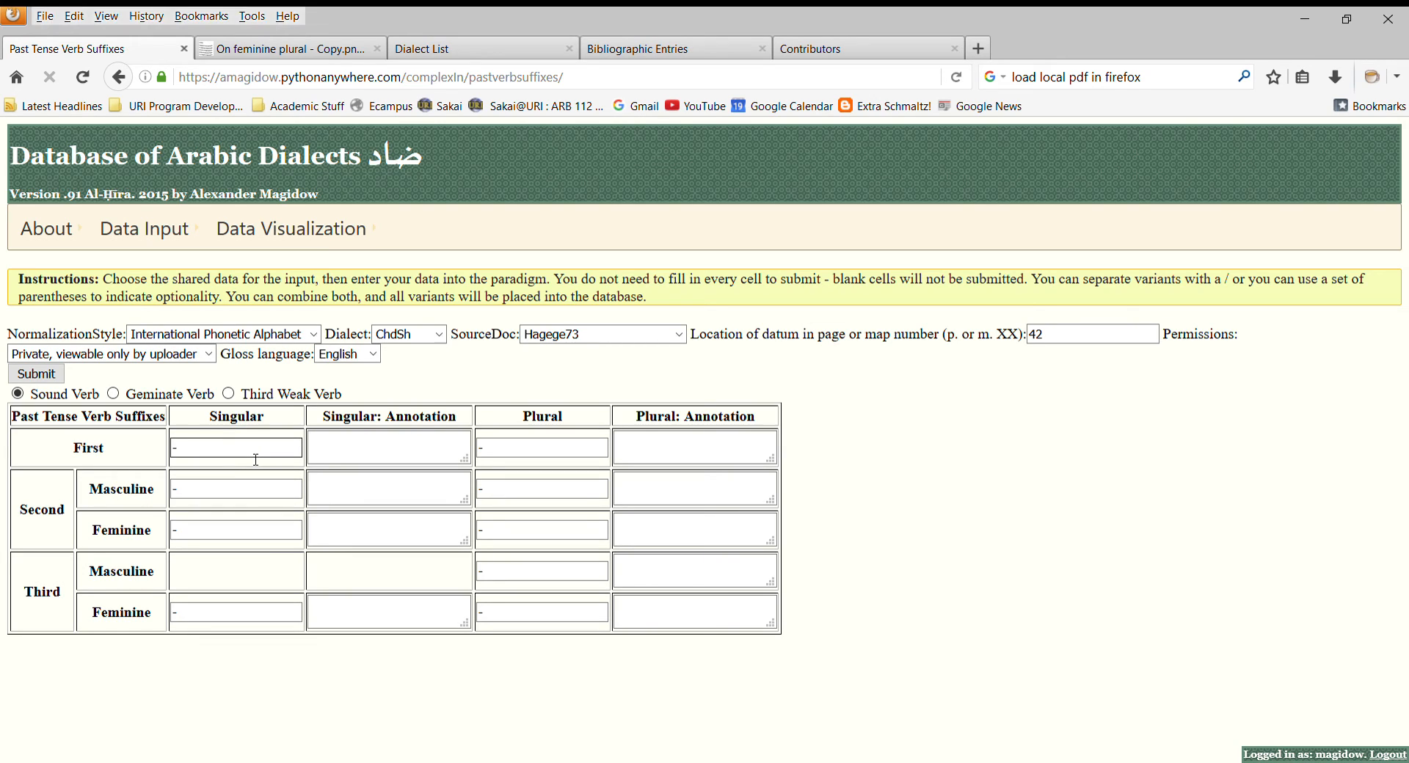
{"action": "type", "text": "t"}
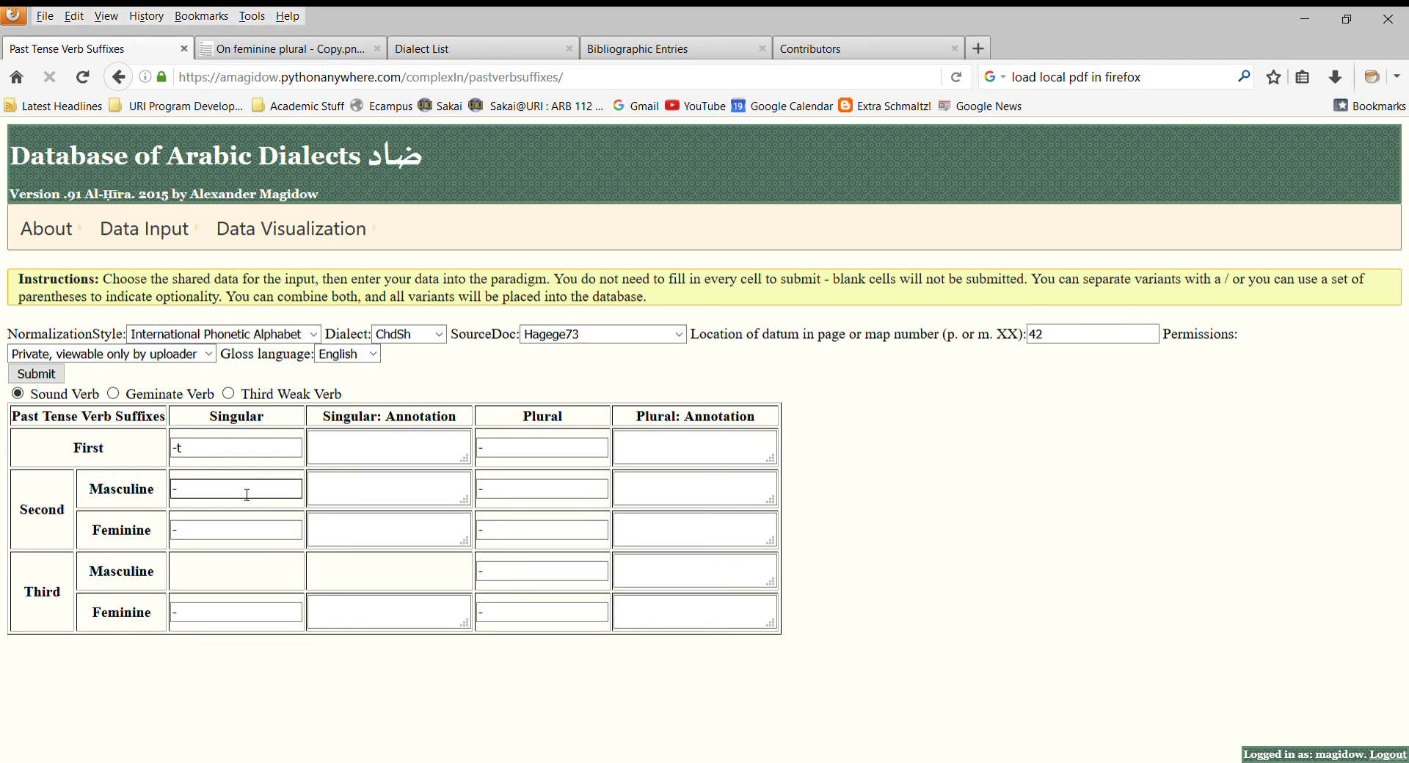
{"action": "type", "text": "-t"}
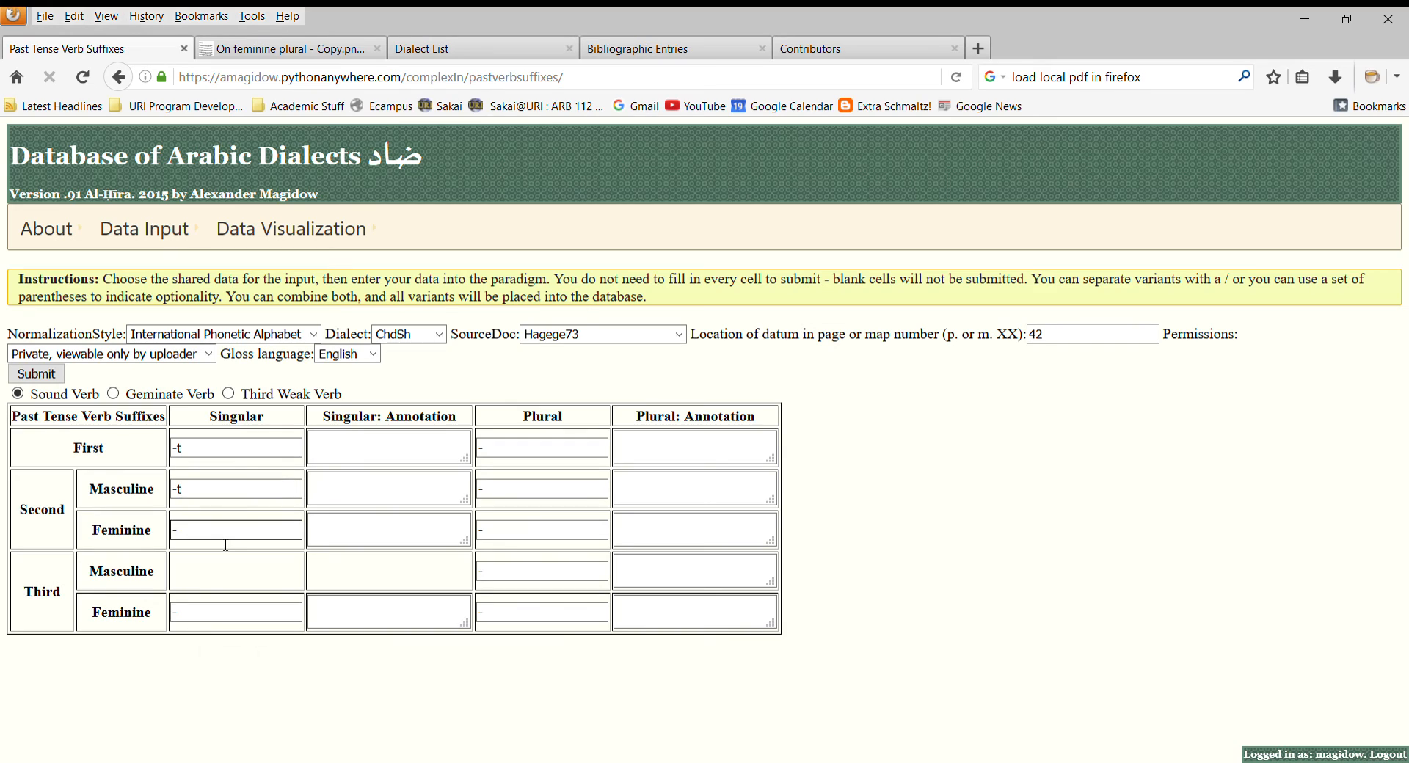
{"action": "type", "text": "ti"}
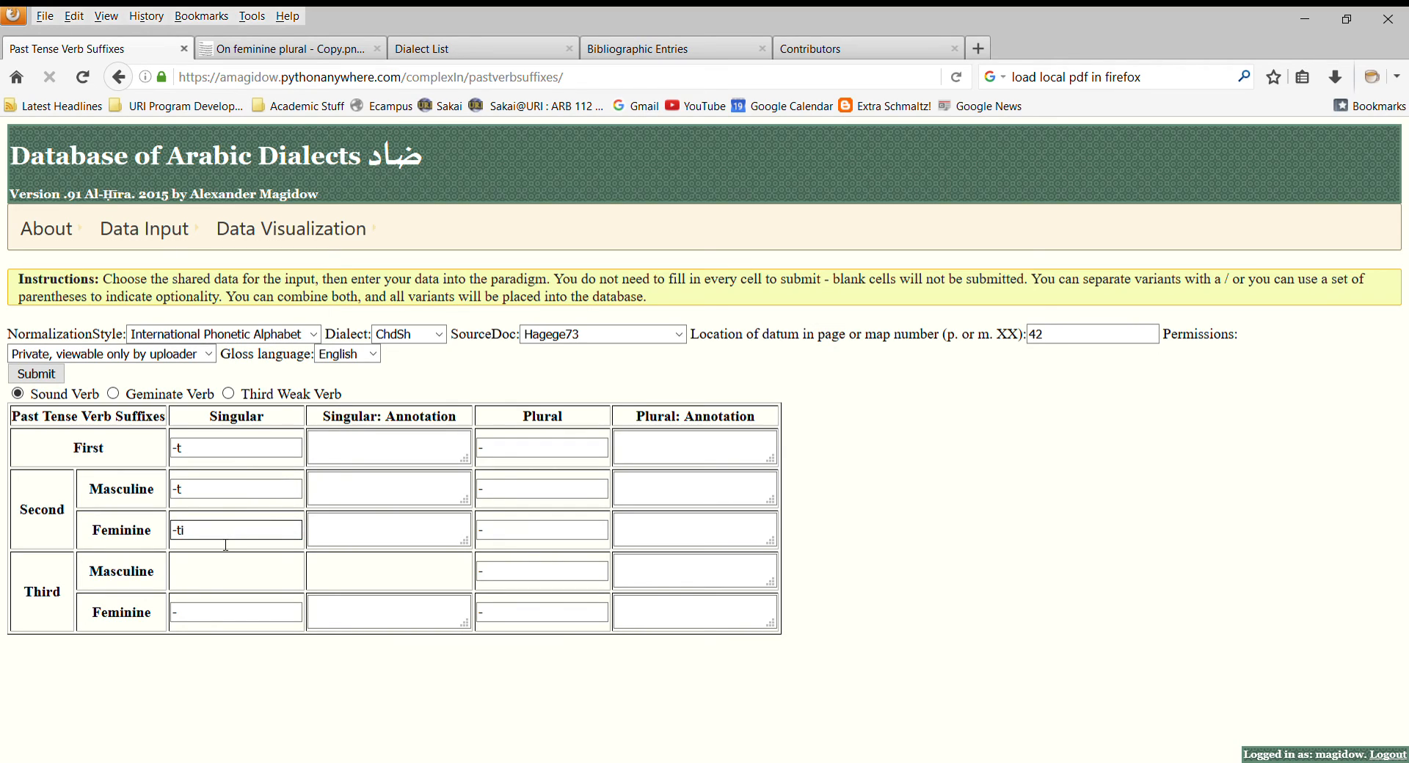
{"action": "left_click", "coordinate": [235, 612]}
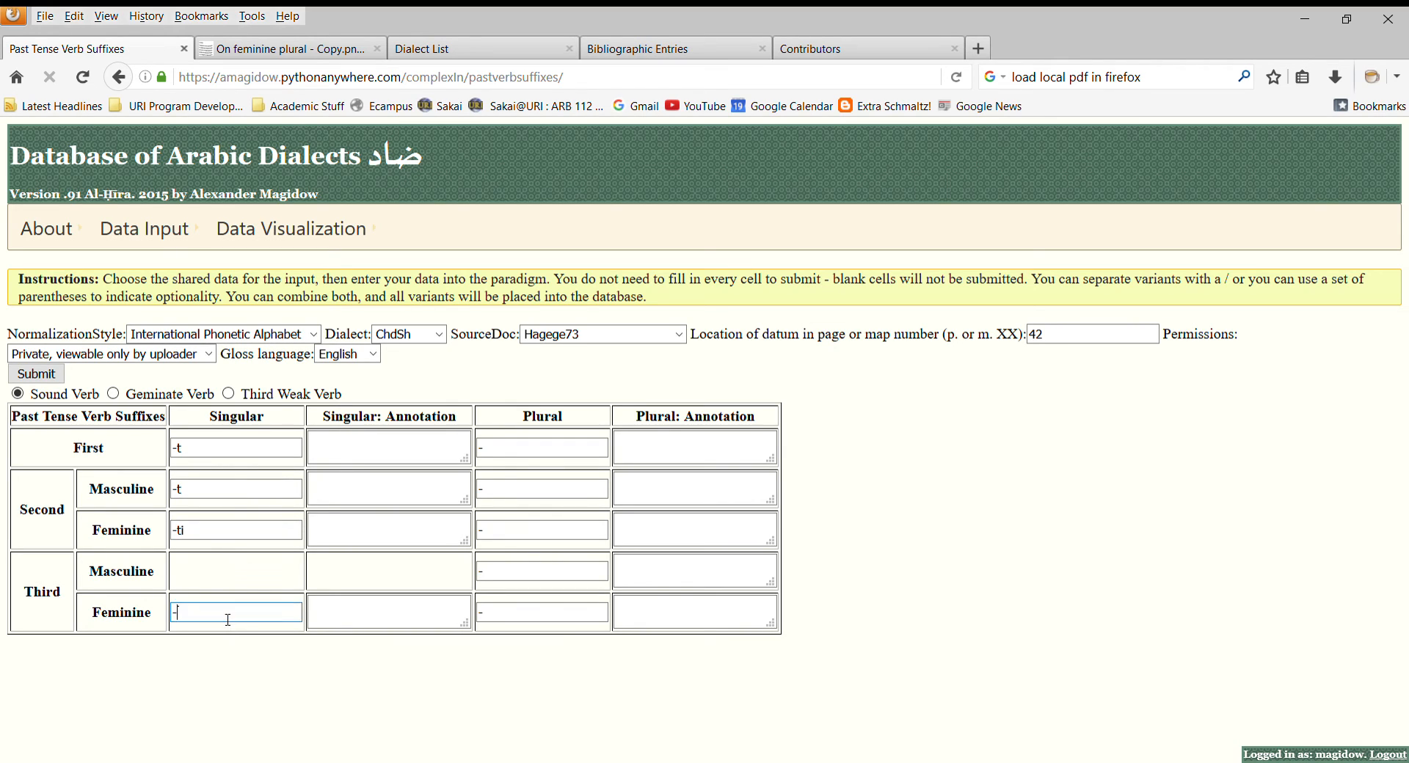
{"action": "type", "text": "-at"}
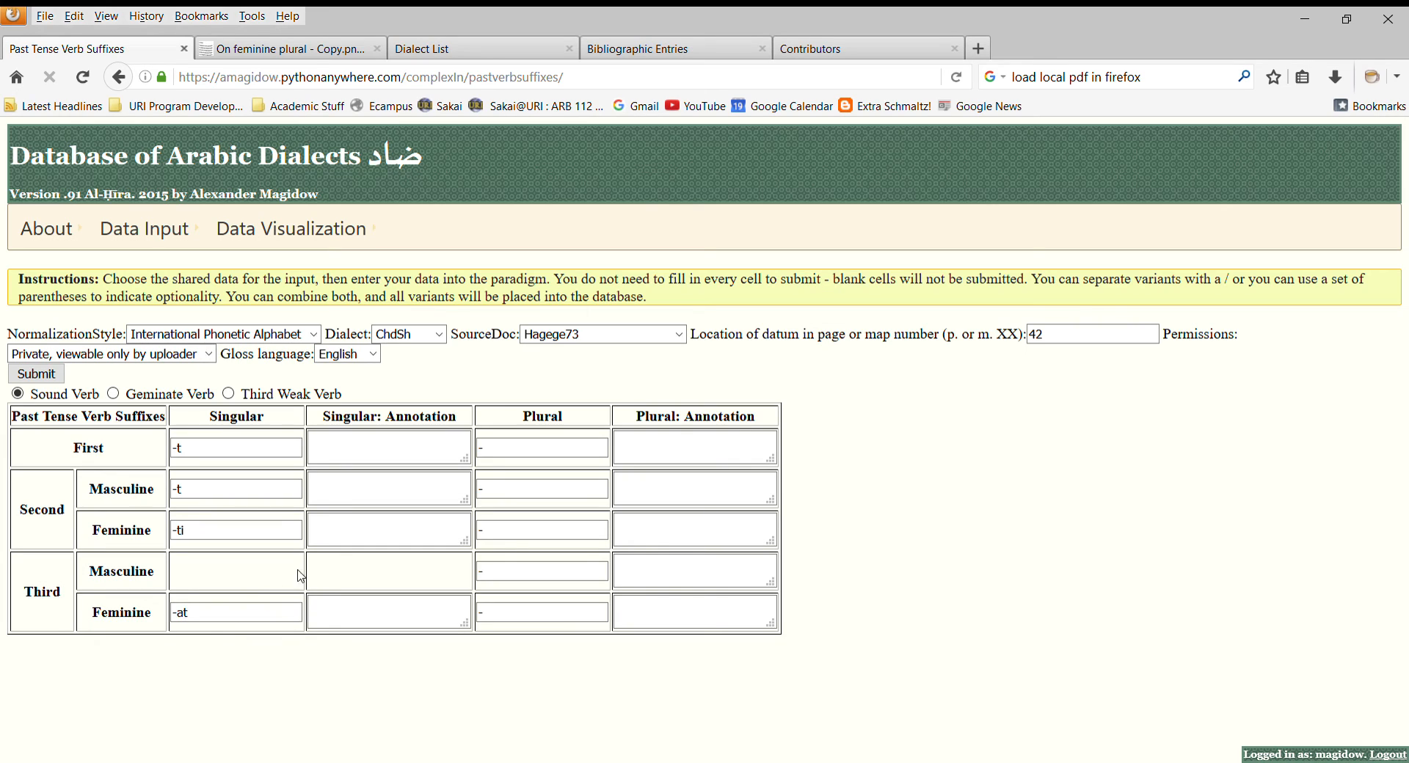
- Fill in the plural suffixes -na, -to, -tan, -o, -an
{"action": "left_click", "coordinate": [542, 448]}
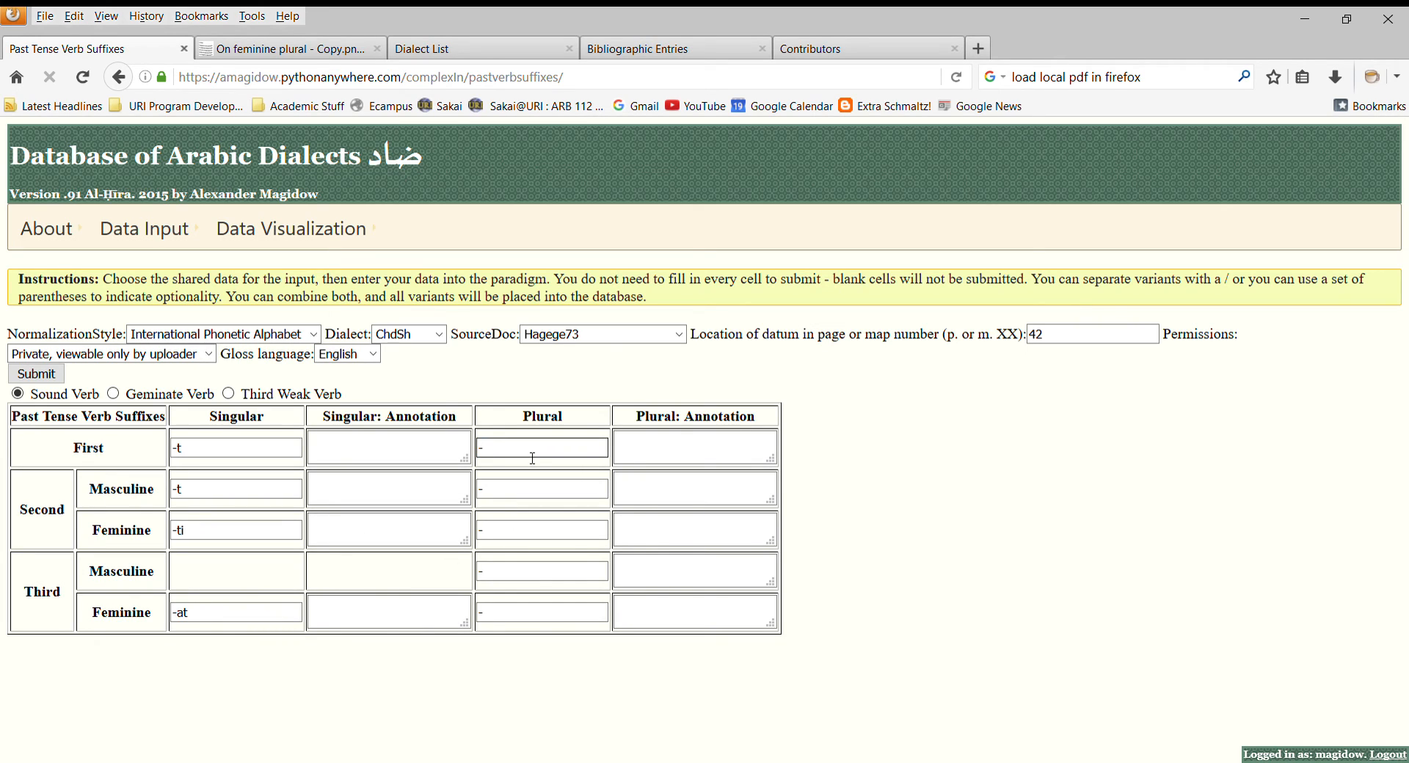
{"action": "type", "text": "na"}
{"action": "left_click", "coordinate": [542, 488]}
{"action": "type", "text": "t"}
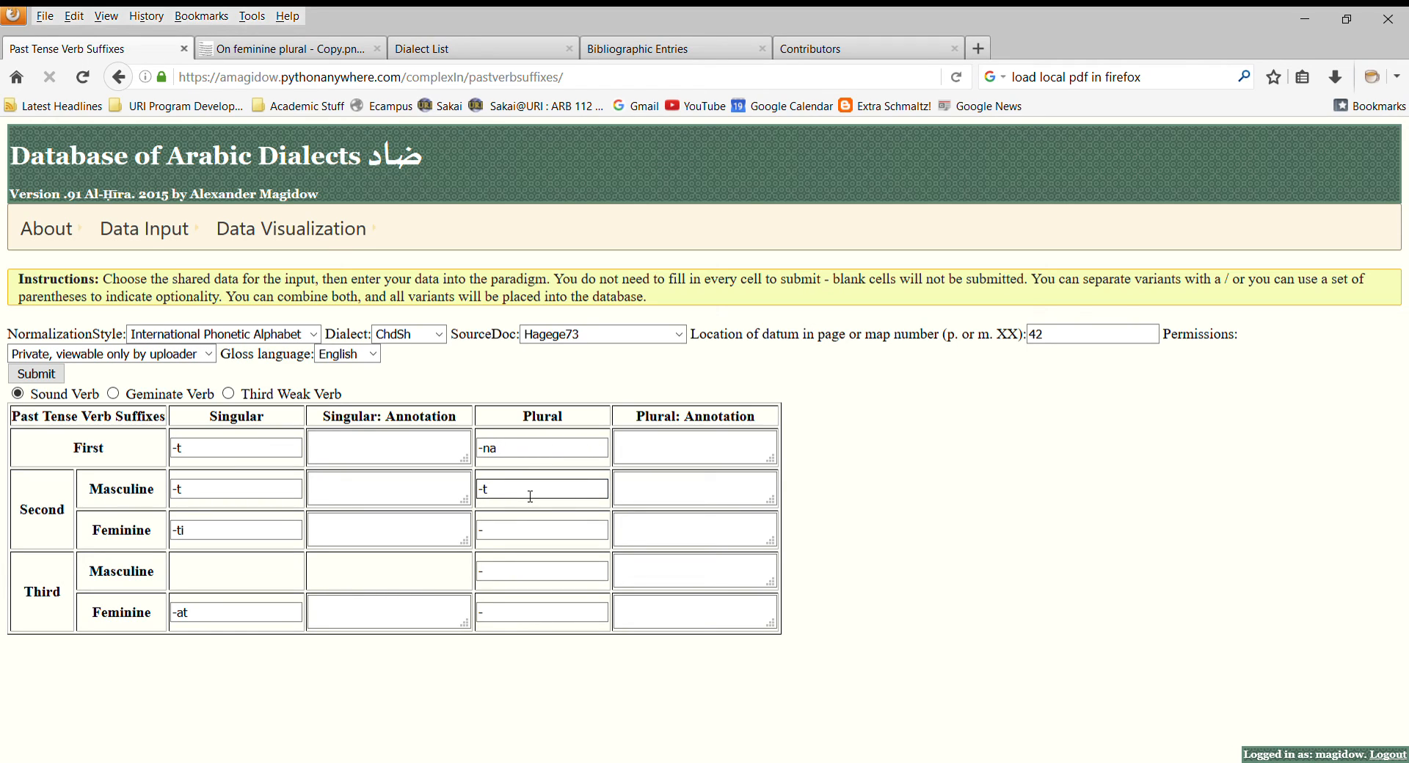
{"action": "type", "text": "o"}
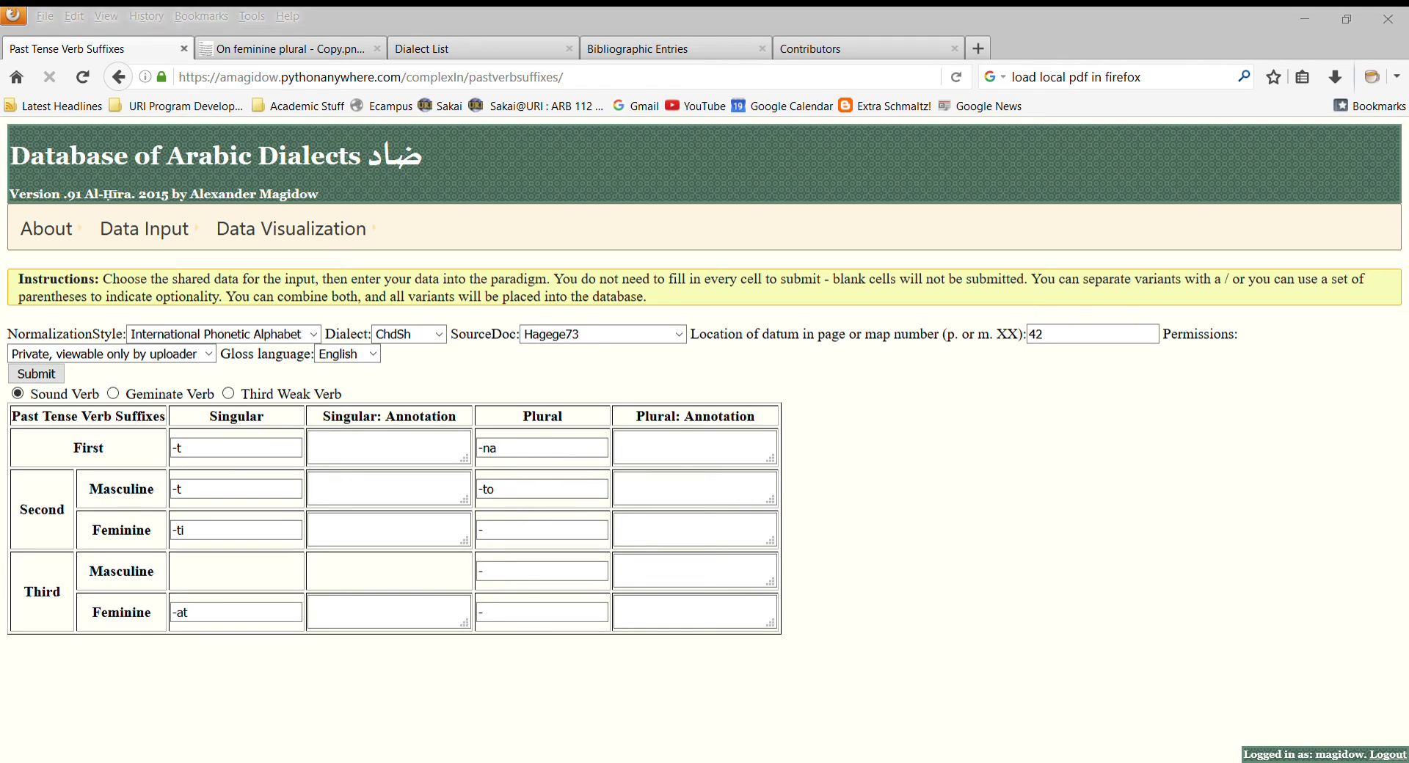
{"action": "type", "text": "-tan"}
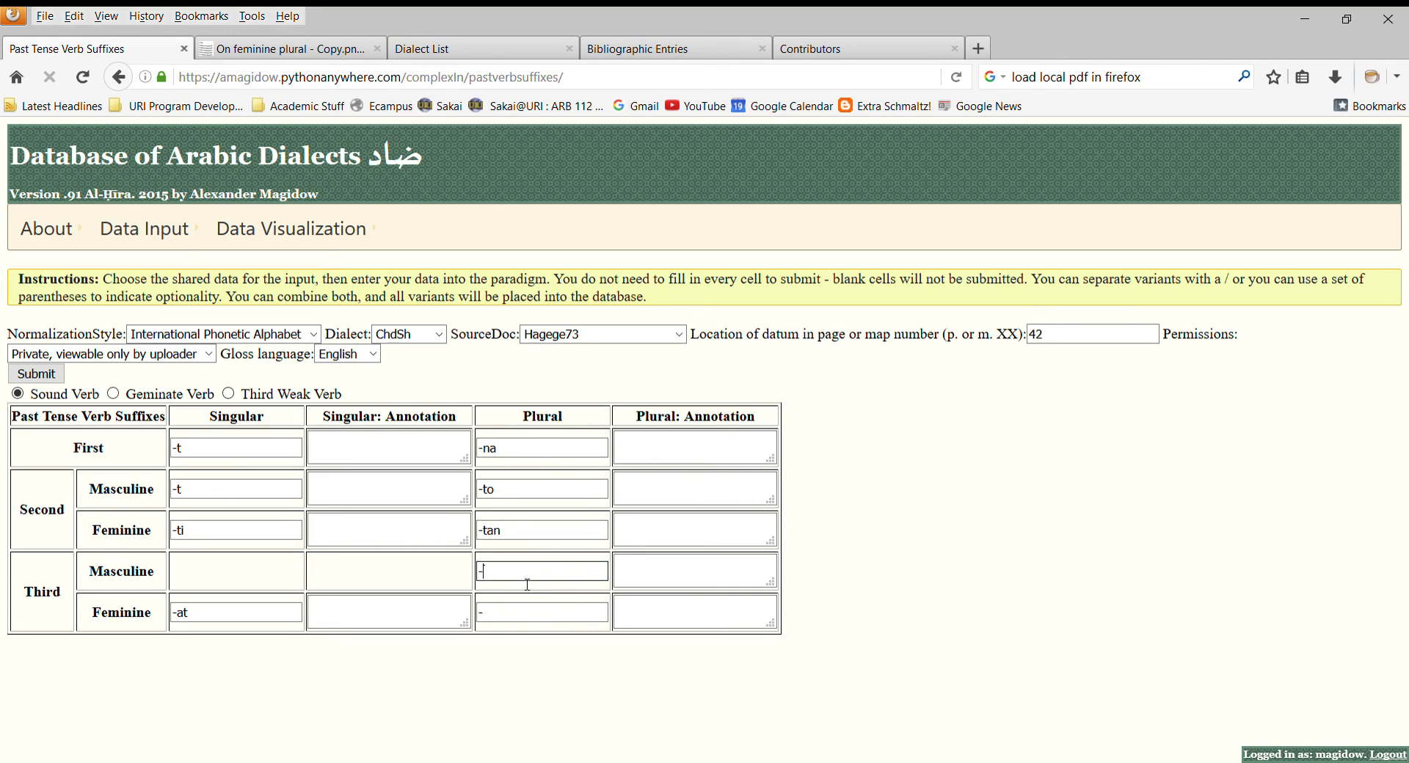
{"action": "type", "text": "-o"}
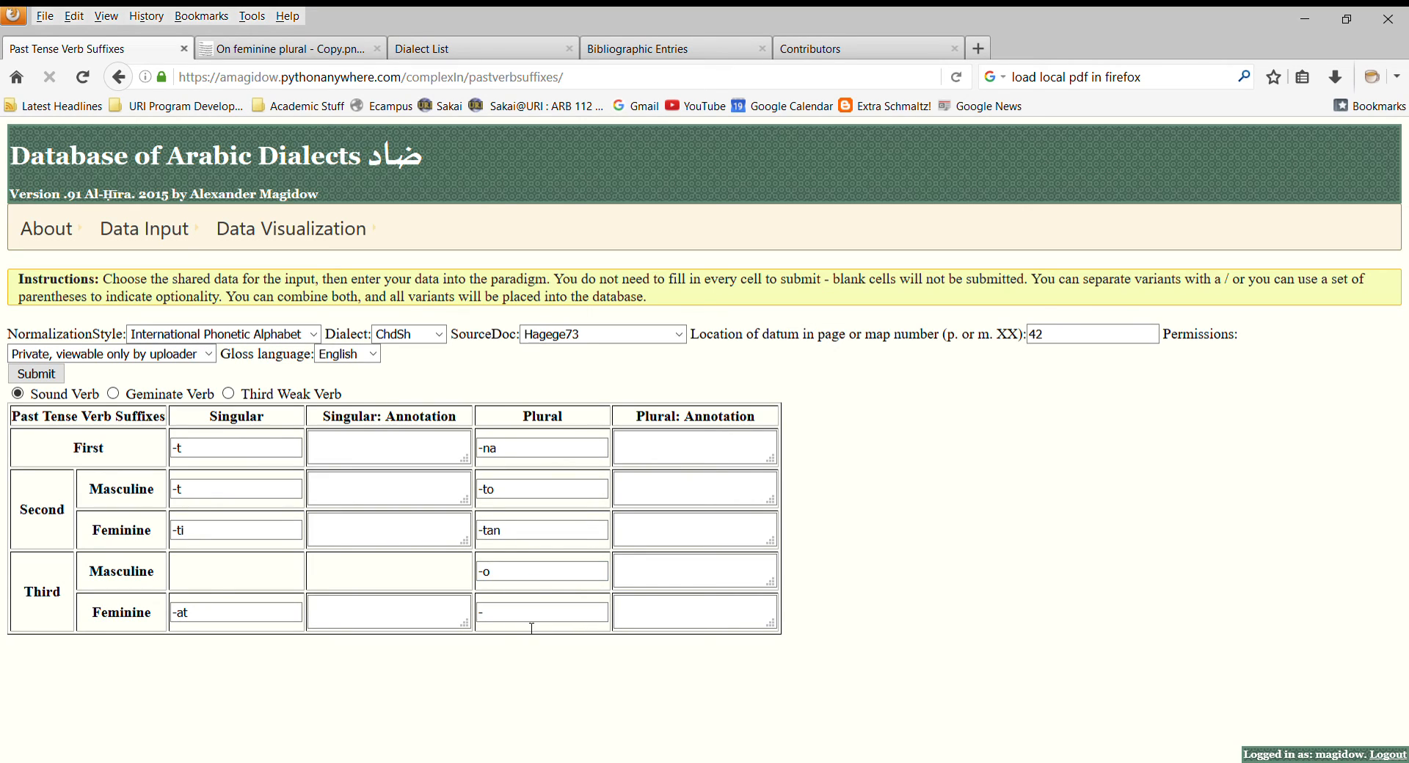
{"action": "type", "text": "-an"}
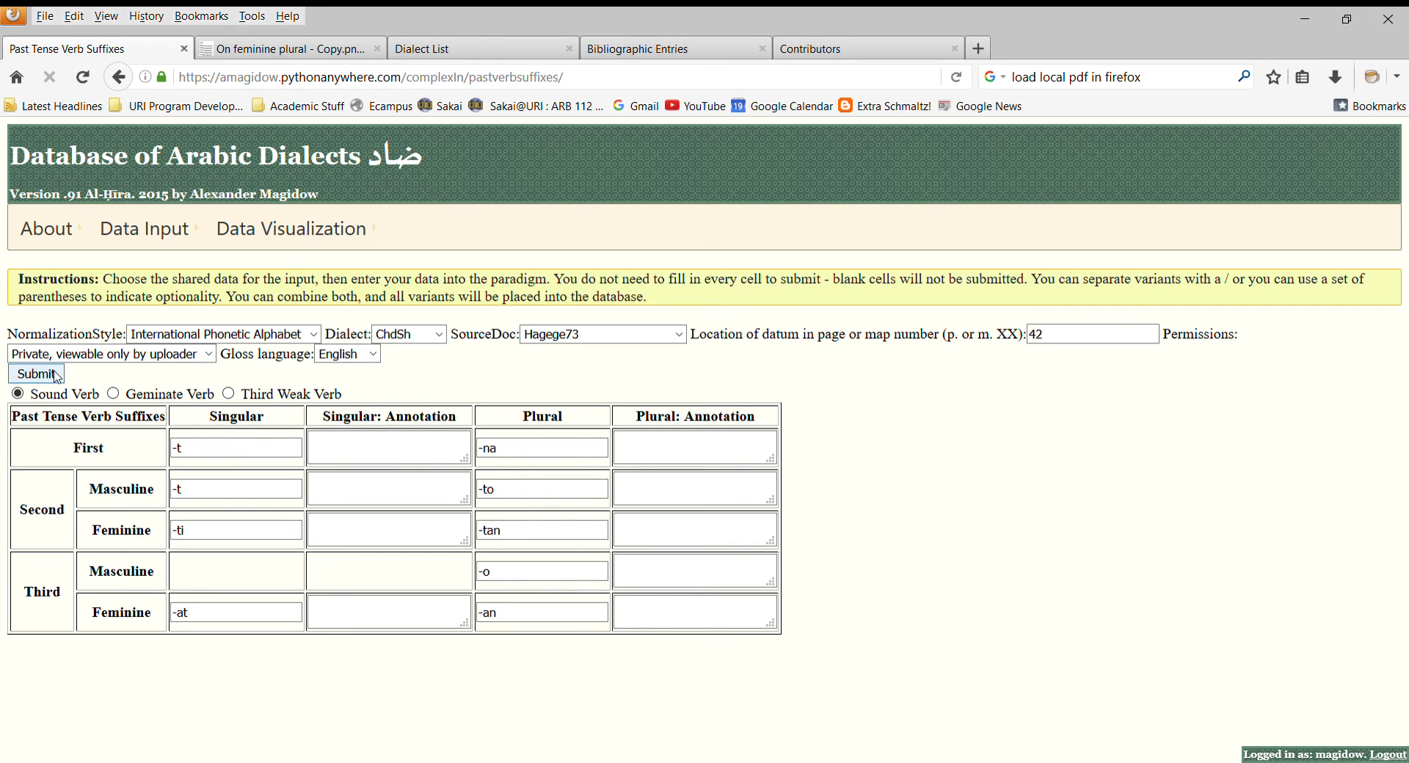
- Submit the sound-verb suffix paradigm and go to the paradigm search page
{"action": "left_click", "coordinate": [36, 373]}
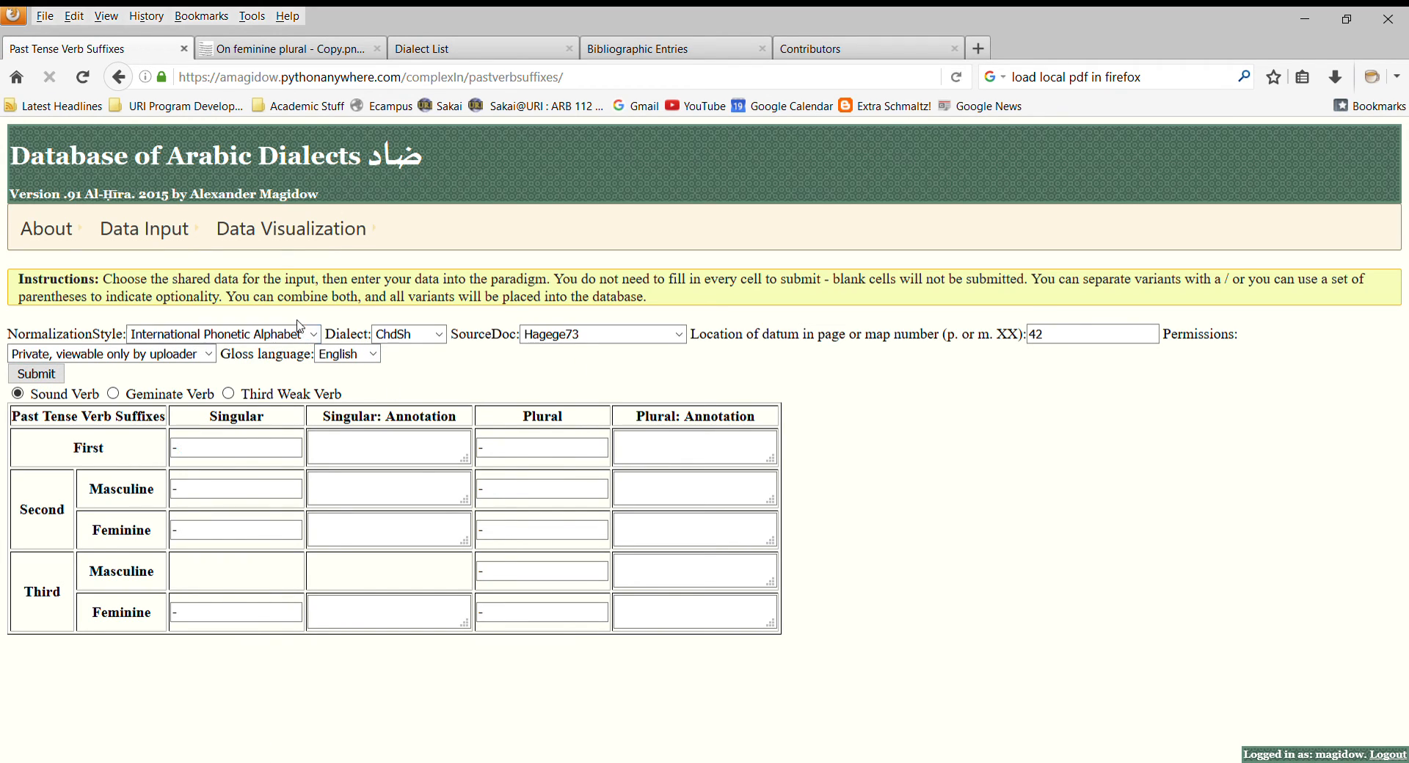
{"action": "left_click", "coordinate": [292, 229]}
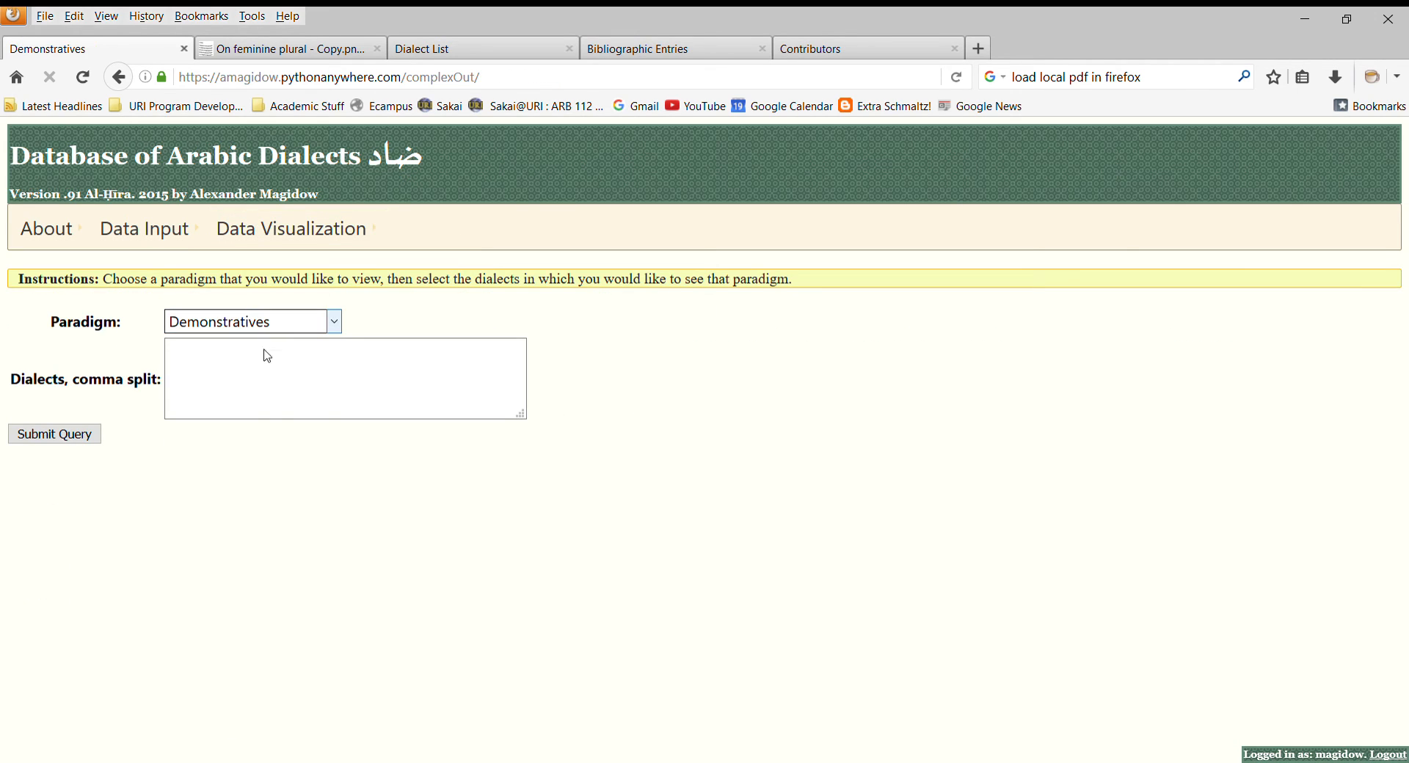
- Query the Past Tense Verb Suffixes paradigm for dialect ChdSh
{"action": "left_click", "coordinate": [252, 321]}
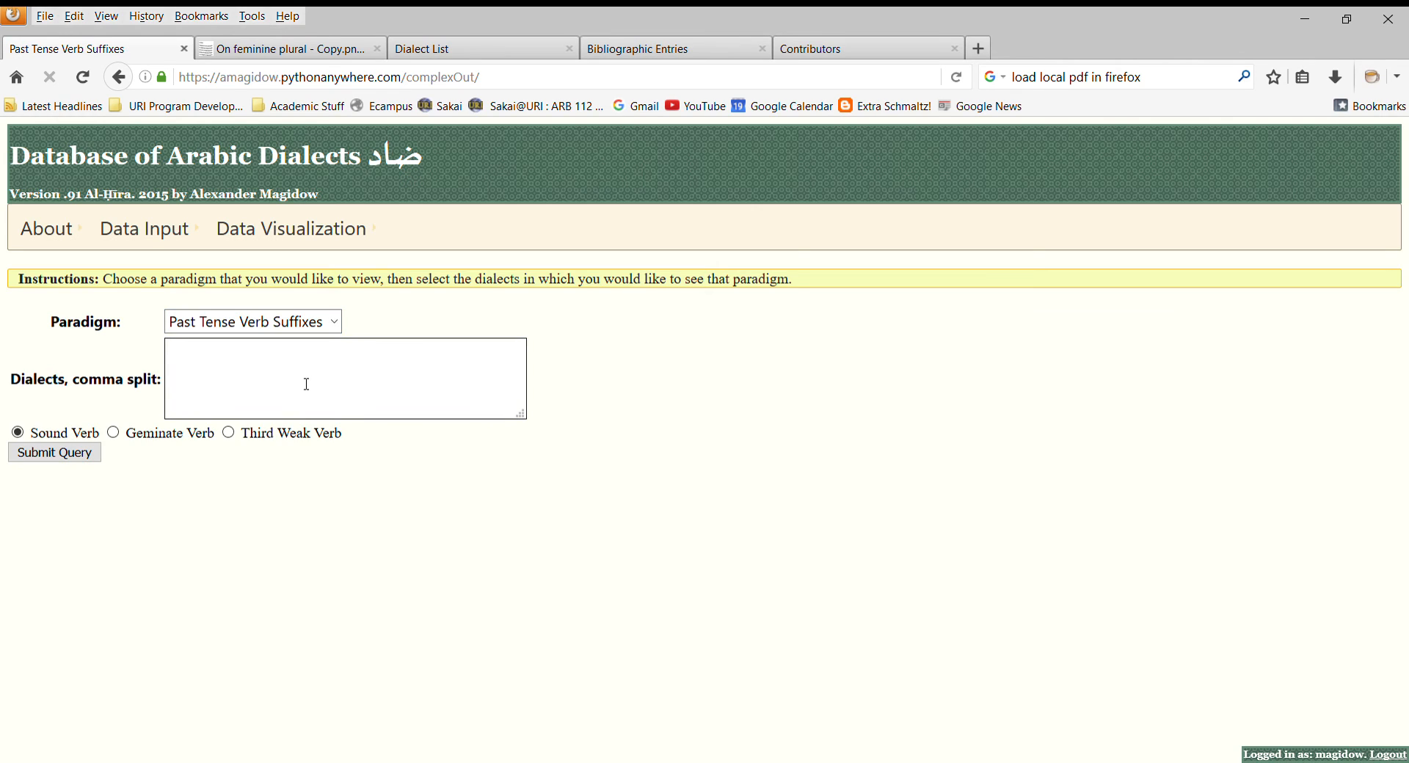
{"action": "type", "text": "Ch"}
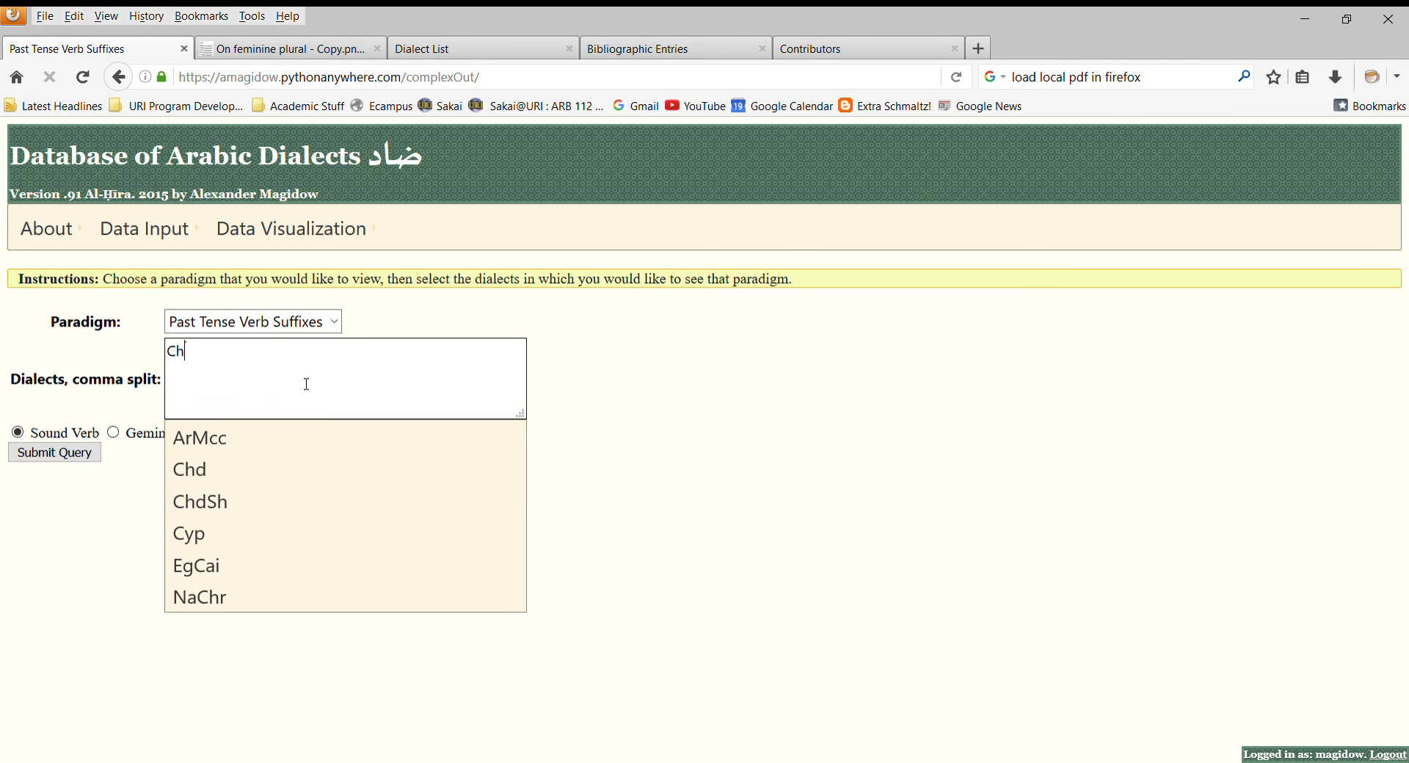
{"action": "left_click", "coordinate": [200, 502]}
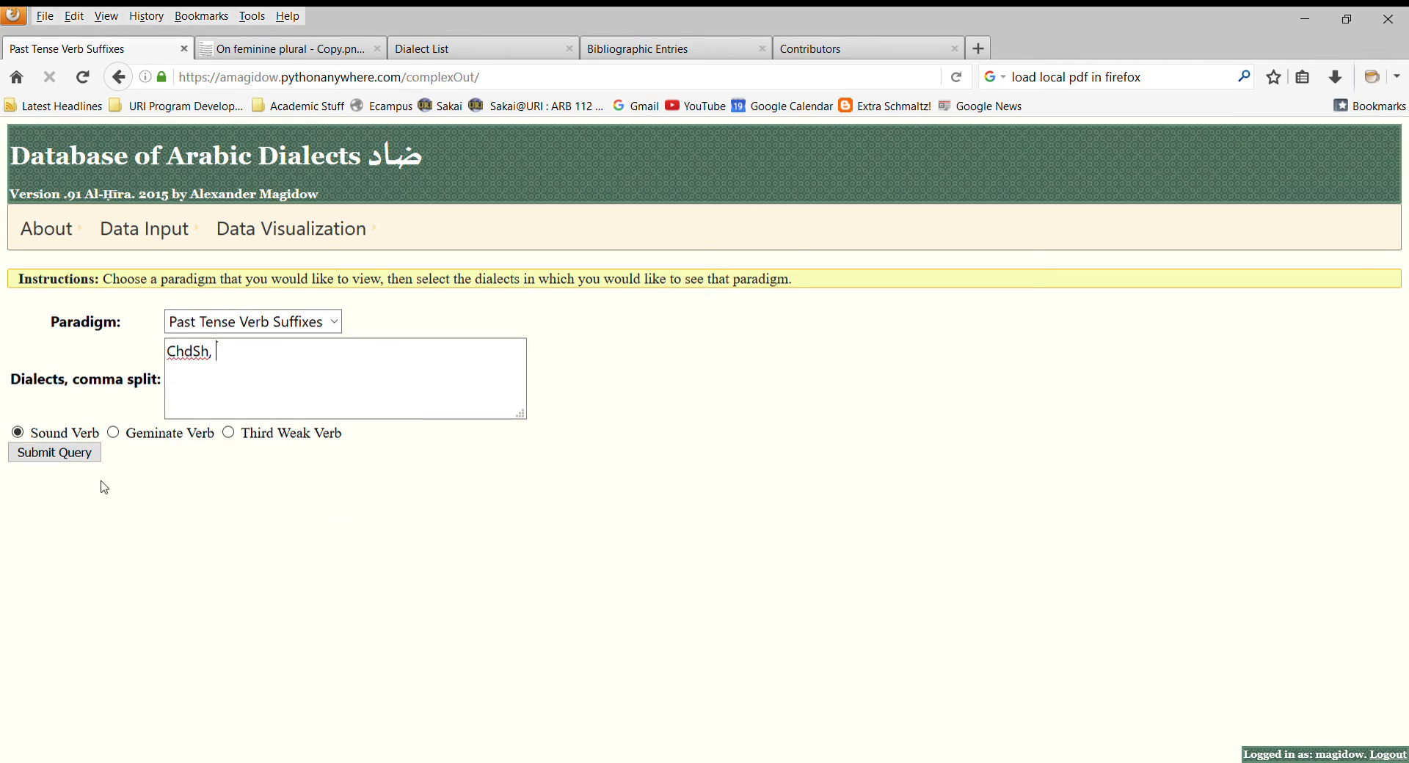
{"action": "left_click", "coordinate": [53, 452]}
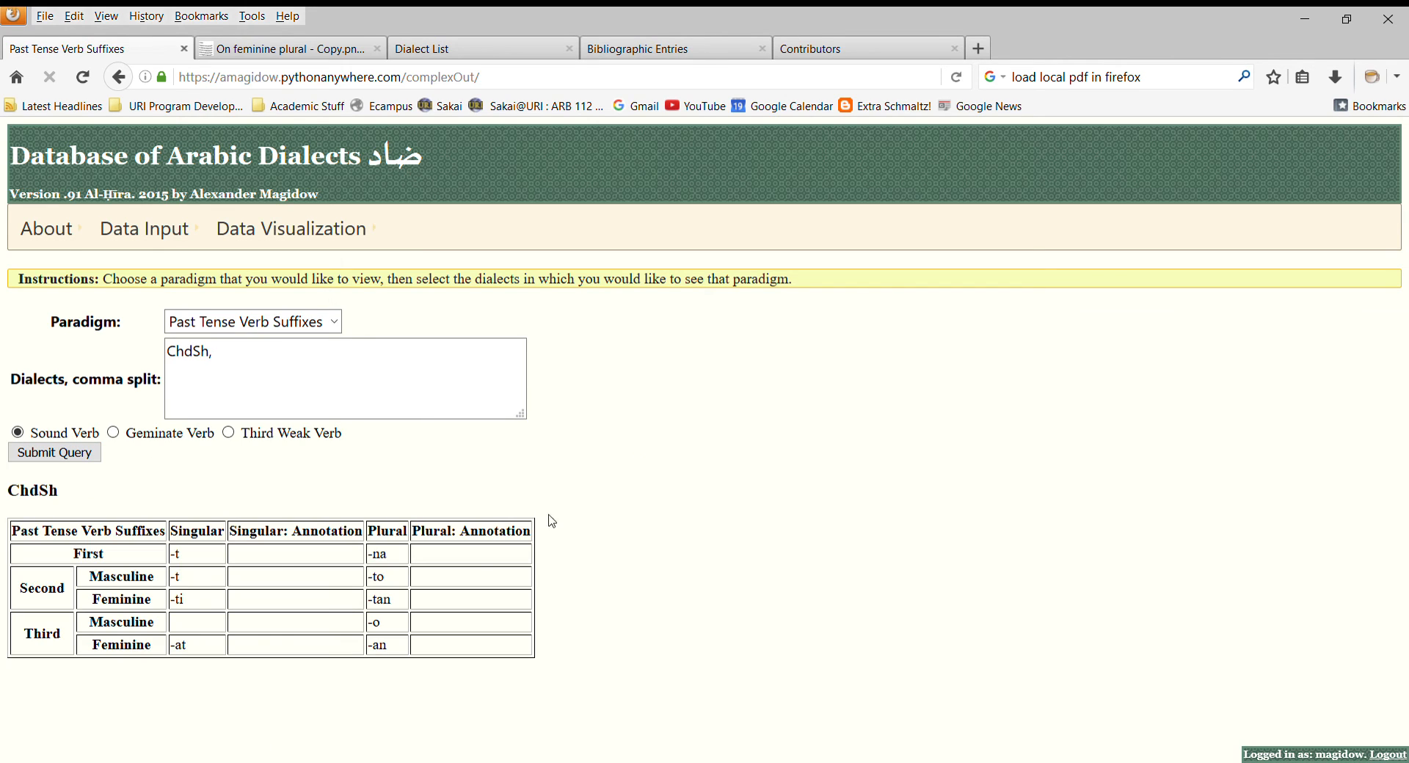
{"action": "mouse_move", "coordinate": [363, 635]}
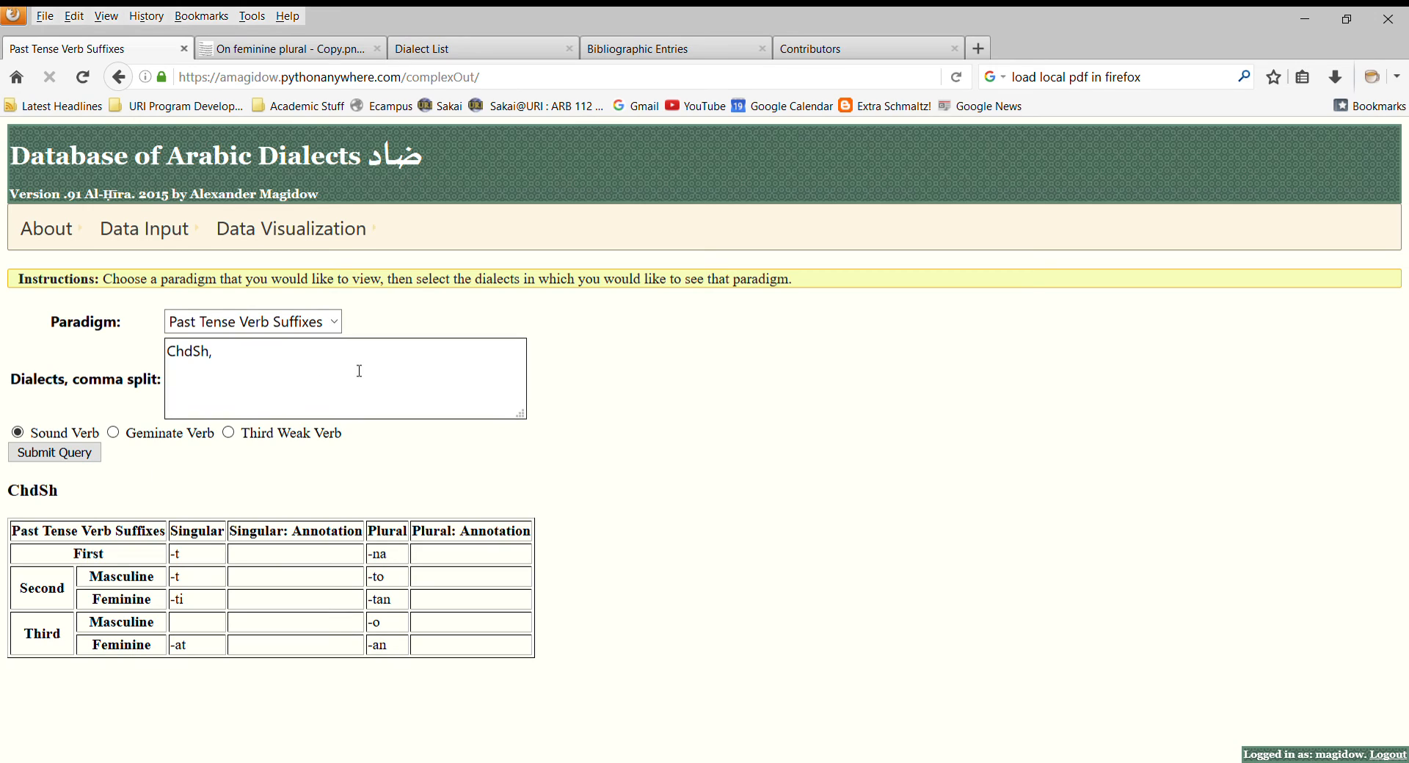
{"action": "left_click", "coordinate": [292, 228]}
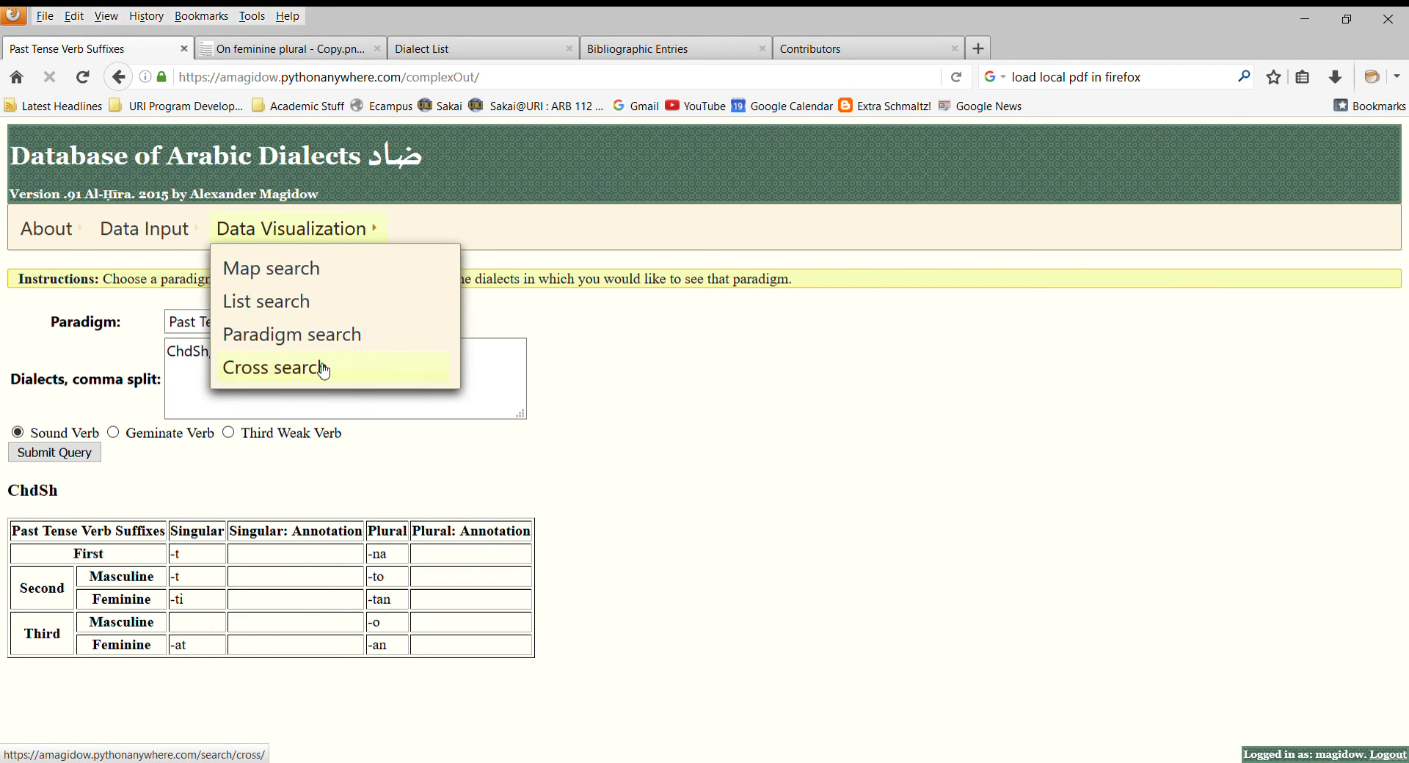
- Open Cross search, view the feminine plural reference image, then return to the Cross Search tab
{"action": "left_click", "coordinate": [272, 367]}
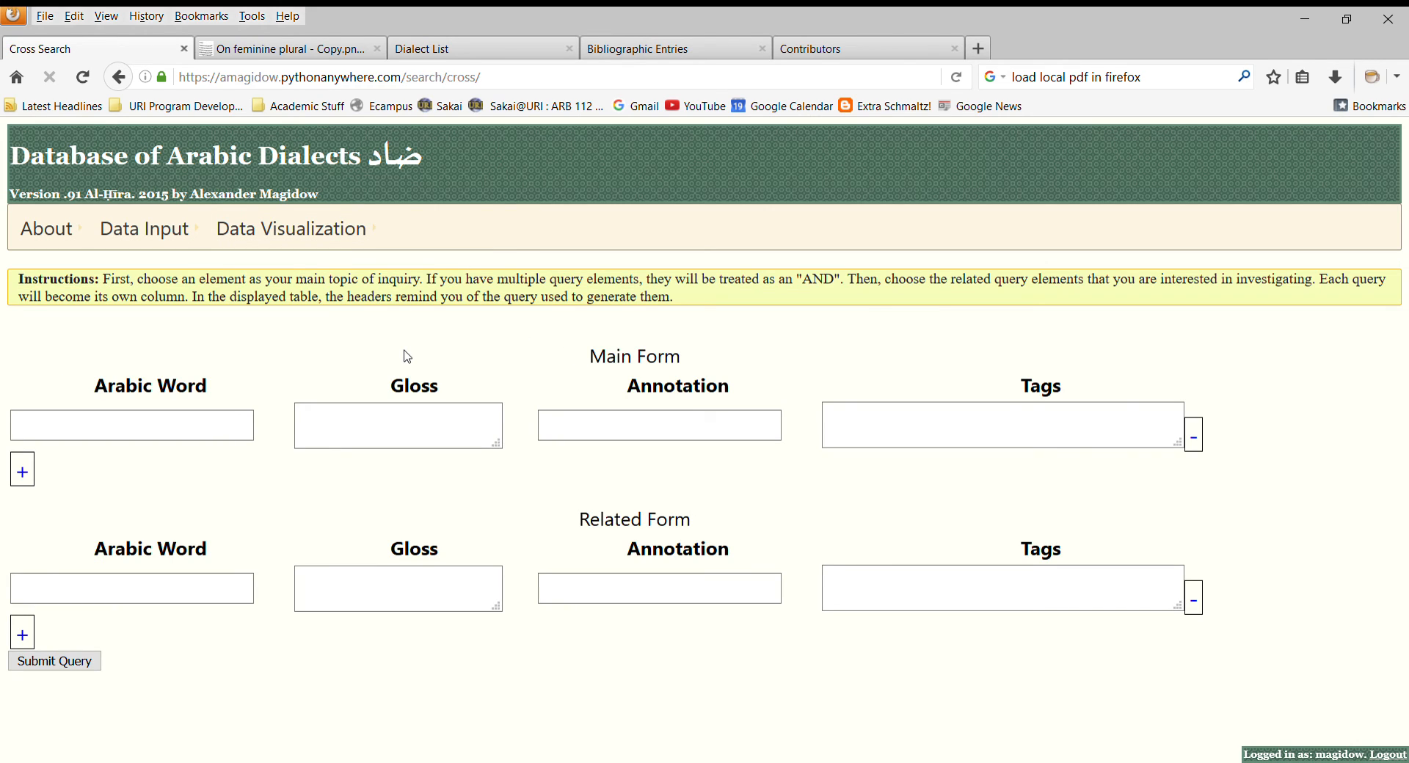
{"action": "mouse_move", "coordinate": [1068, 405]}
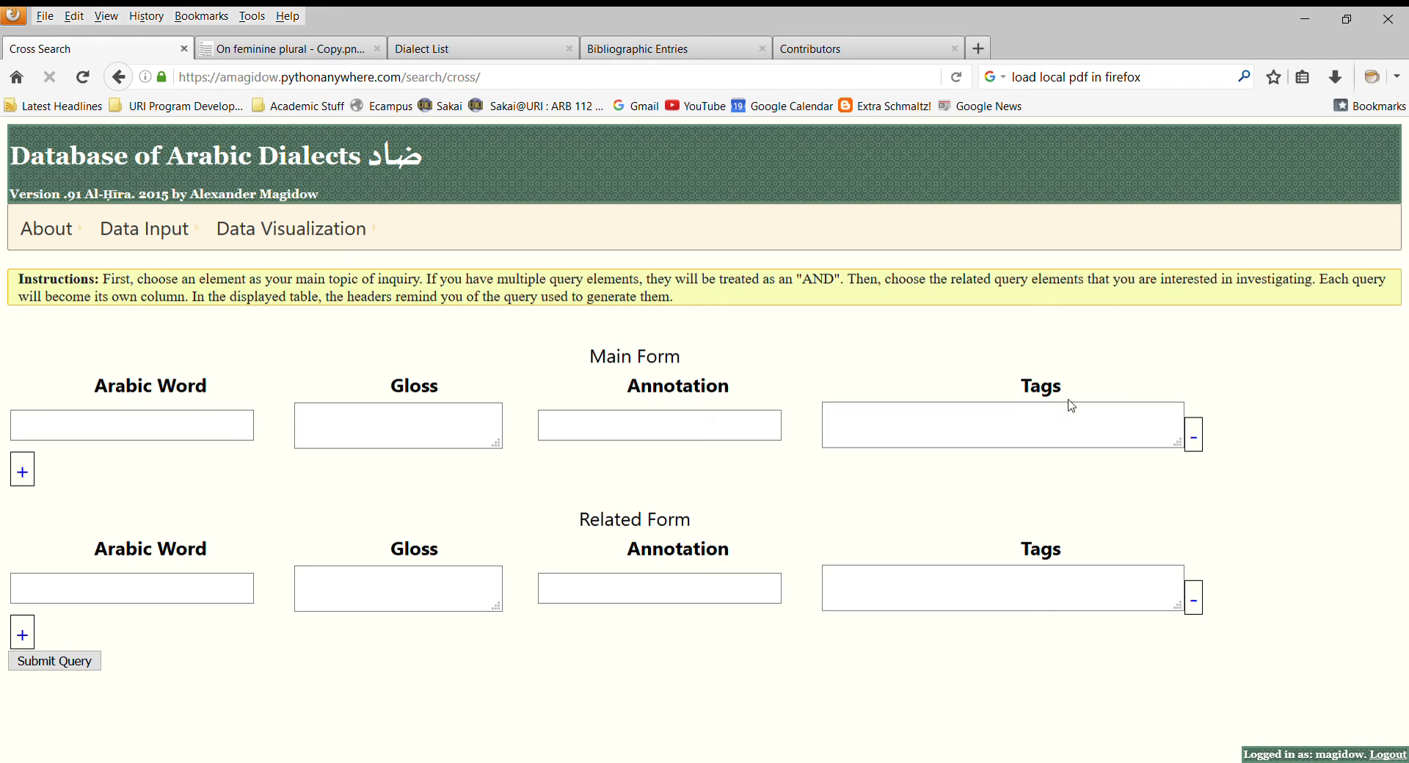
{"action": "left_click", "coordinate": [131, 588]}
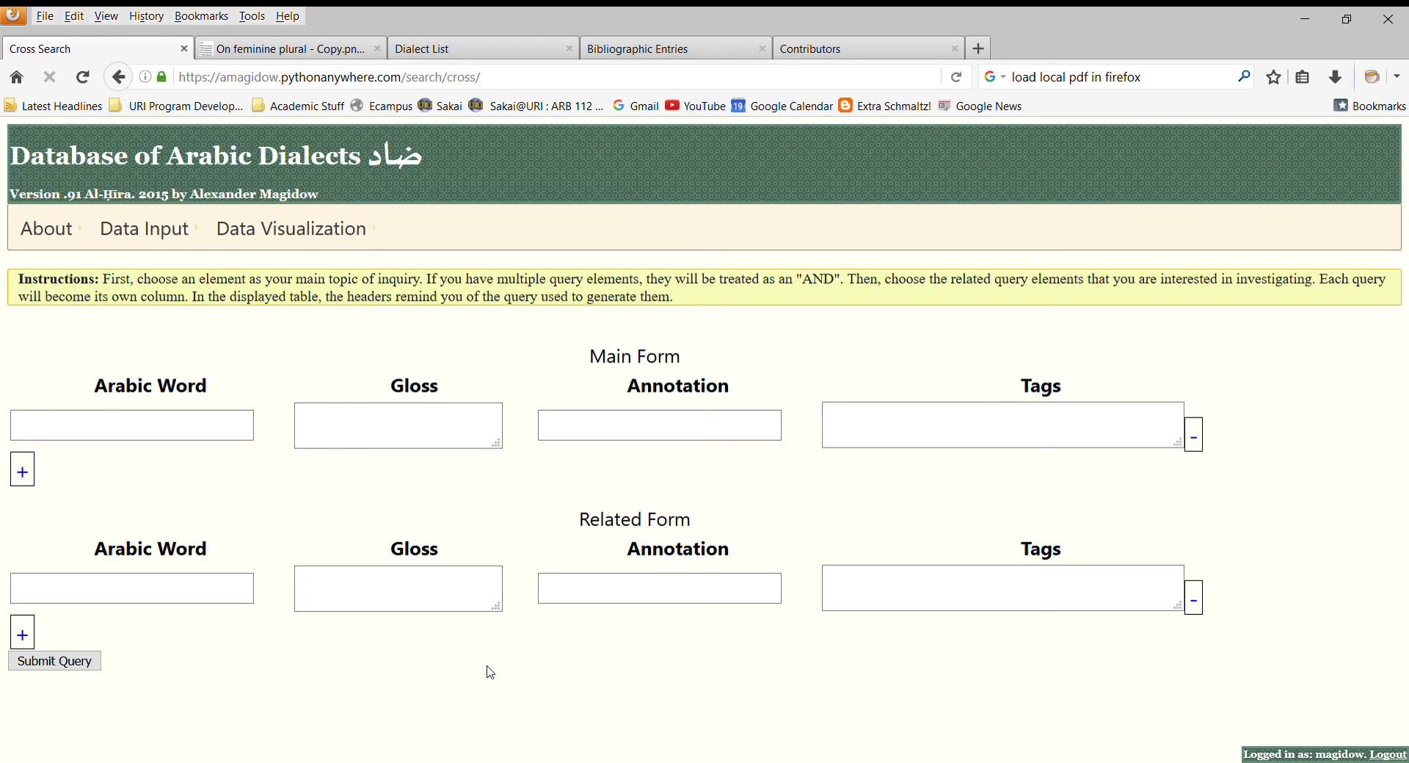
{"action": "mouse_move", "coordinate": [649, 405]}
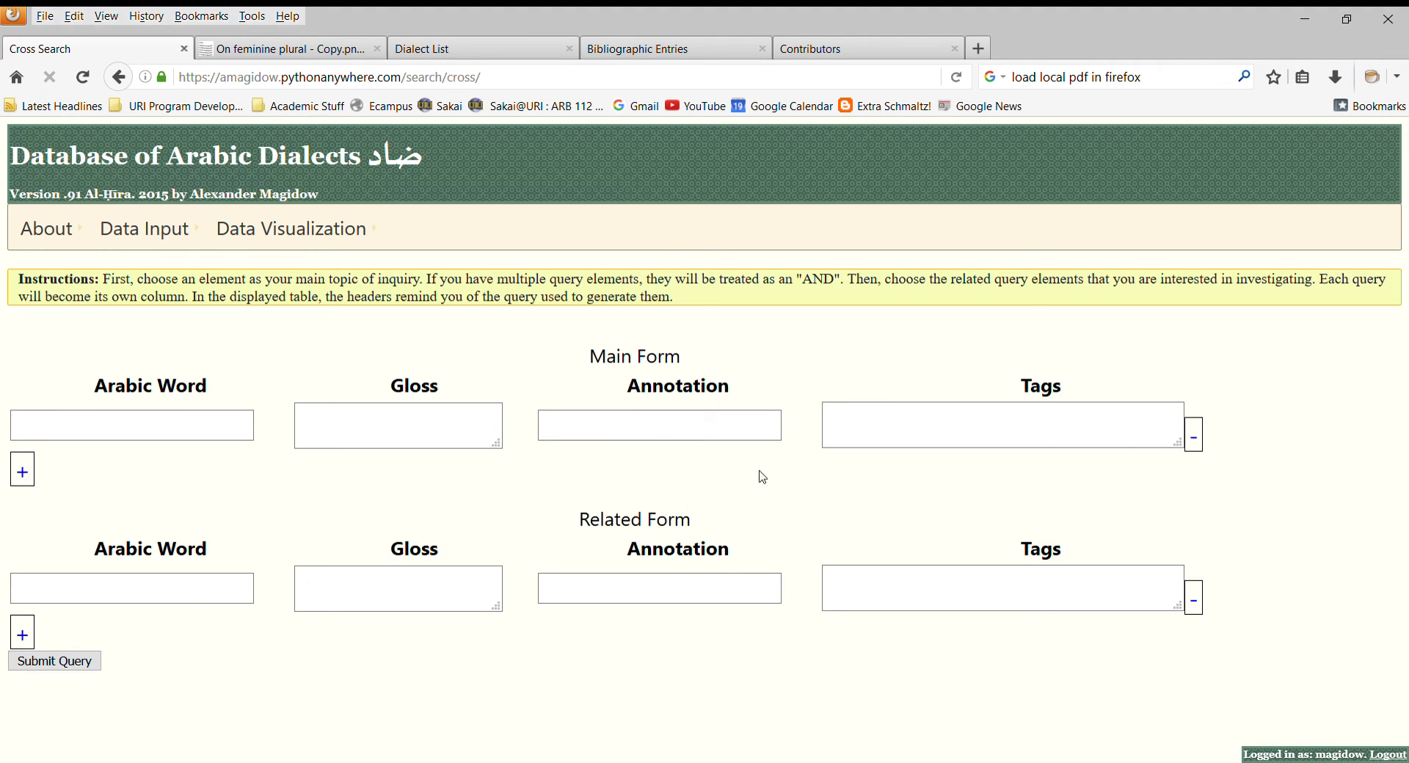
{"action": "left_click", "coordinate": [287, 49]}
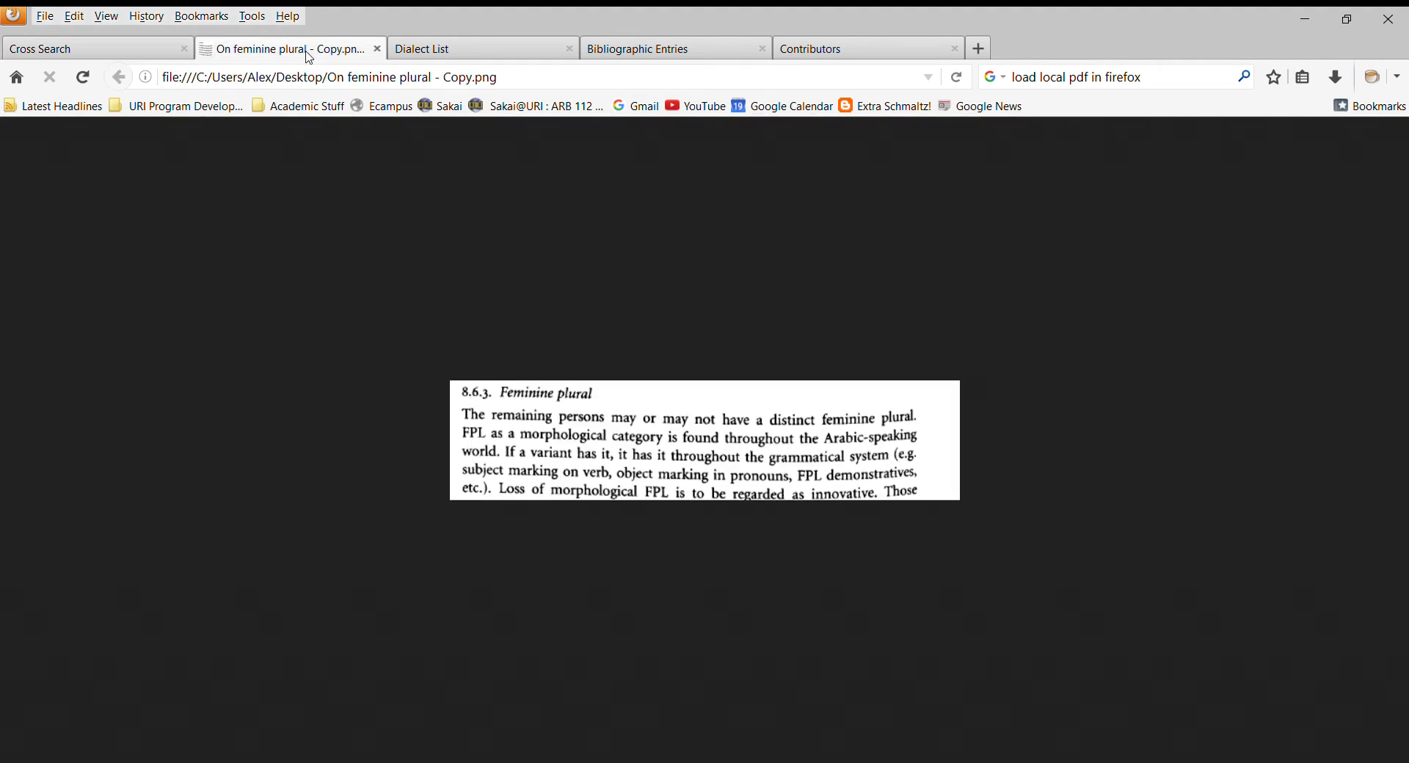
{"action": "left_click", "coordinate": [90, 48]}
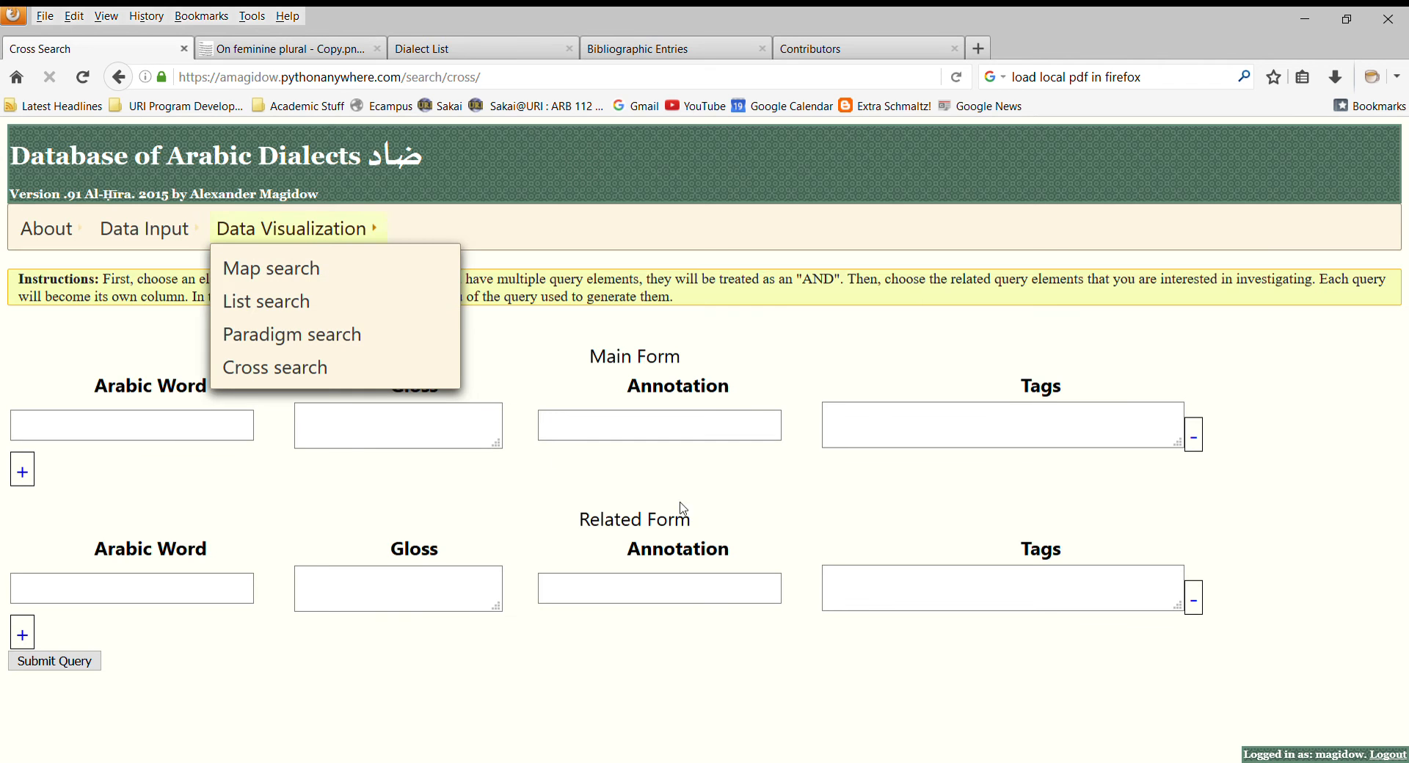
- Enter main form tags pronoun.independent, feminine and plural using the autocomplete suggestions
{"action": "left_click", "coordinate": [931, 424]}
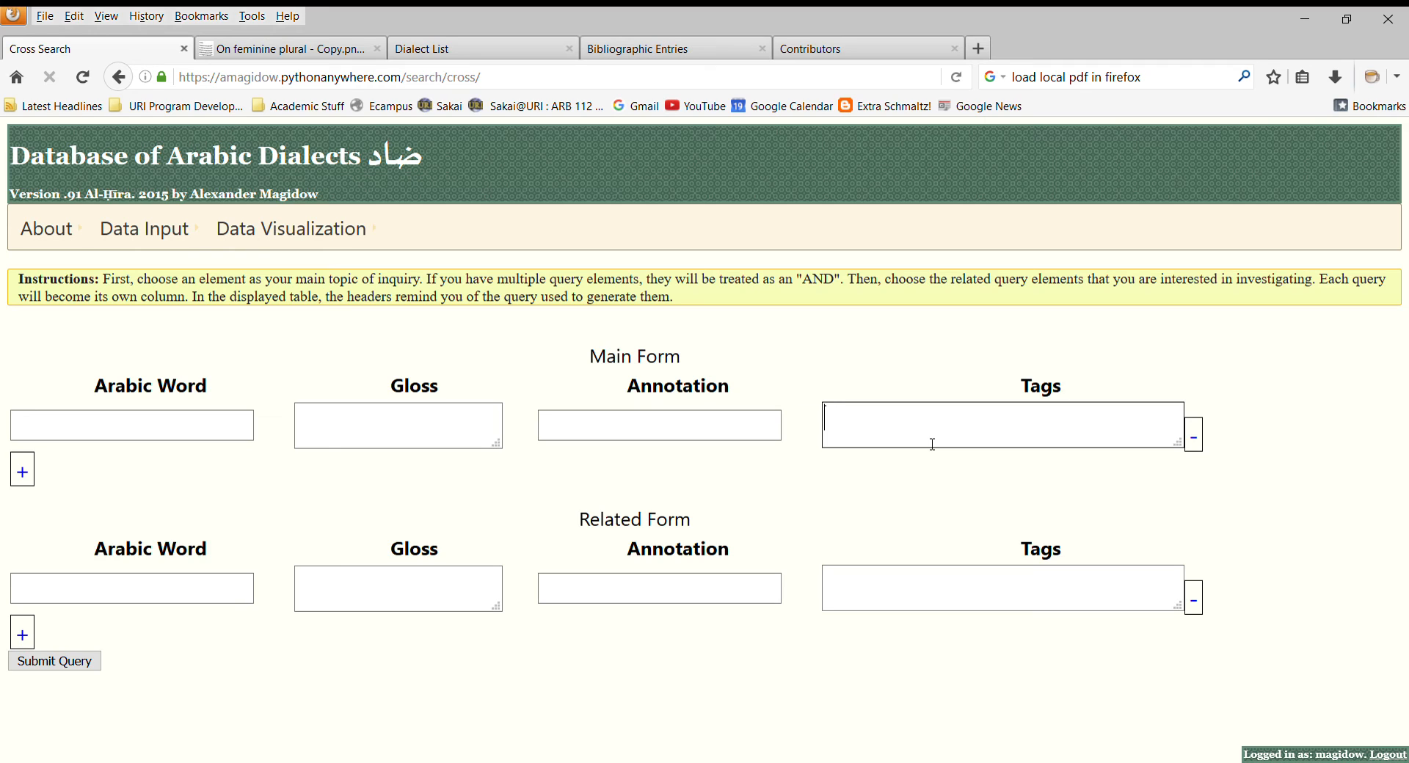
{"action": "type", "text": "pronoun.independent,"}
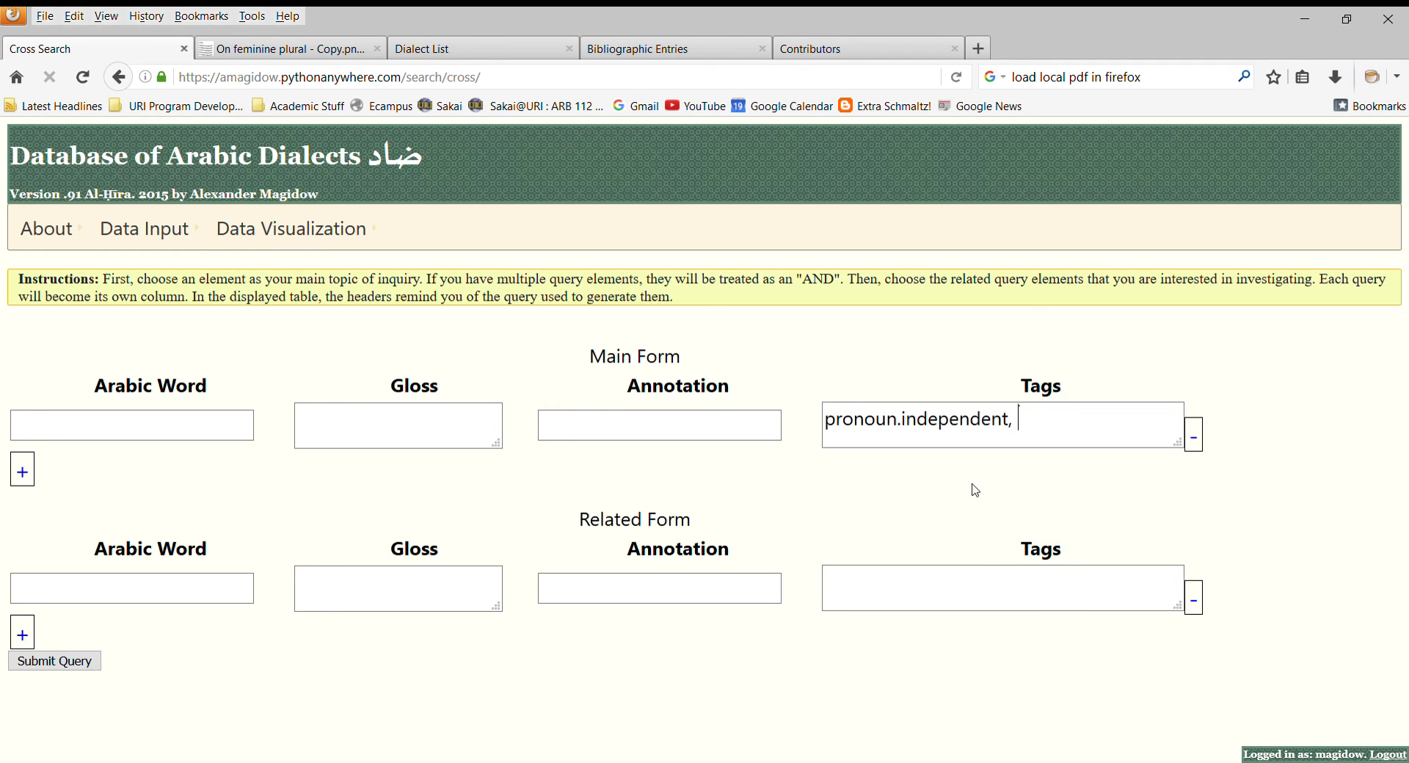
{"action": "type", "text": "femin"}
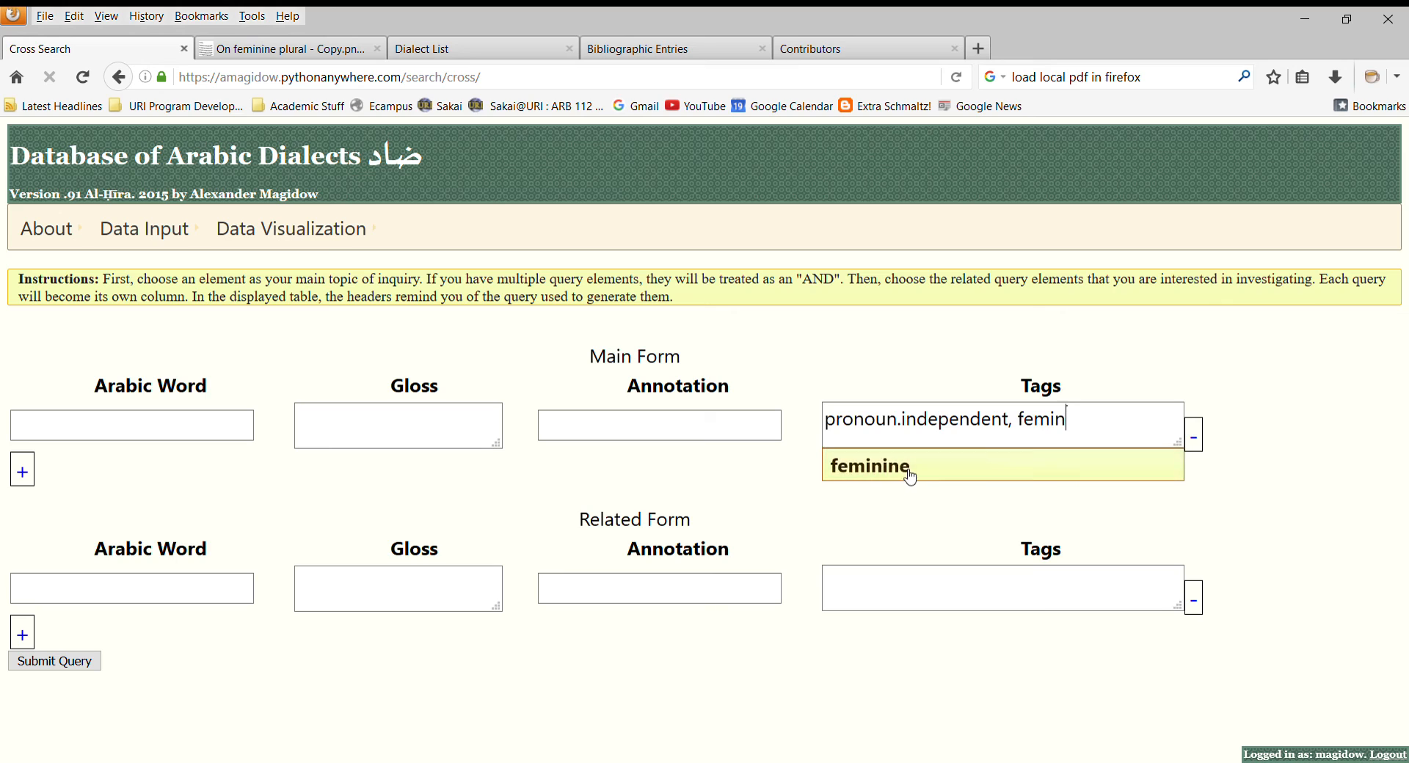
{"action": "left_click", "coordinate": [868, 466]}
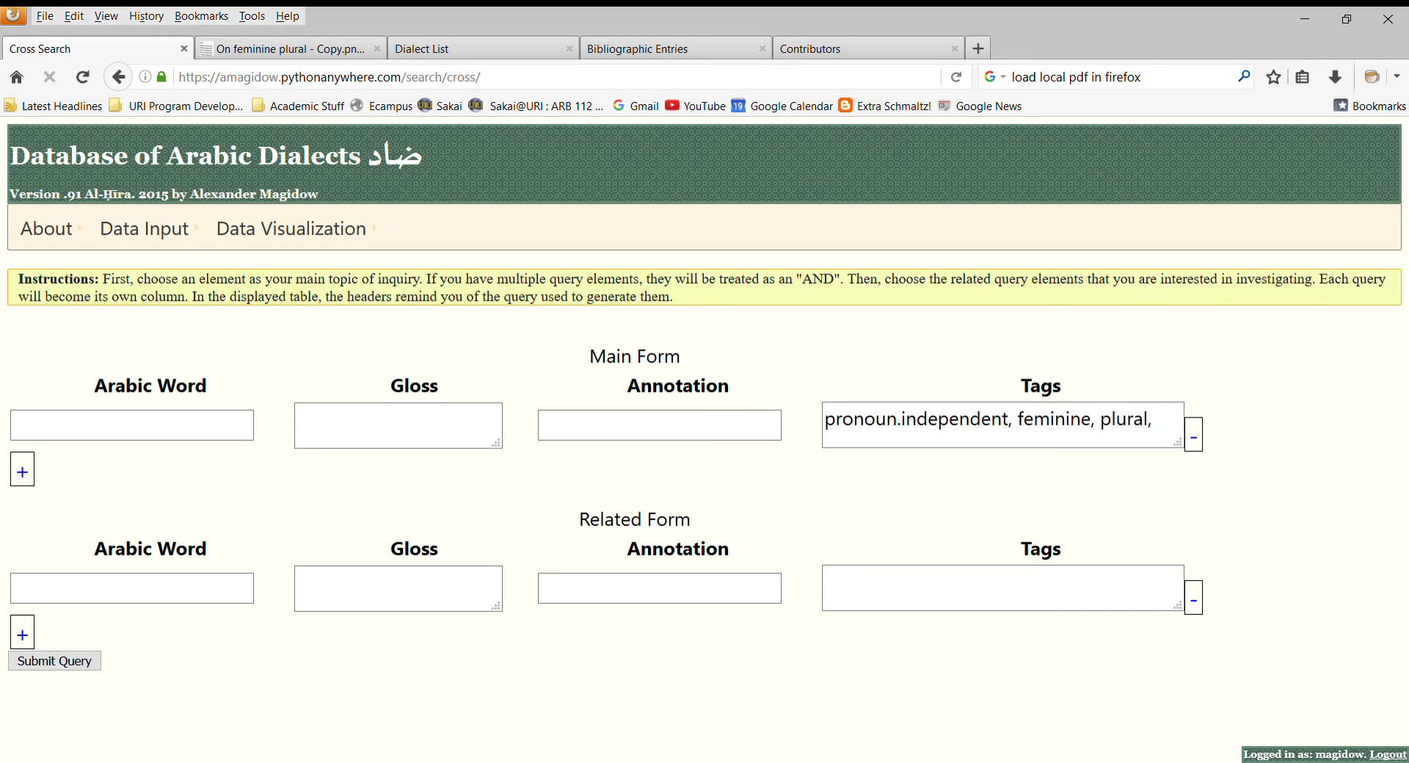
{"action": "mouse_move", "coordinate": [230, 646]}
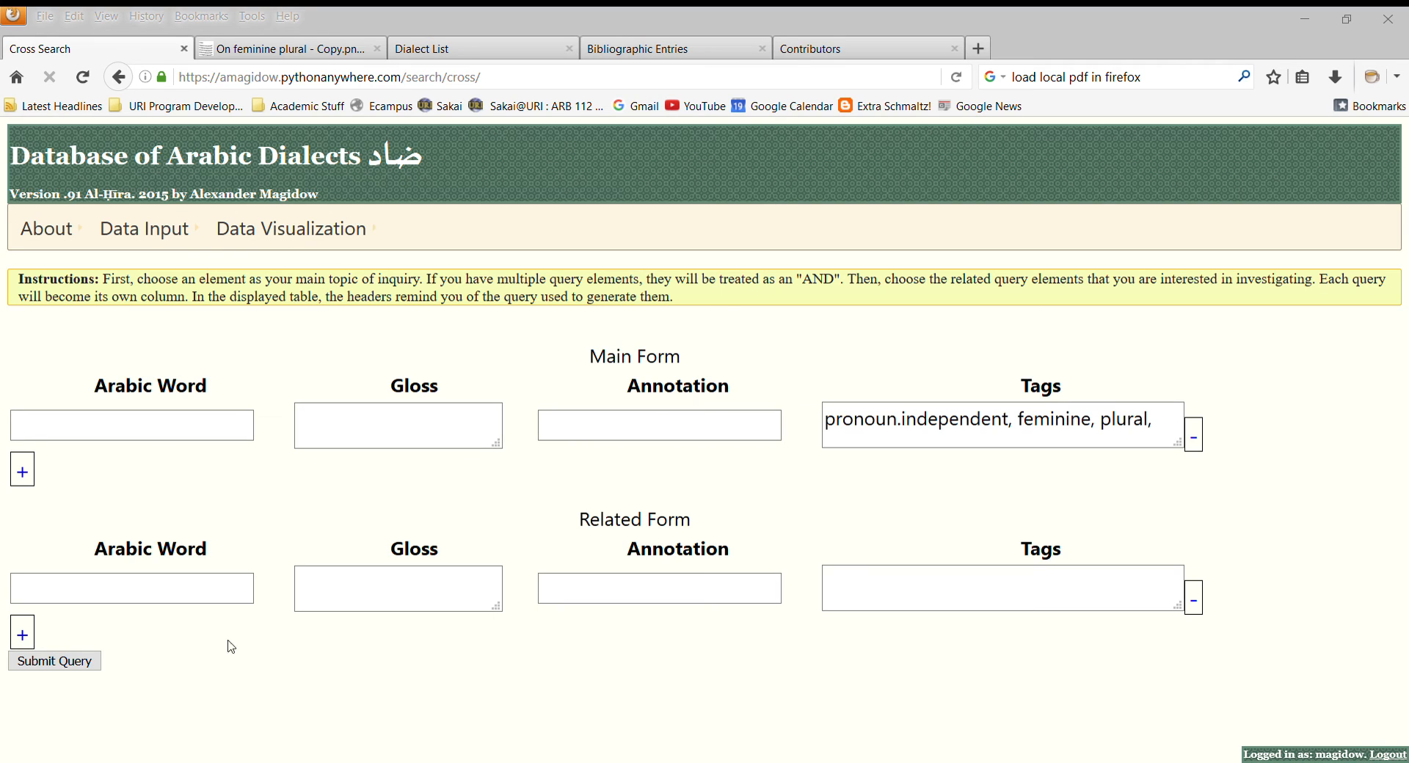
- Add a related form row tagged pronoun.suffix, feminine, plural
{"action": "left_click", "coordinate": [21, 632]}
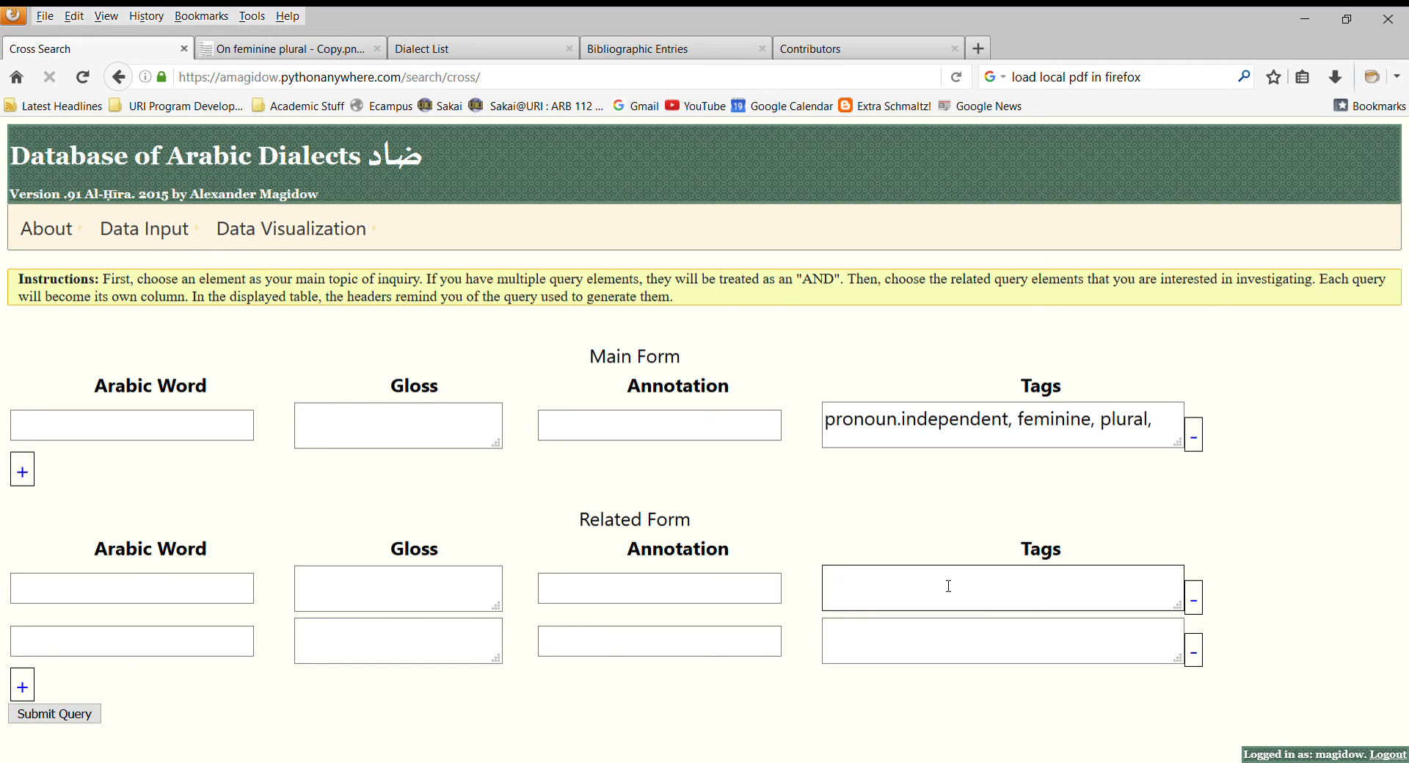
{"action": "type", "text": "p"}
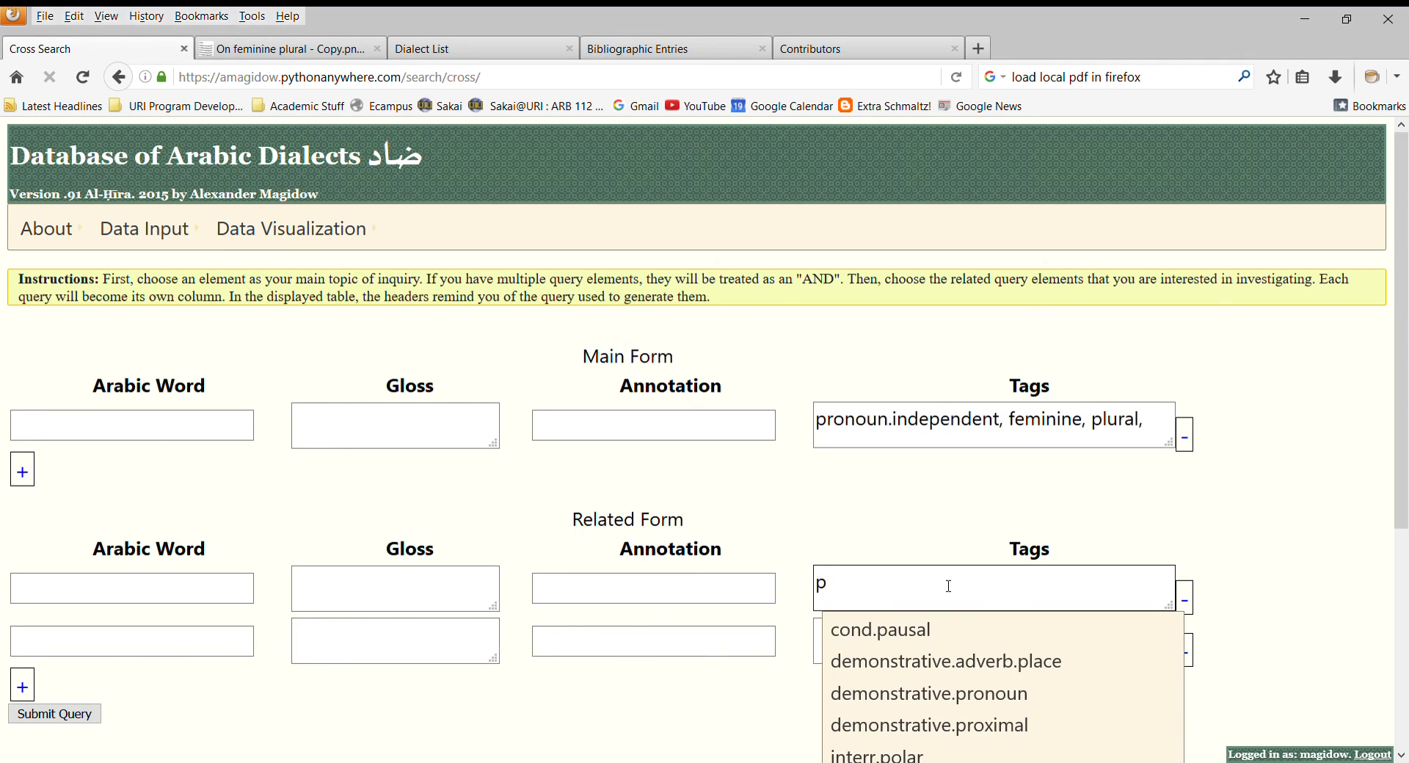
{"action": "type", "text": "suff"}
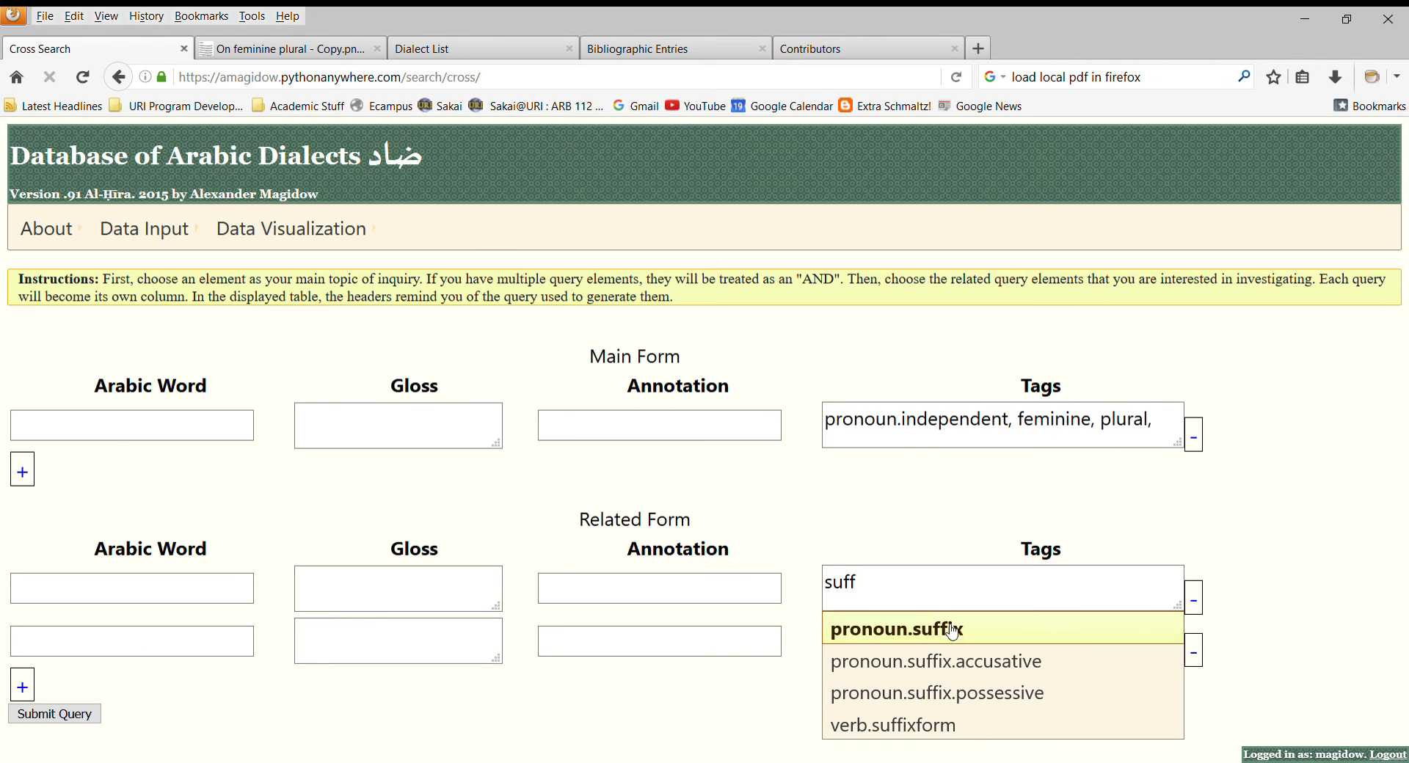
{"action": "left_click", "coordinate": [895, 628]}
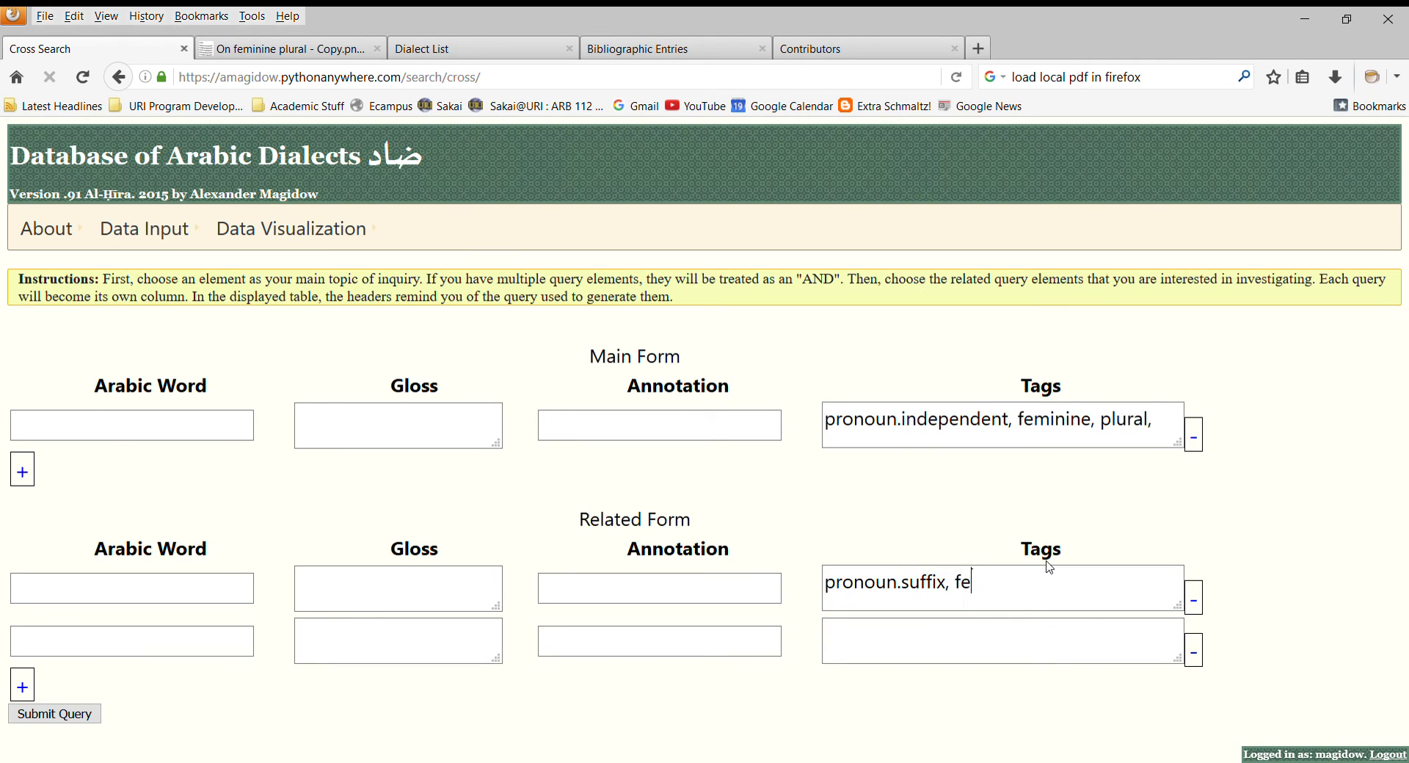
{"action": "type", "text": "minine"}
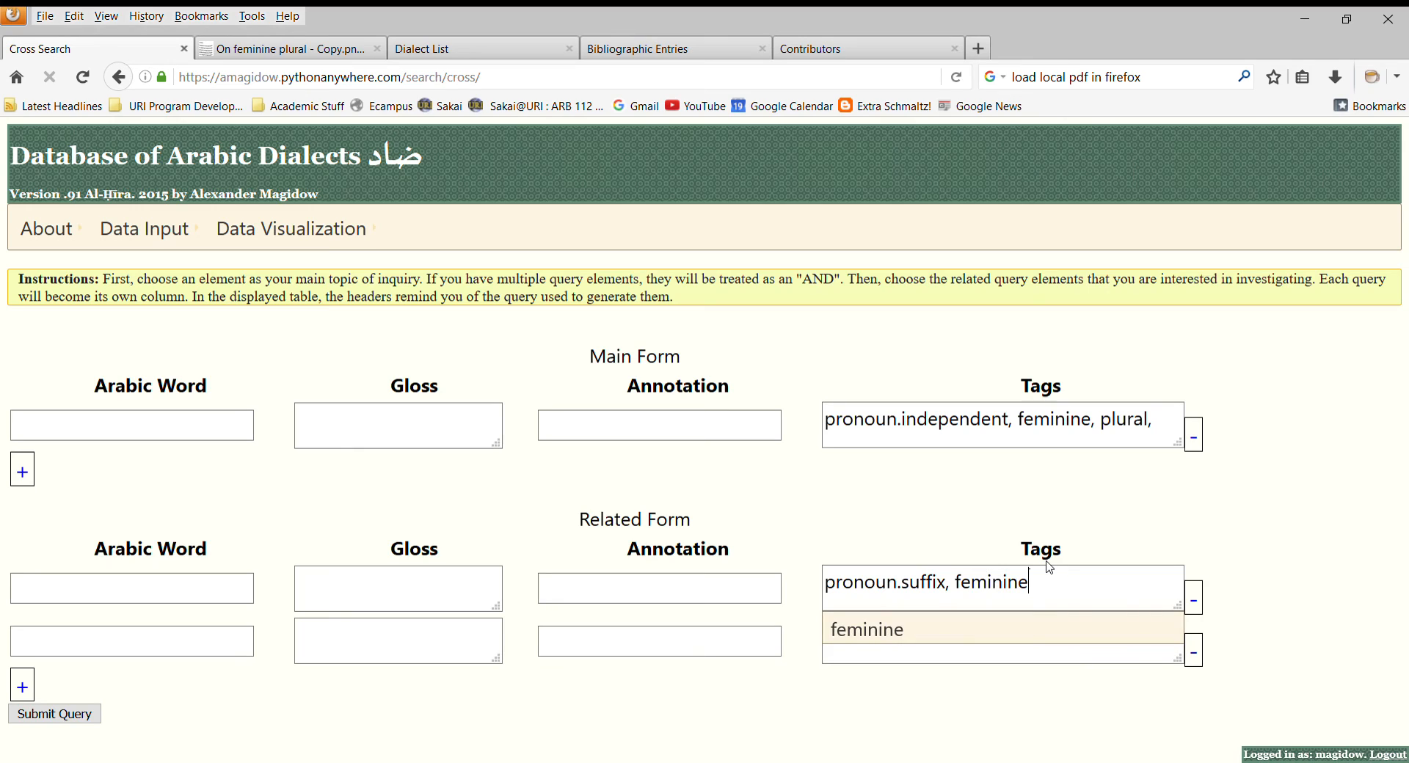
{"action": "type", "text": ", plu"}
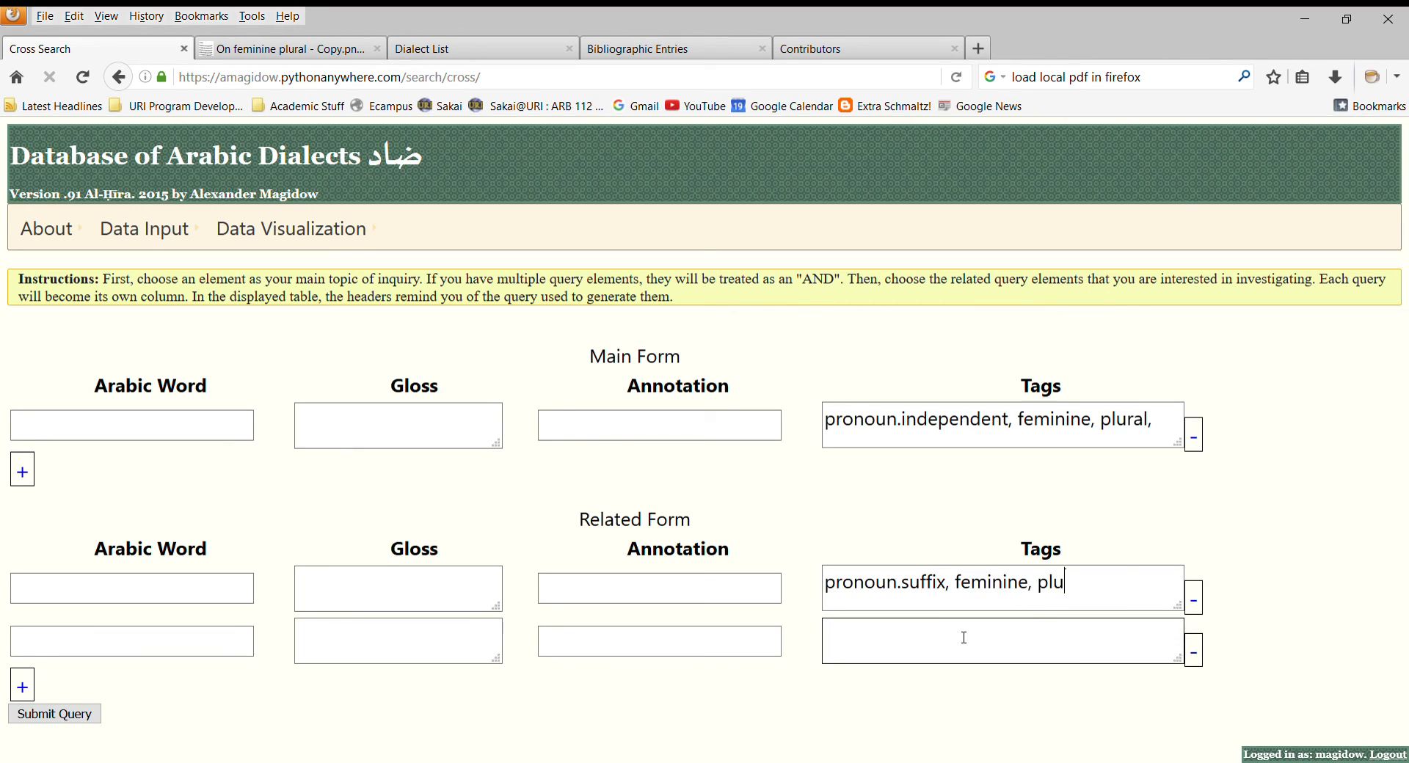
{"action": "type", "text": "ral,"}
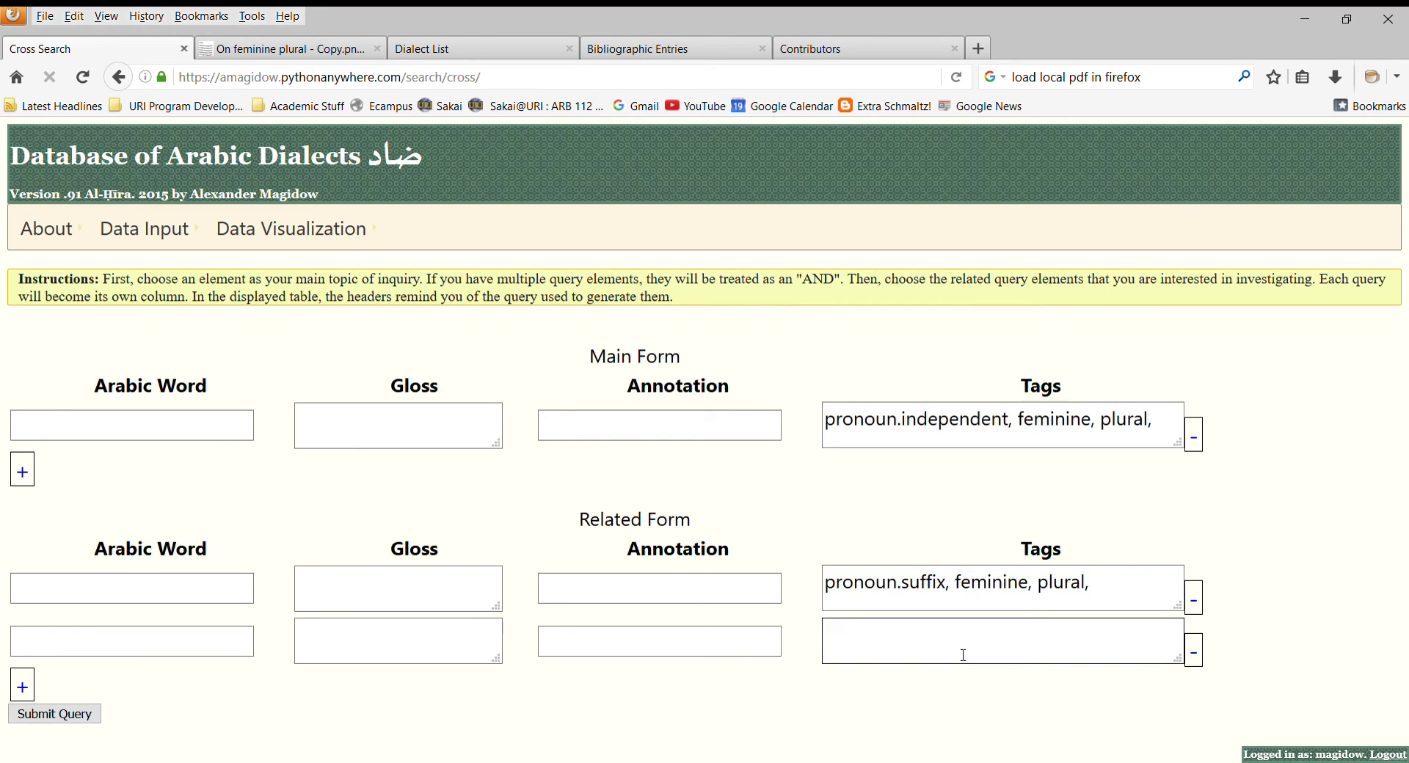
- Tag the second related form feminine, plural, demonstrative
{"action": "type", "text": "fem"}
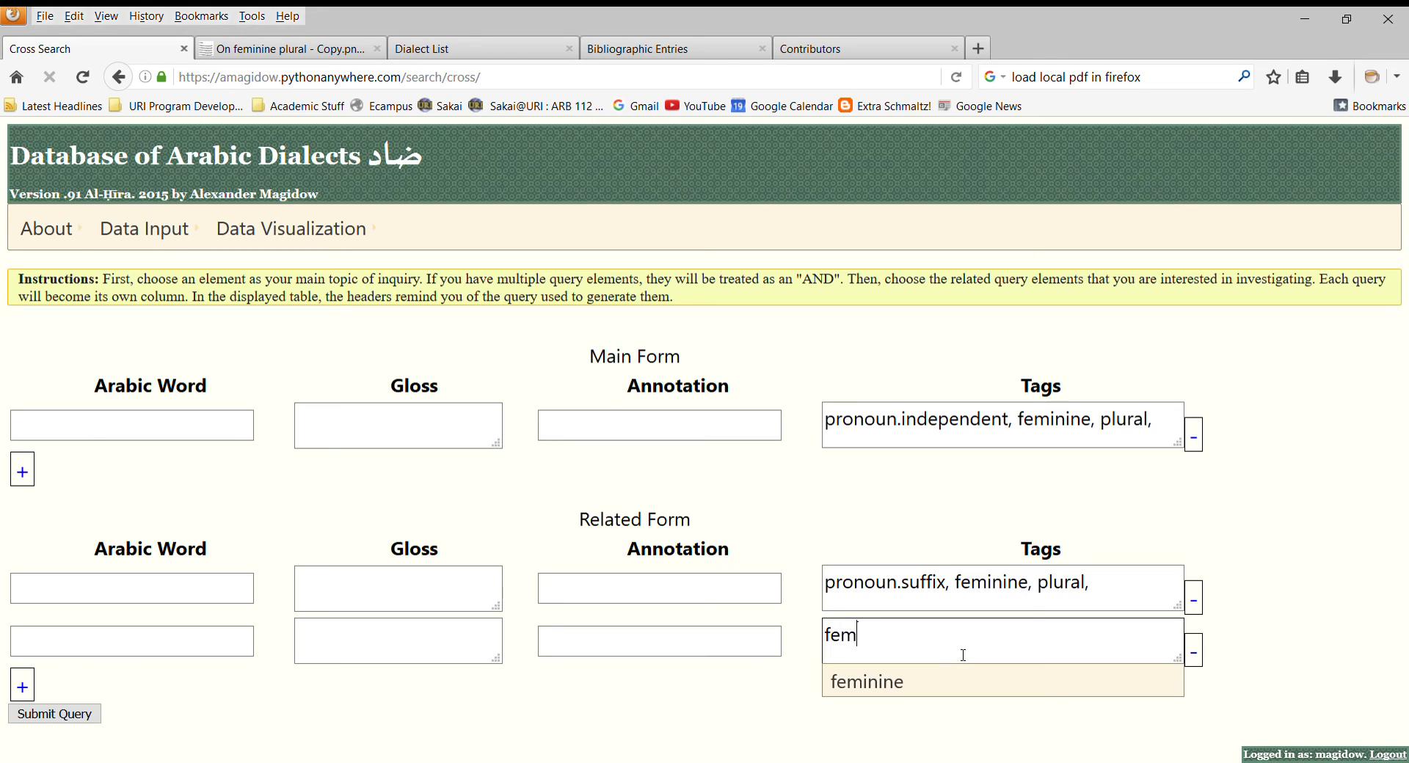
{"action": "left_click", "coordinate": [865, 682]}
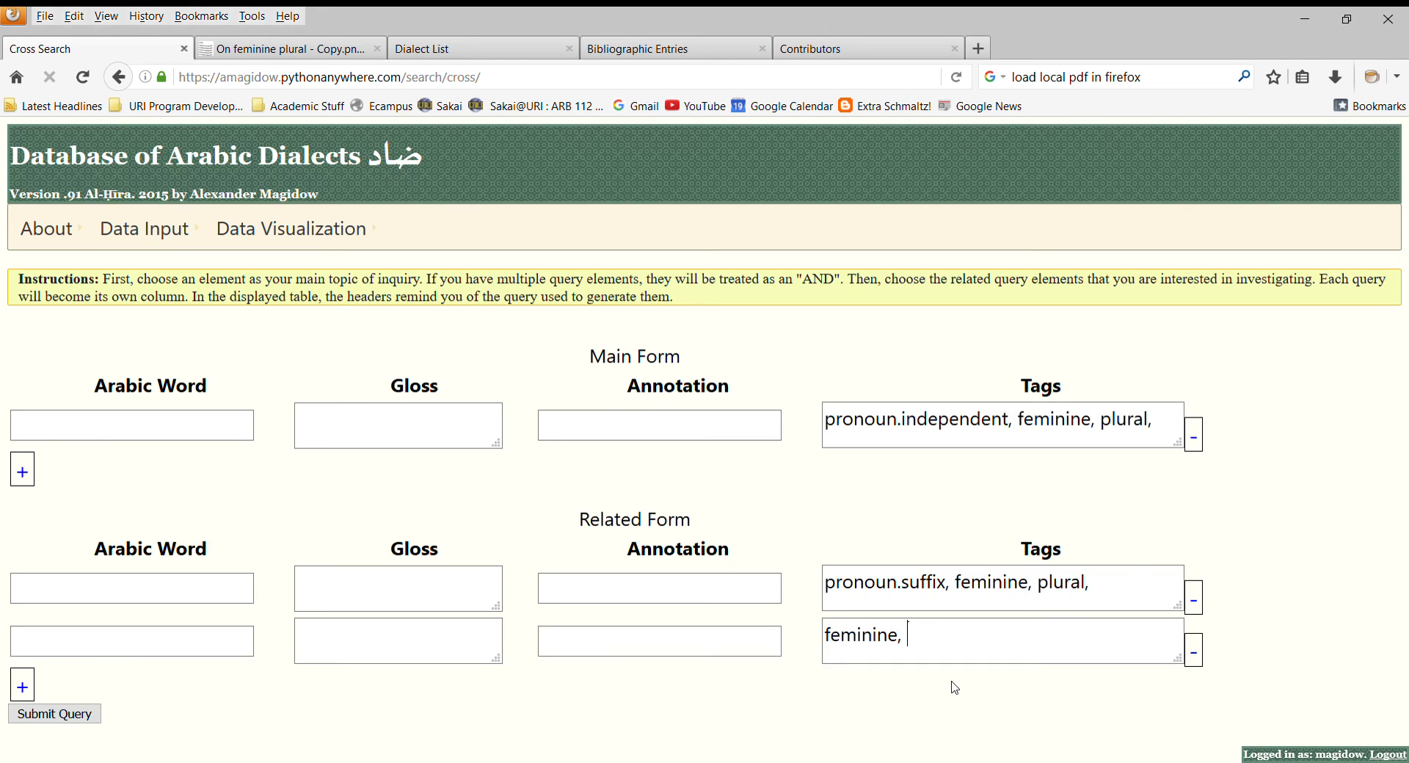
{"action": "type", "text": "plural, de"}
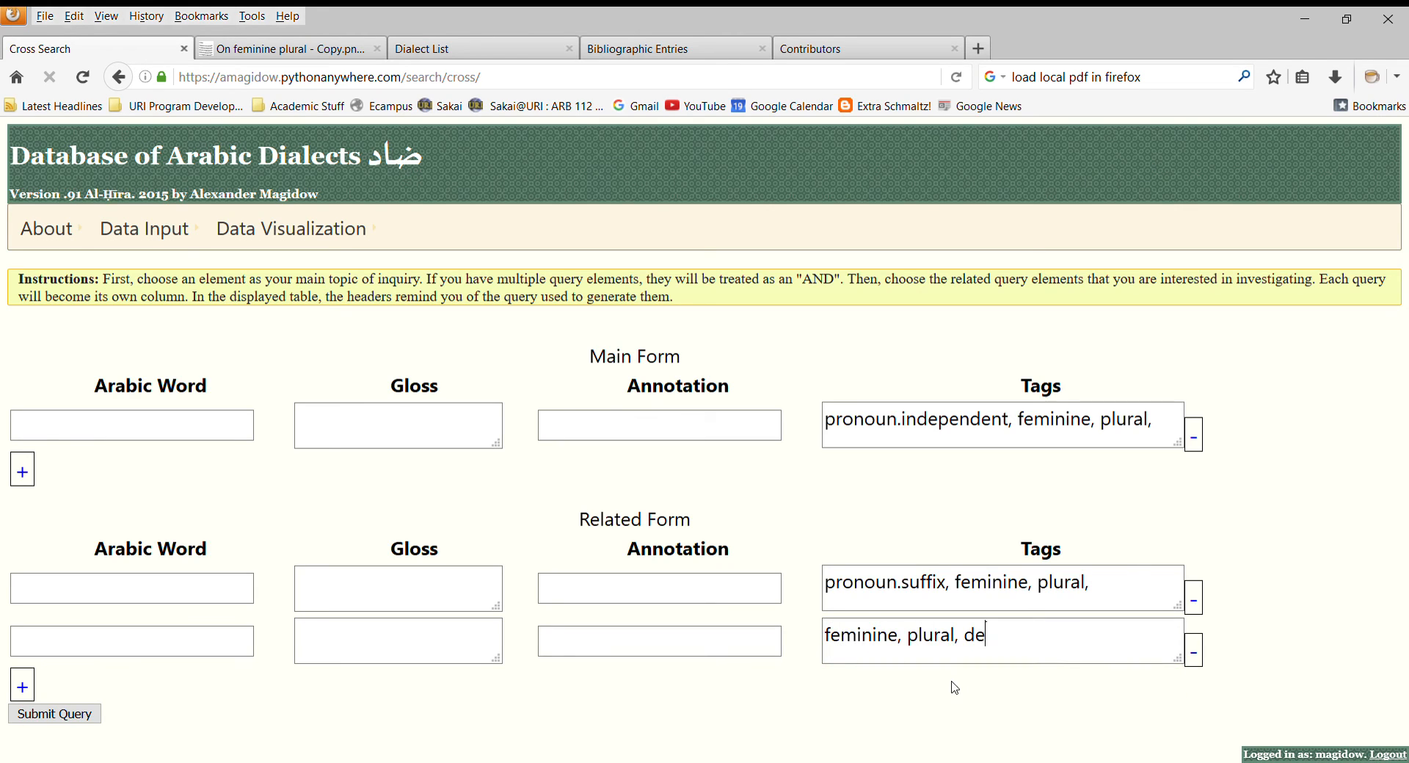
{"action": "type", "text": "monstrative"}
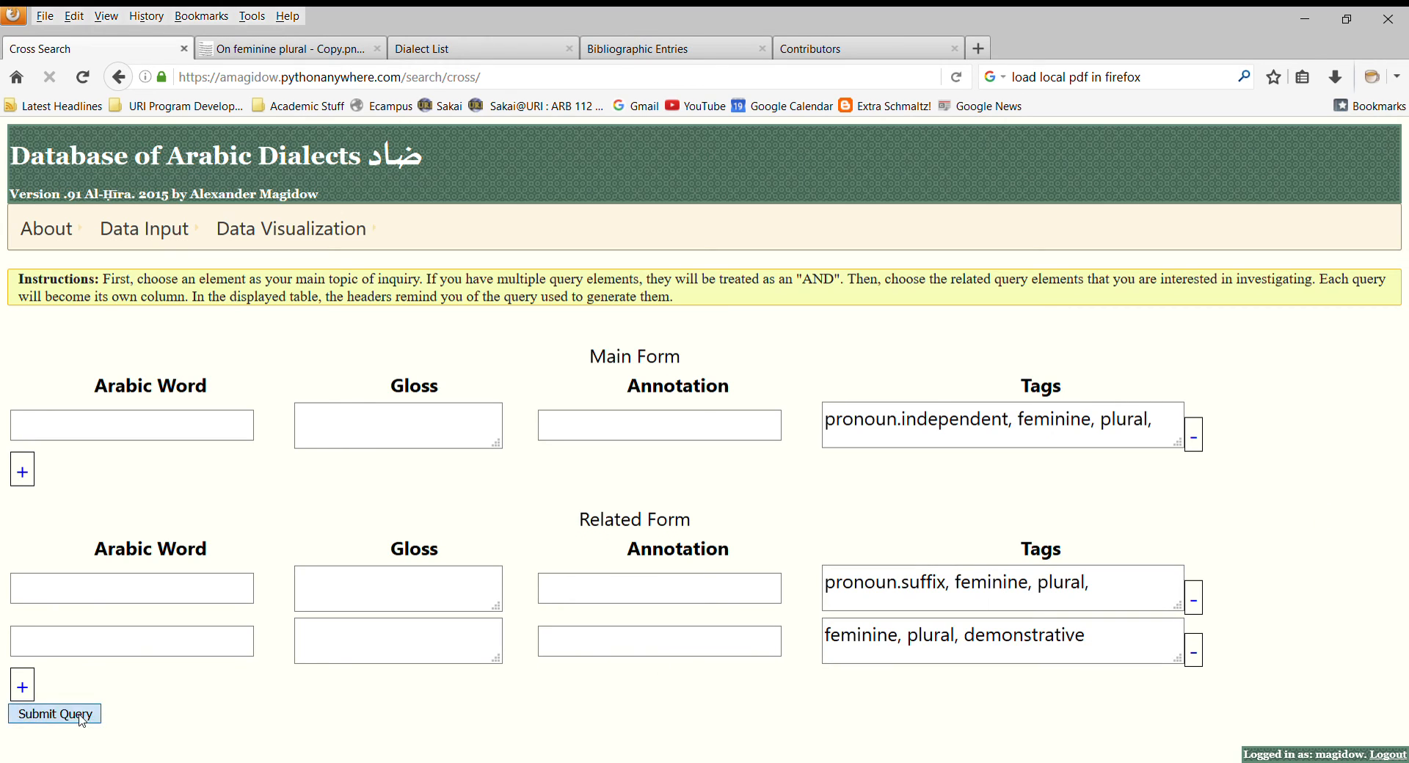
- Submit the cross search, sort results by pronoun.suffix, and open Paradigm search in a new tab
{"action": "left_click", "coordinate": [53, 713]}
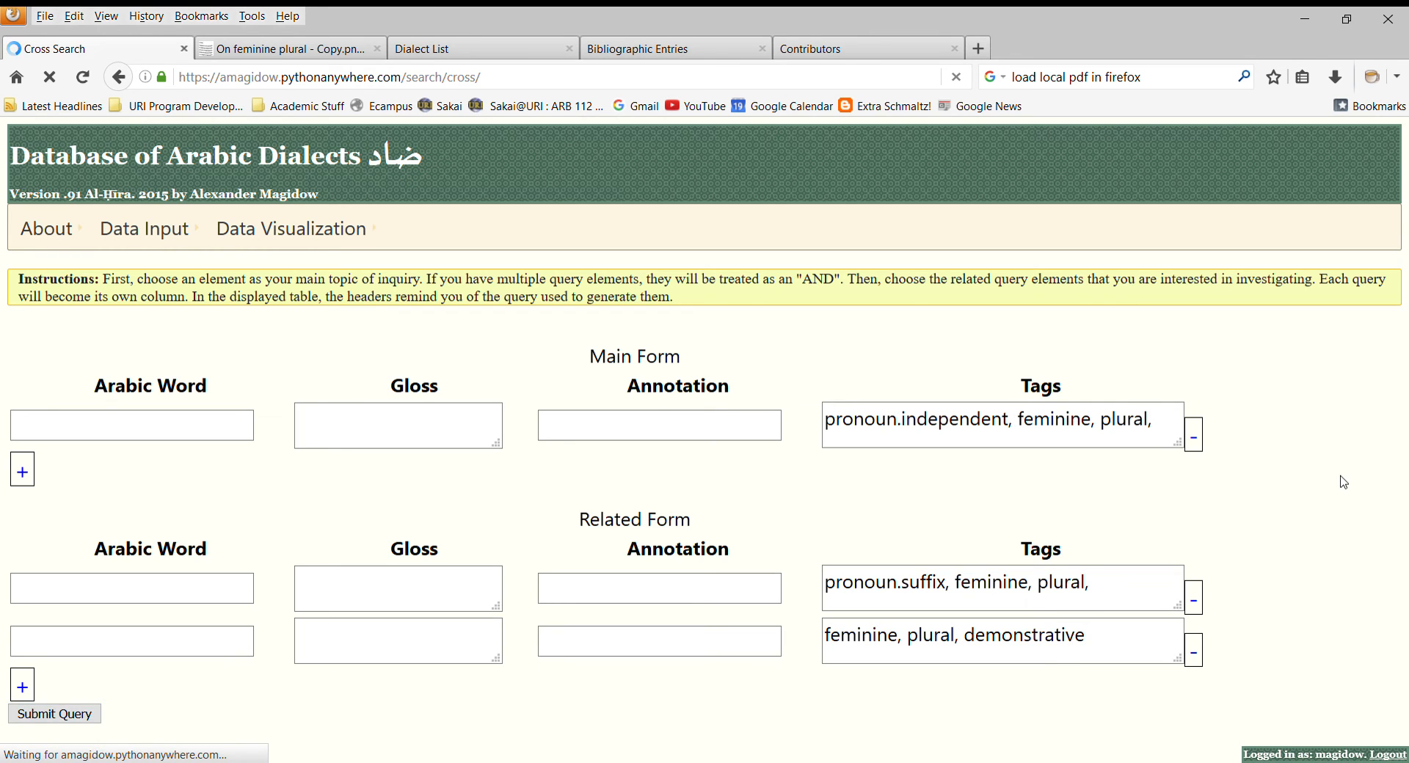
{"action": "left_click", "coordinate": [54, 712]}
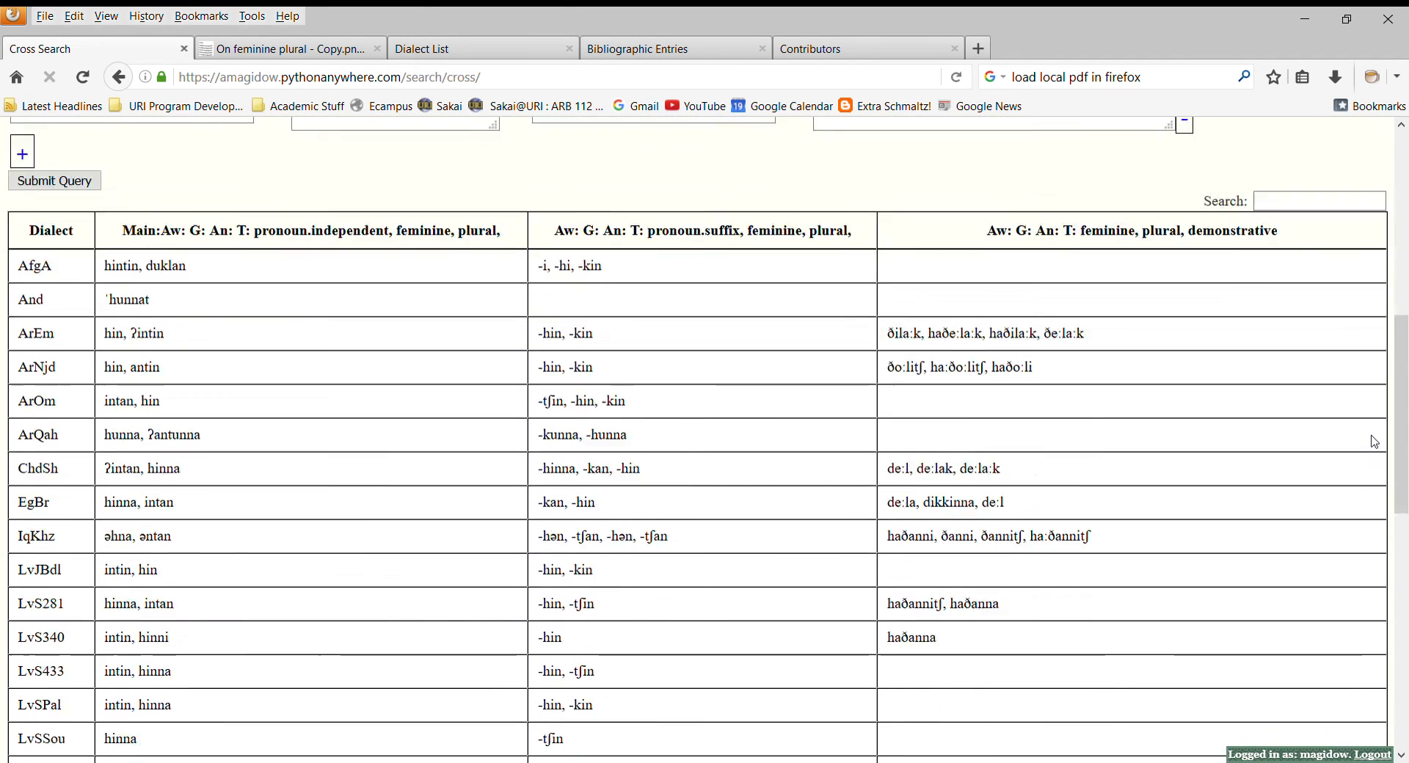
{"action": "scroll", "scroll_direction": "up", "scroll_amount": 3}
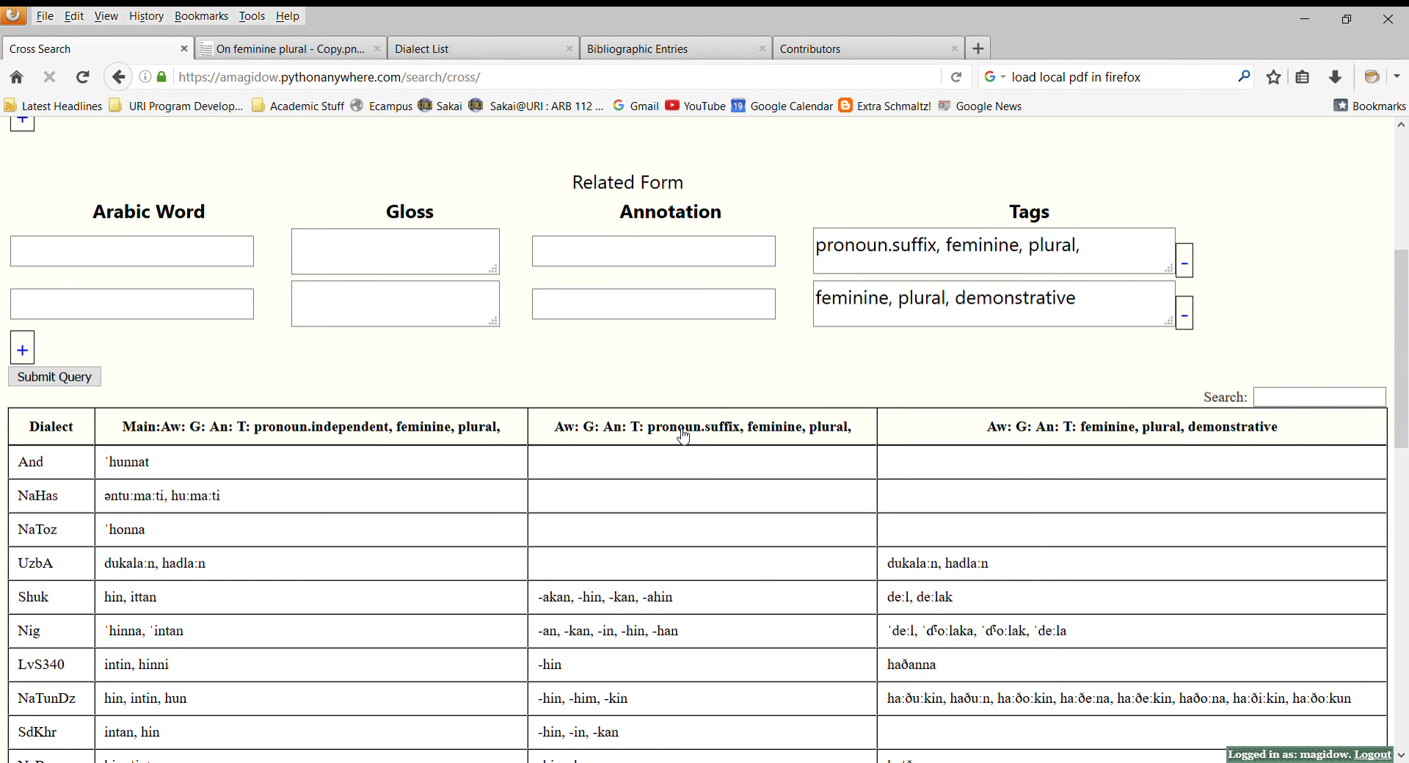
{"action": "mouse_move", "coordinate": [1402, 372]}
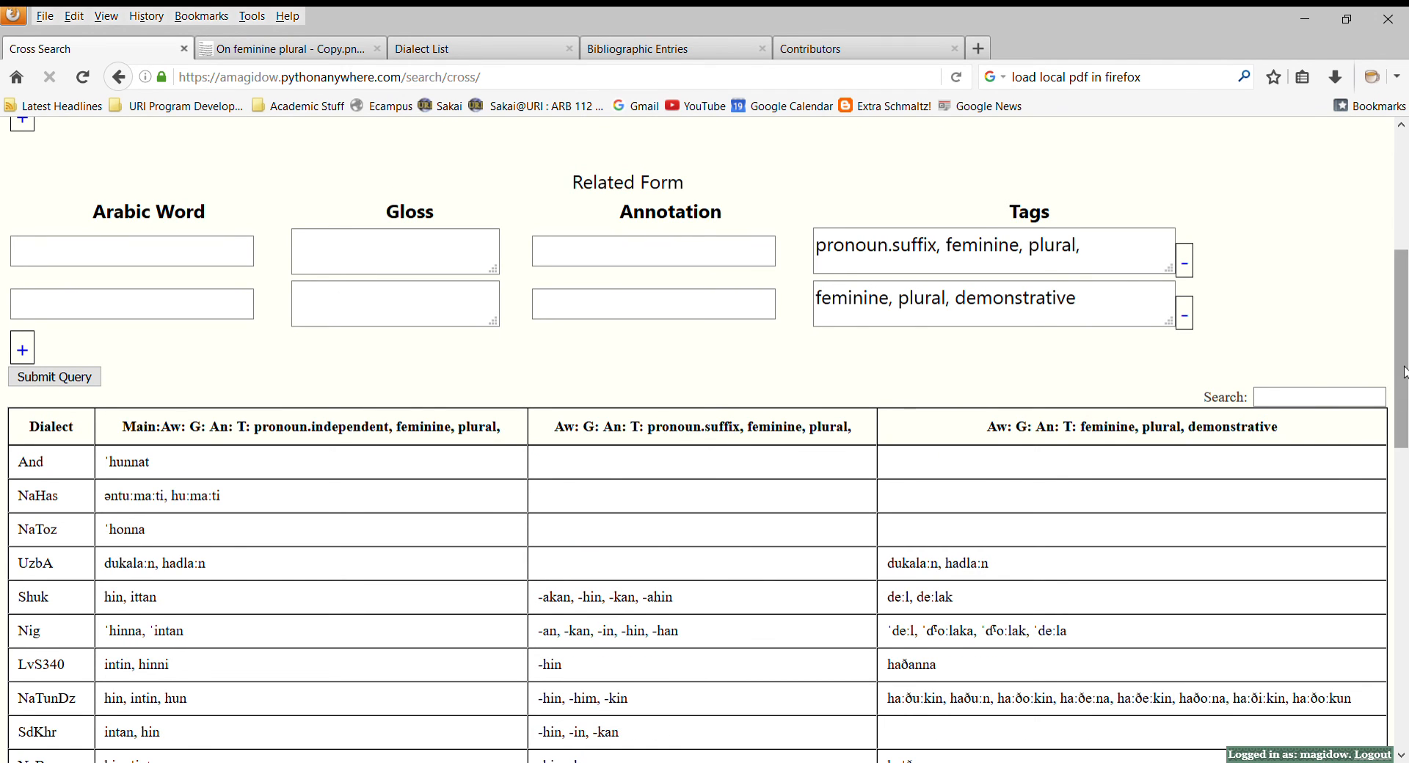
{"action": "scroll", "scroll_direction": "down", "scroll_amount": 3}
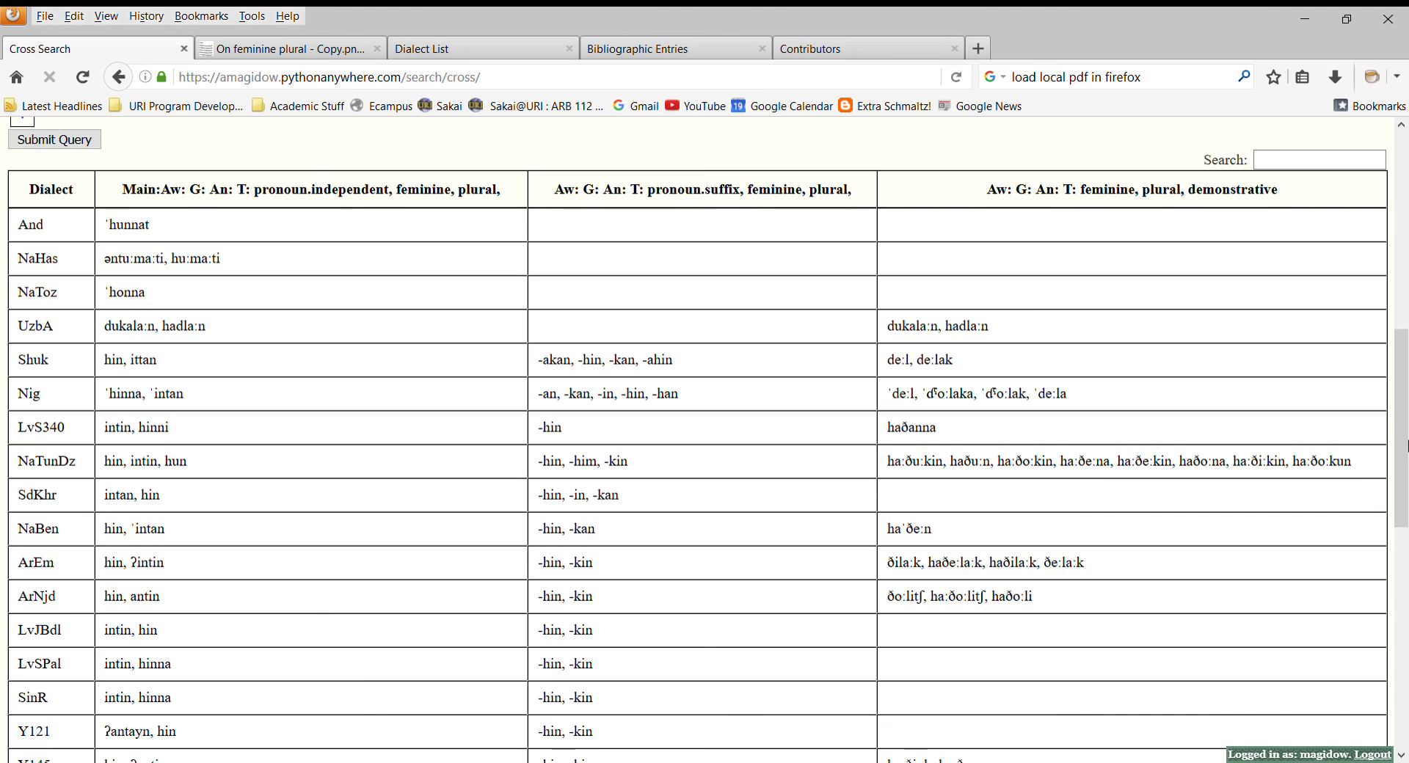
{"action": "mouse_move", "coordinate": [692, 238]}
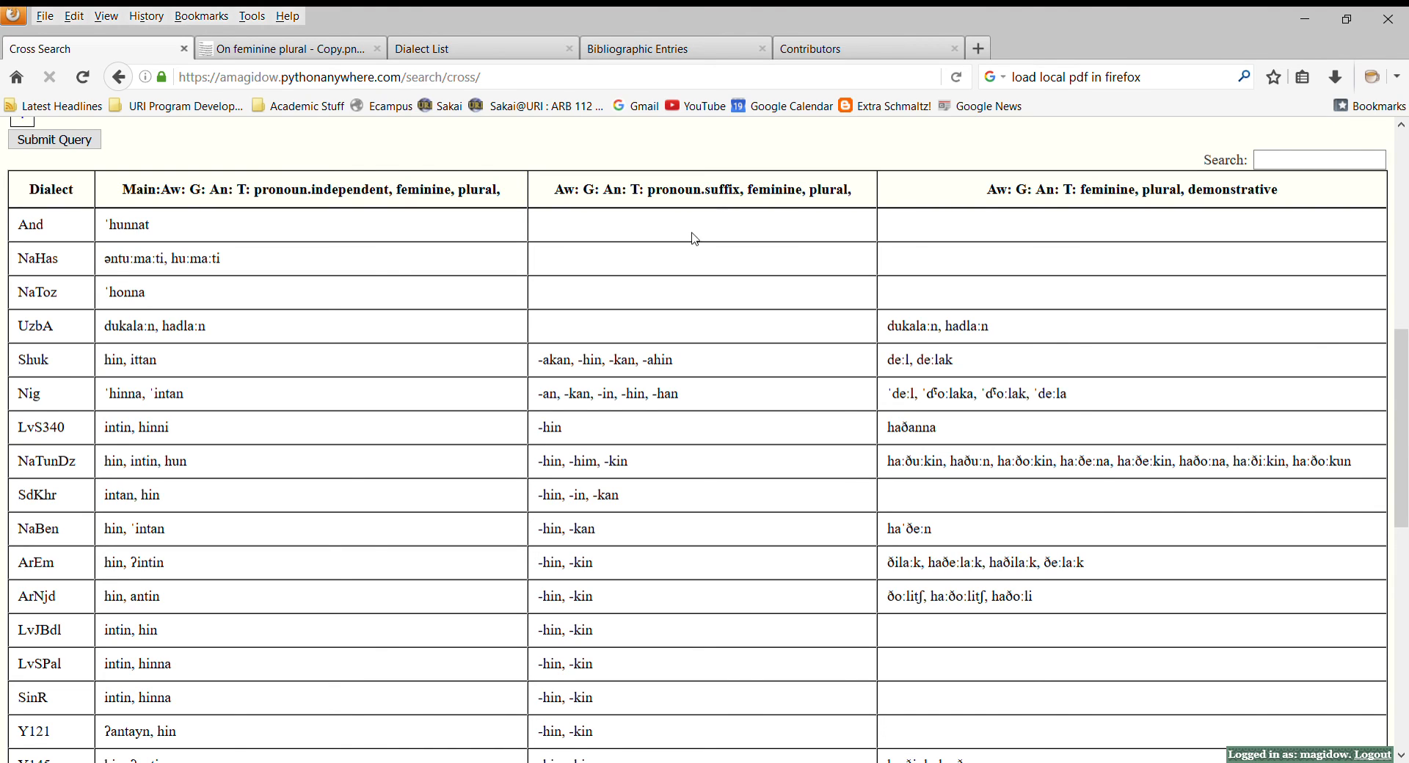
{"action": "mouse_move", "coordinate": [341, 303]}
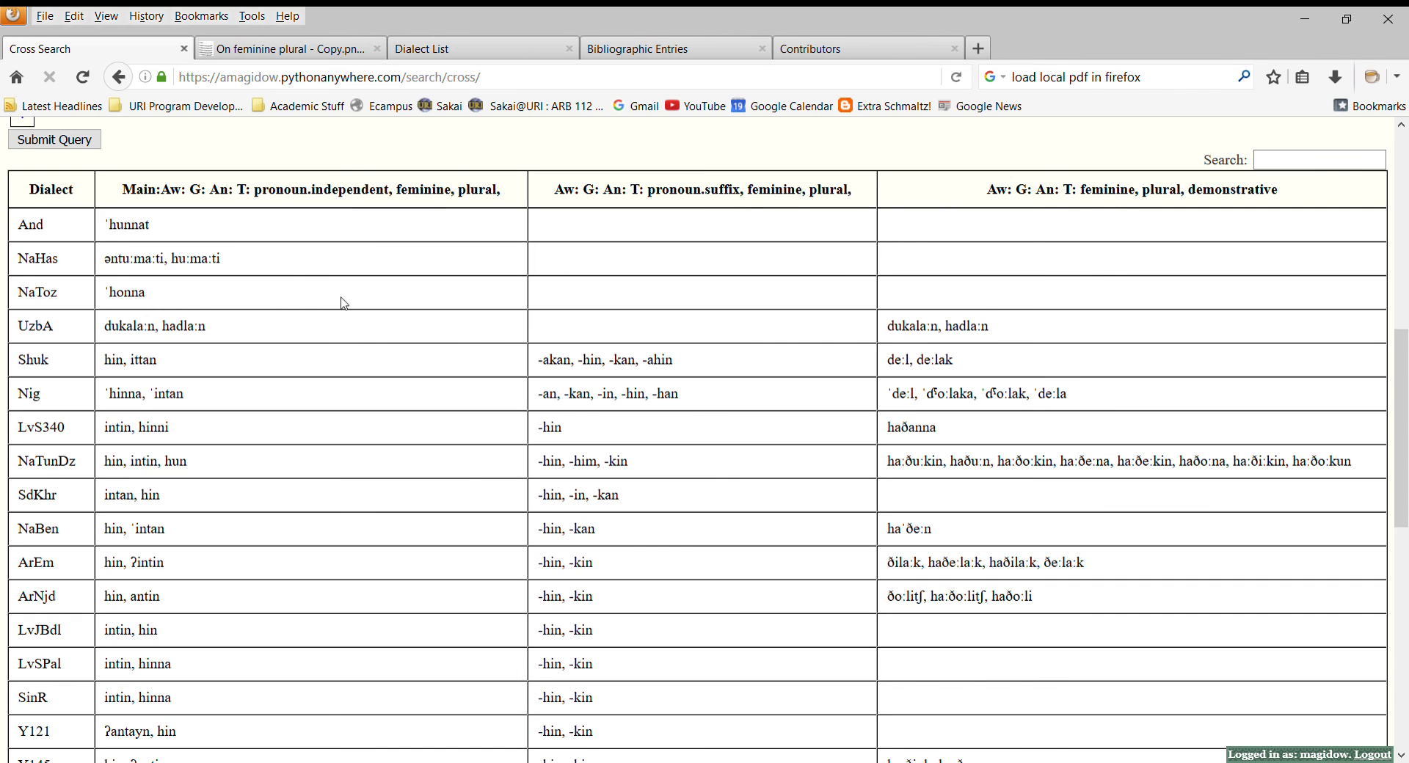
{"action": "mouse_move", "coordinate": [32, 291]}
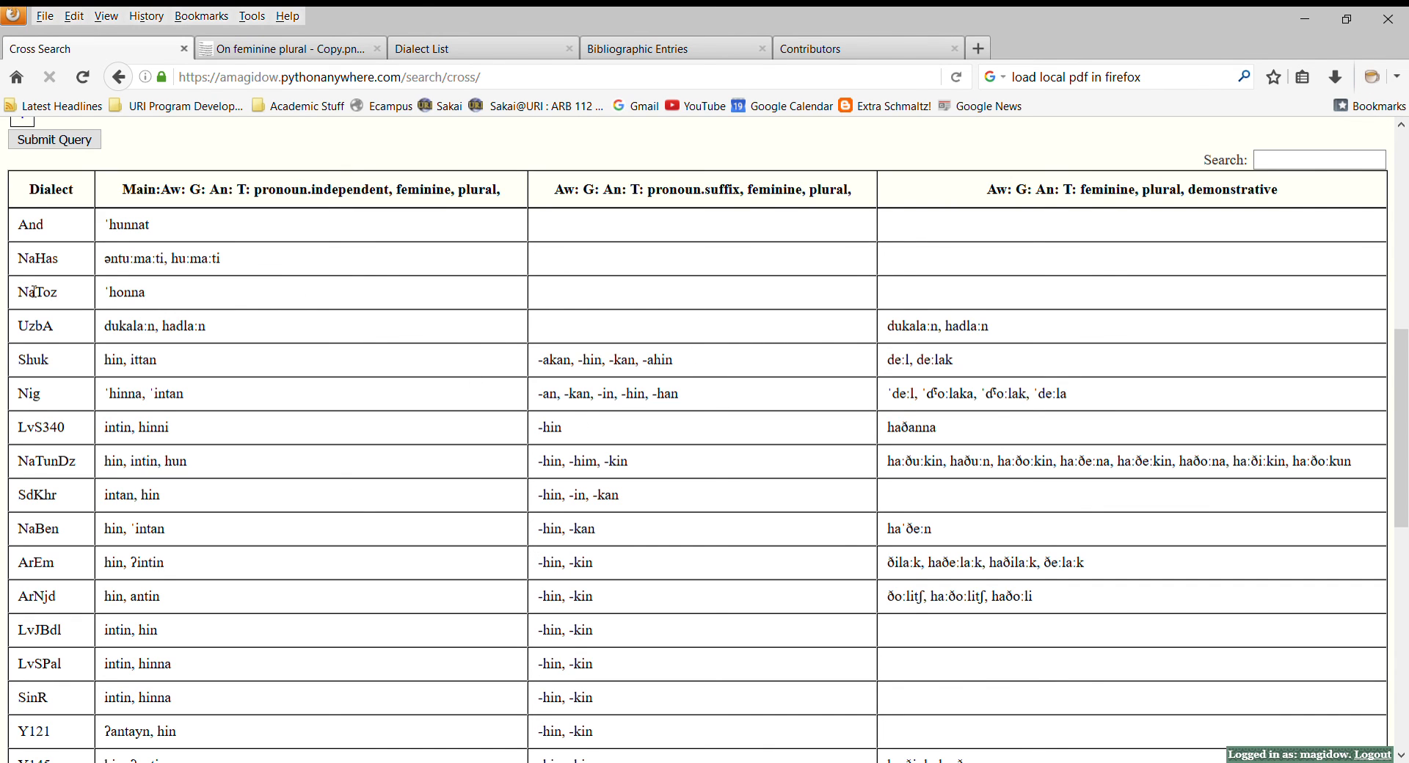
{"action": "left_click", "coordinate": [296, 228]}
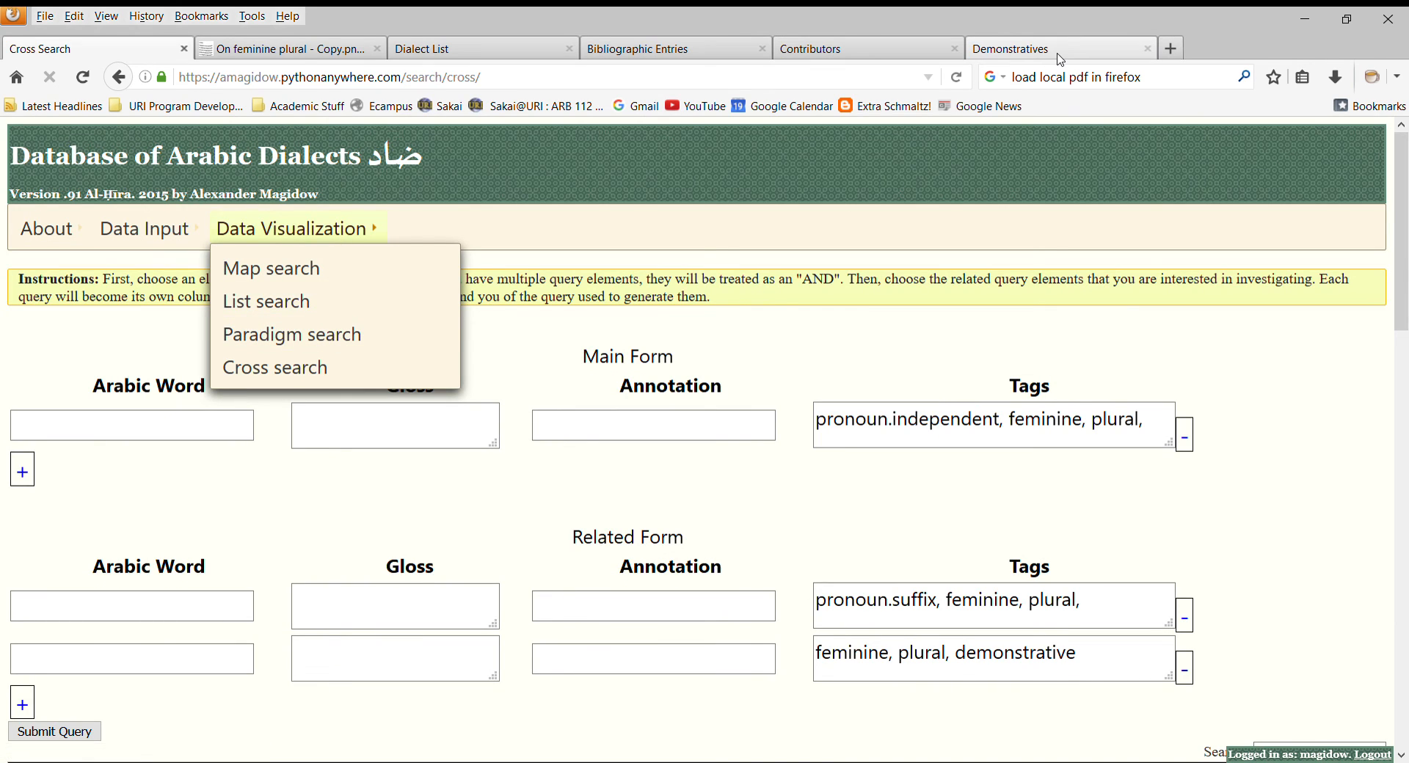
- Choose the Independent Pronouns paradigm, enter NaHas as the dialect, and submit the query
{"action": "left_click", "coordinate": [291, 333]}
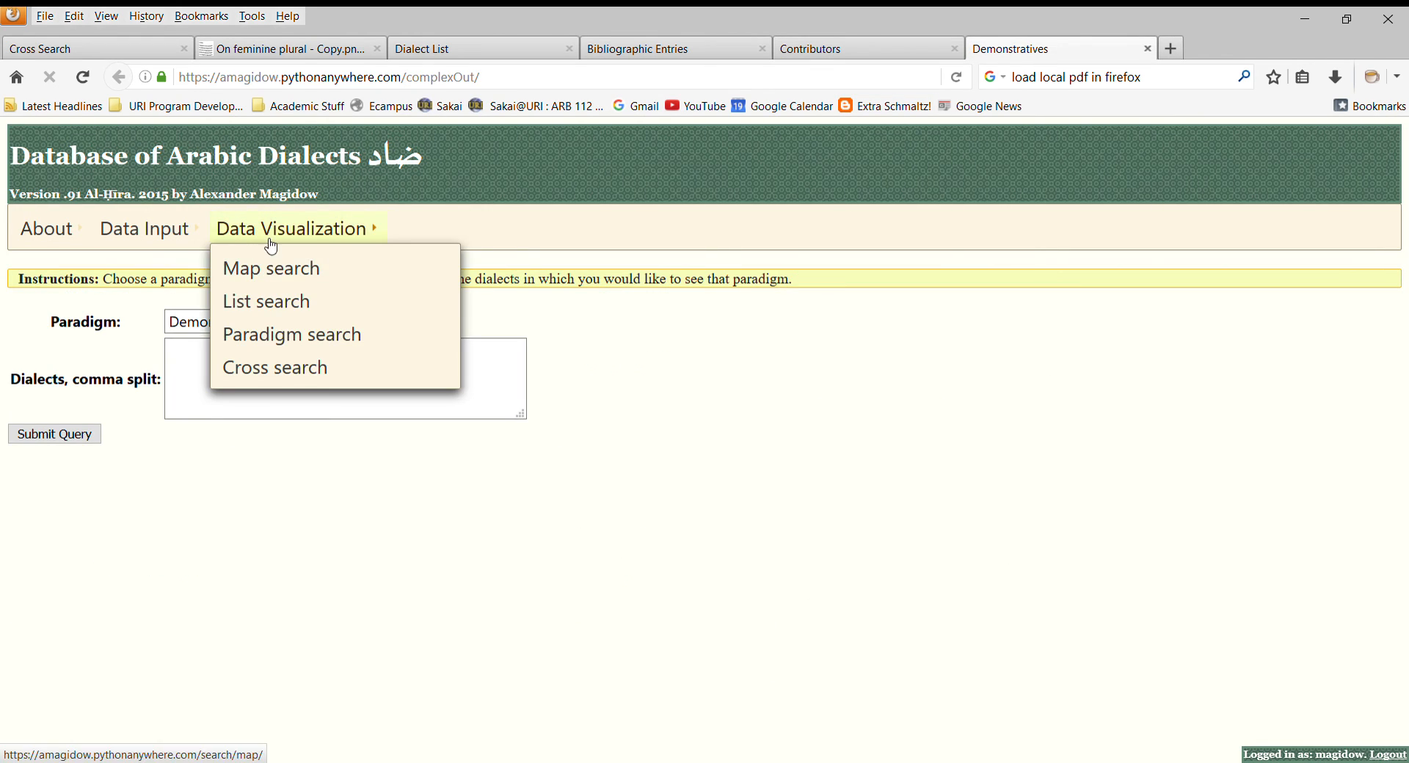
{"action": "left_click", "coordinate": [224, 363]}
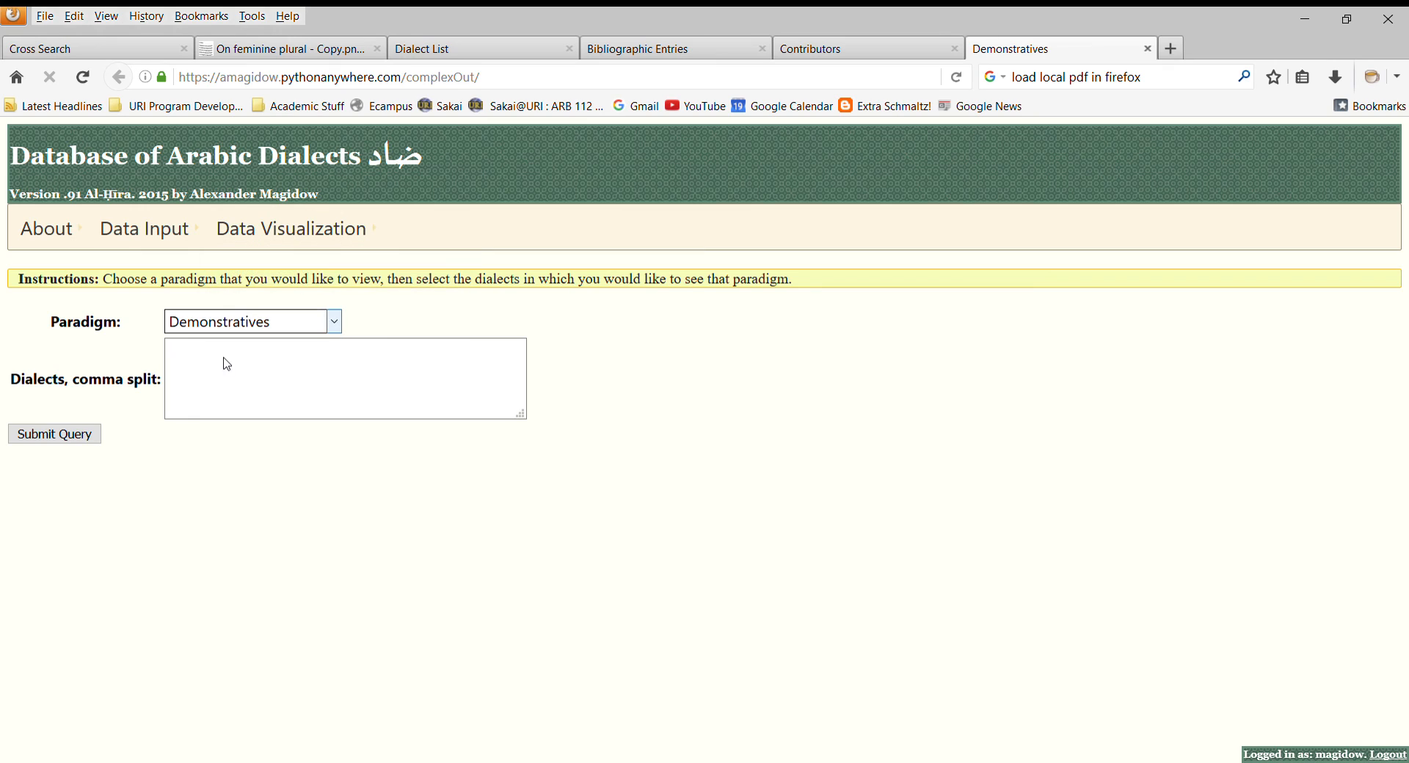
{"action": "left_click", "coordinate": [253, 321]}
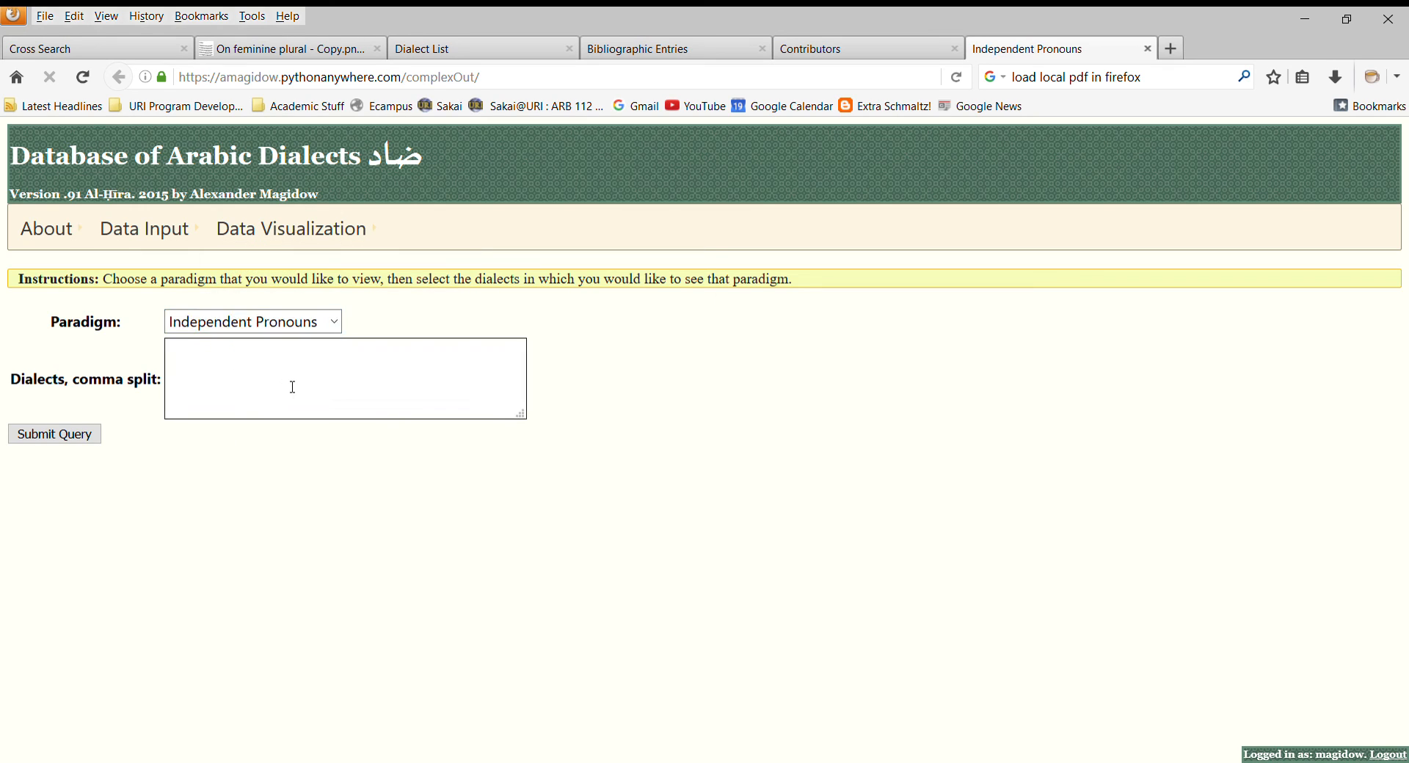
{"action": "type", "text": "NaHas"}
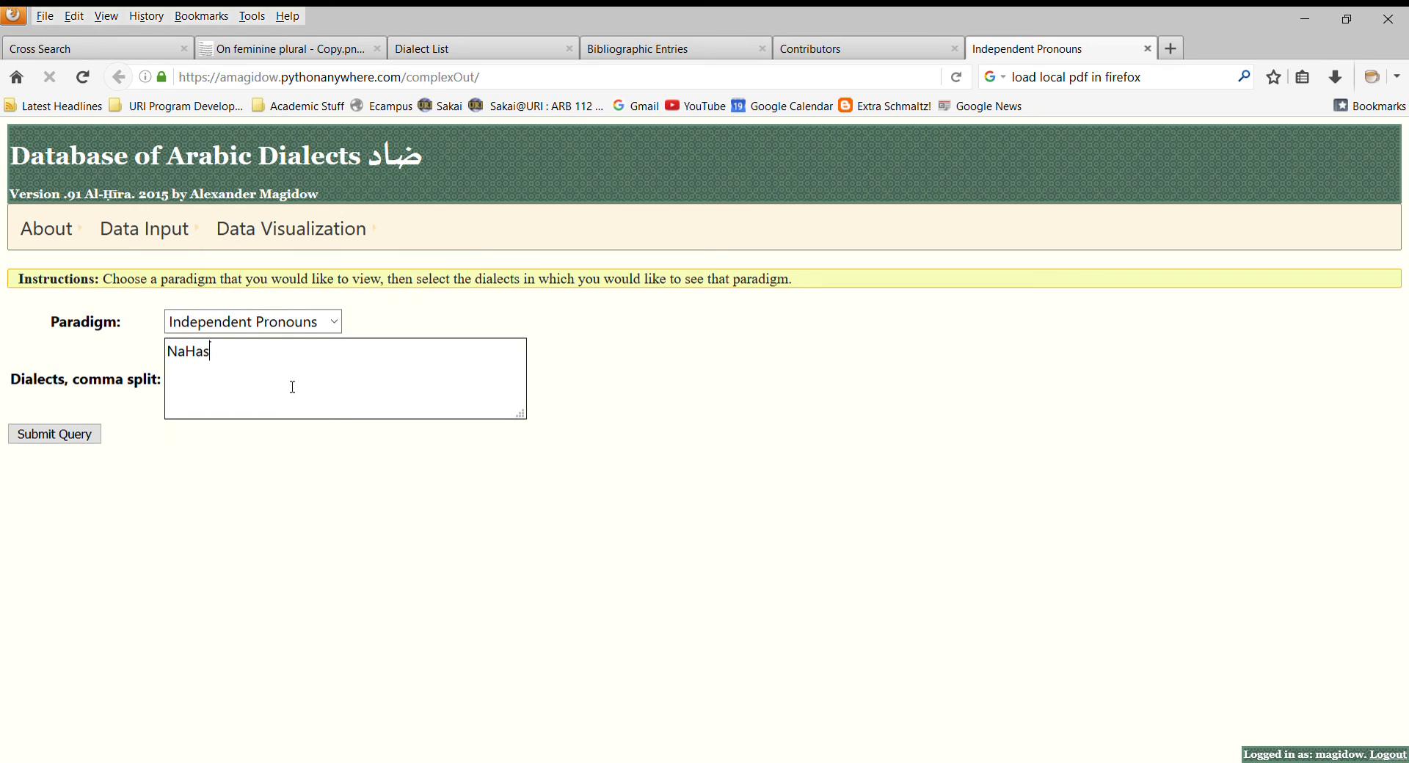
{"action": "left_click", "coordinate": [53, 434]}
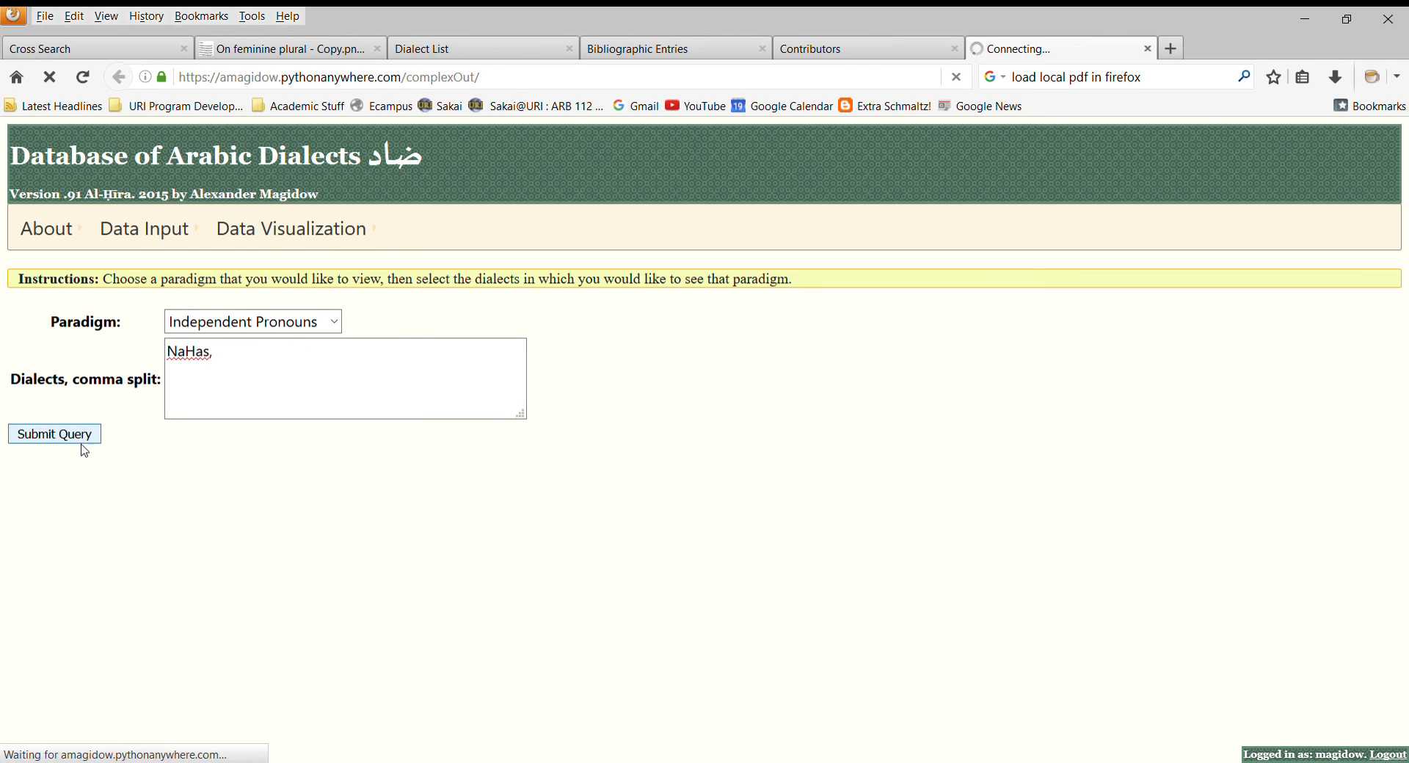
{"action": "left_click", "coordinate": [53, 433]}
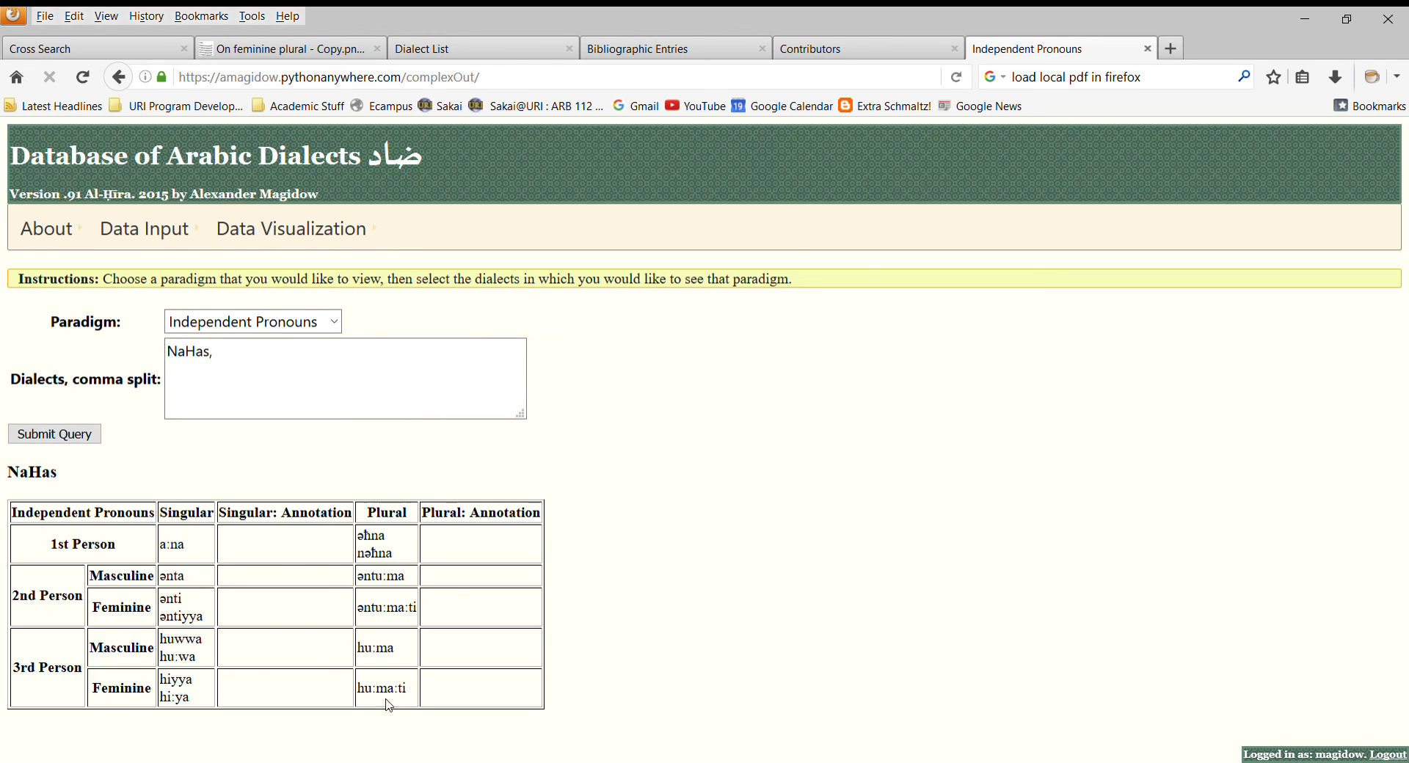
{"action": "mouse_move", "coordinate": [463, 608]}
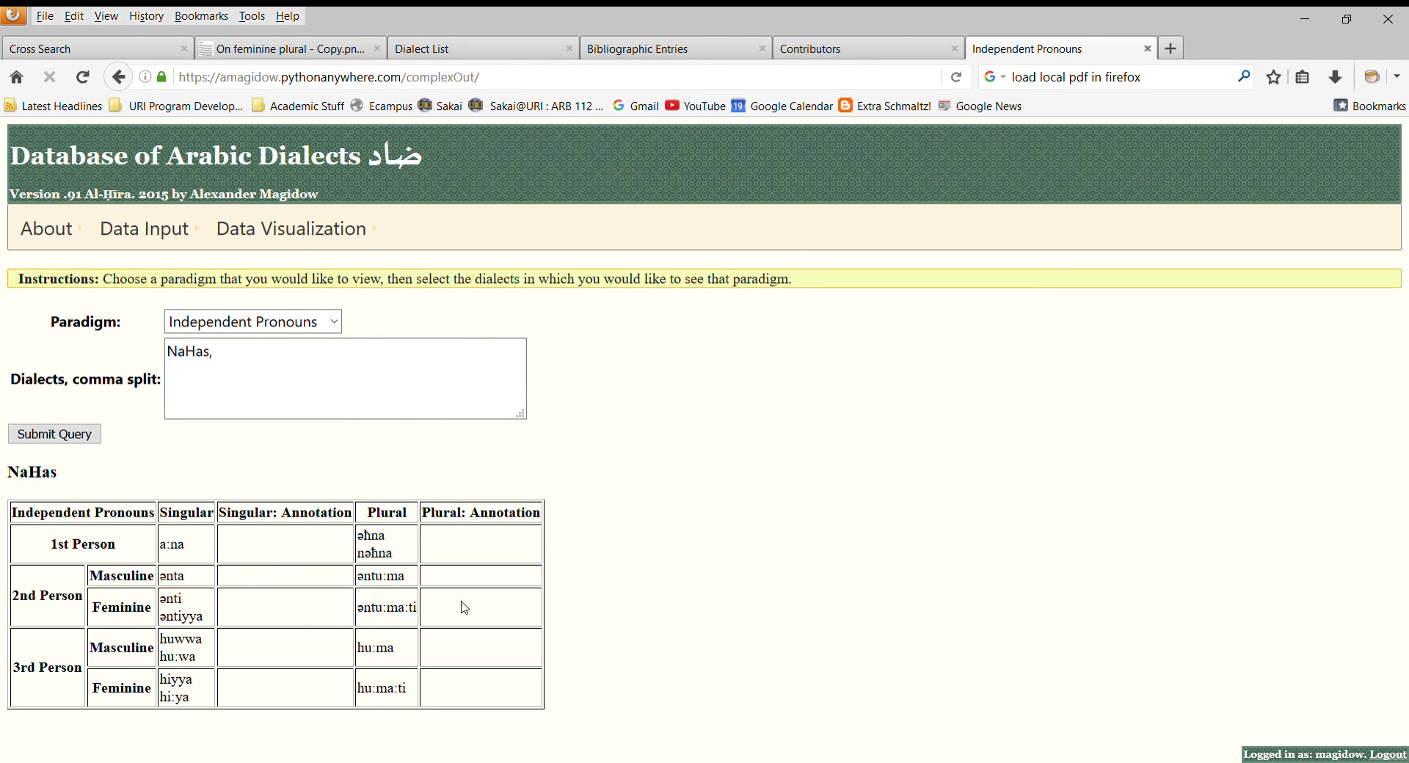
{"action": "mouse_move", "coordinate": [451, 679]}
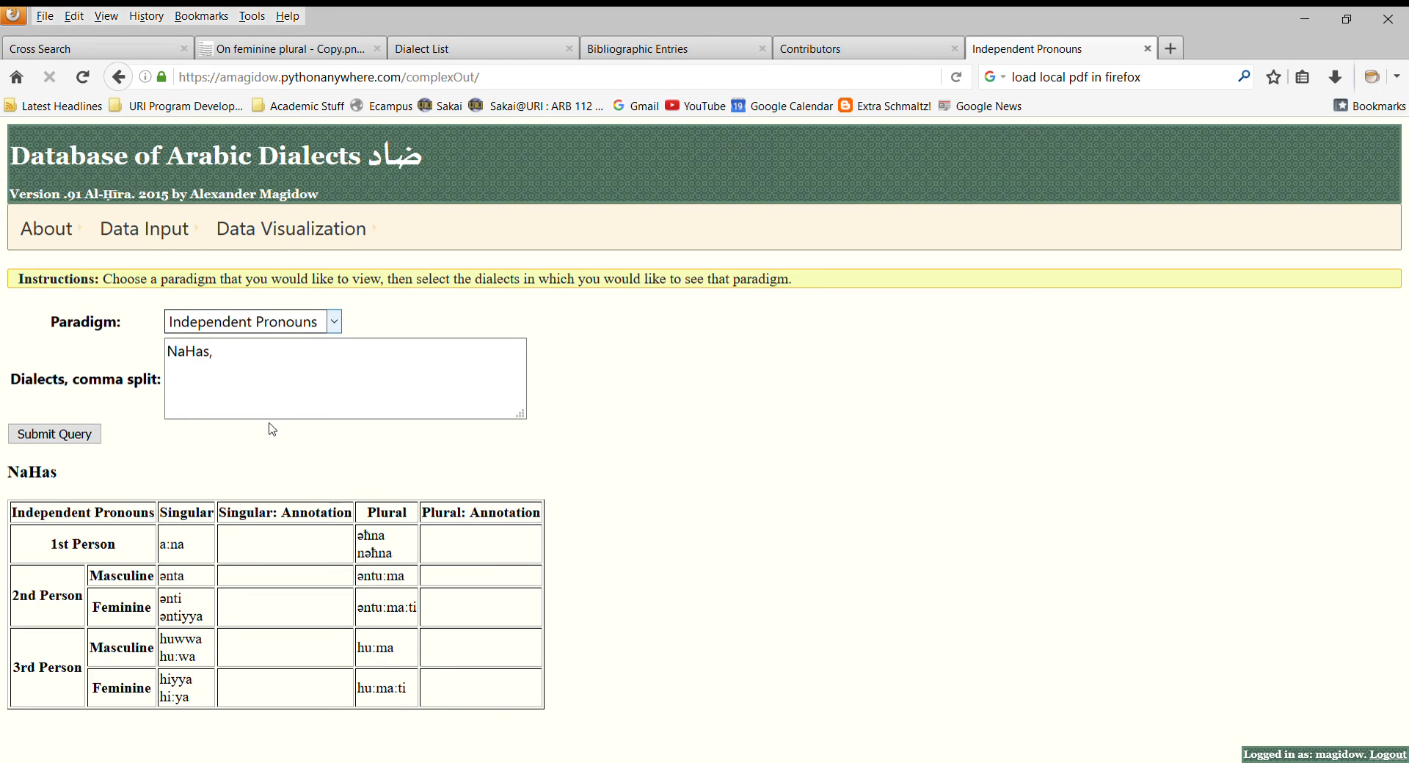
- Switch the paradigm to Pronoun Suffixes and resubmit the NaHas query
{"action": "left_click", "coordinate": [252, 321]}
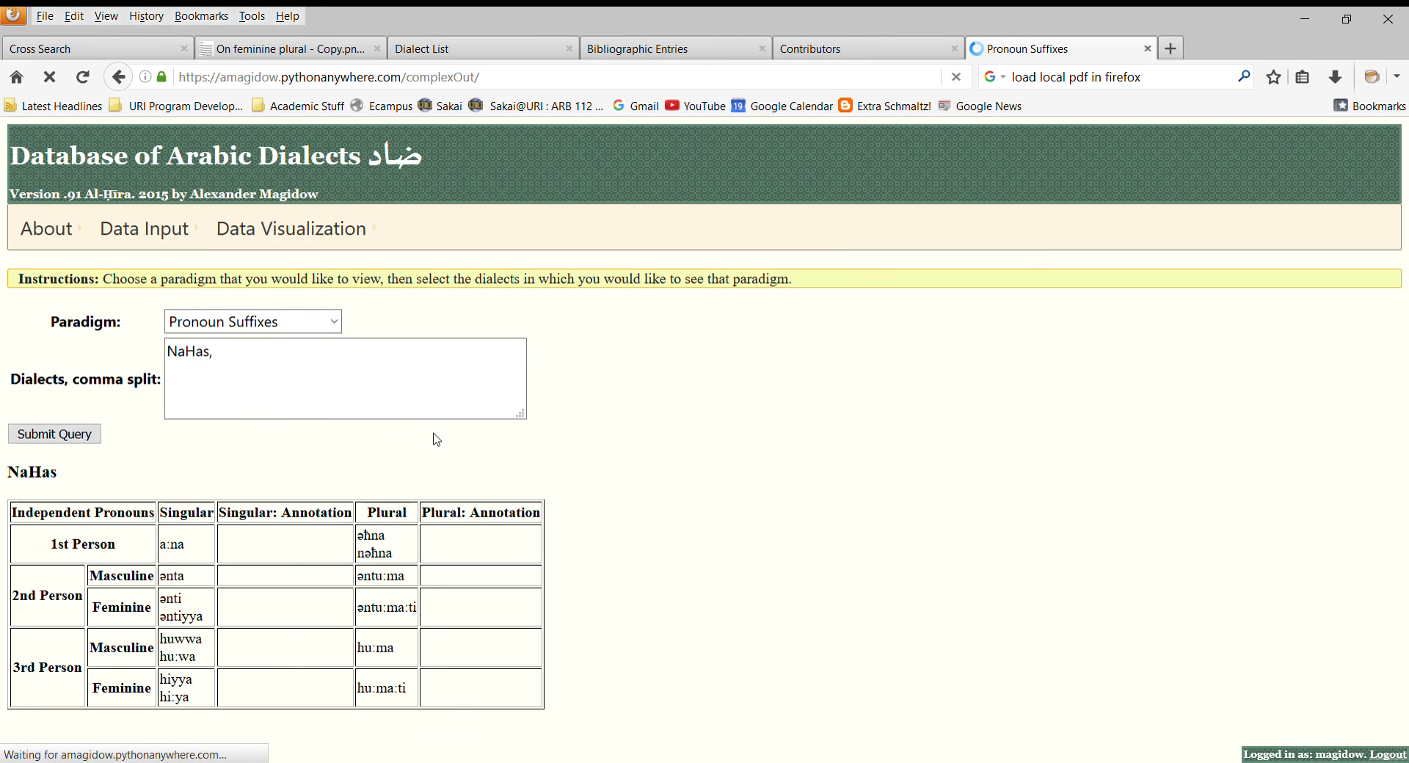
{"action": "left_click", "coordinate": [53, 433]}
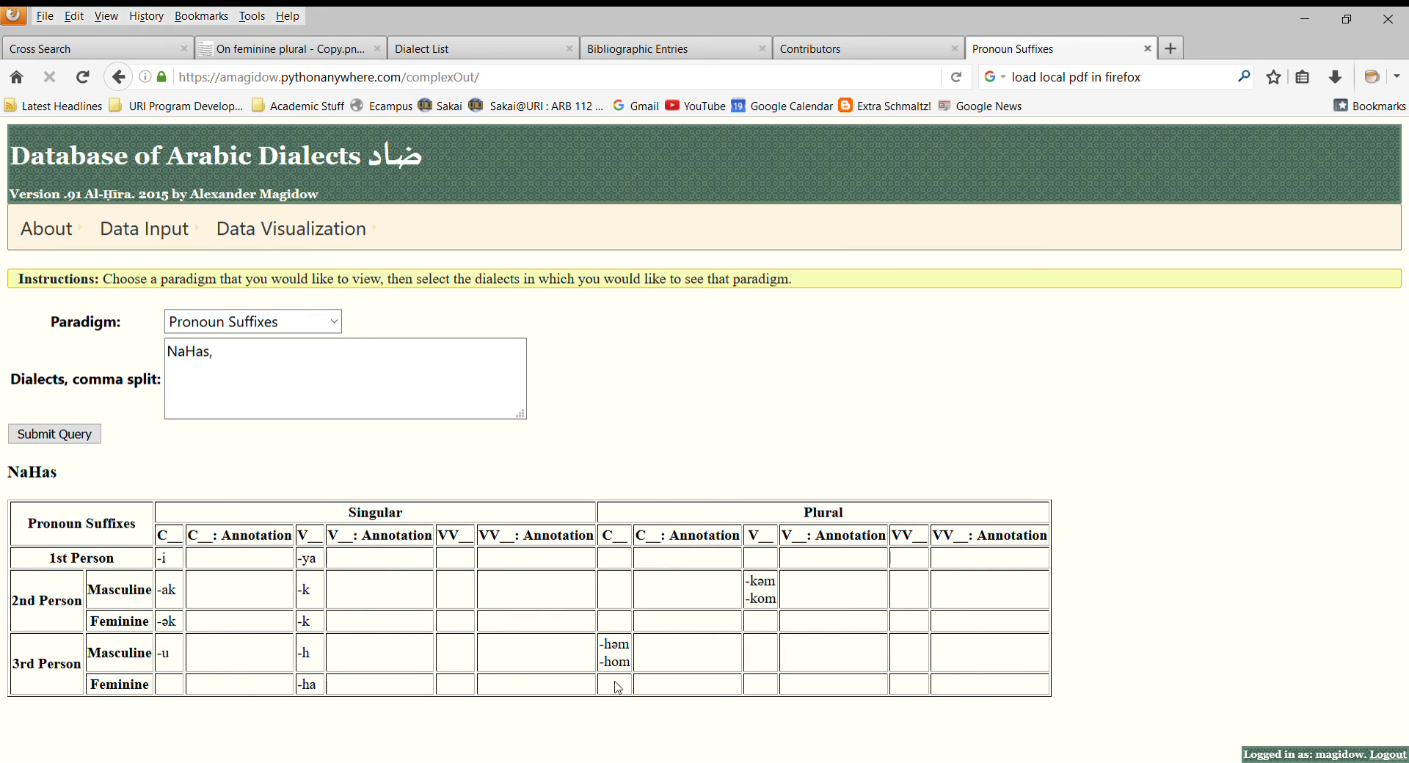
{"action": "mouse_move", "coordinate": [766, 620]}
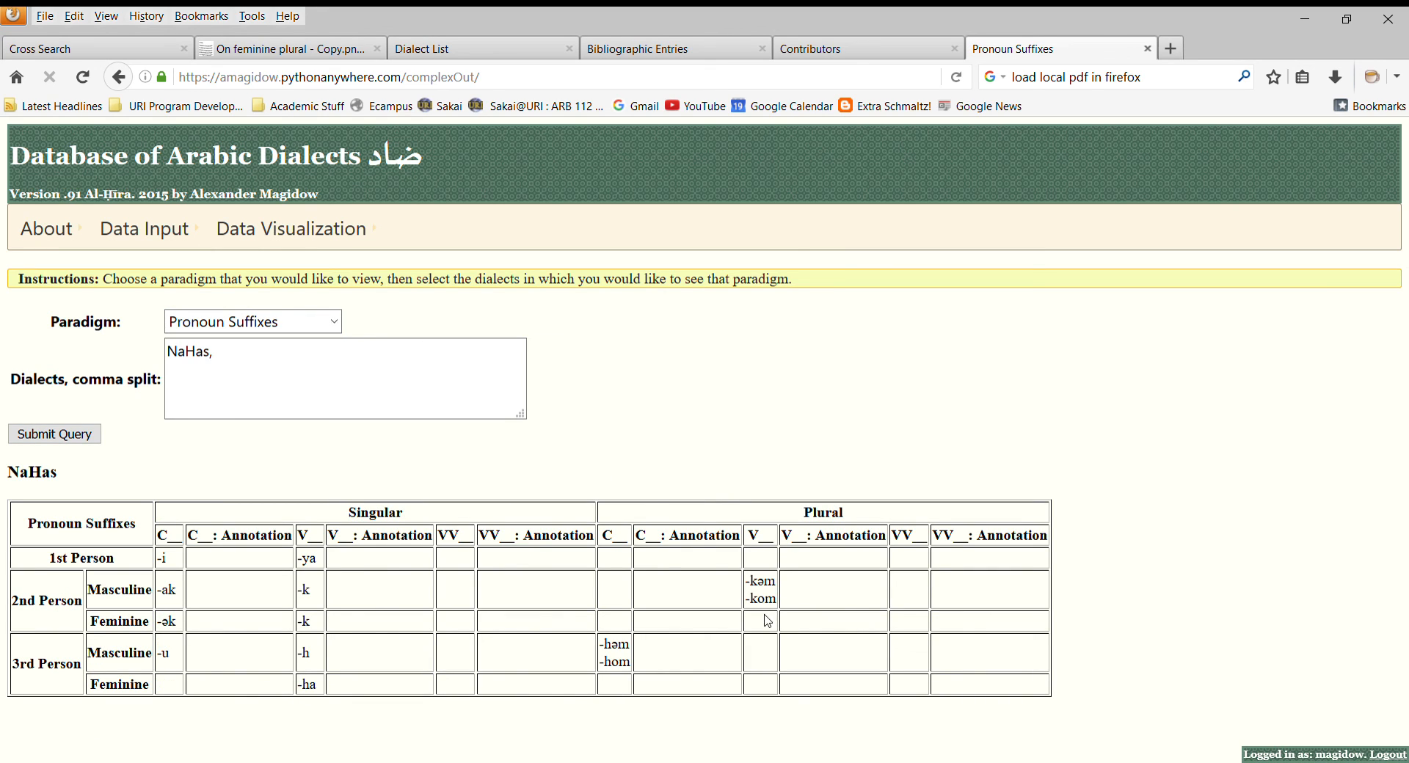
{"action": "mouse_move", "coordinate": [371, 459]}
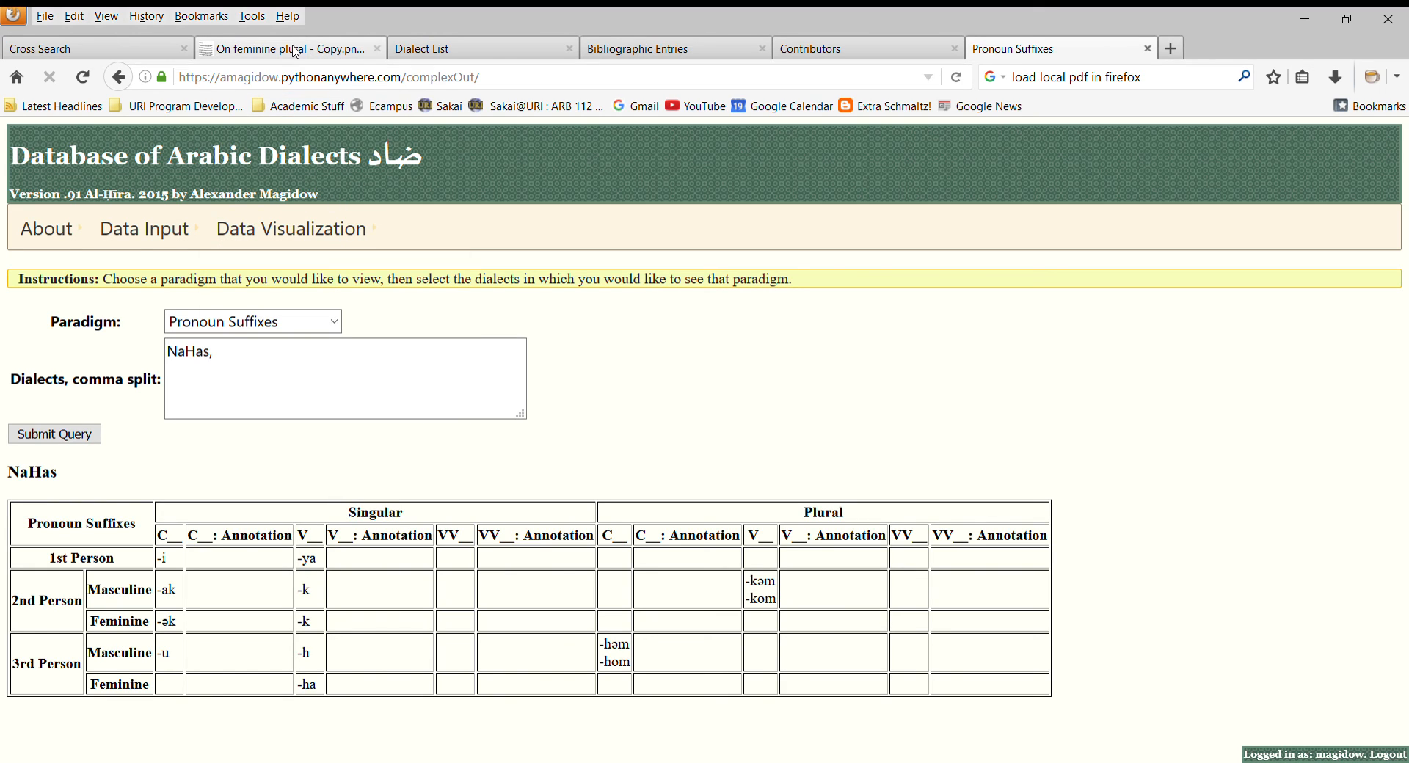
{"action": "mouse_move", "coordinate": [668, 343]}
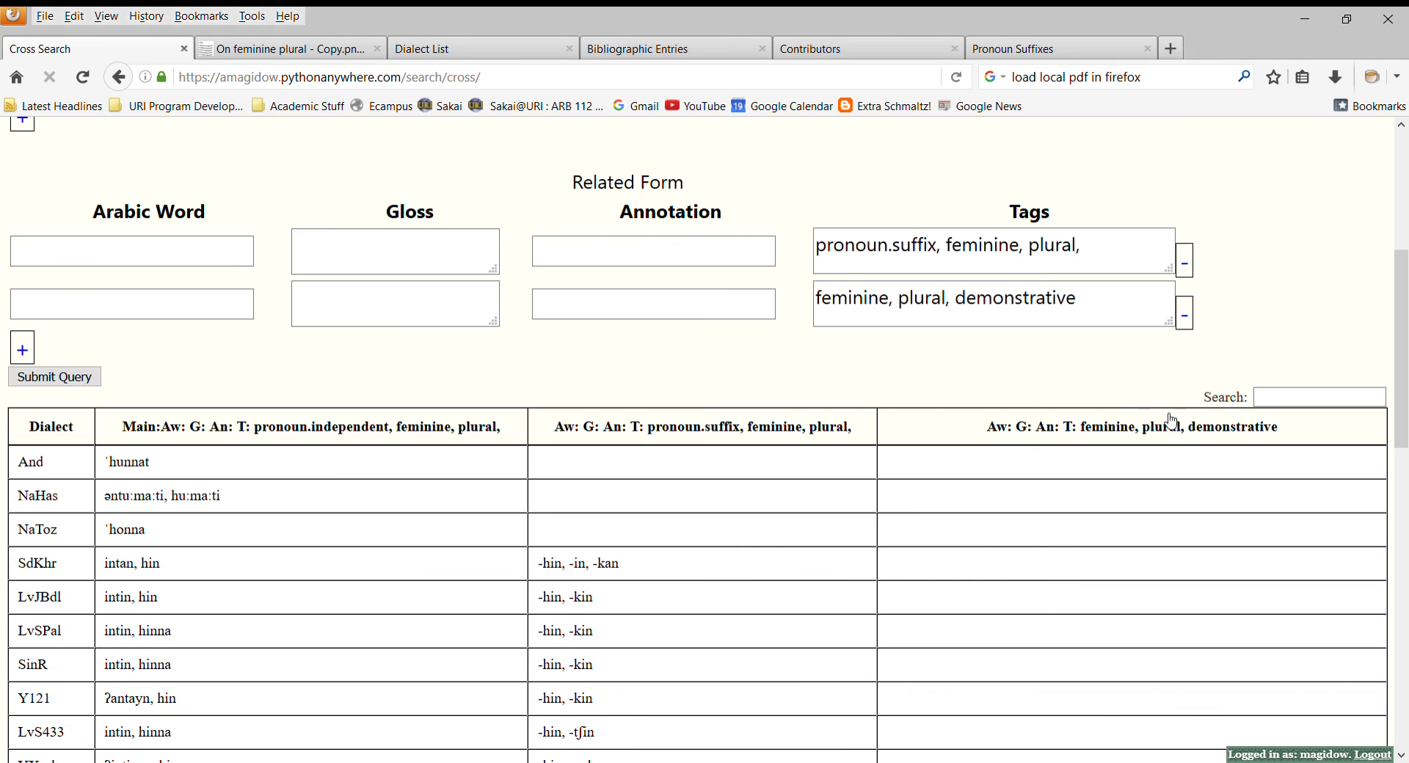
- Sort the cross-search results by the demonstrative column and scroll through the table
{"action": "scroll", "scroll_direction": "down", "scroll_amount": 3}
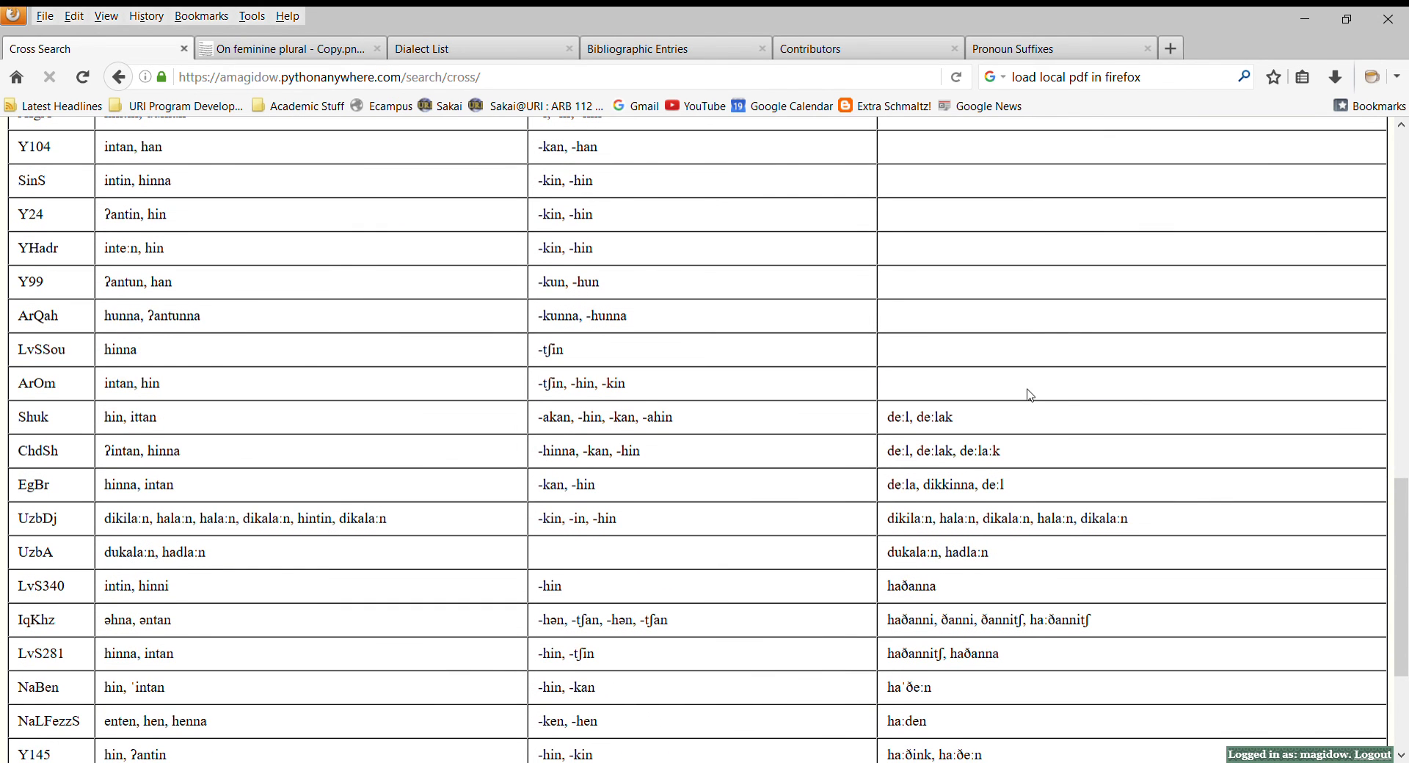
{"action": "scroll", "scroll_direction": "up", "scroll_amount": 3}
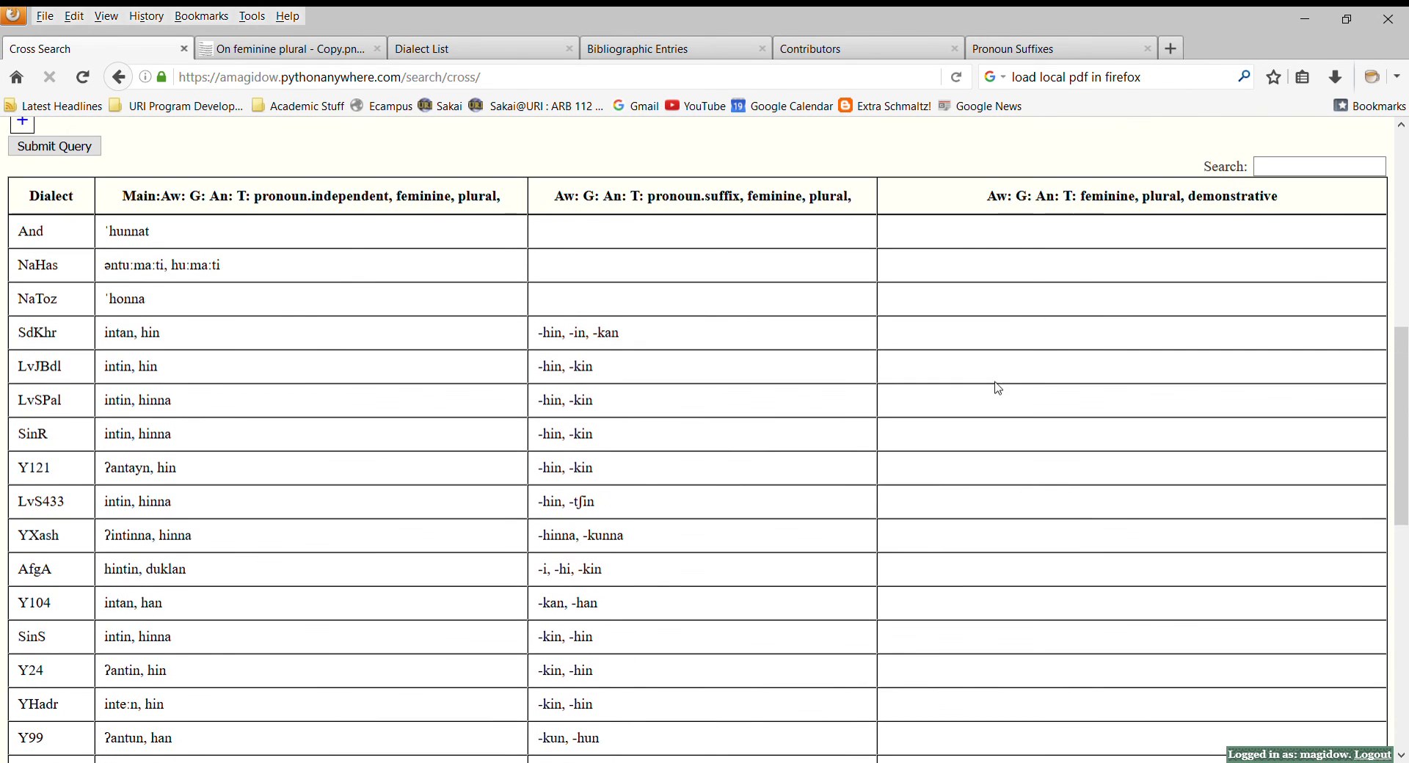
{"action": "scroll", "scroll_direction": "down", "scroll_amount": 3}
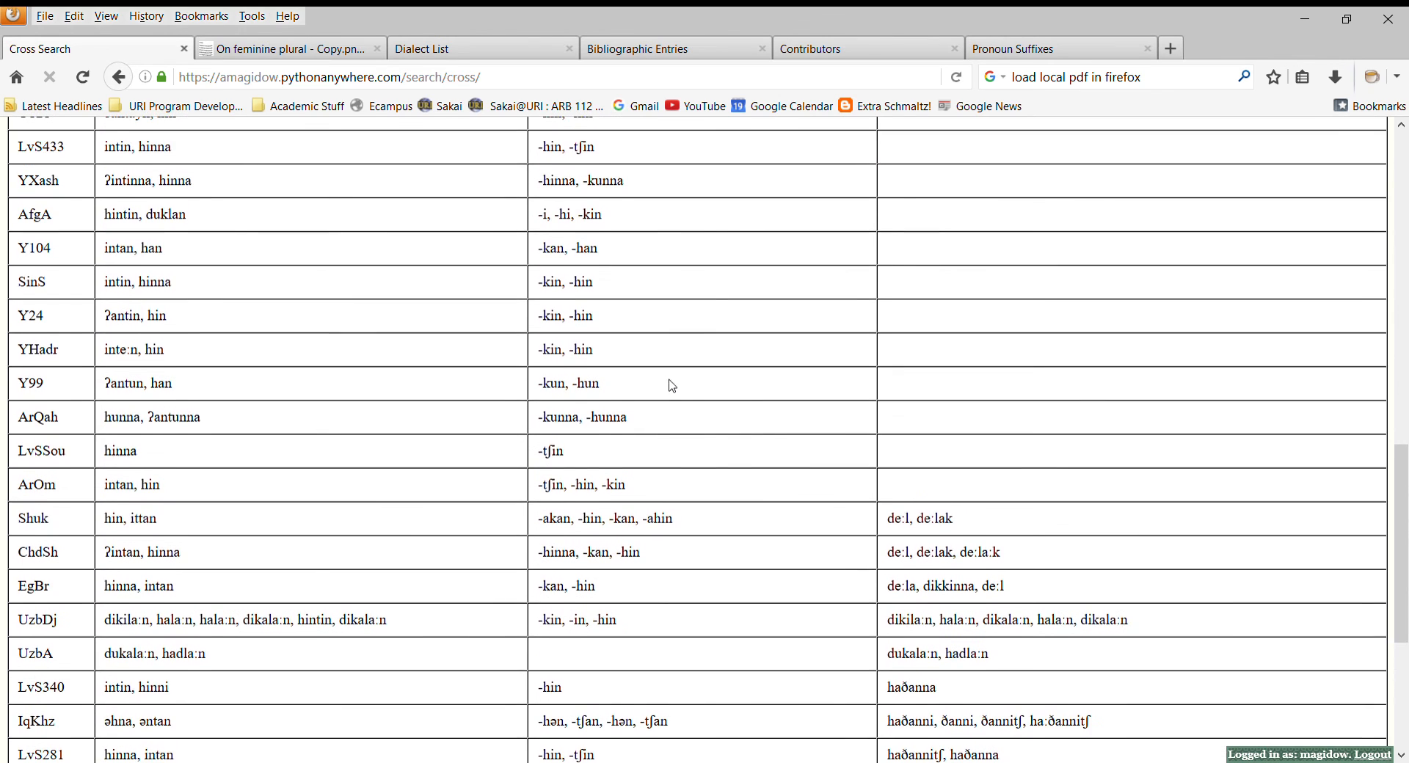
{"action": "scroll", "scroll_direction": "up", "scroll_amount": 3}
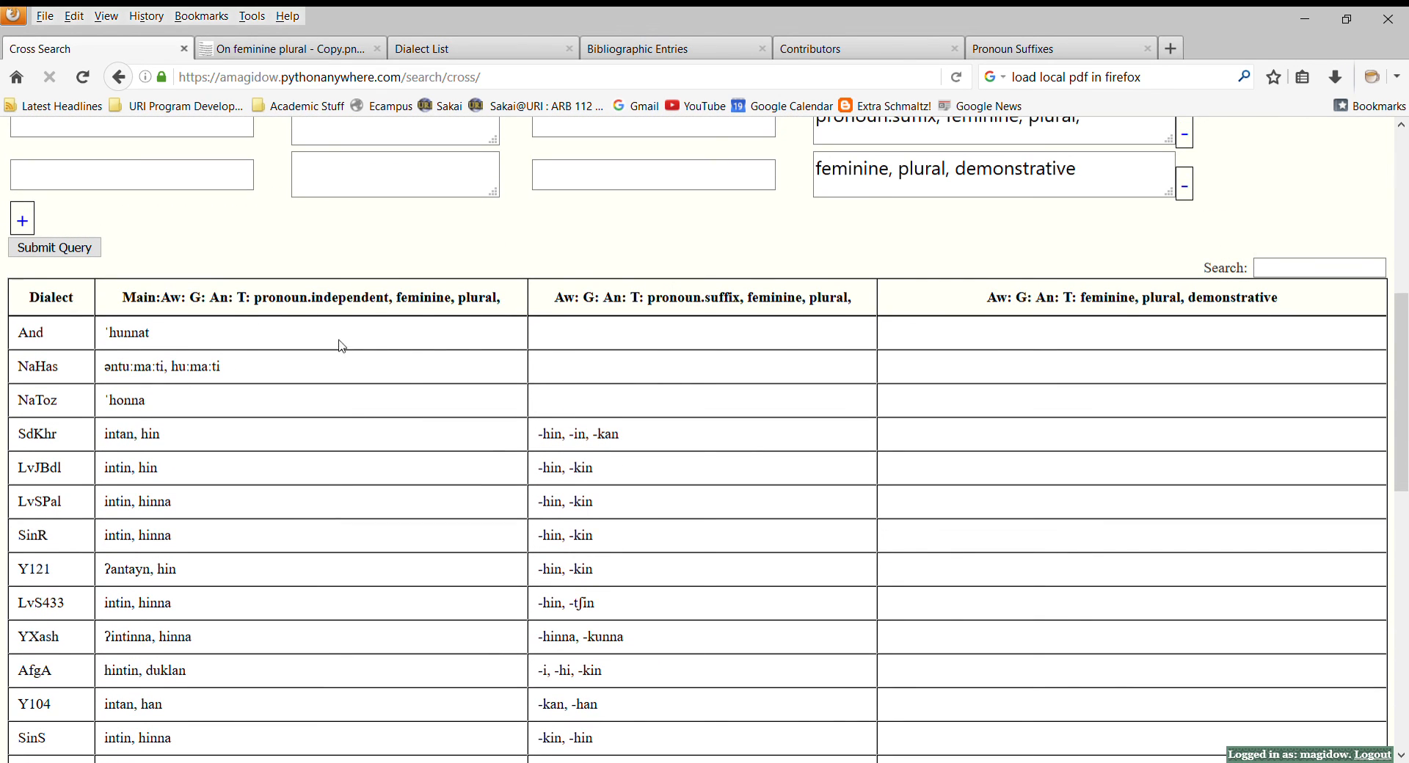
{"action": "scroll", "scroll_direction": "down", "scroll_amount": 3}
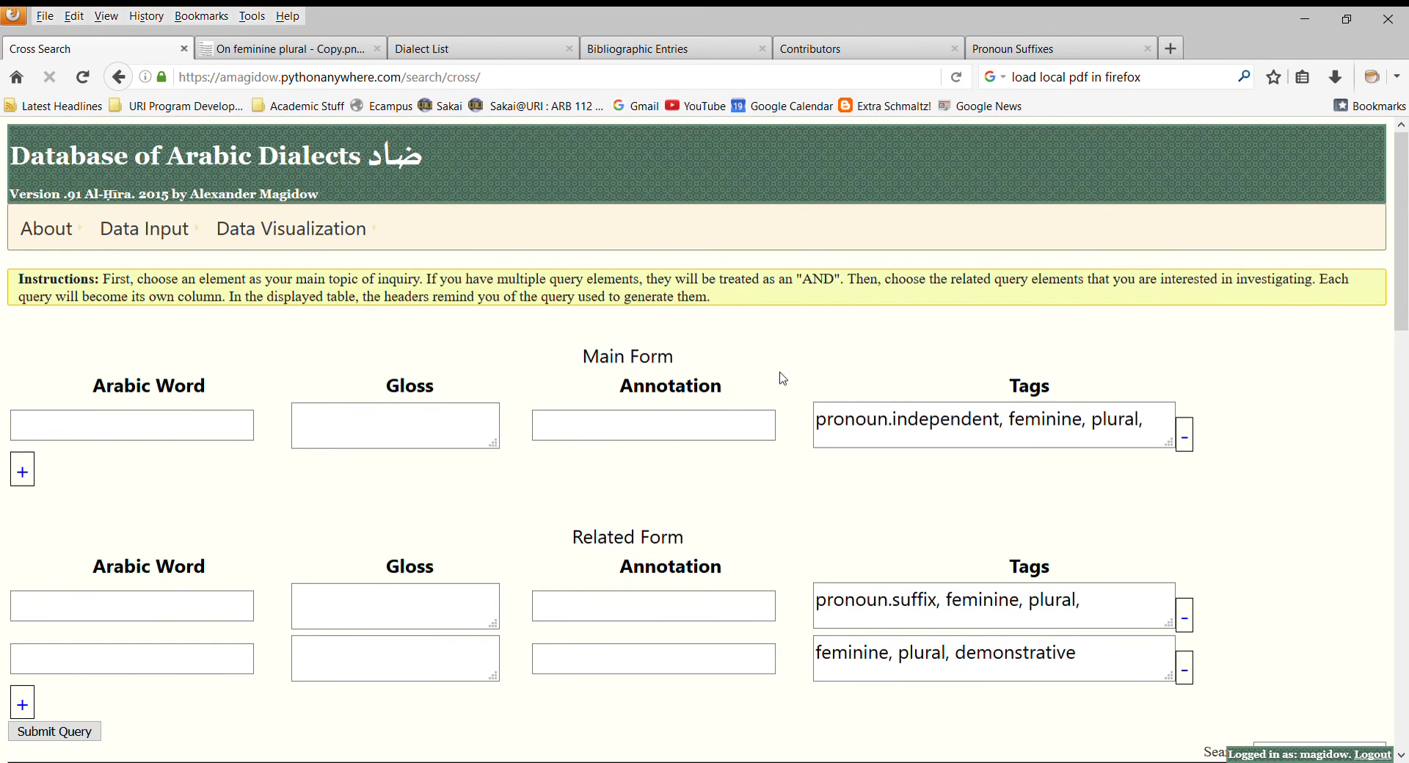
{"action": "mouse_move", "coordinate": [765, 376]}
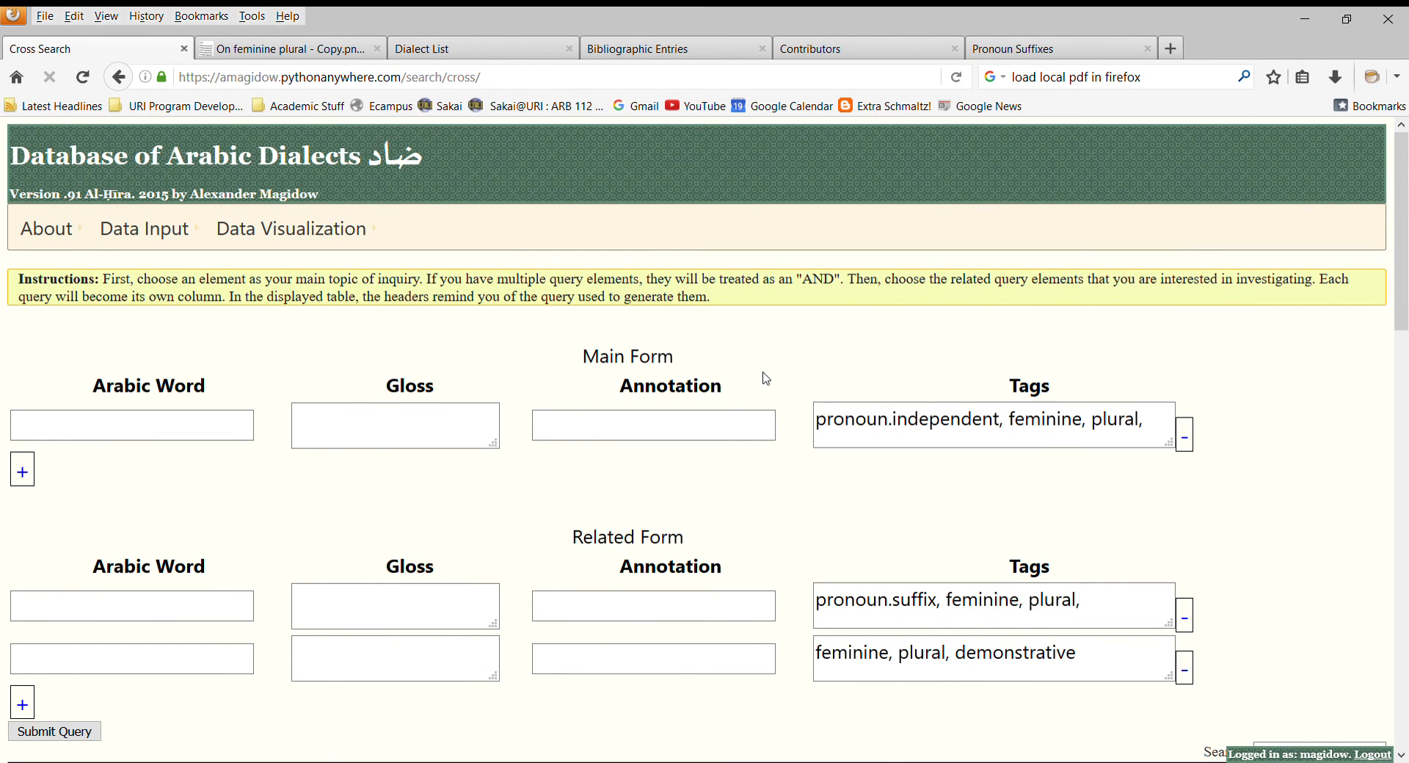
{"action": "mouse_move", "coordinate": [783, 364]}
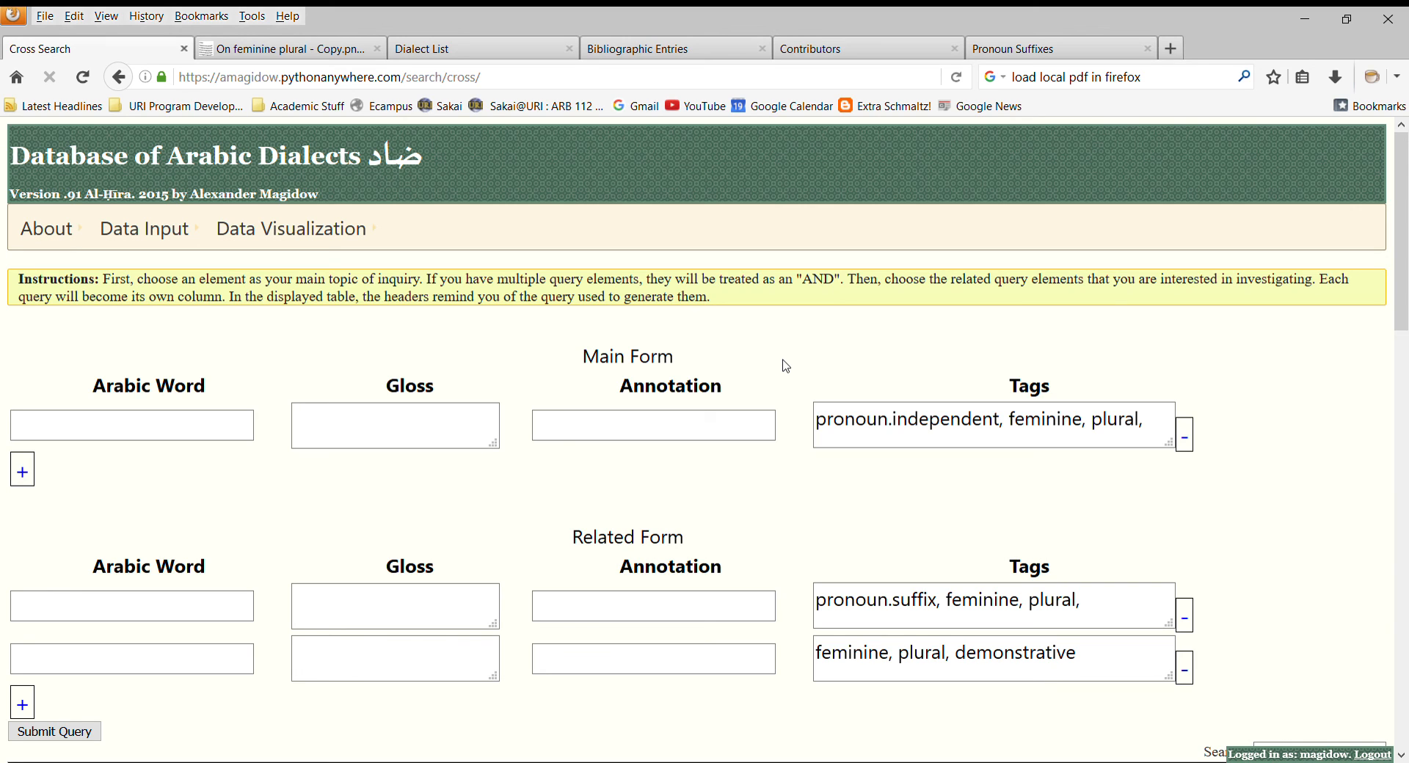
{"action": "left_click", "coordinate": [53, 731]}
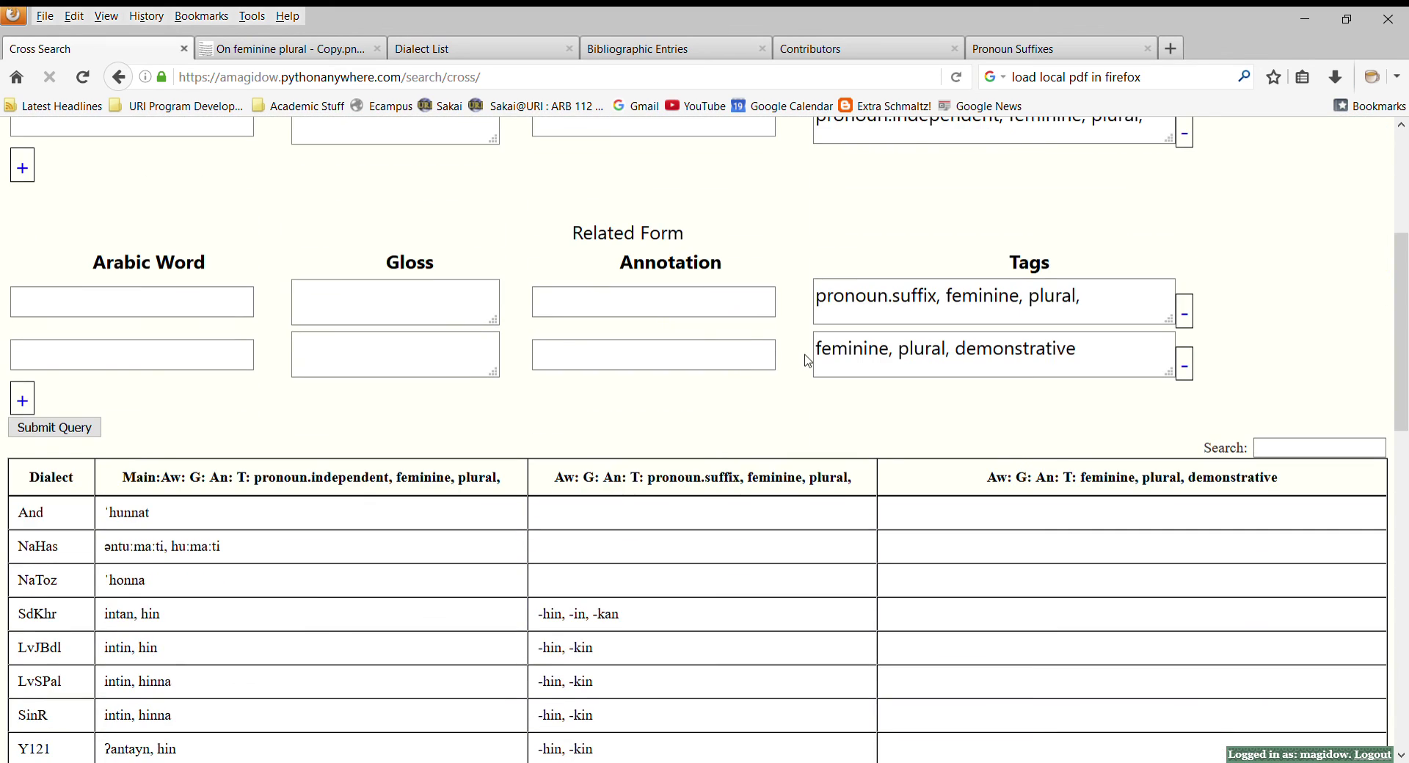
{"action": "scroll", "scroll_direction": "down", "scroll_amount": 3}
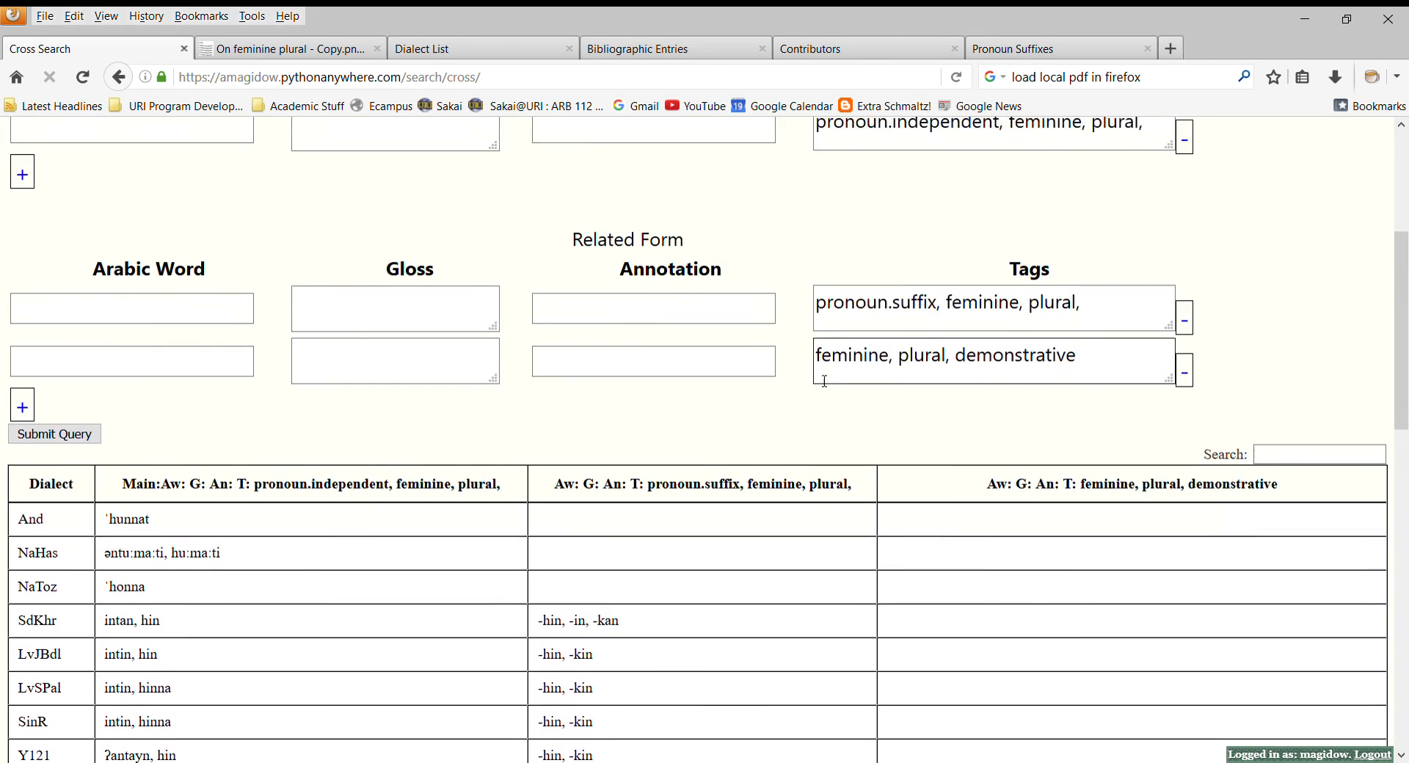
{"action": "scroll", "scroll_direction": "up", "scroll_amount": 3}
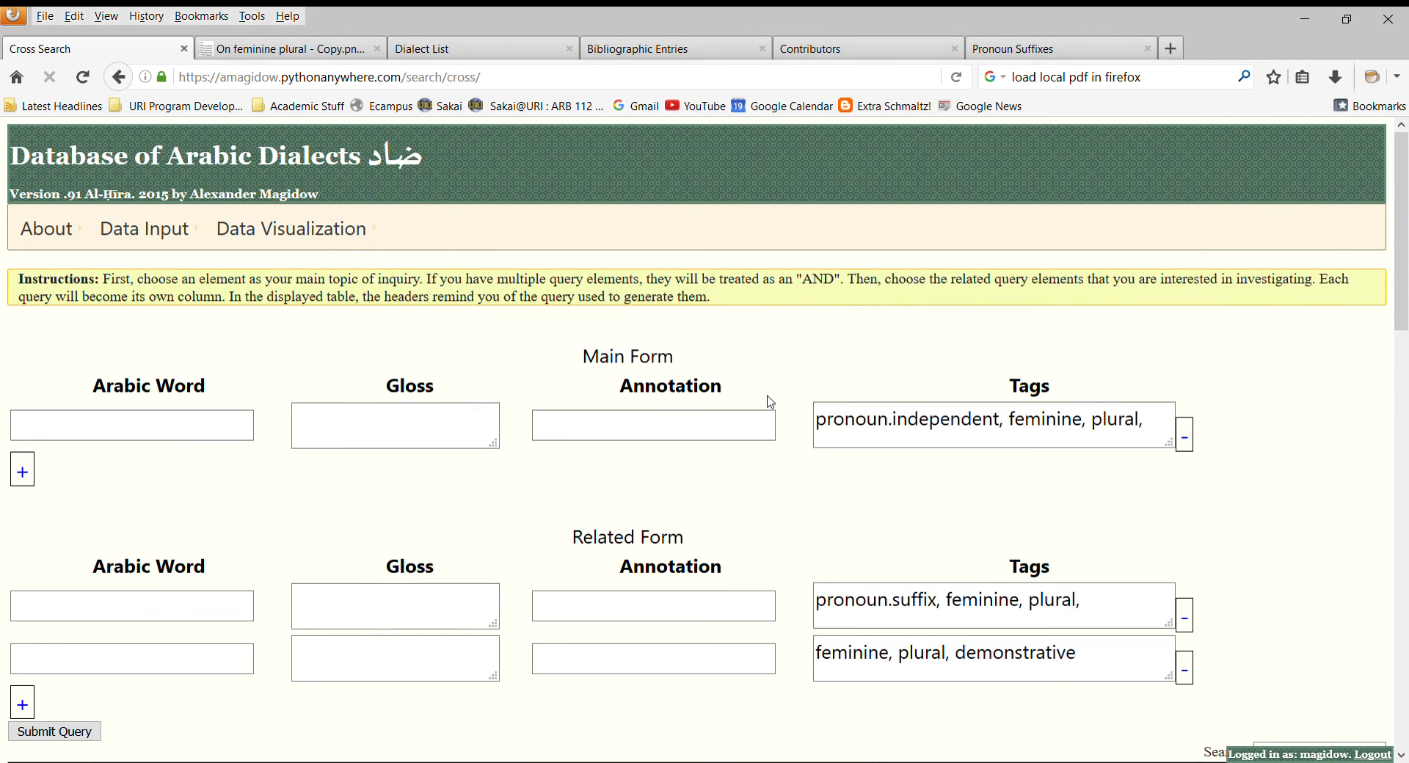